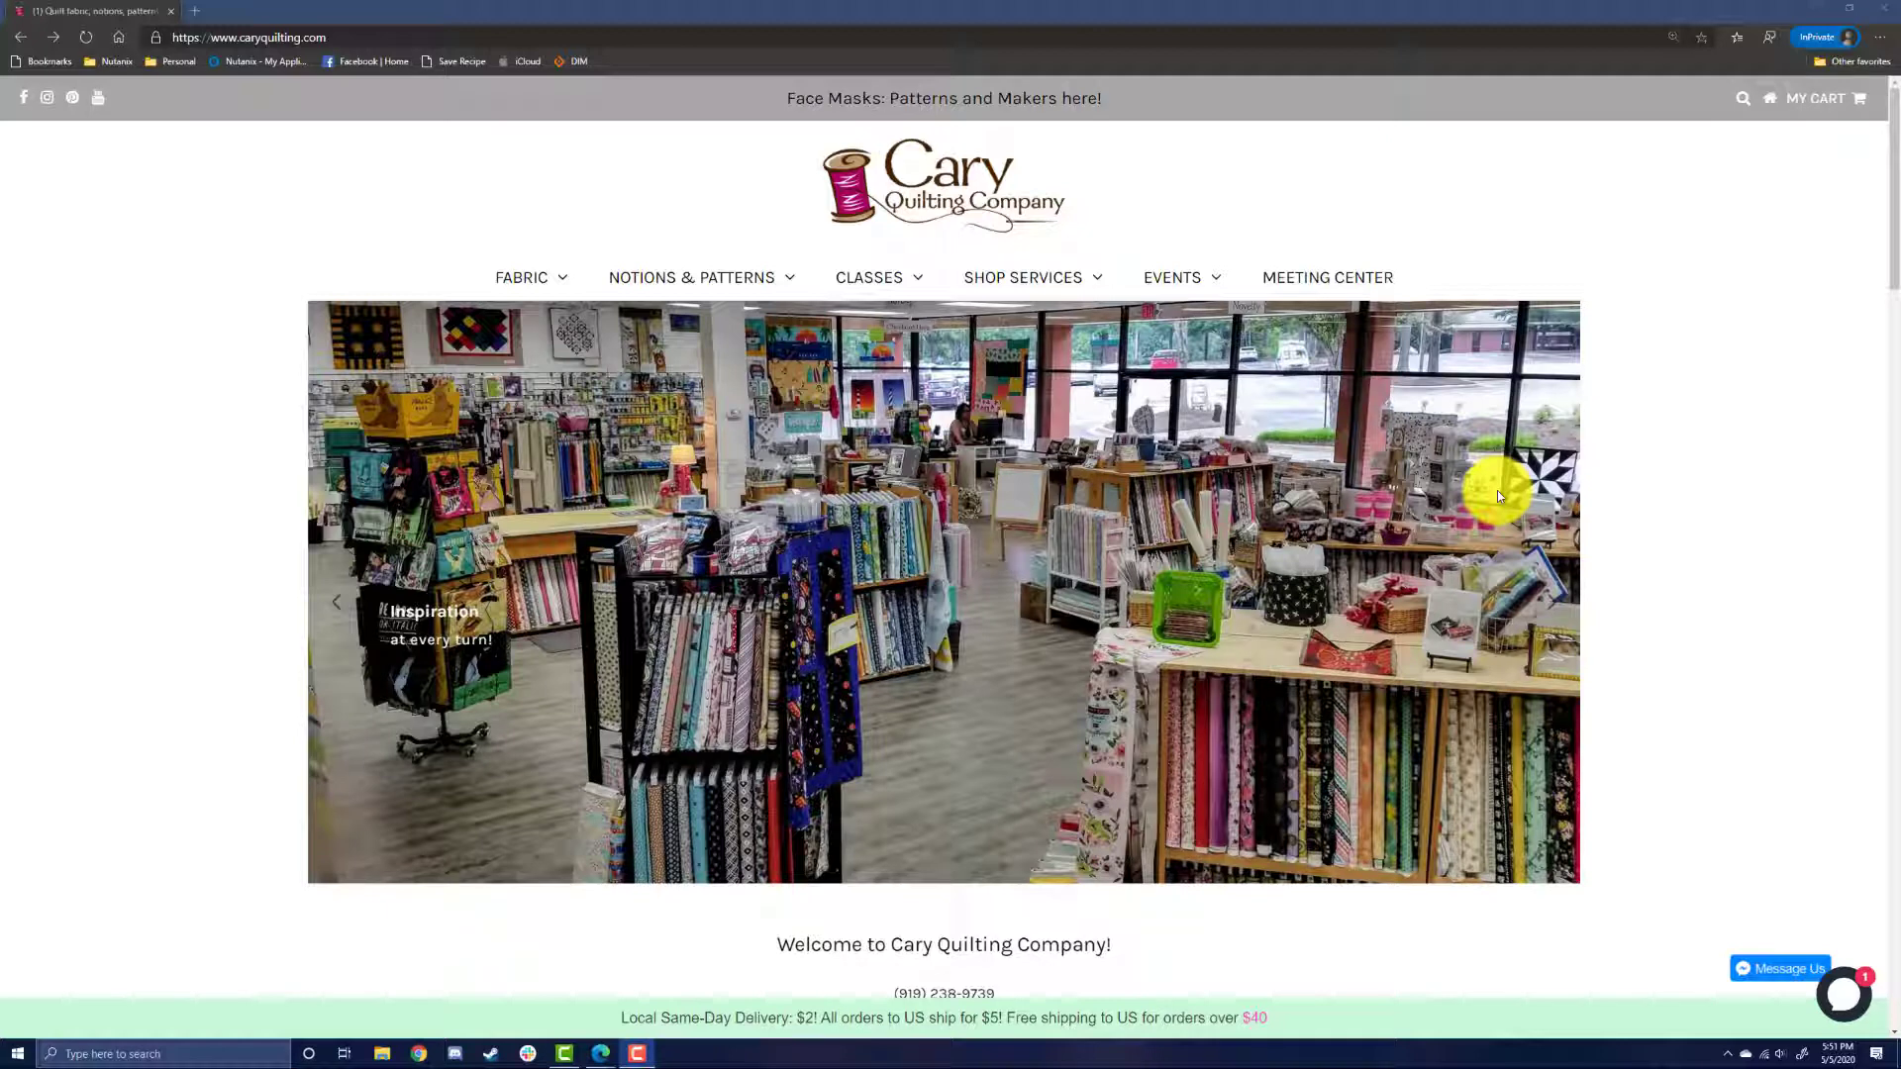
{"action": "mouse_move", "coordinate": [847, 318]}
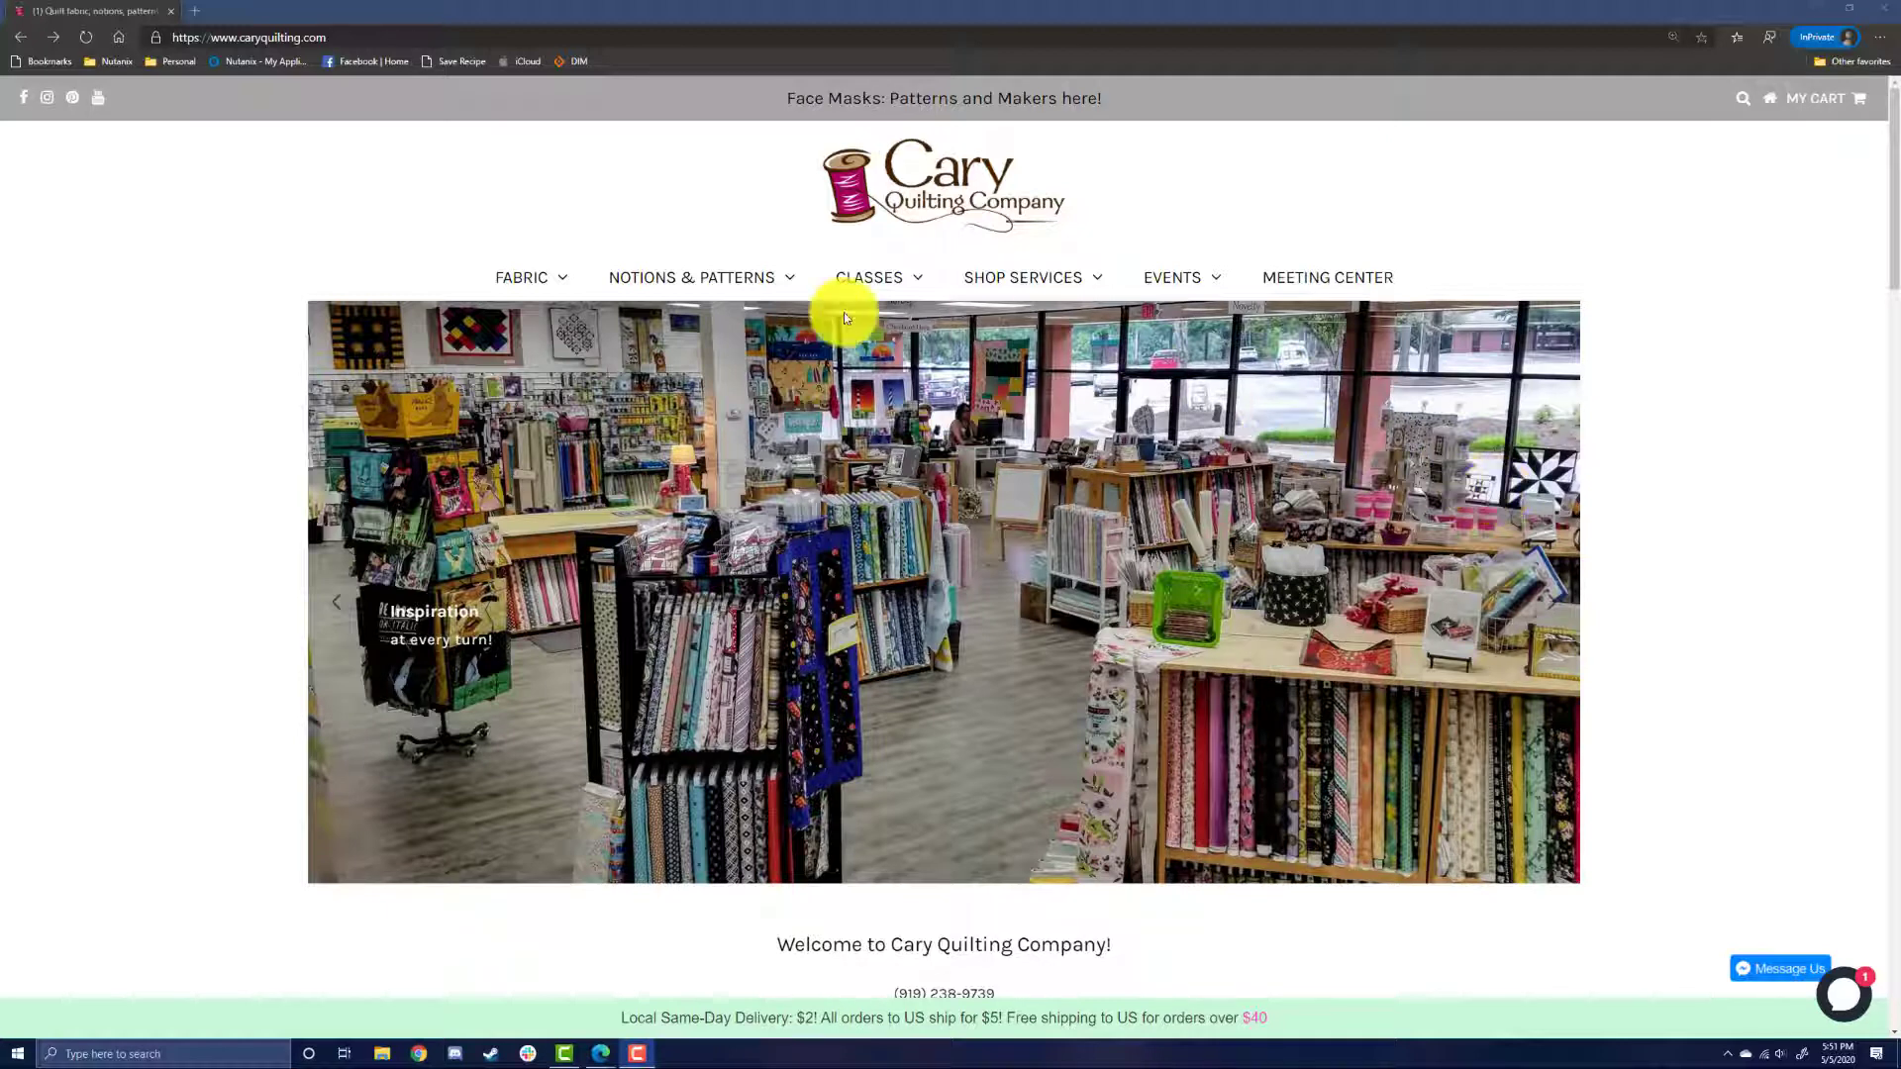
{"action": "mouse_move", "coordinate": [390, 173]}
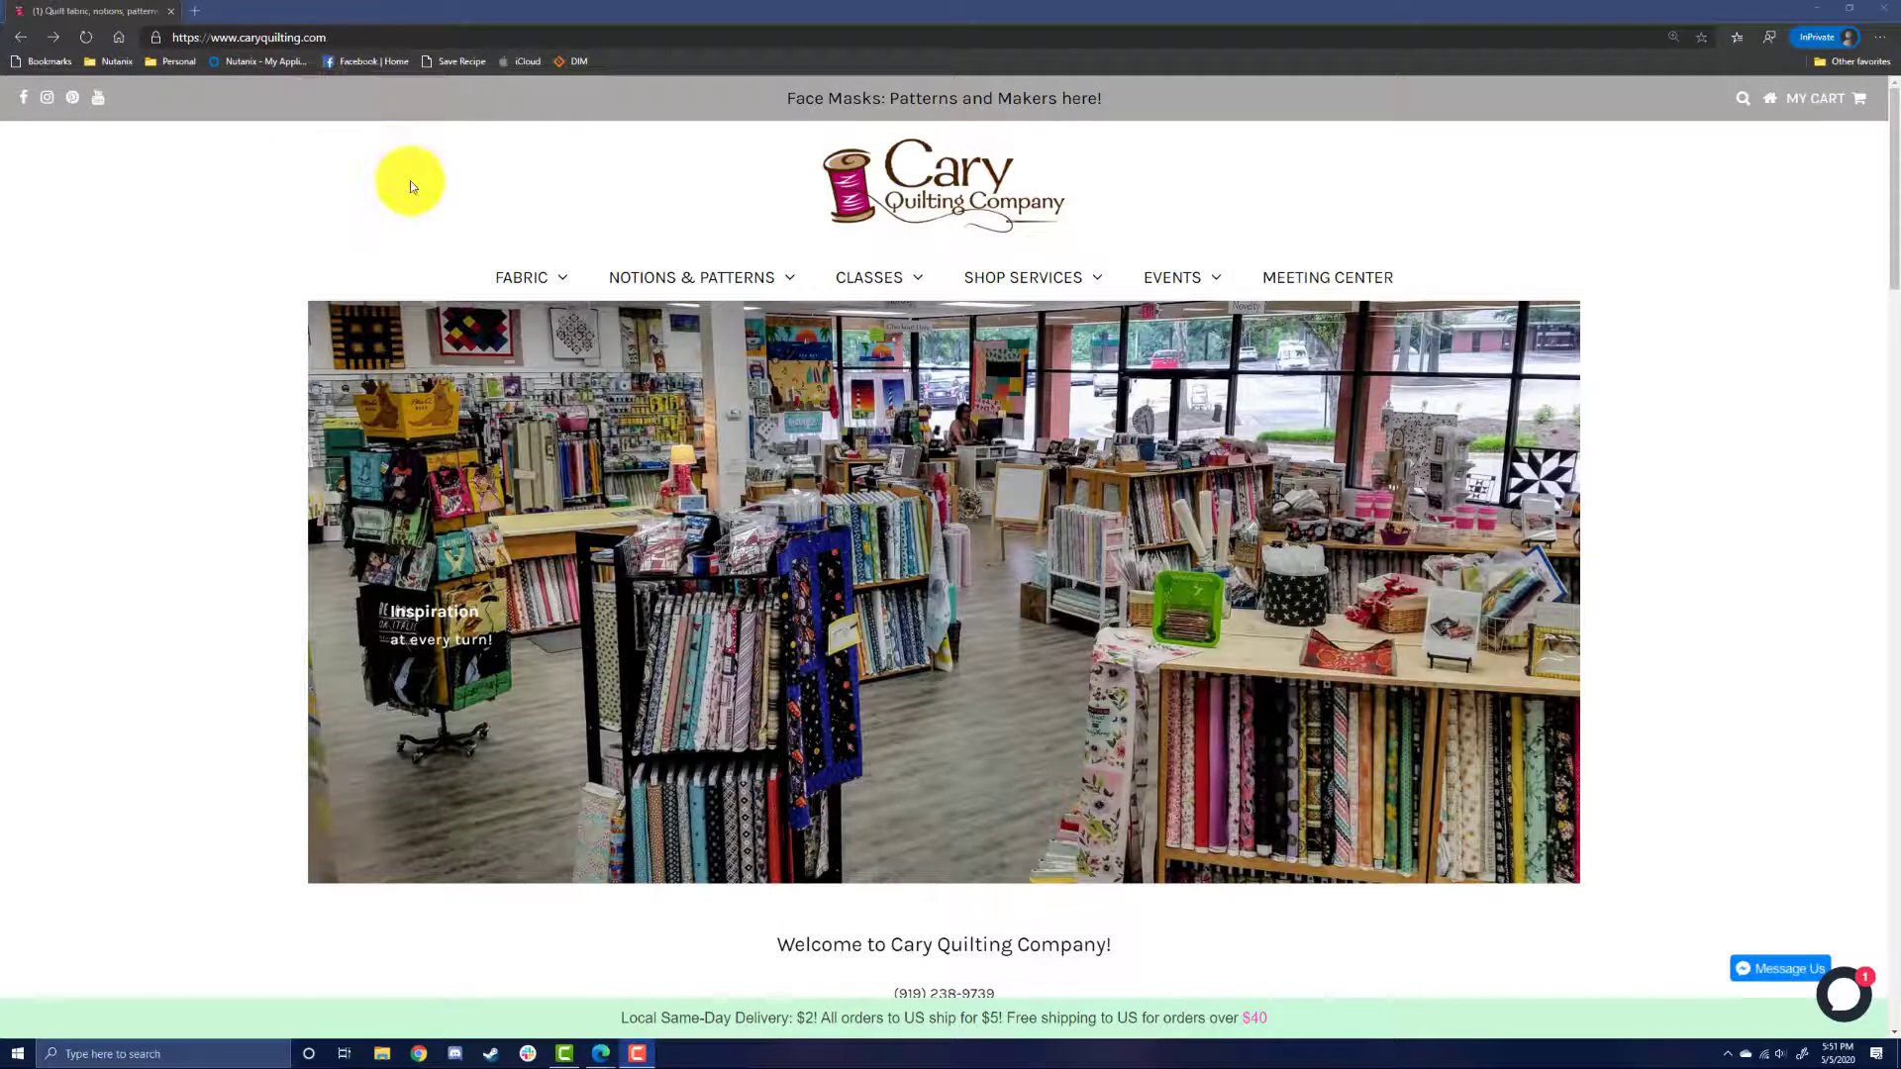
{"action": "mouse_move", "coordinate": [589, 201]}
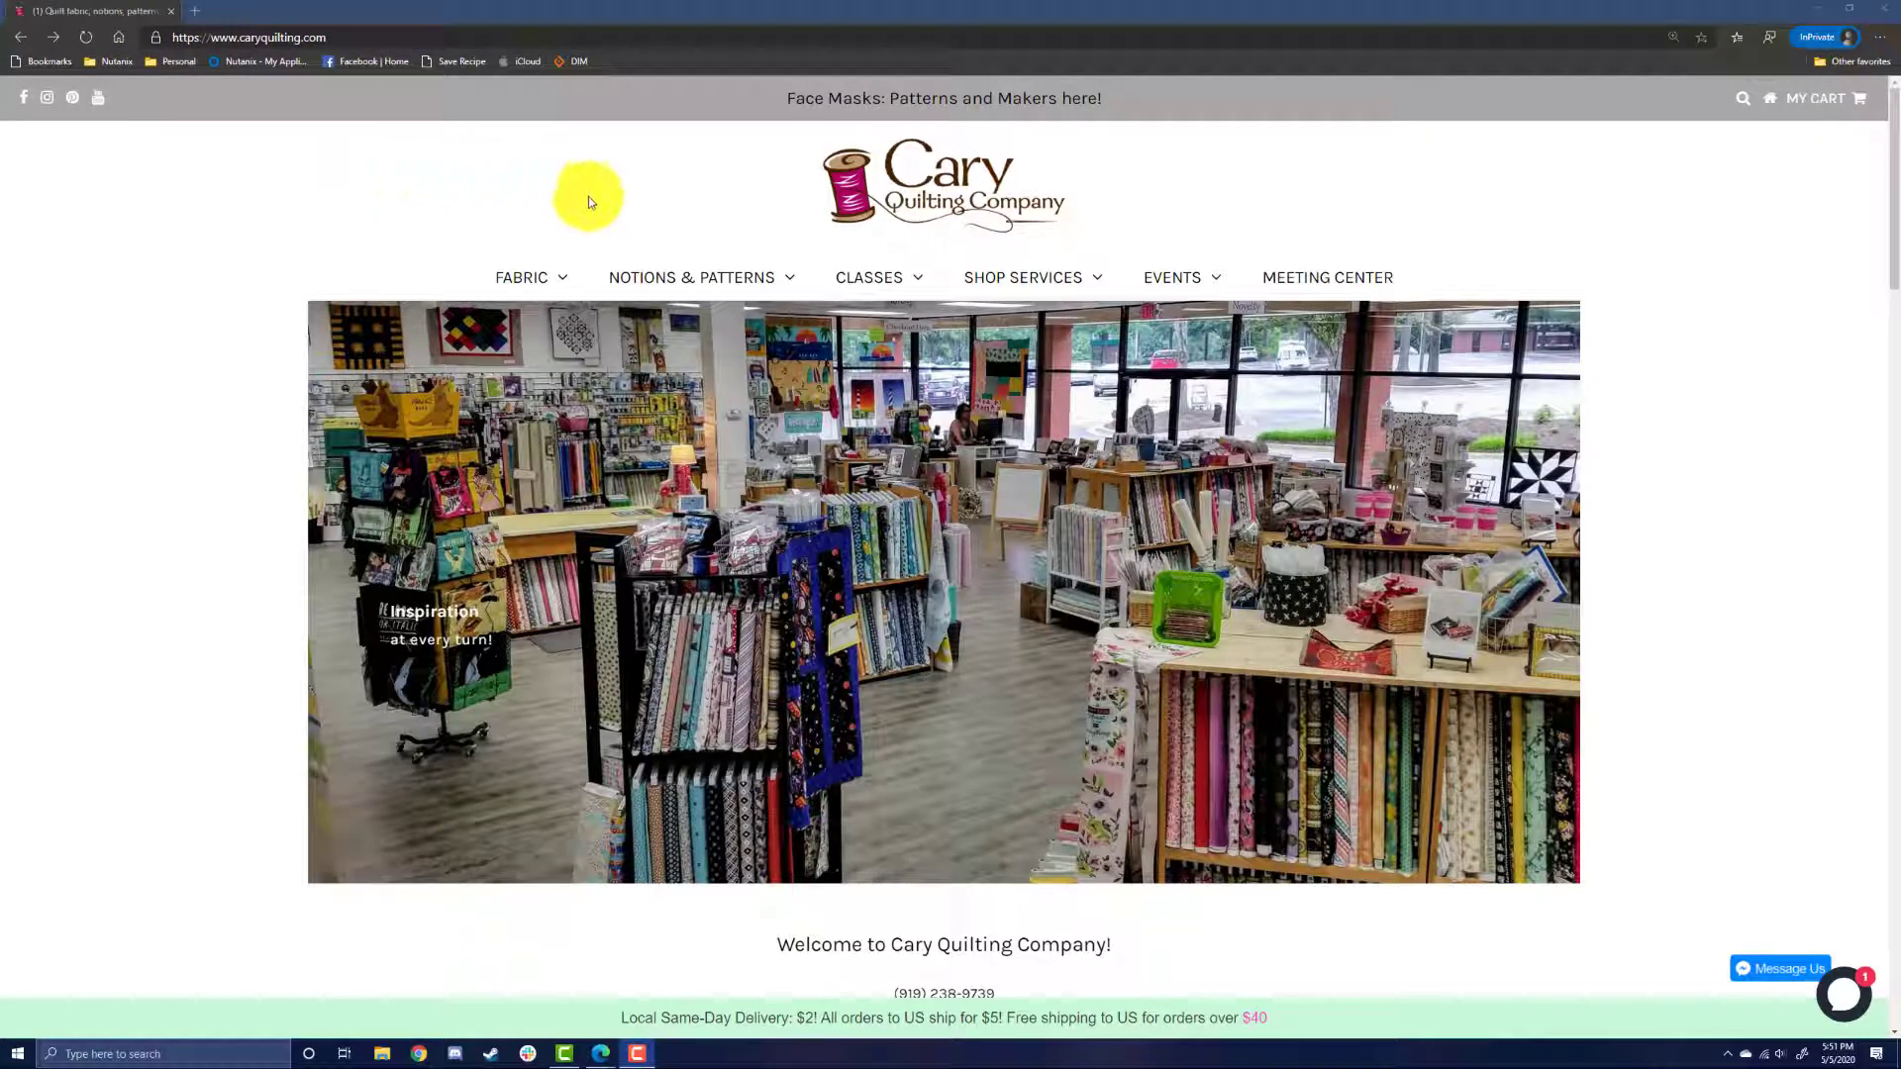
{"action": "mouse_move", "coordinate": [899, 111]}
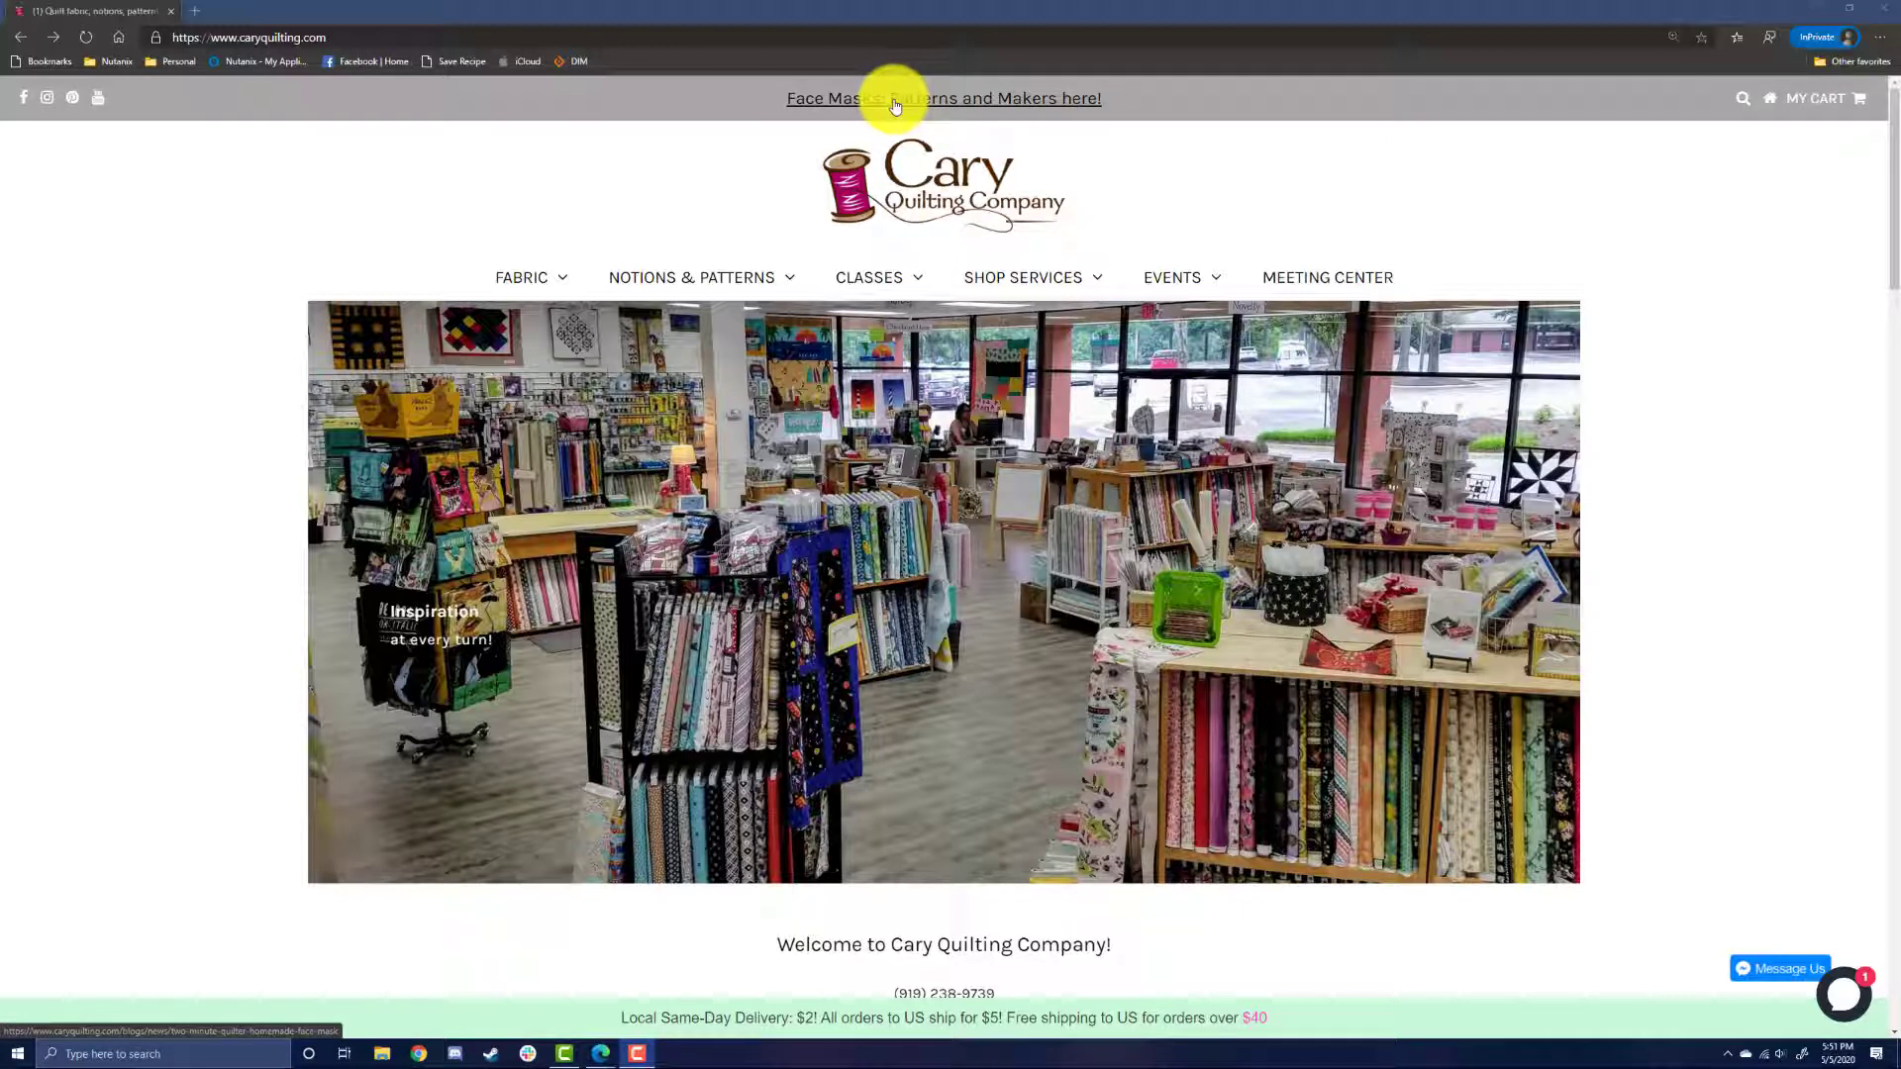
{"action": "mouse_move", "coordinate": [744, 103]}
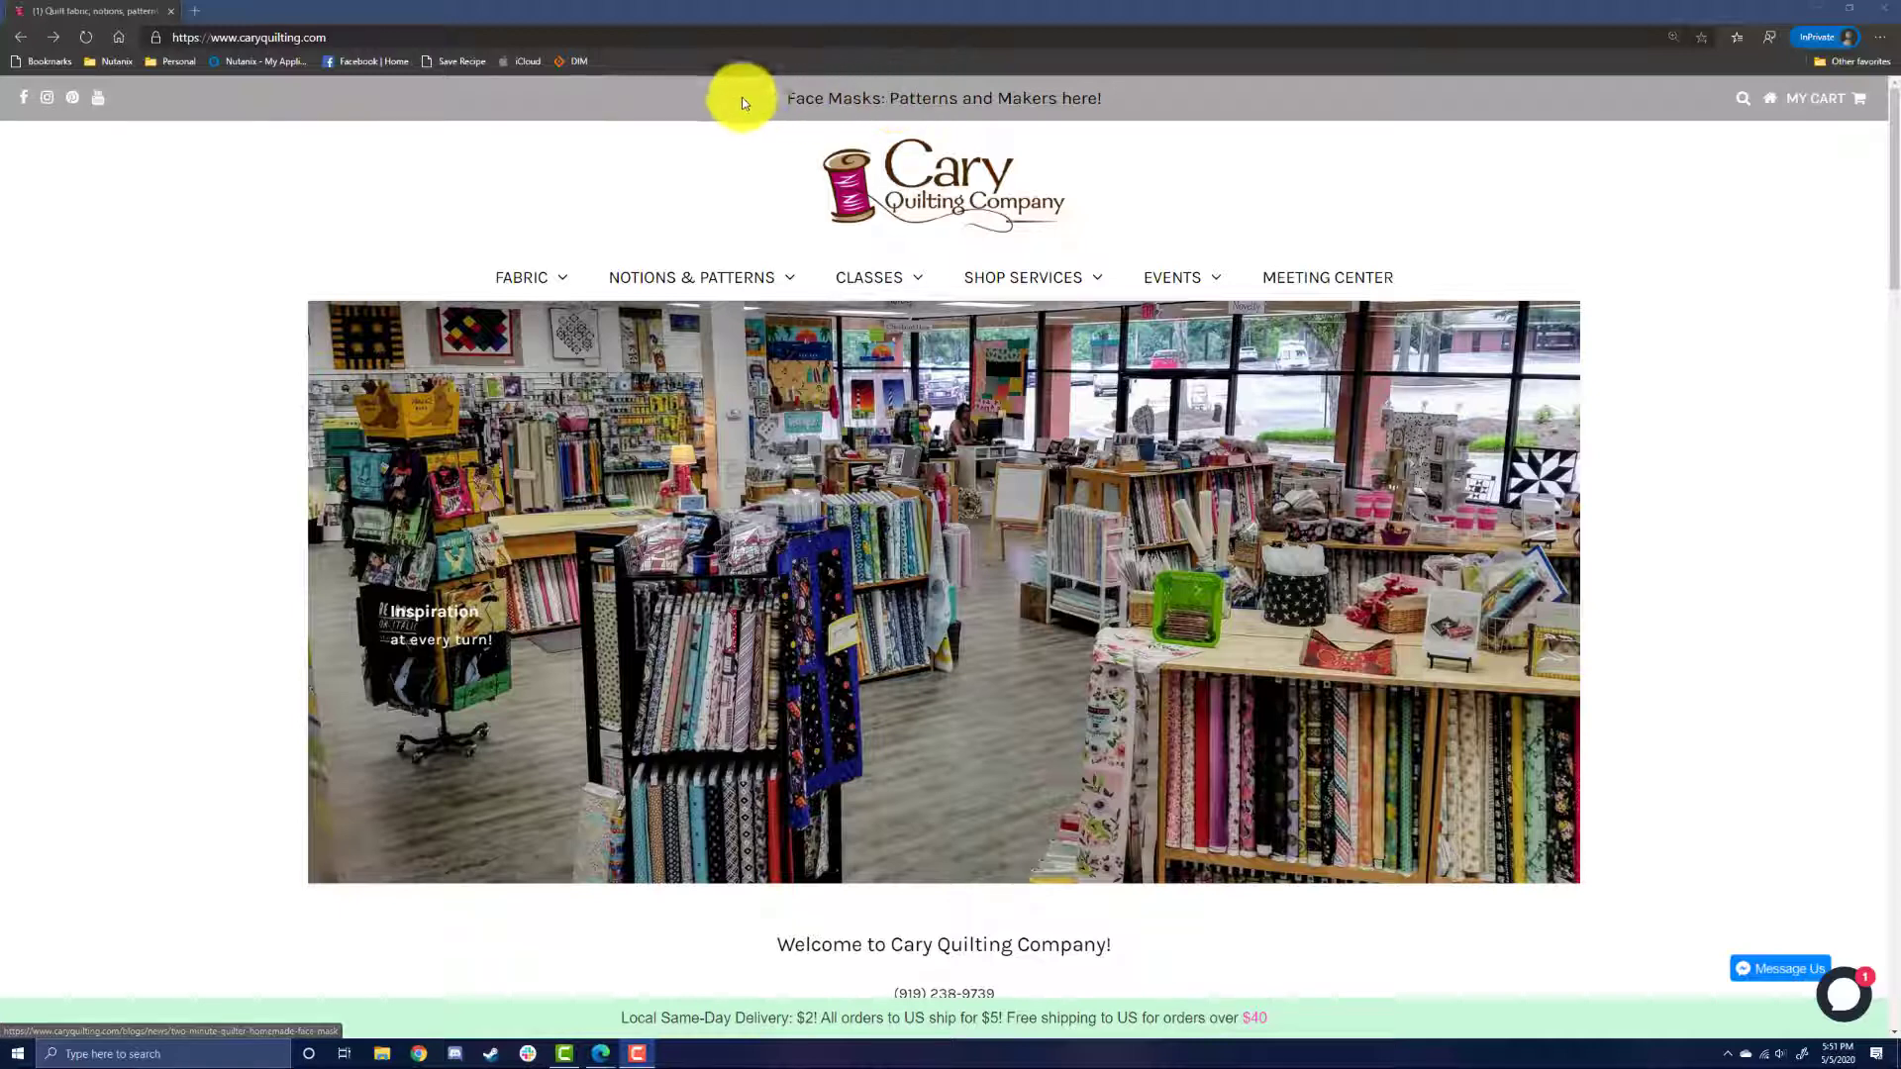
{"action": "mouse_move", "coordinate": [618, 180]}
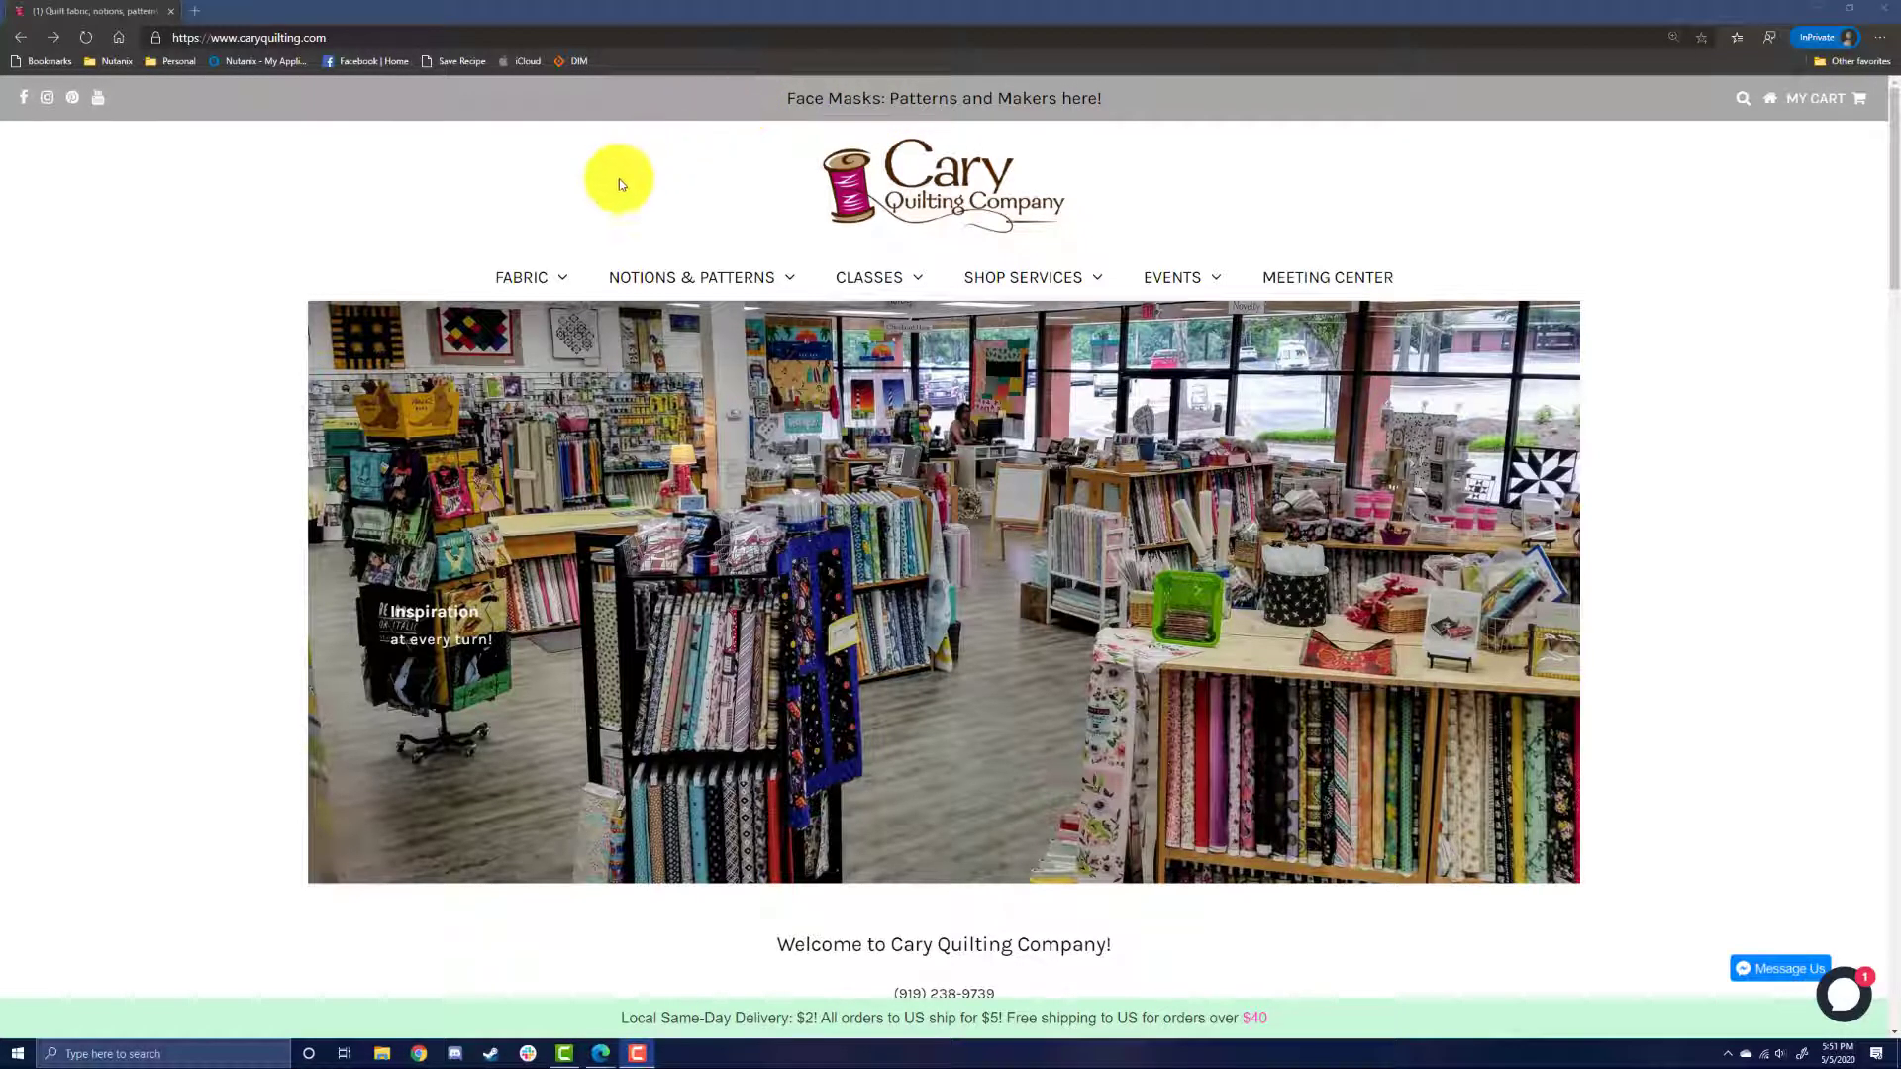
Step: Open the FABRIC menu in the top navigation
{"action": "left_click", "coordinate": [522, 277]}
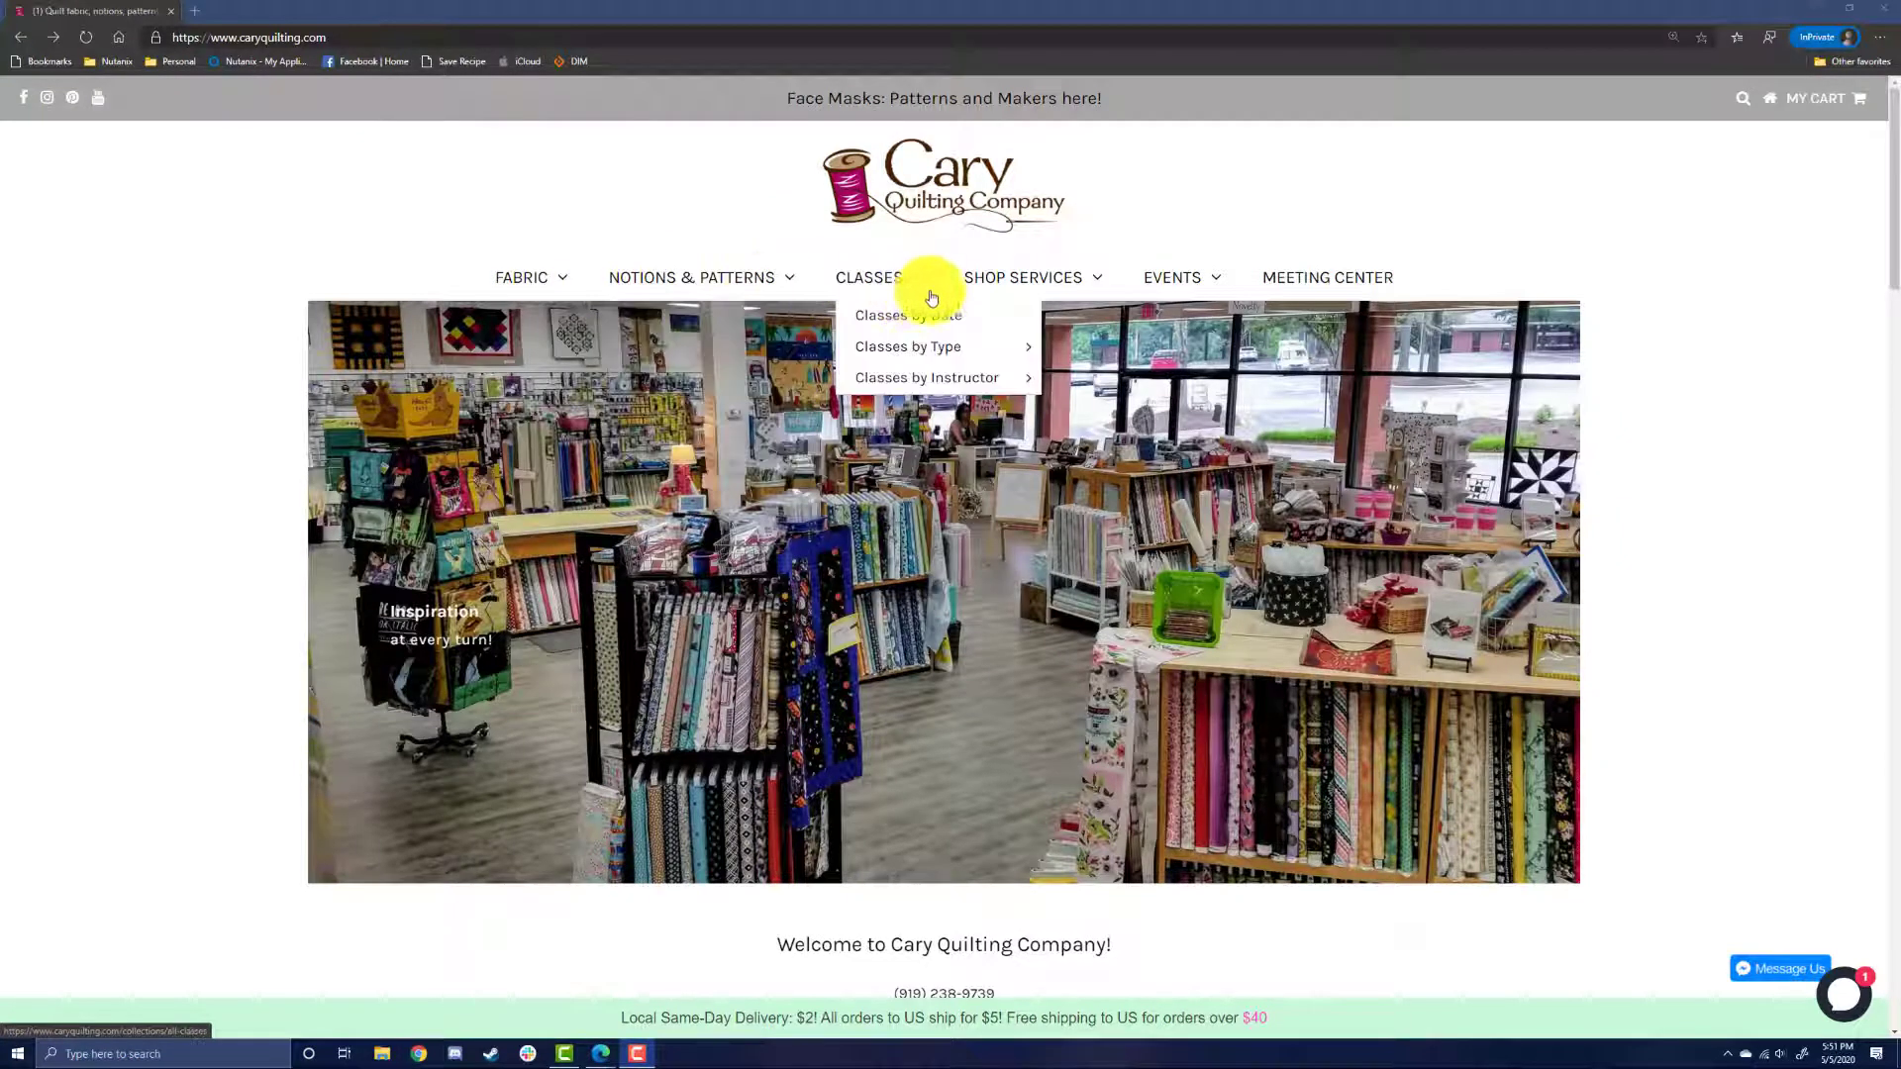
{"action": "mouse_move", "coordinate": [1326, 298]}
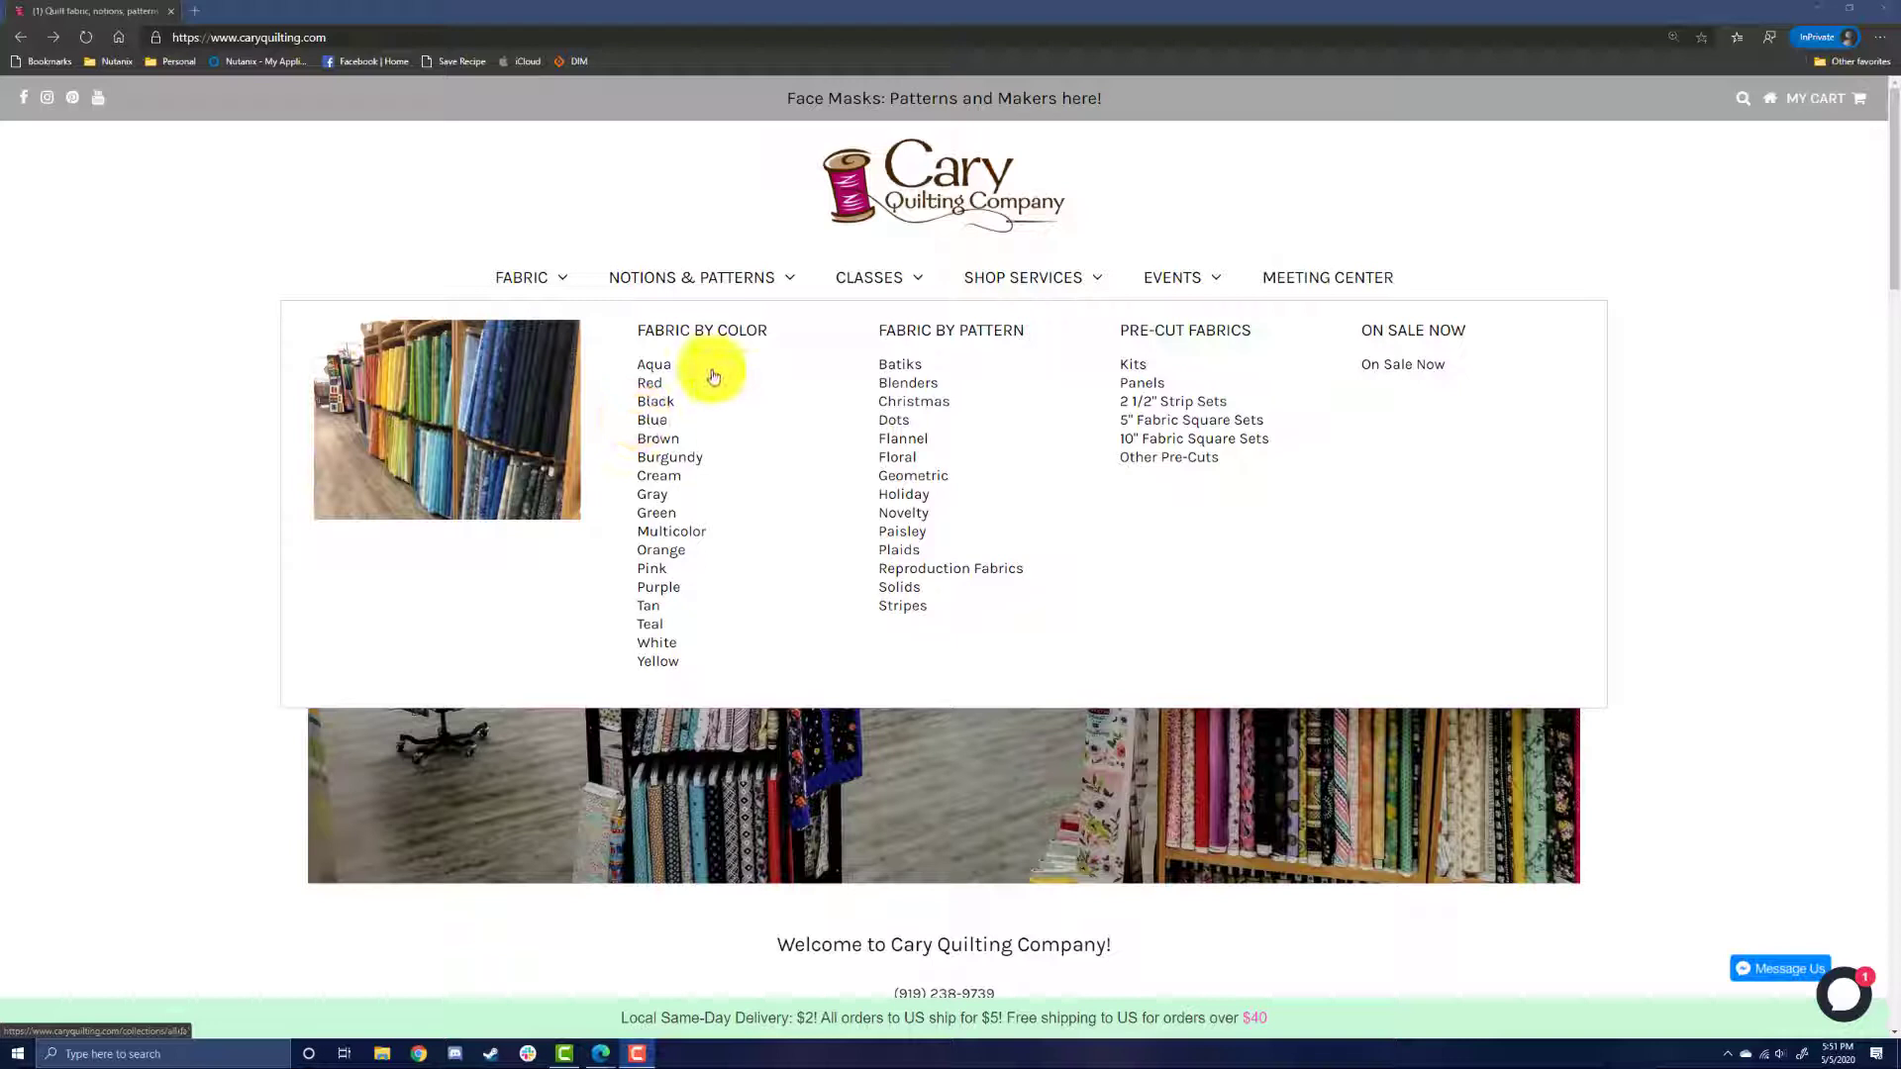
{"action": "mouse_move", "coordinate": [1150, 527]}
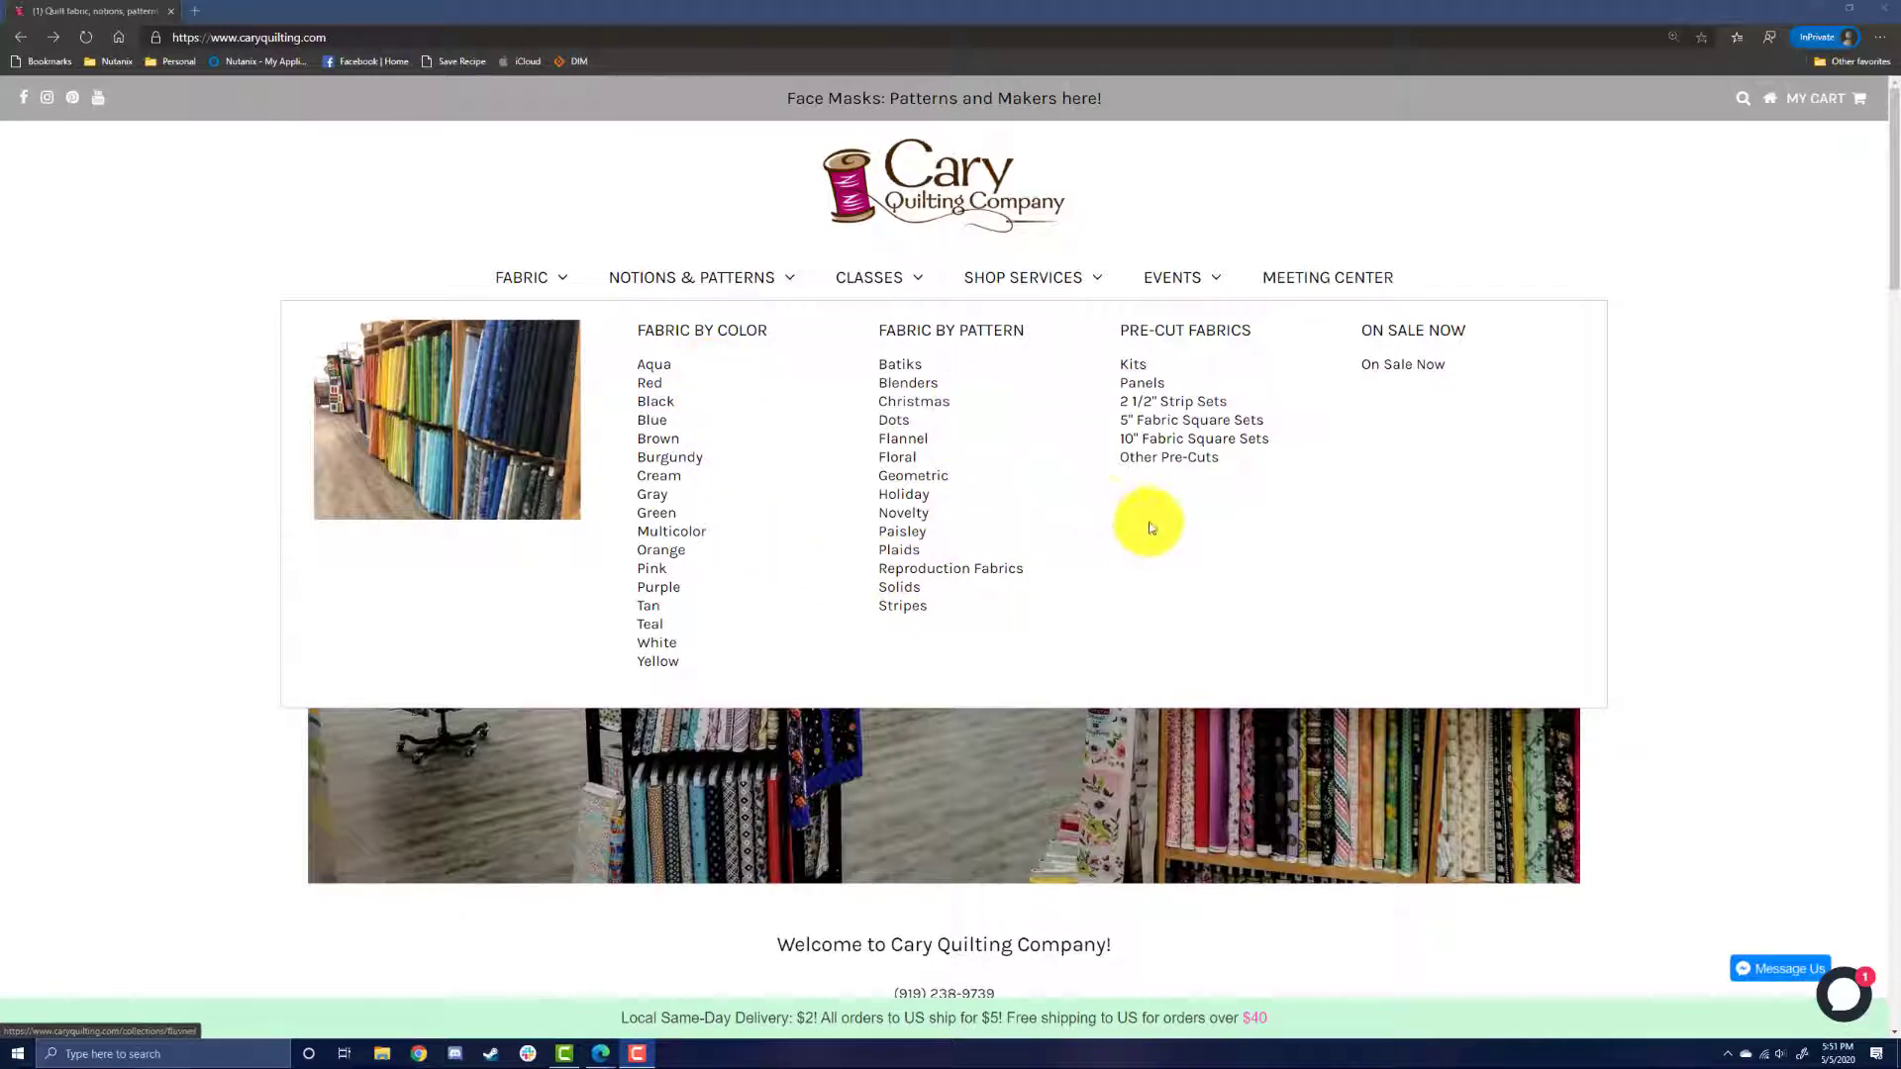
{"action": "mouse_move", "coordinate": [1074, 425]}
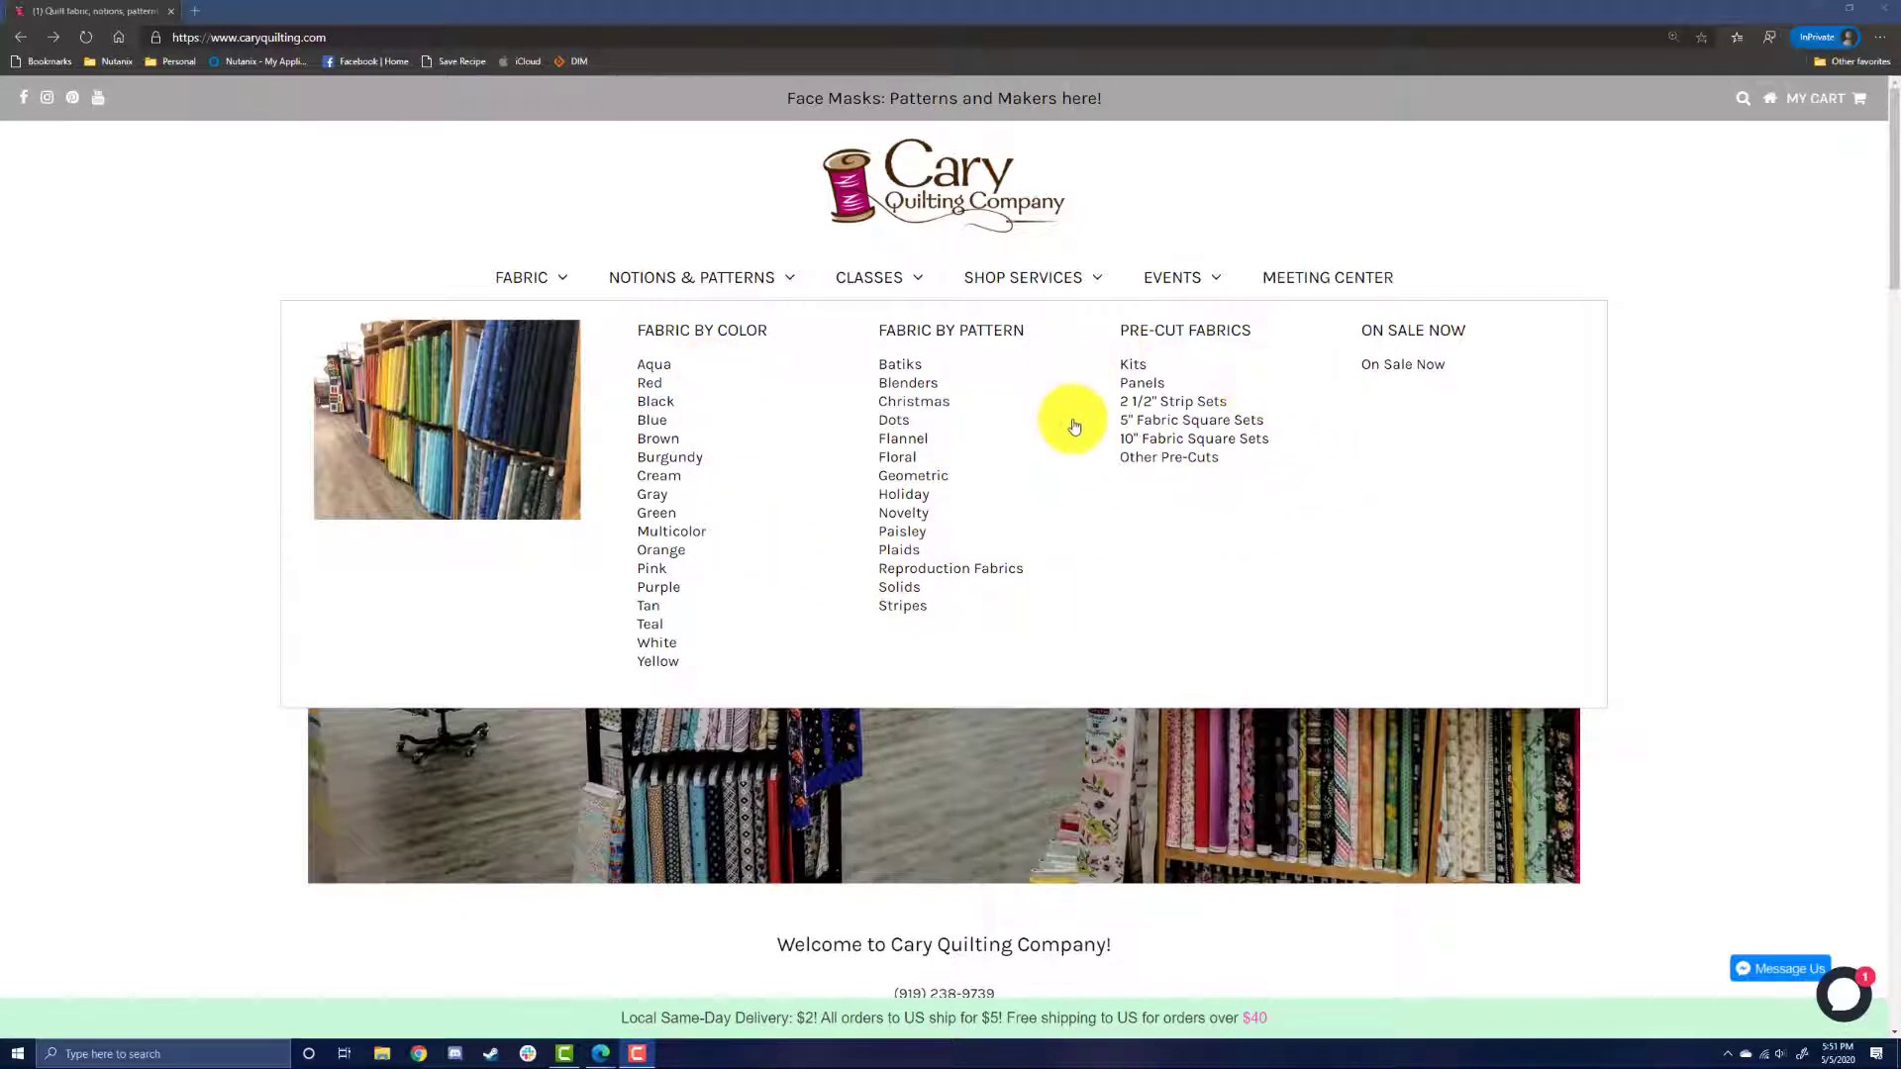
{"action": "mouse_move", "coordinate": [1447, 398]}
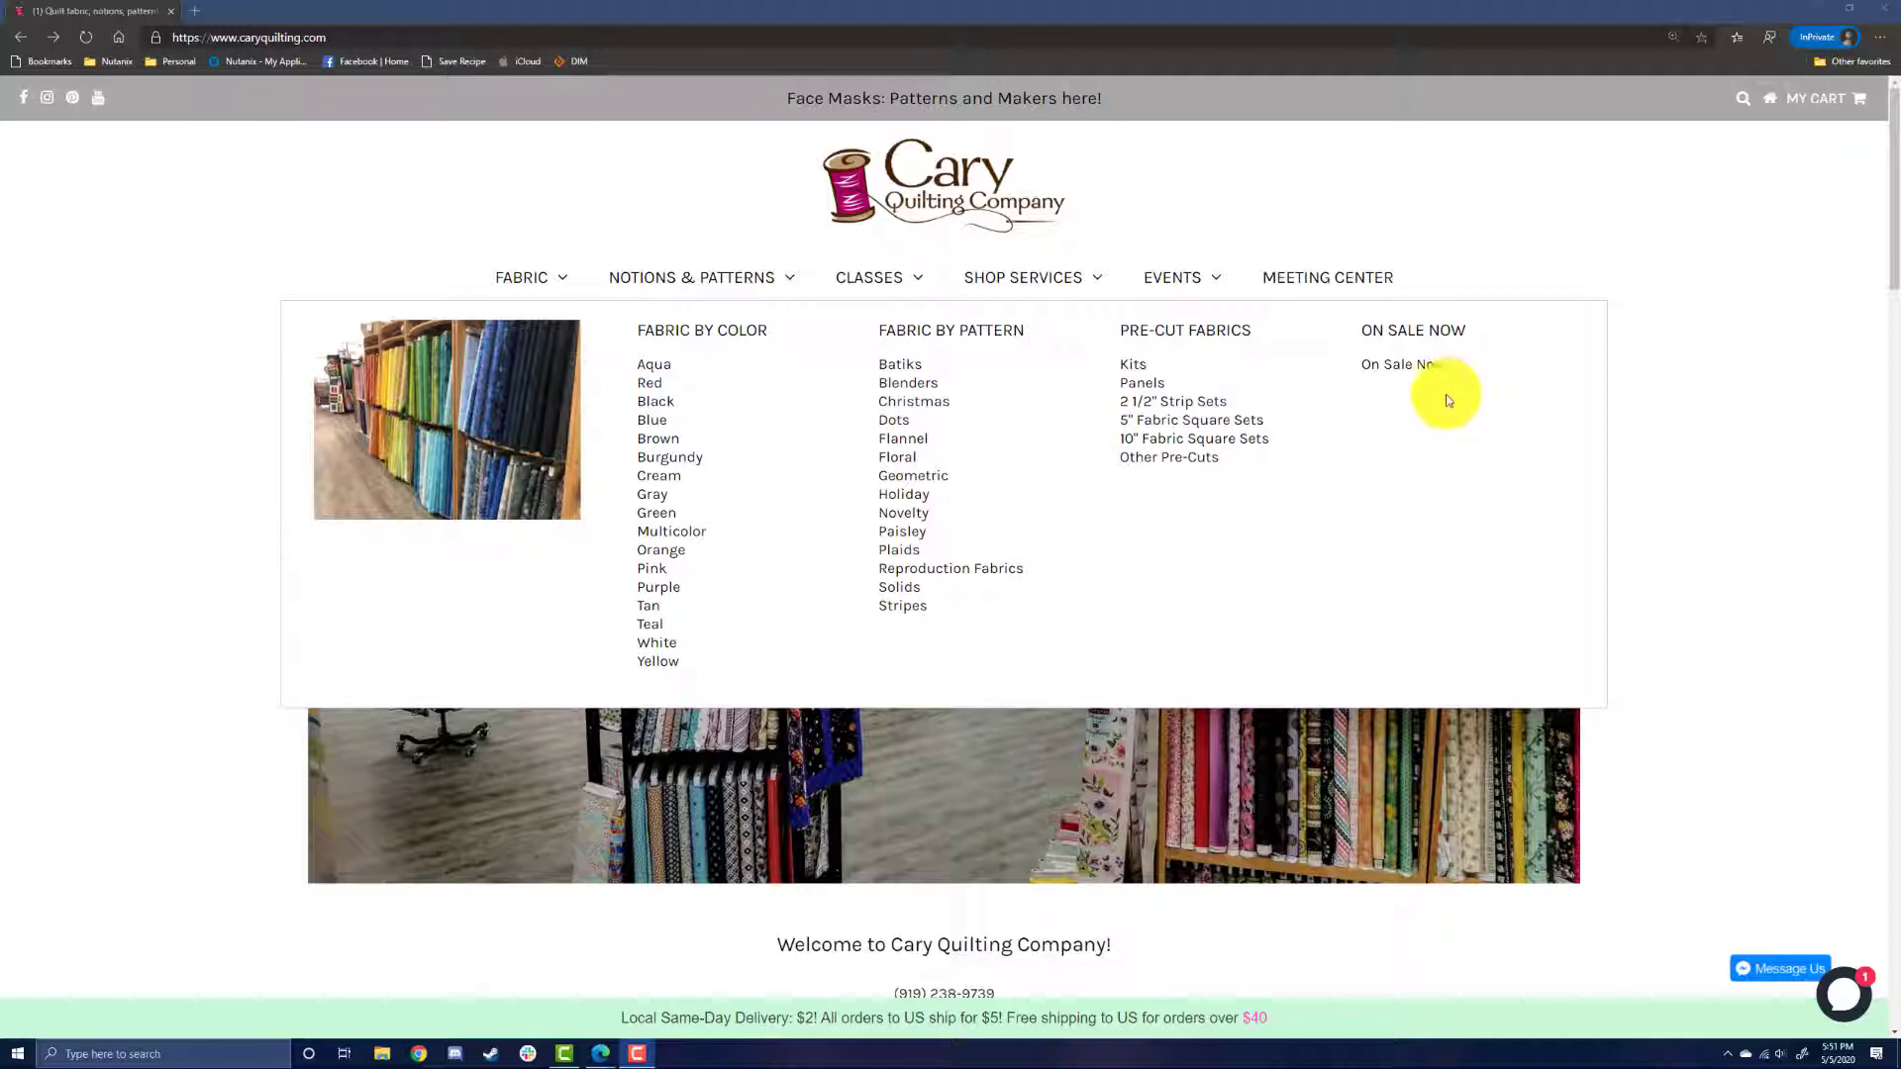
{"action": "mouse_move", "coordinate": [768, 399]}
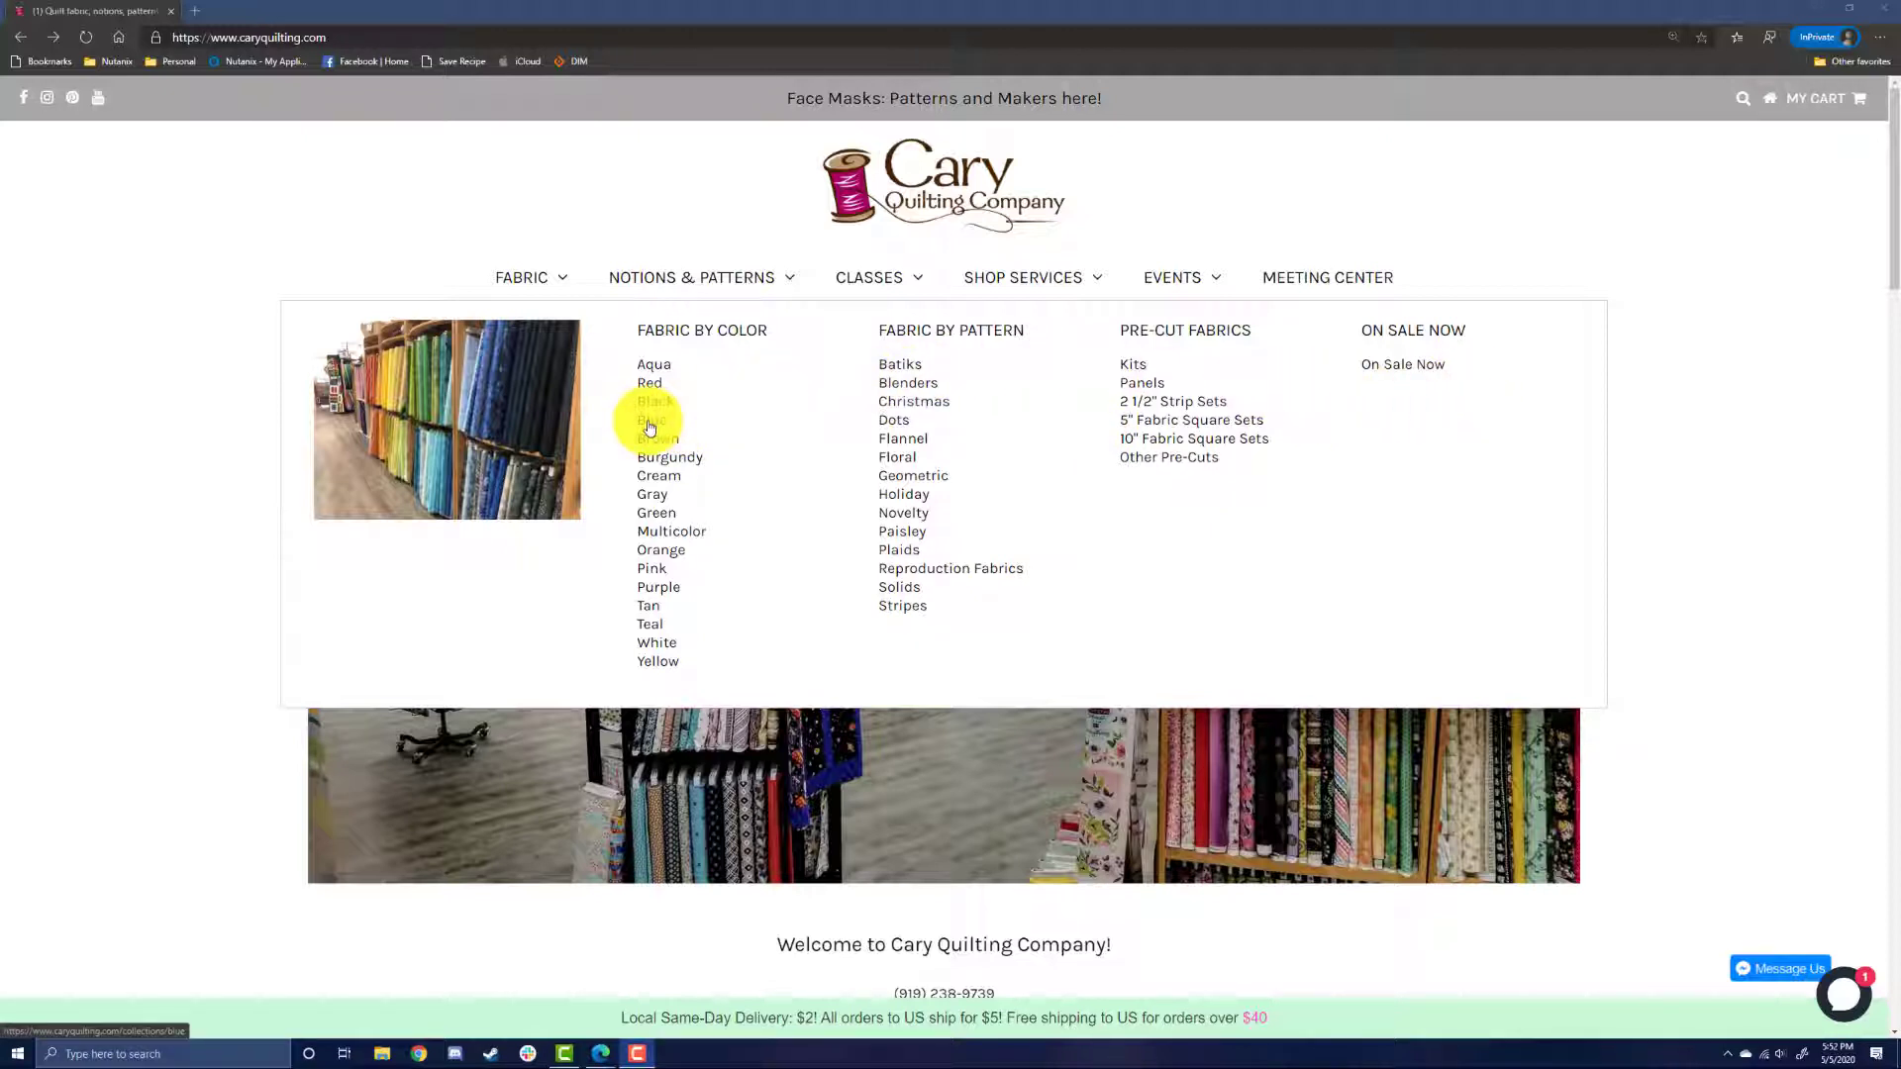
Step: Choose Blue under Fabric by Color and scroll through the blue fabrics
{"action": "left_click", "coordinate": [651, 418]}
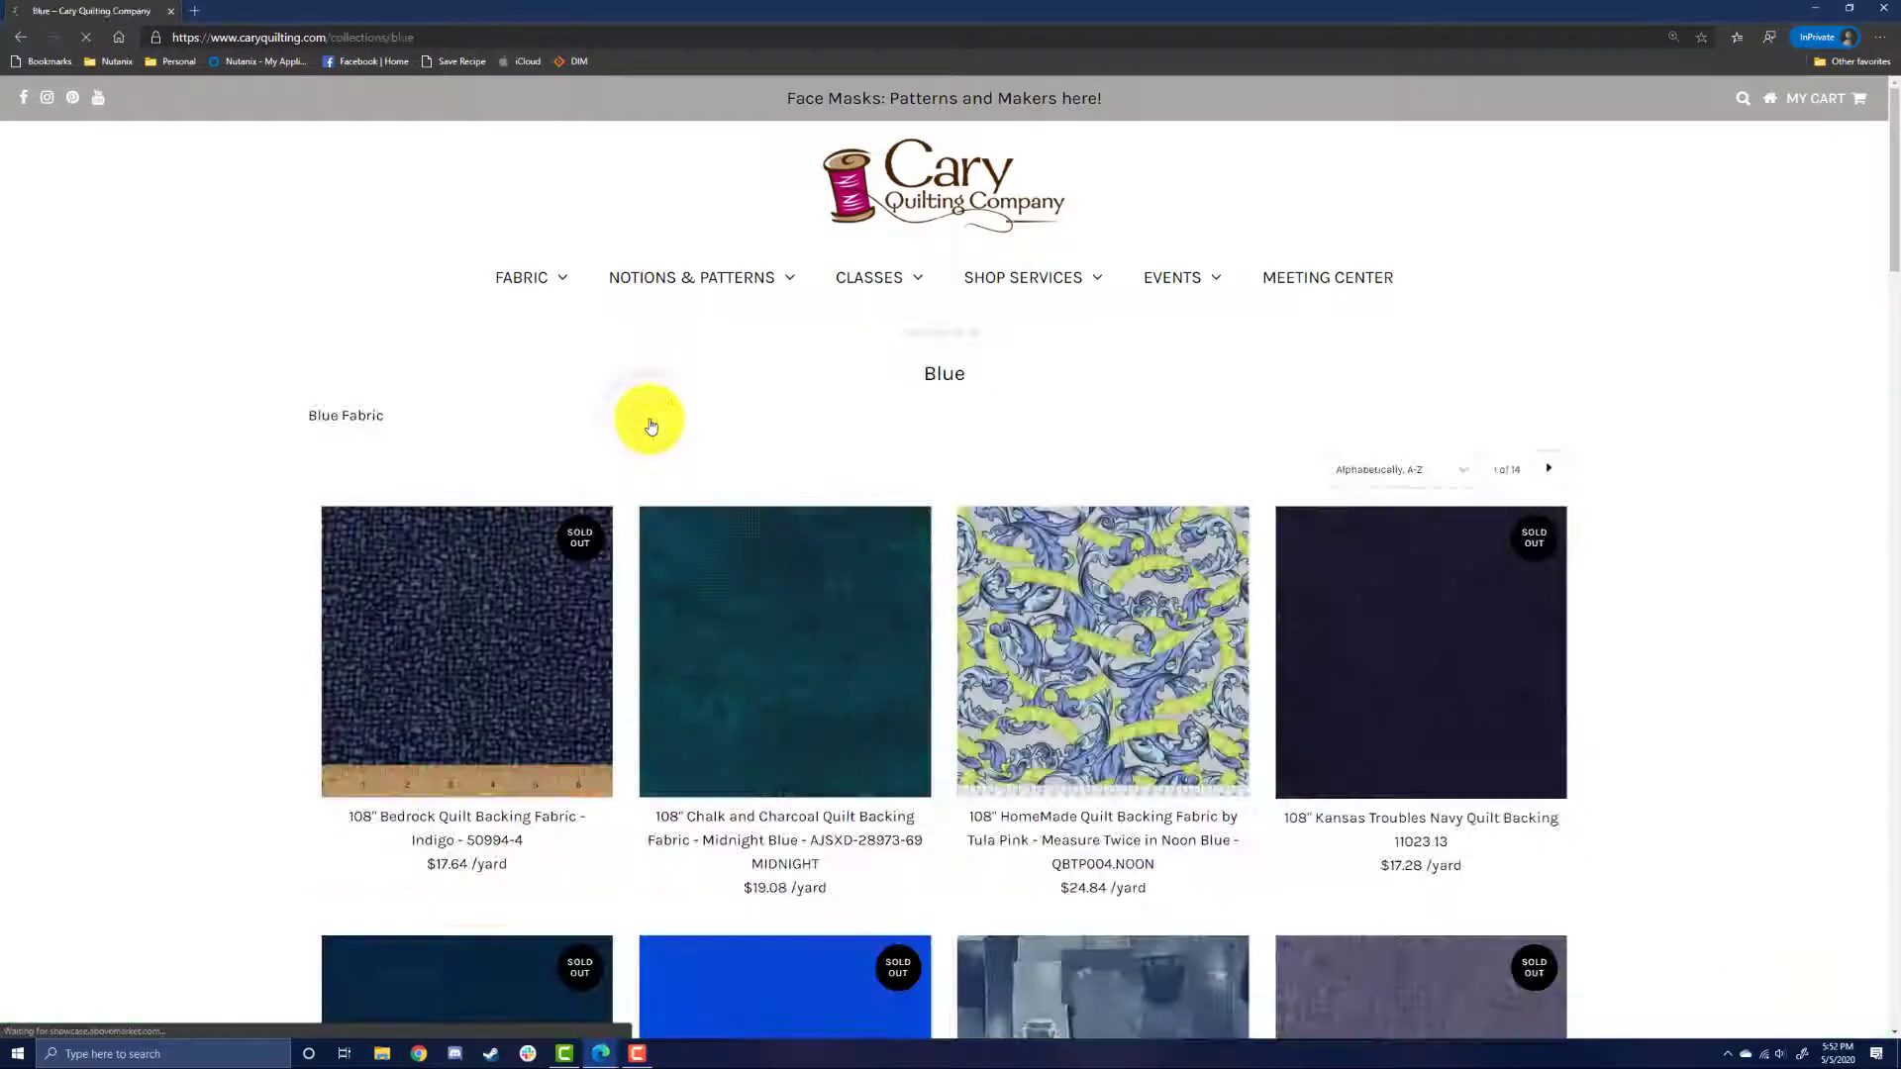
{"action": "scroll", "scroll_direction": "down", "scroll_amount": 3}
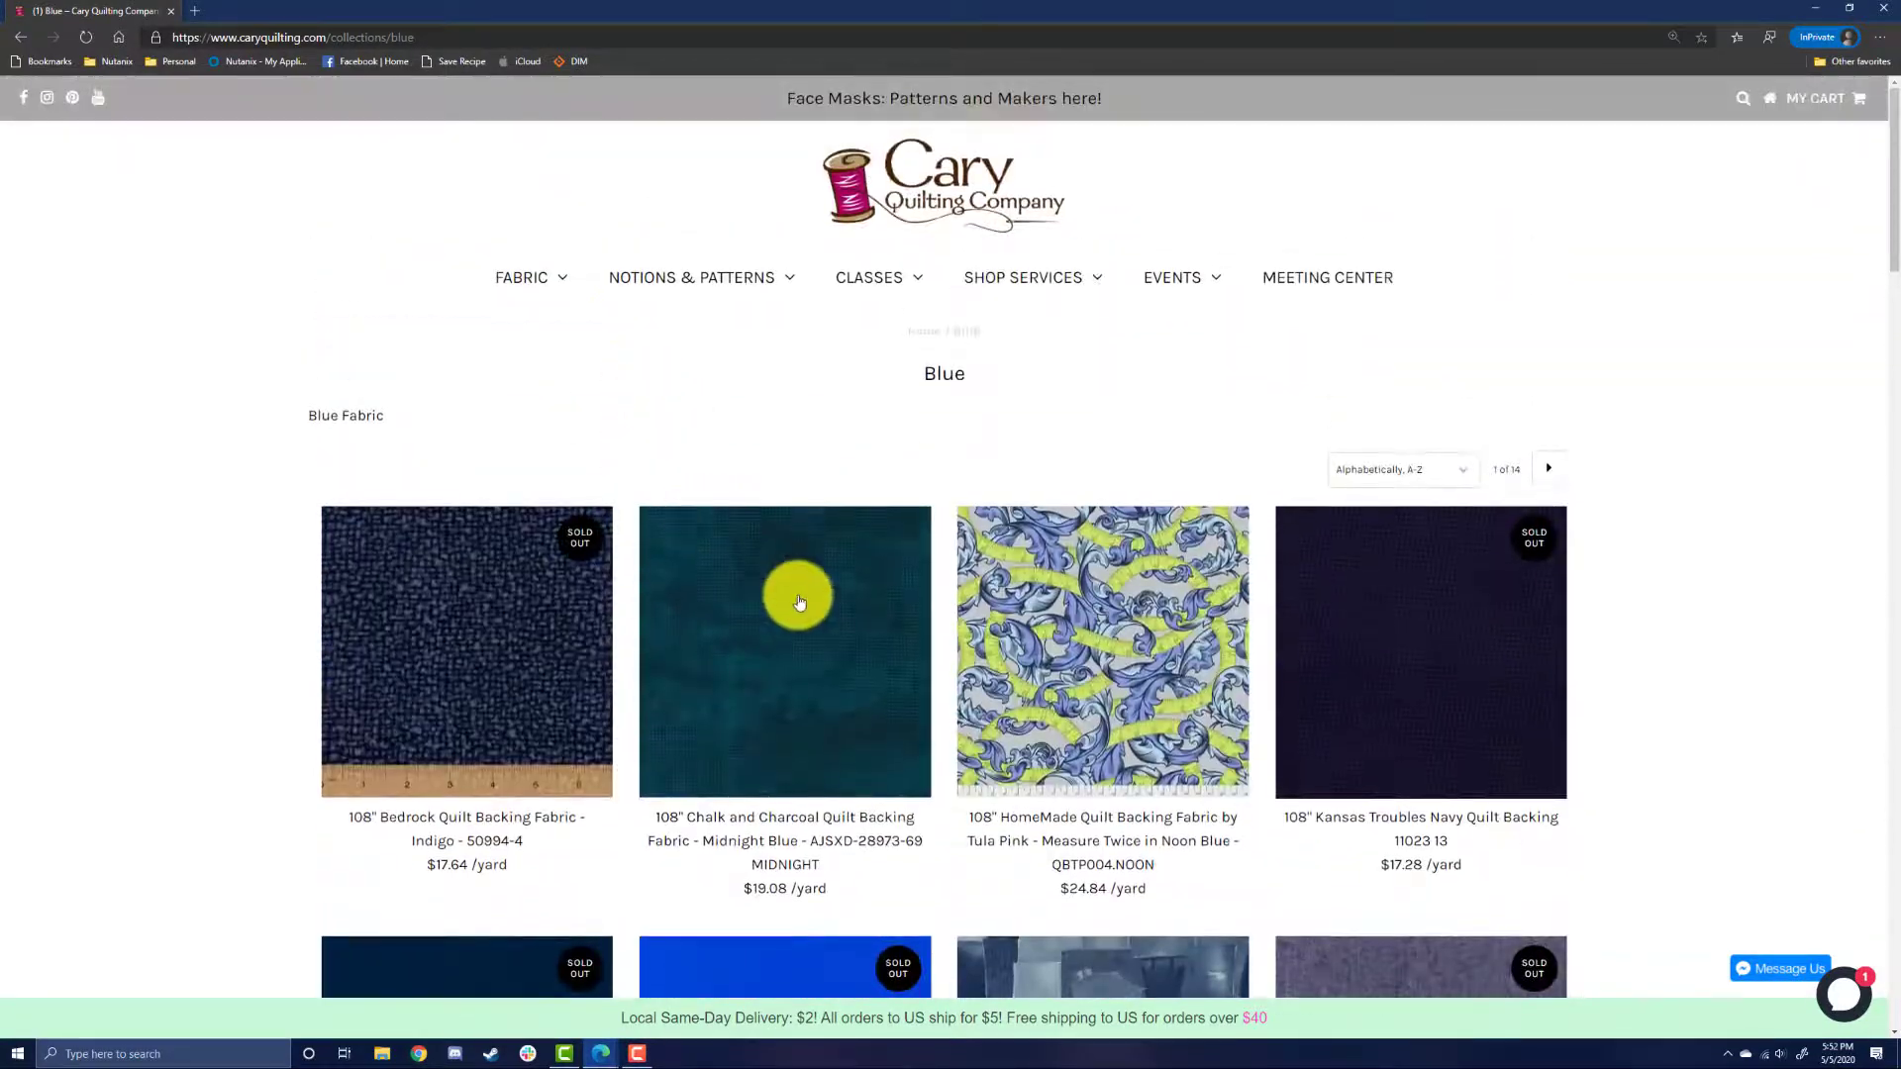
{"action": "mouse_move", "coordinate": [810, 589]}
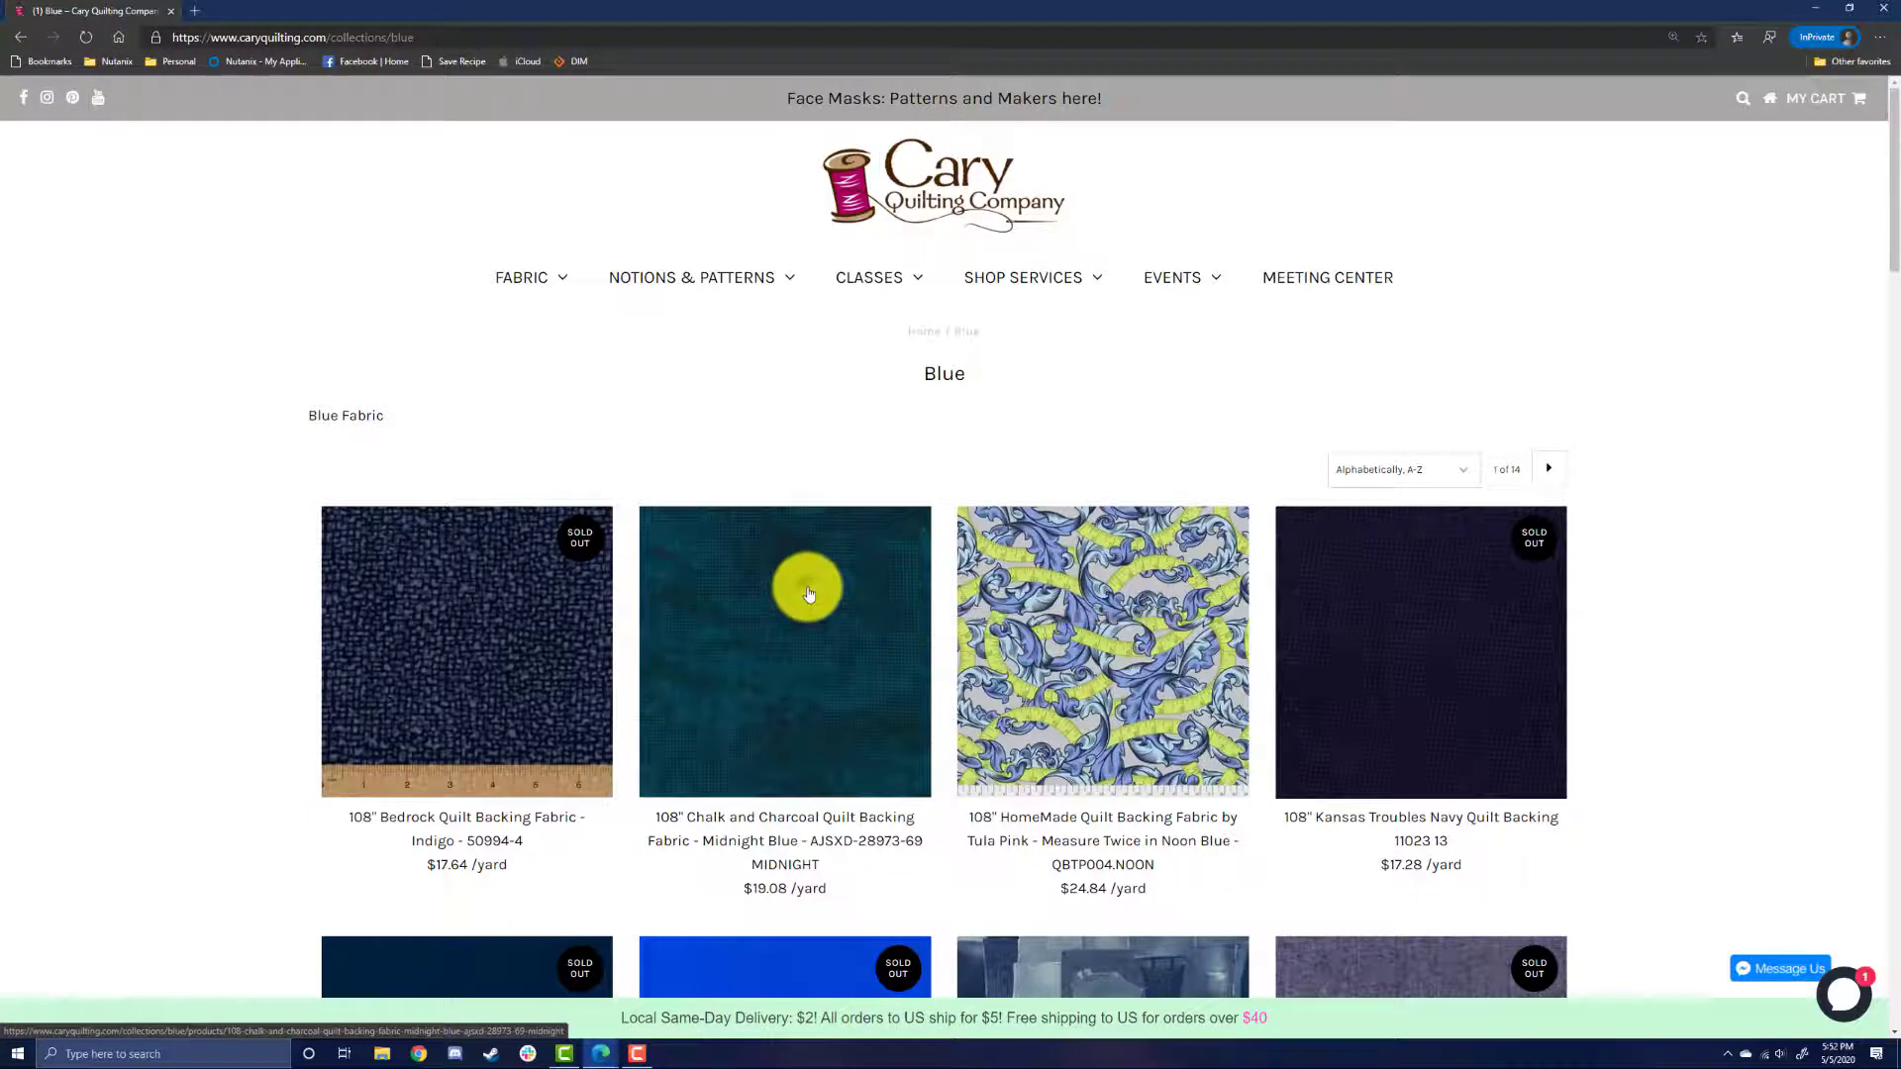
Step: Open the 108" Chalk and Charcoal Midnight Blue backing product page
{"action": "left_click", "coordinate": [808, 591]}
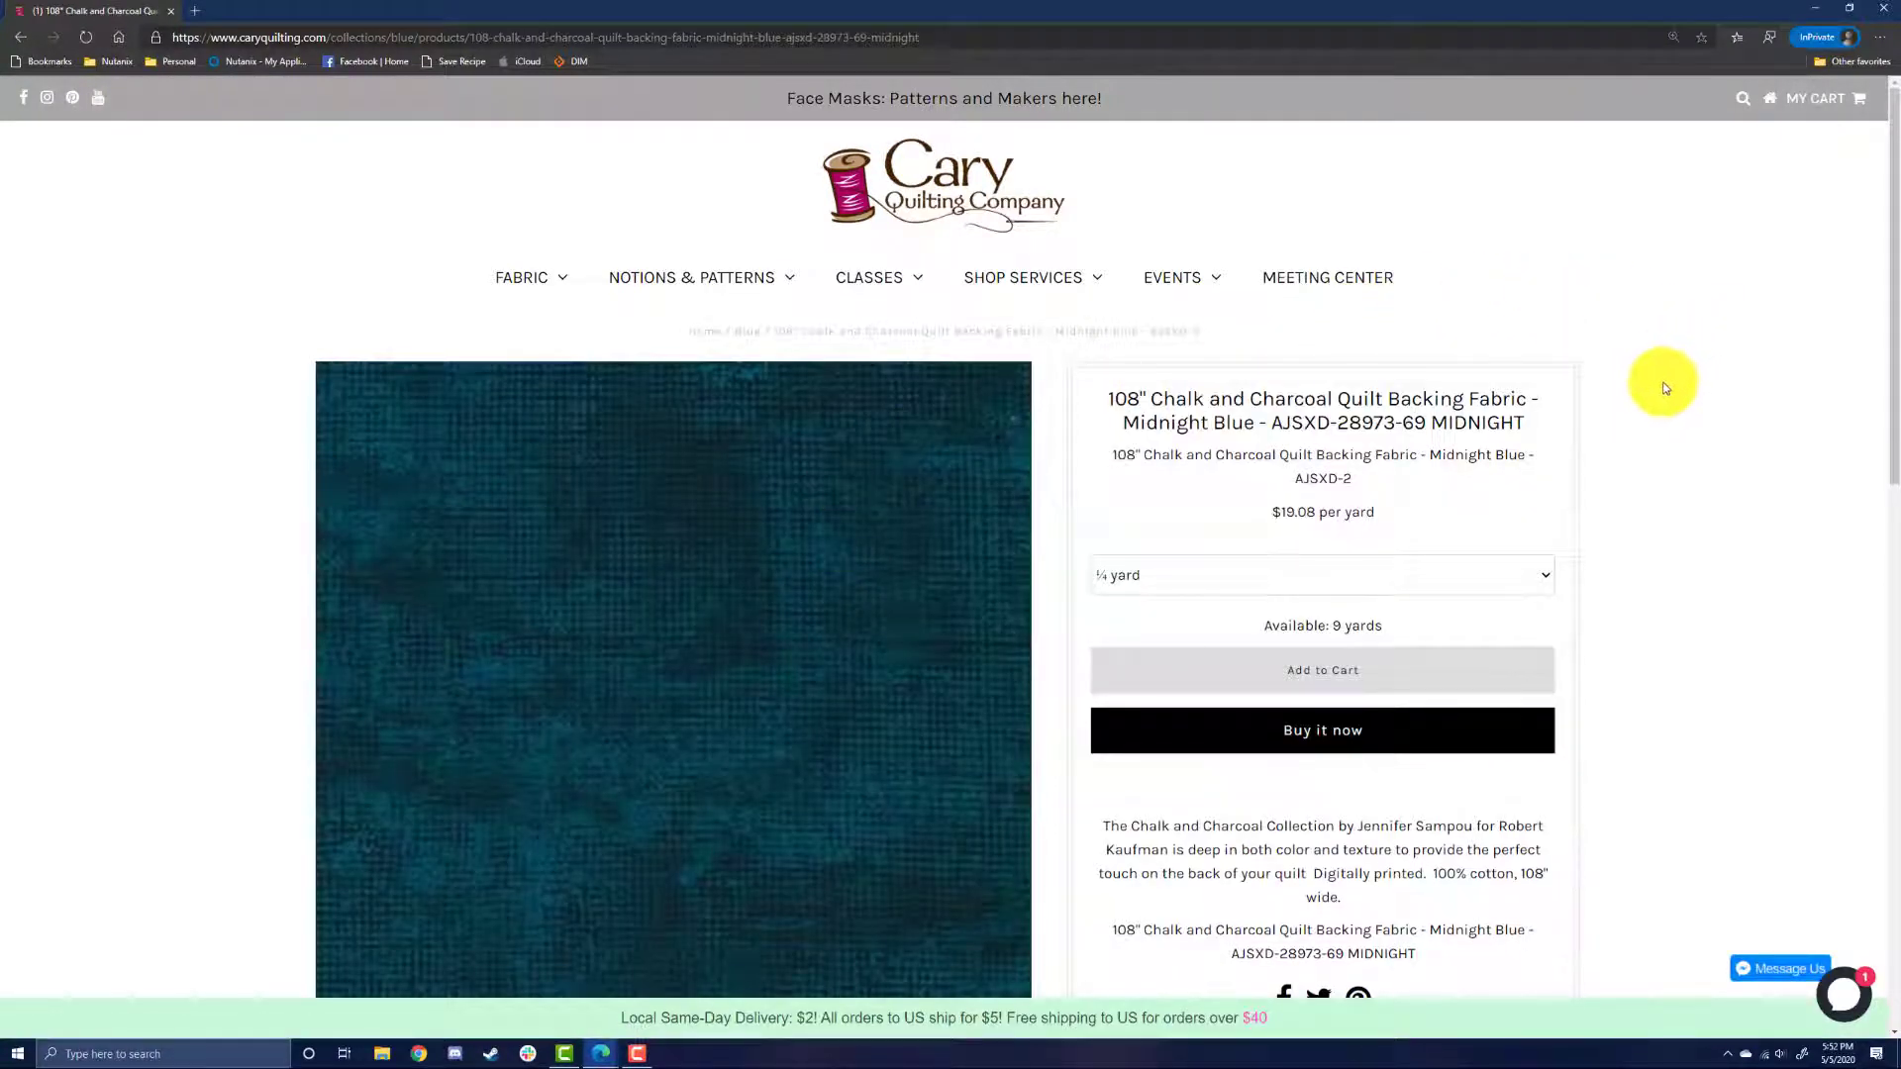
{"action": "scroll", "scroll_direction": "down", "scroll_amount": 3}
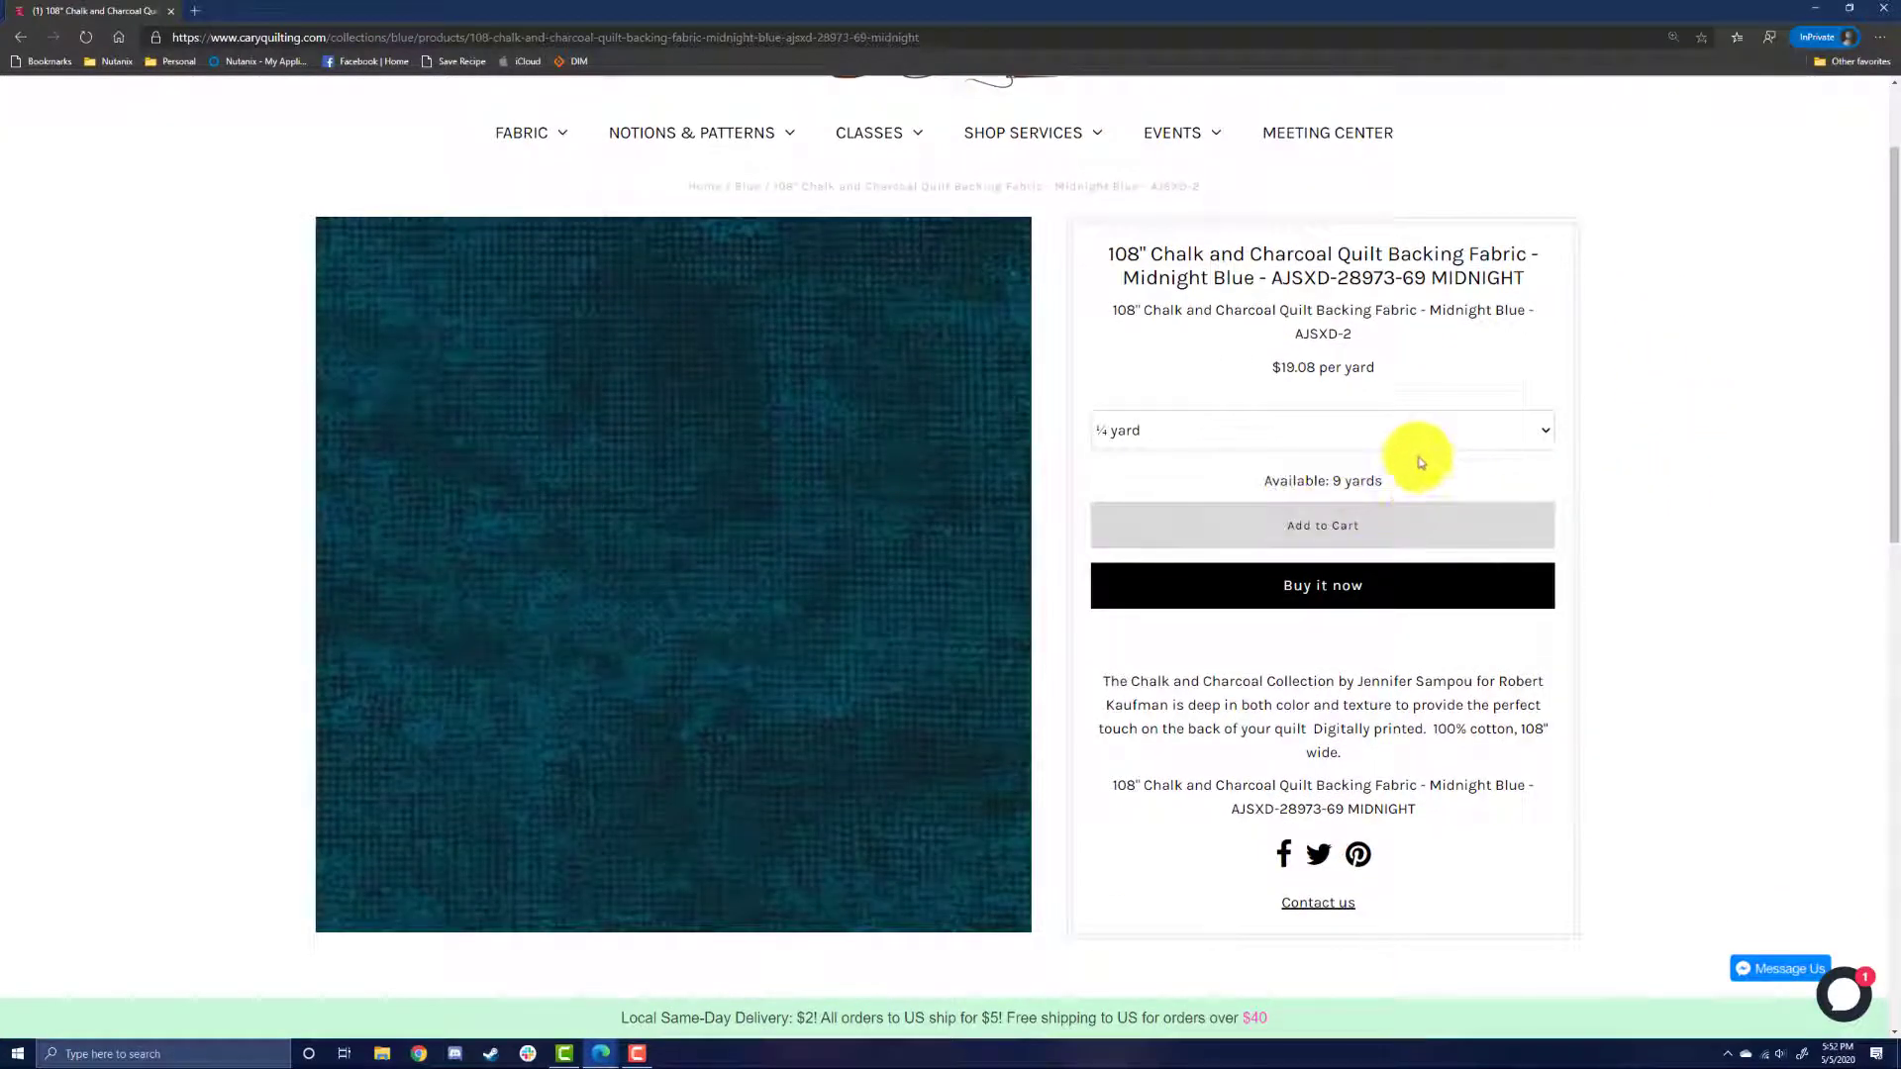
{"action": "mouse_move", "coordinate": [1387, 508]}
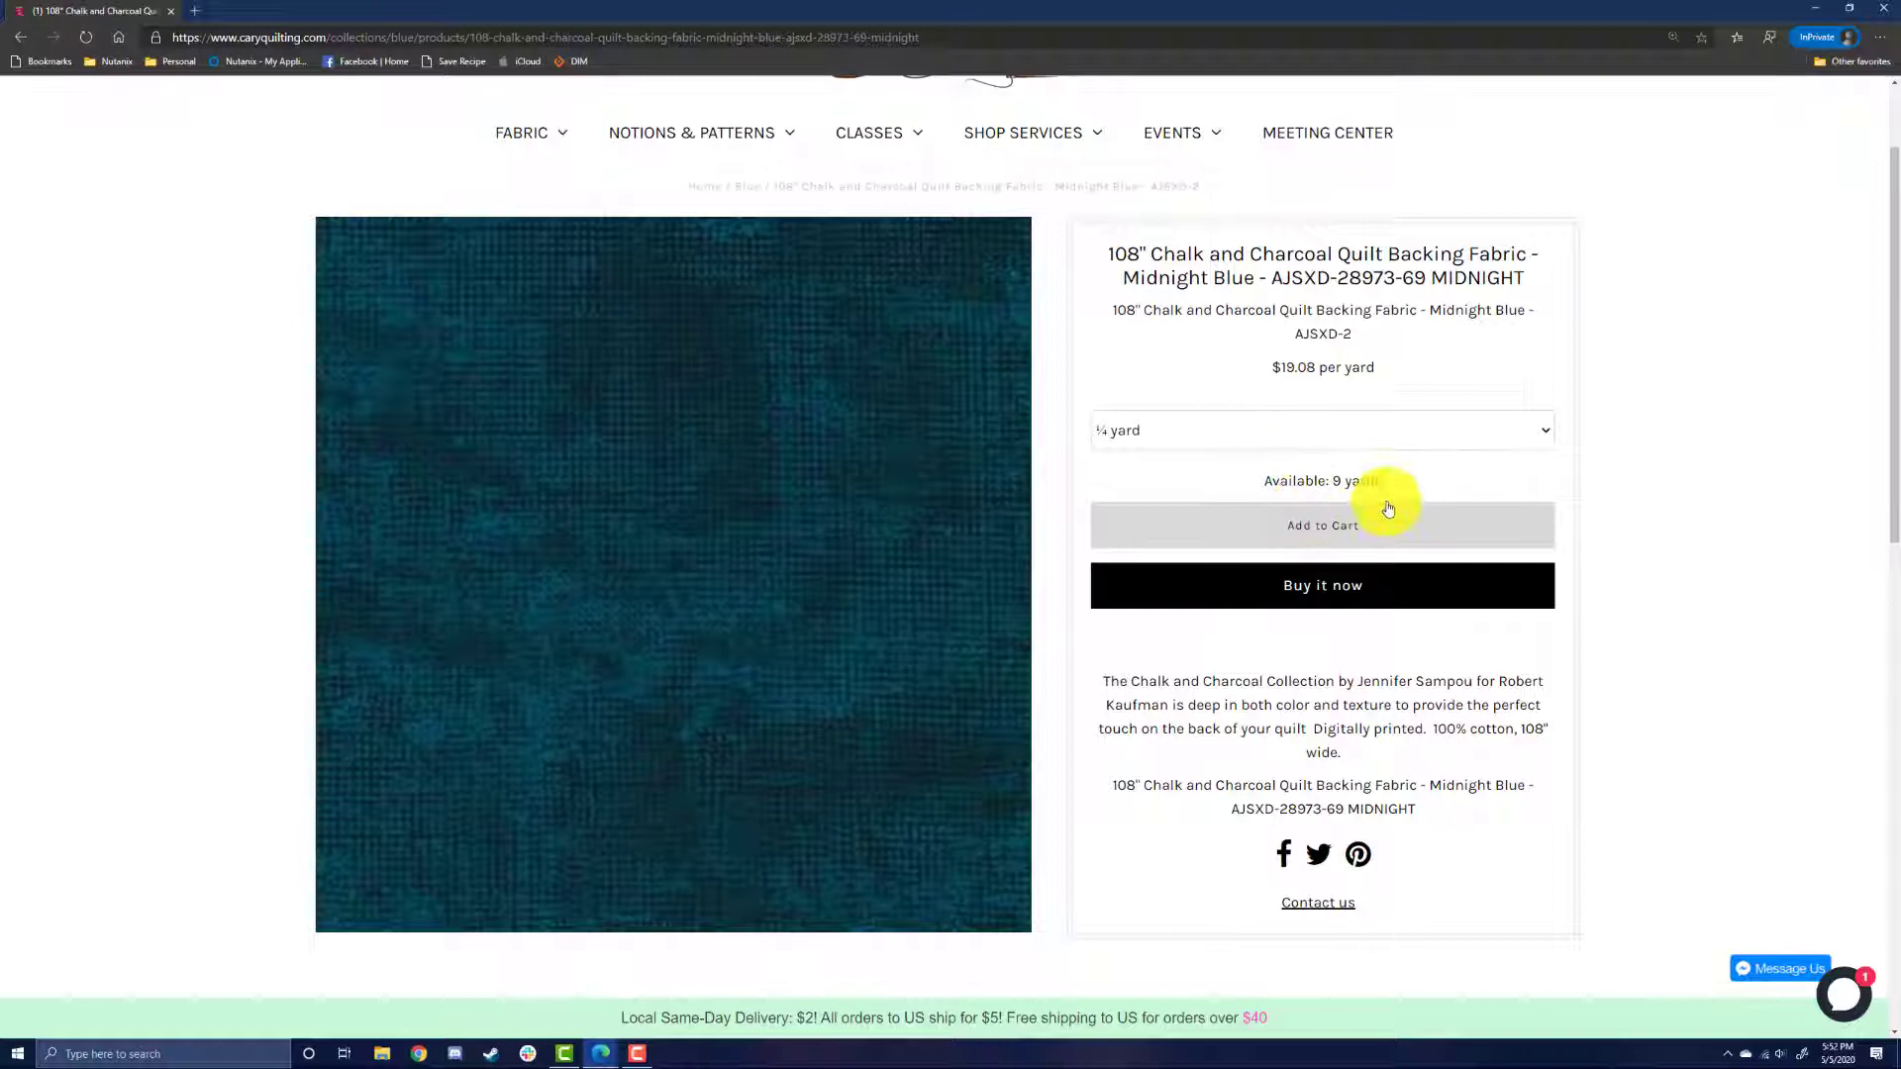
{"action": "mouse_move", "coordinate": [1499, 441]}
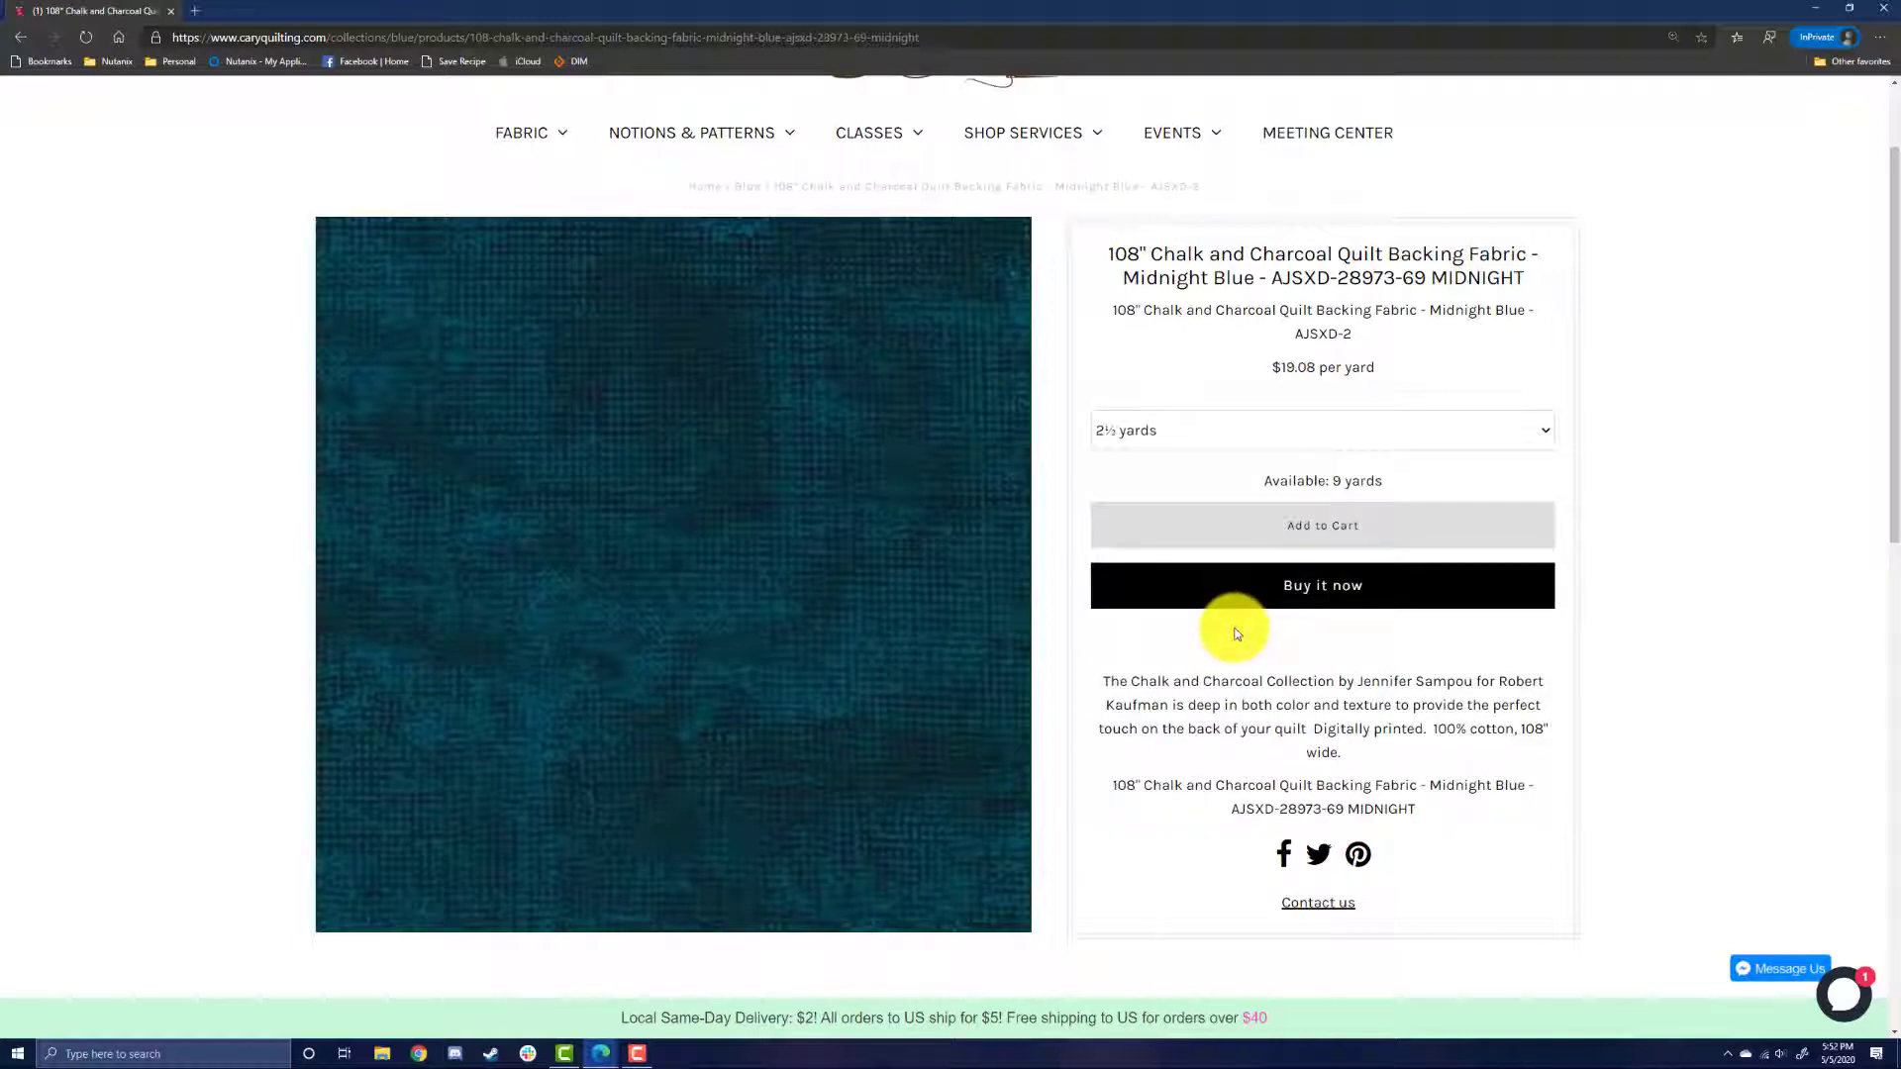
{"action": "mouse_move", "coordinate": [1331, 533]}
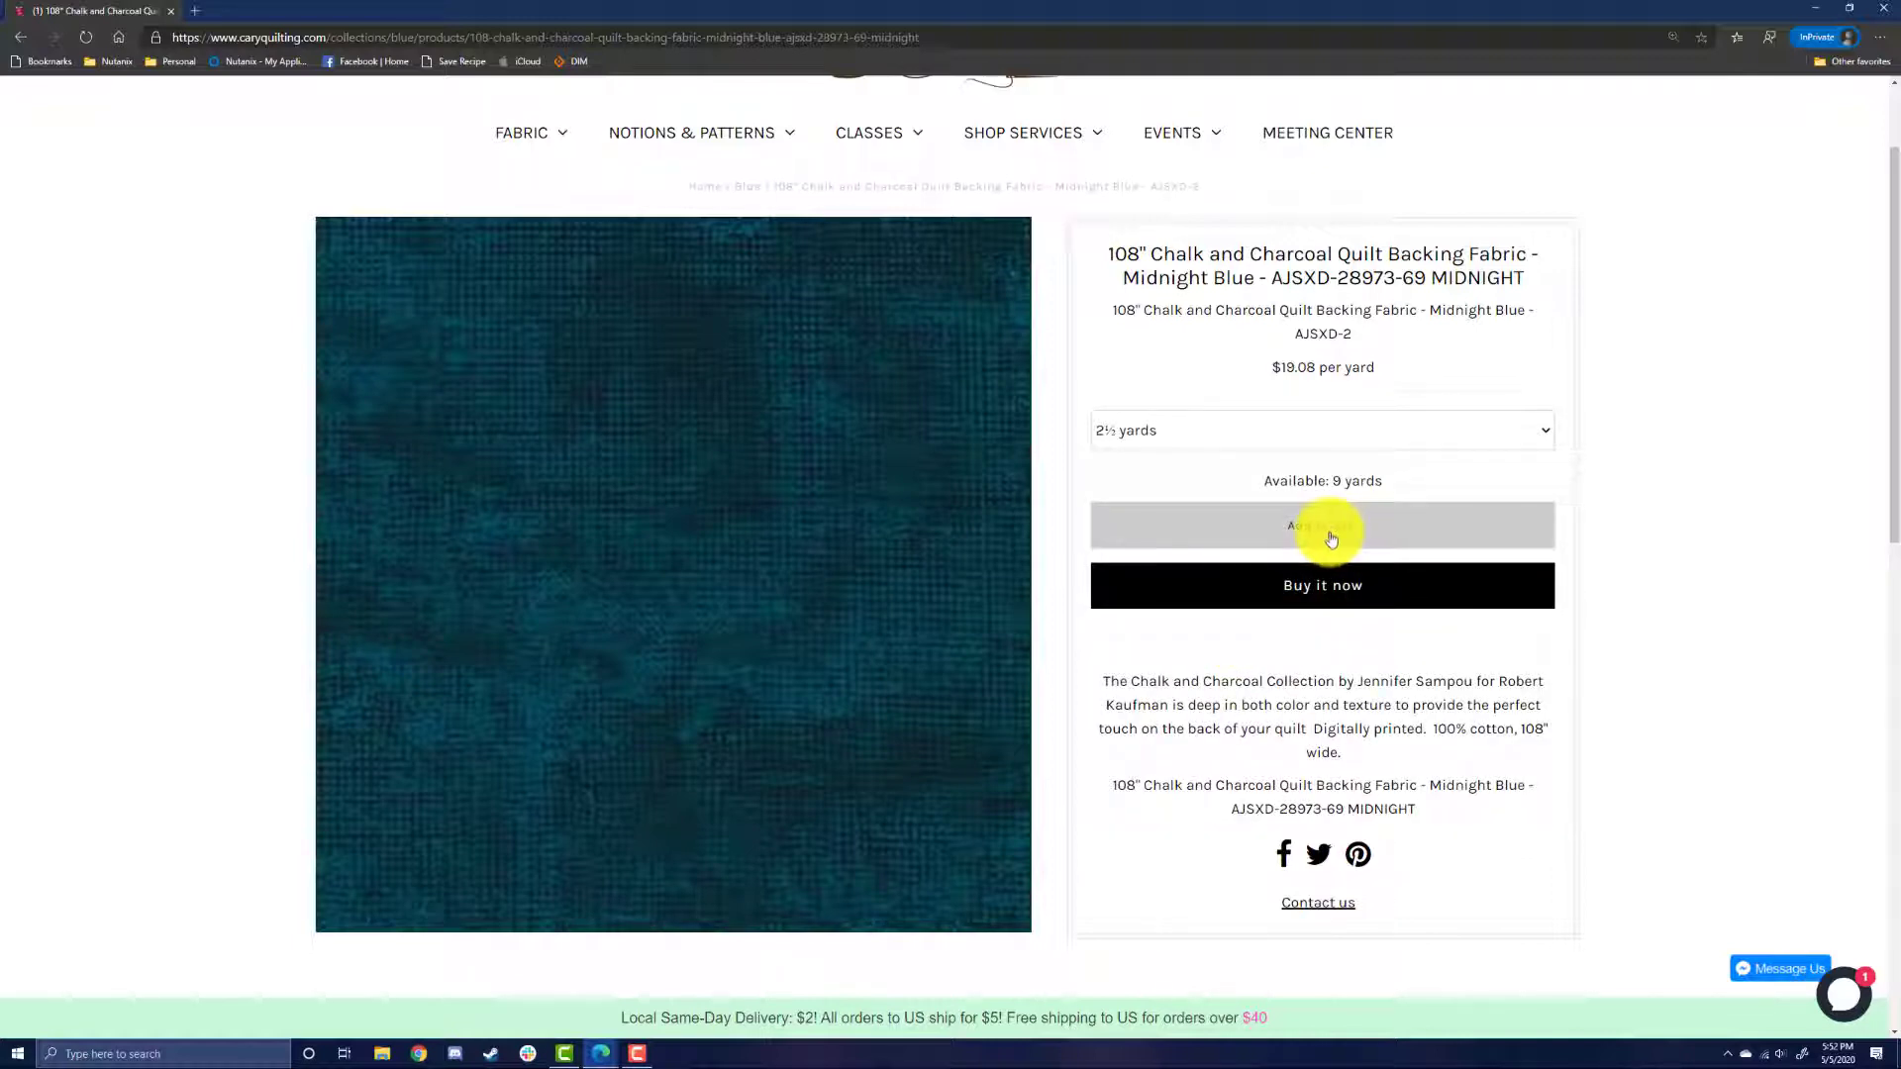
Step: Add 2½ yards of the Midnight Blue backing to the cart
{"action": "left_click", "coordinate": [1323, 525]}
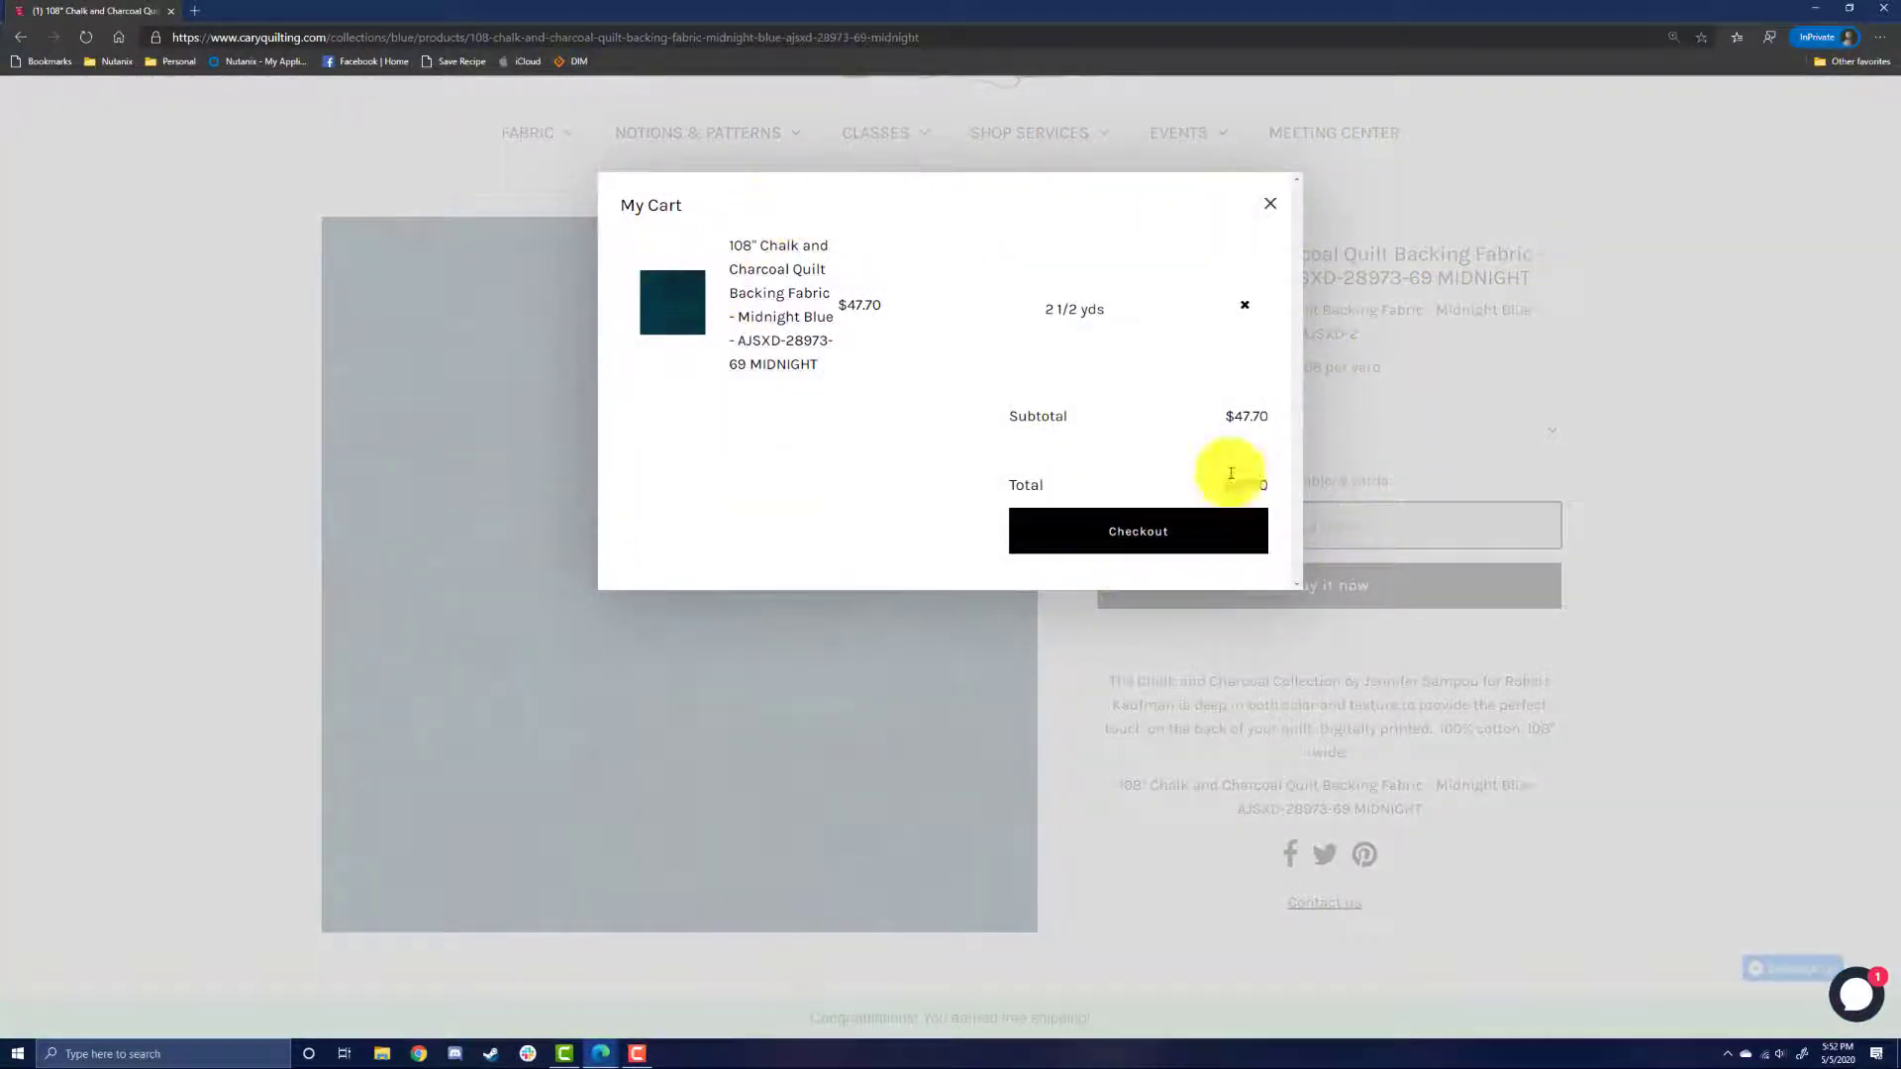
{"action": "mouse_move", "coordinate": [1023, 340]}
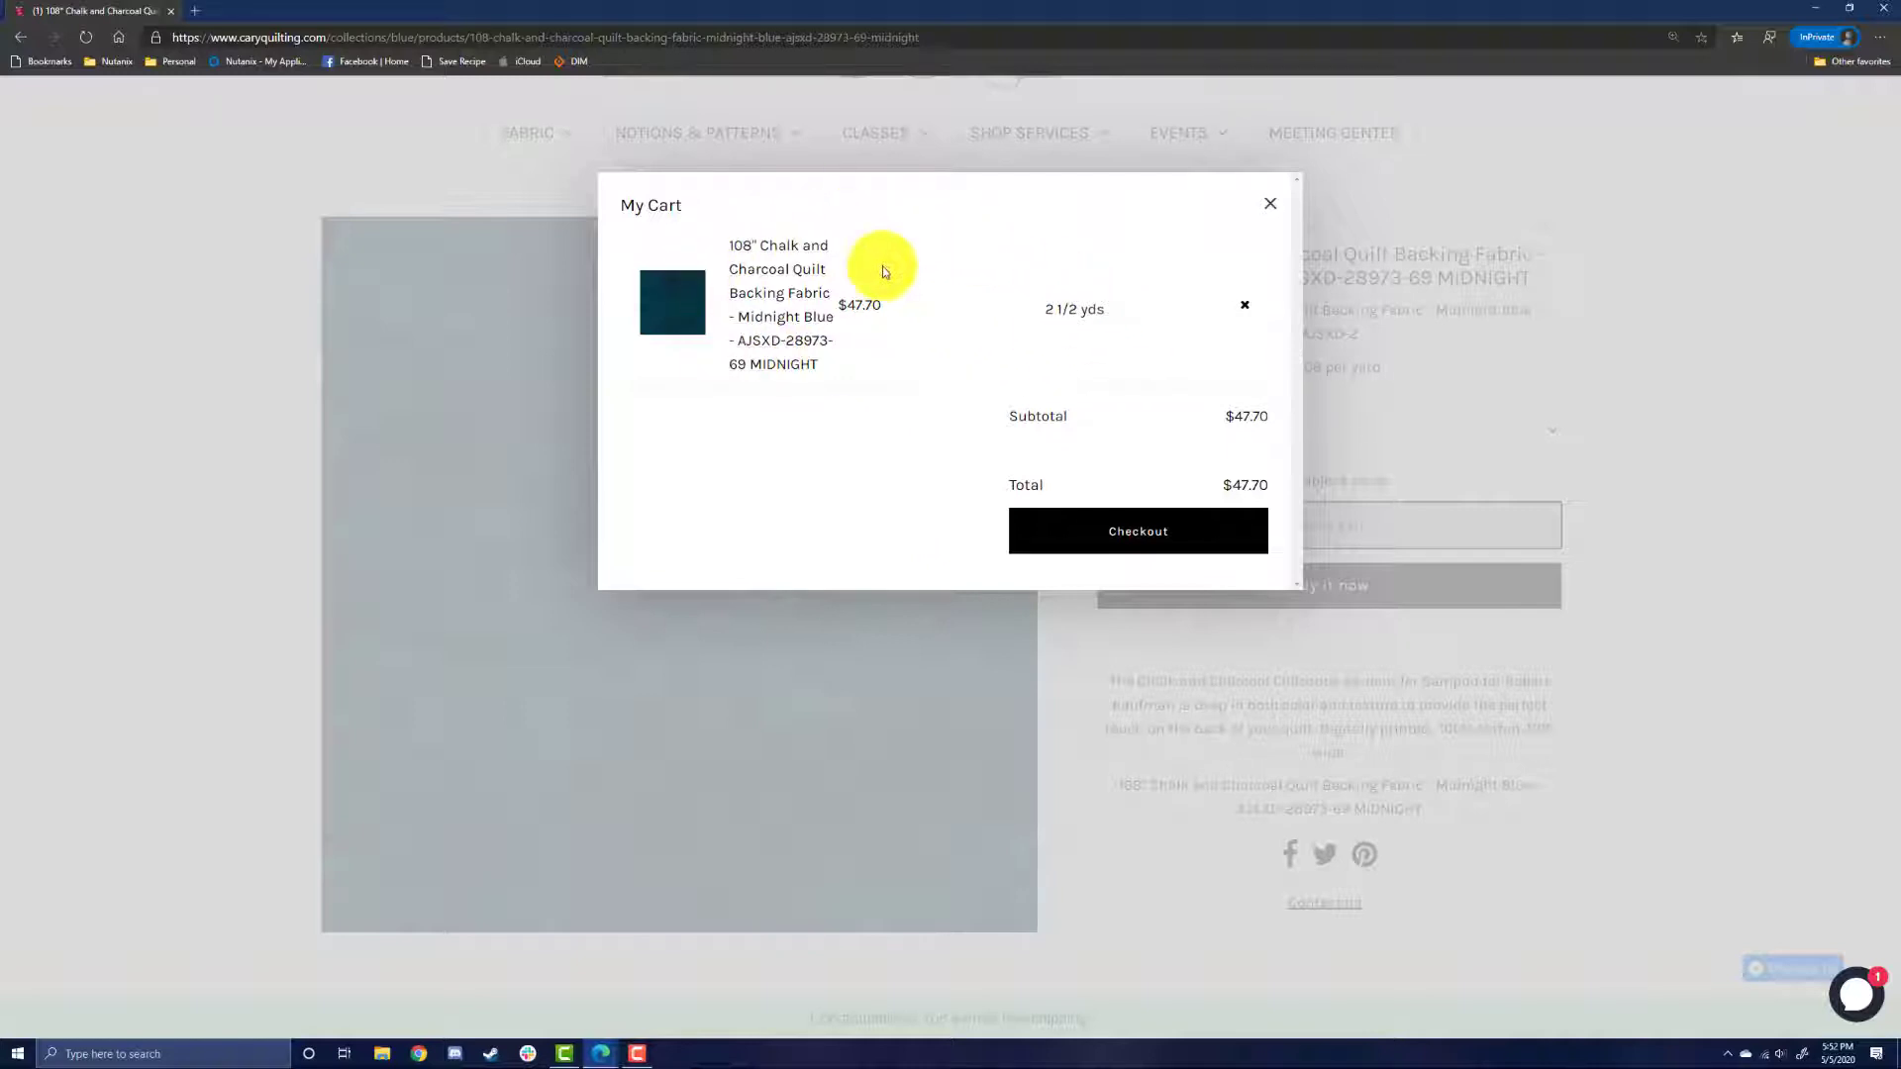
{"action": "mouse_move", "coordinate": [959, 382]}
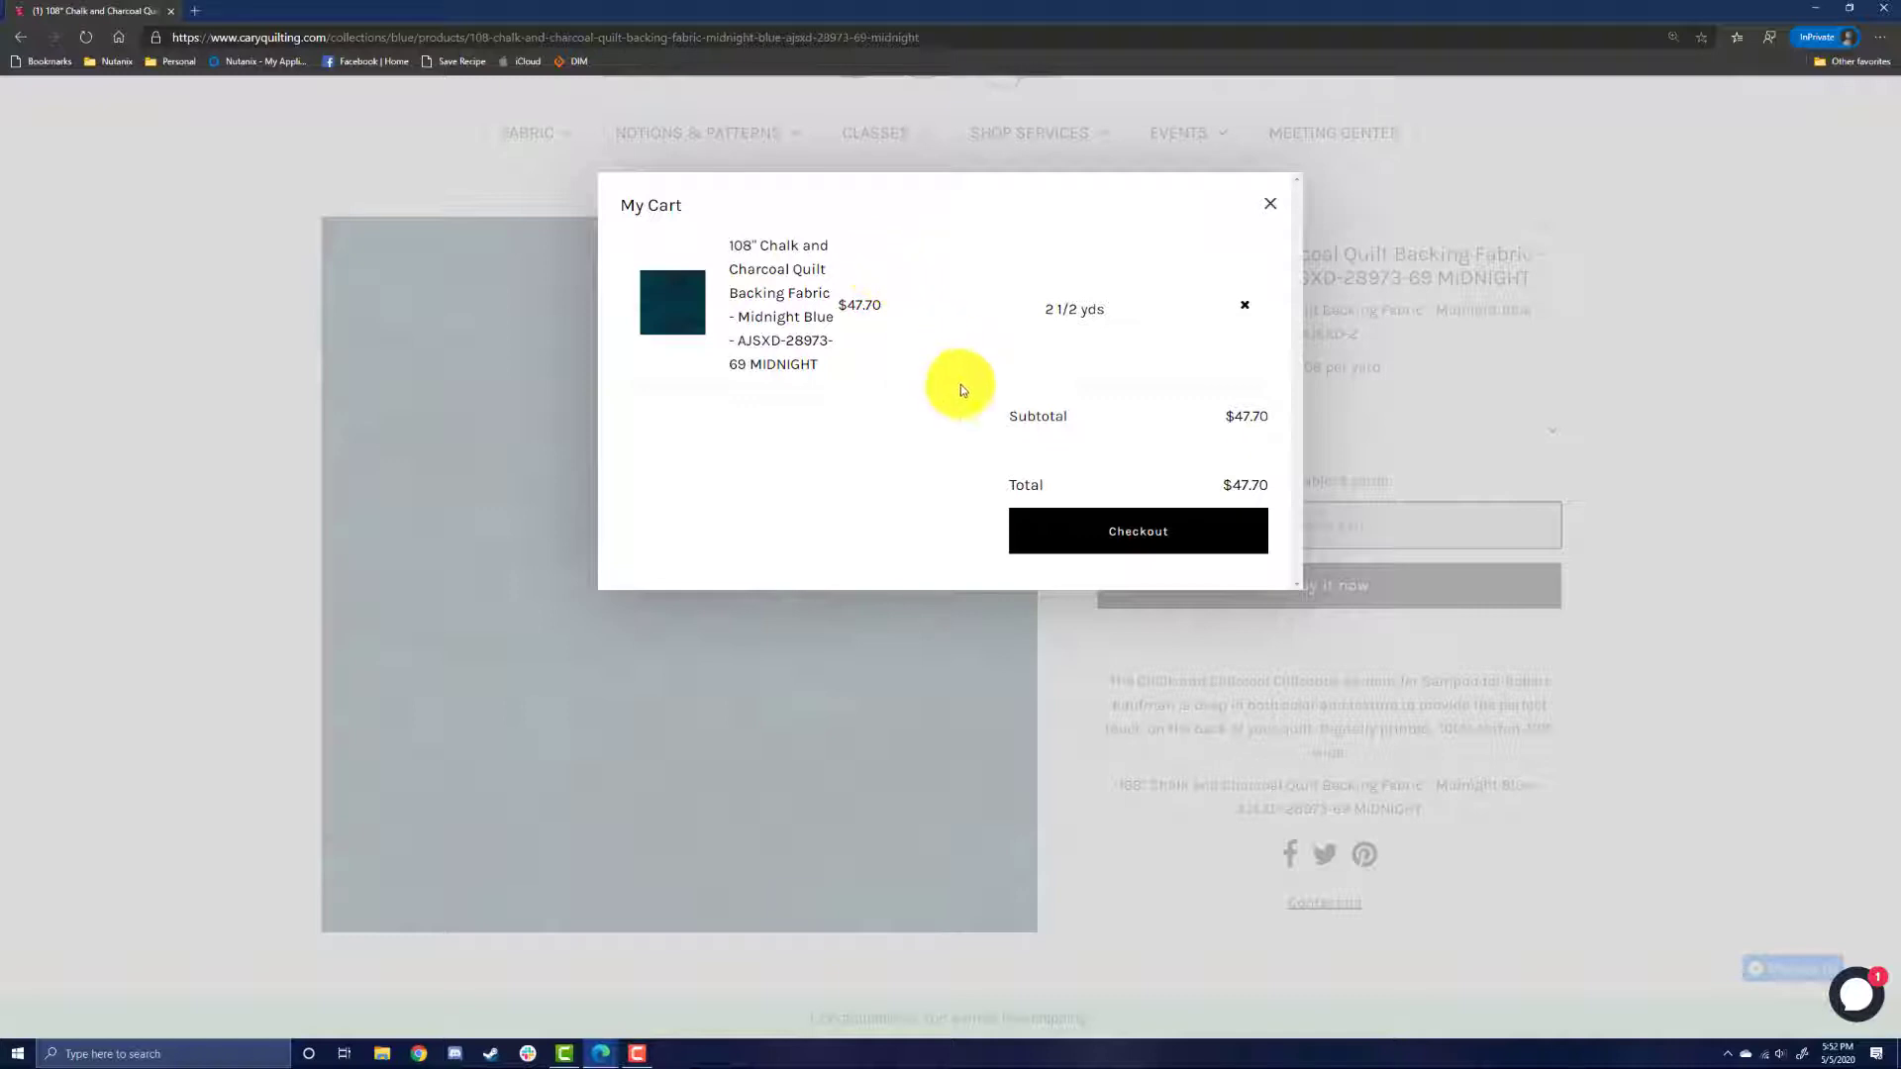
{"action": "mouse_move", "coordinate": [1184, 530]}
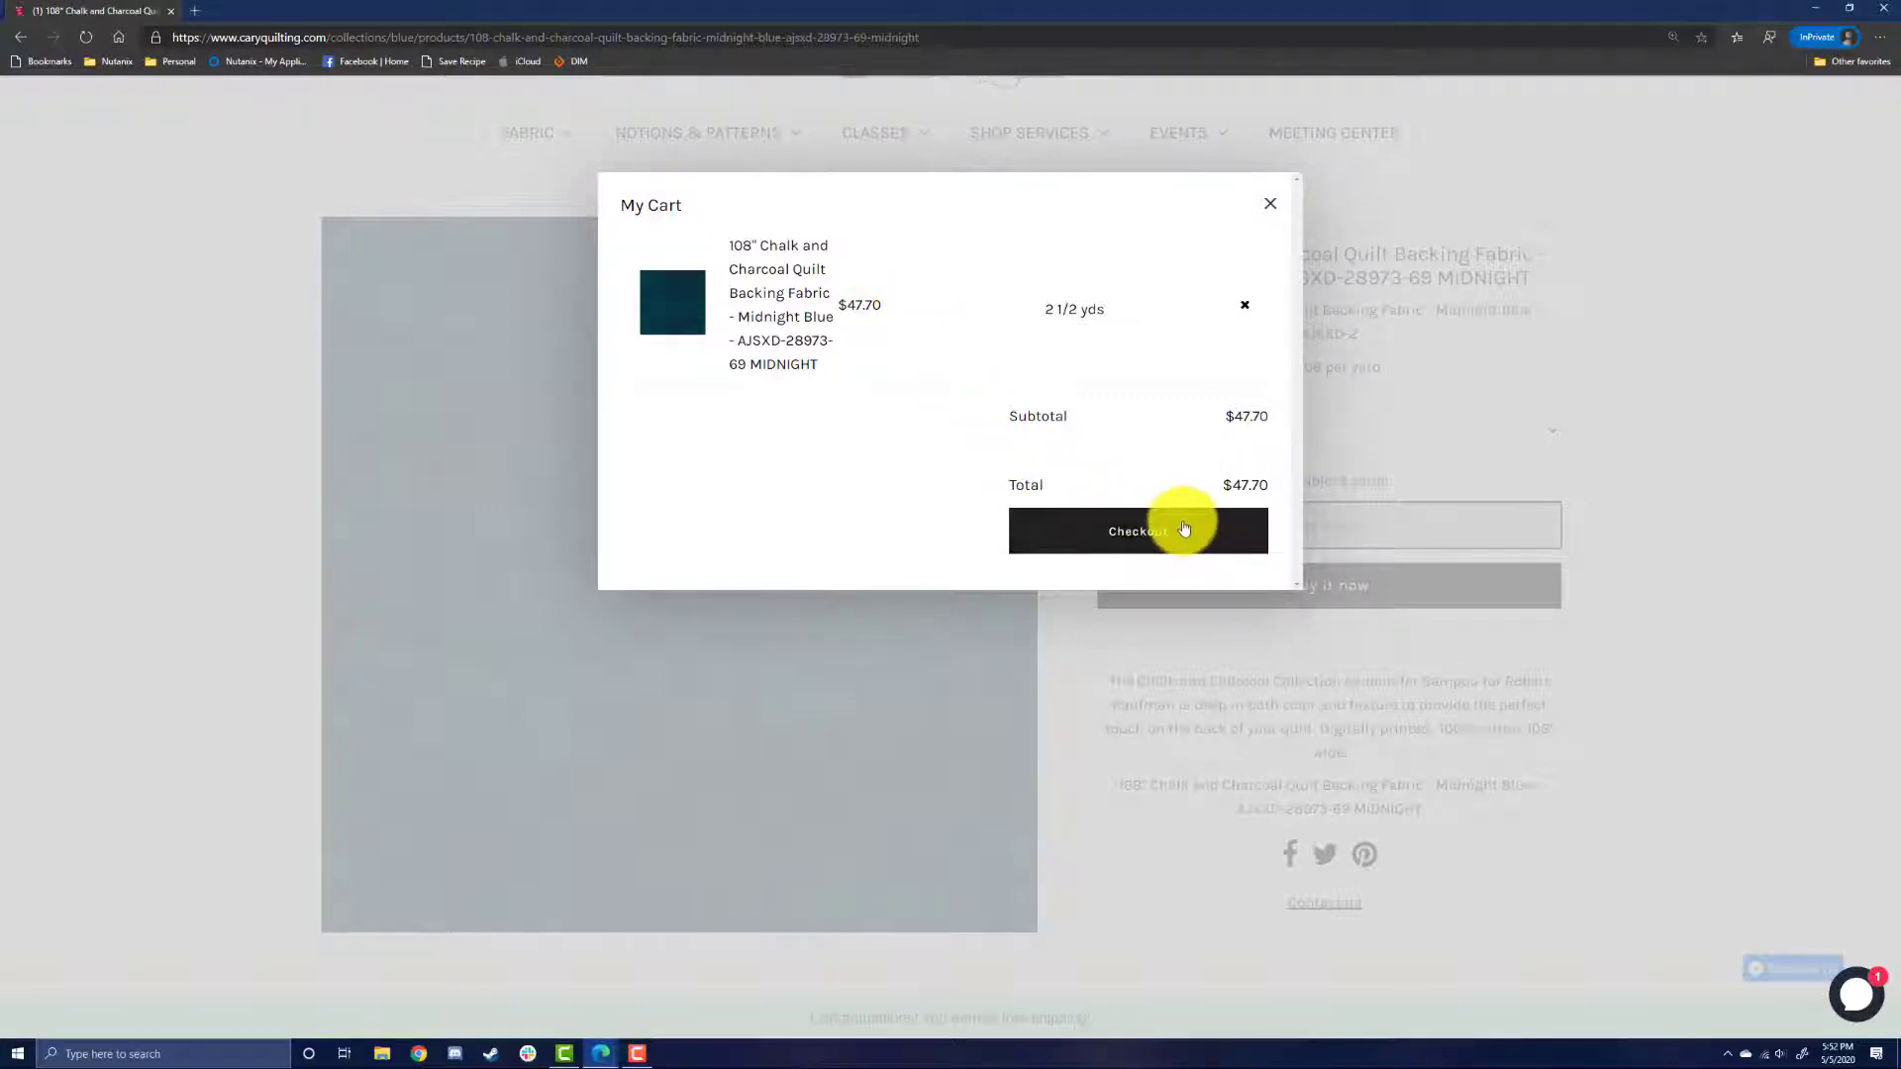
{"action": "mouse_move", "coordinate": [1238, 310]}
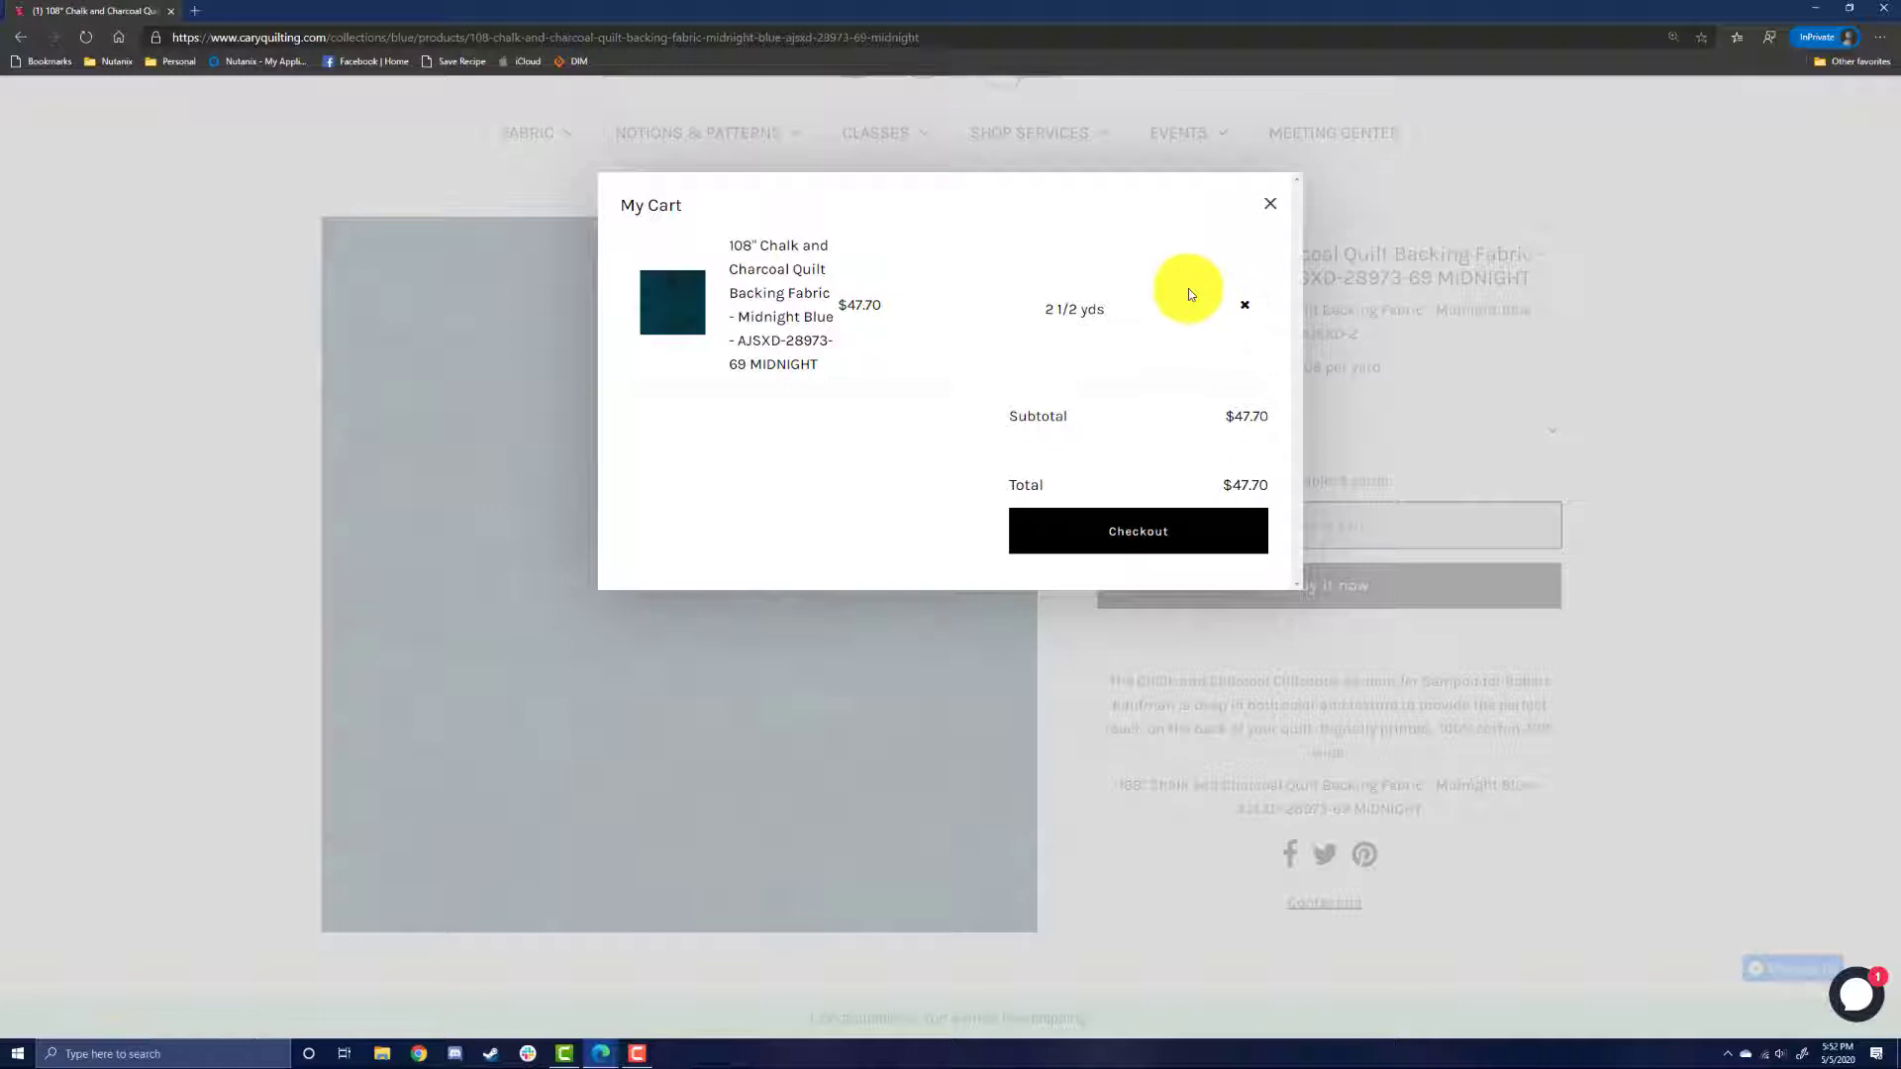
{"action": "mouse_move", "coordinate": [1135, 251]}
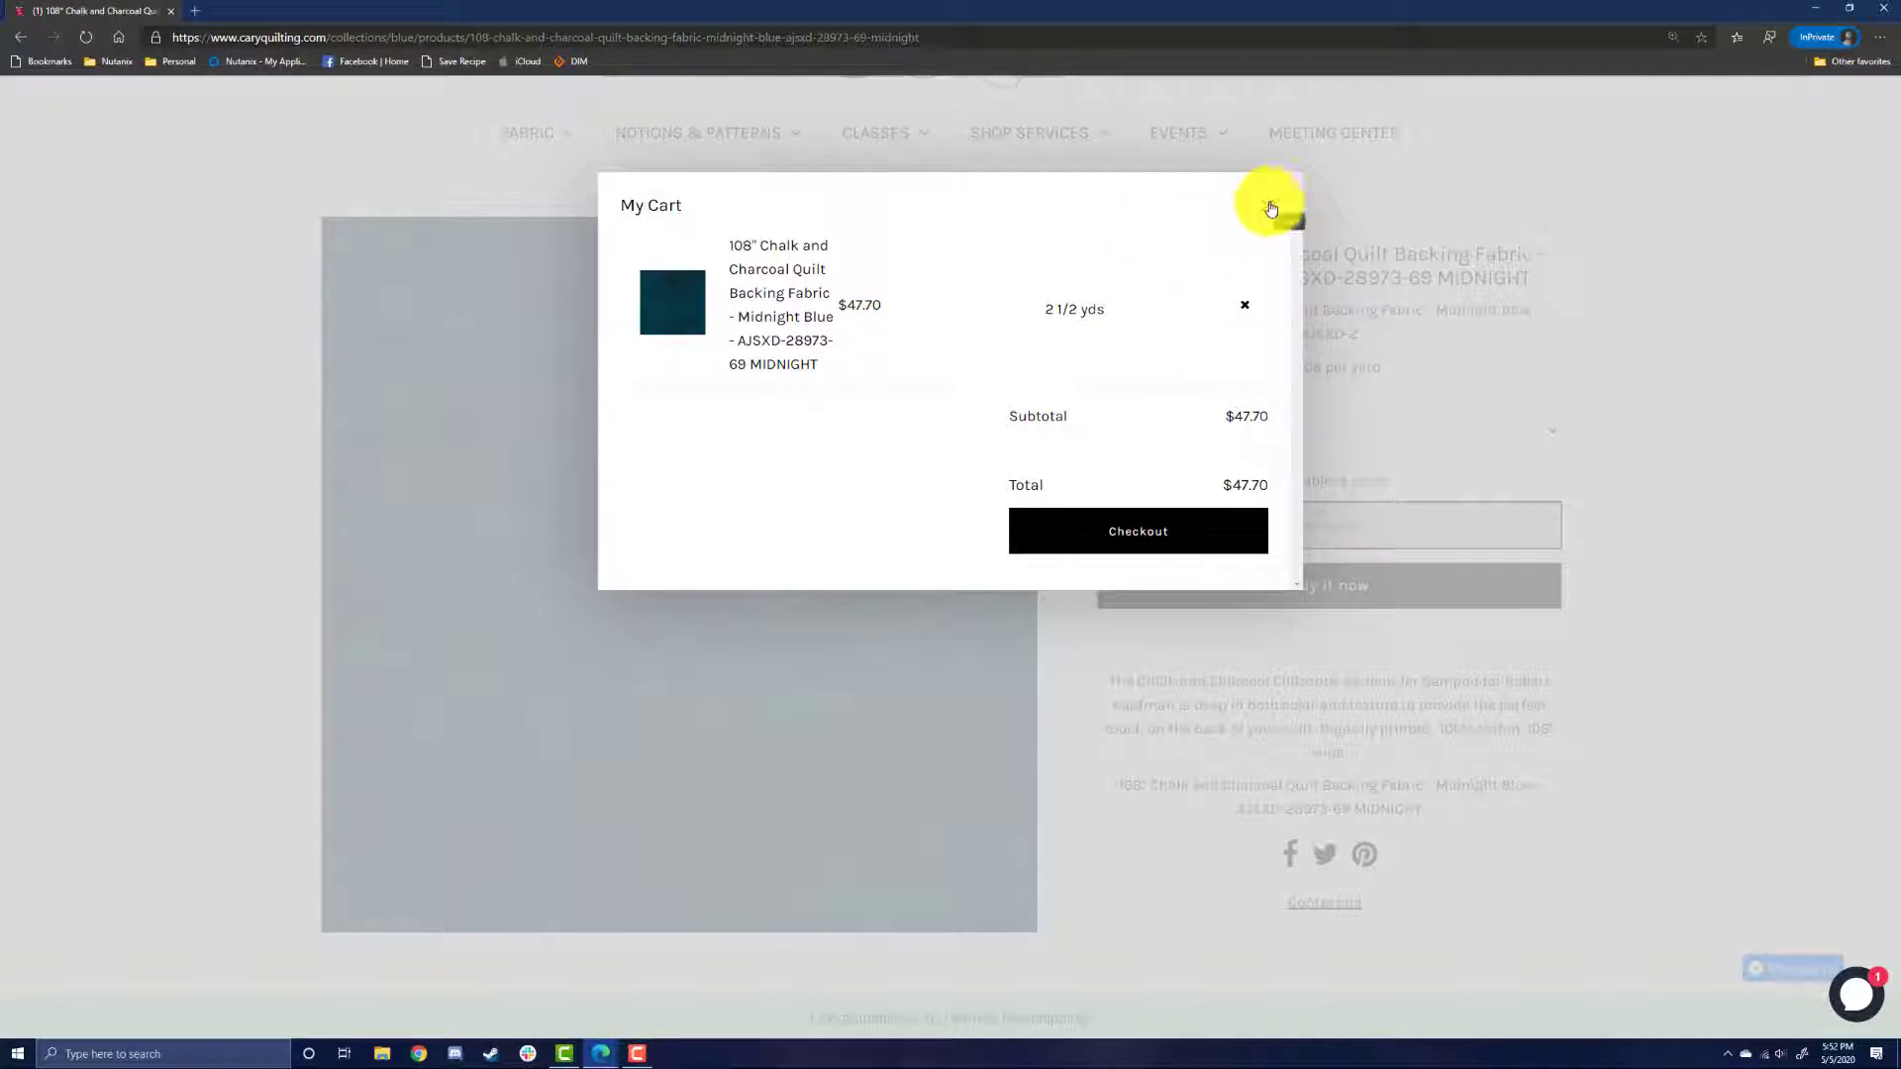
{"action": "mouse_move", "coordinate": [1271, 206]}
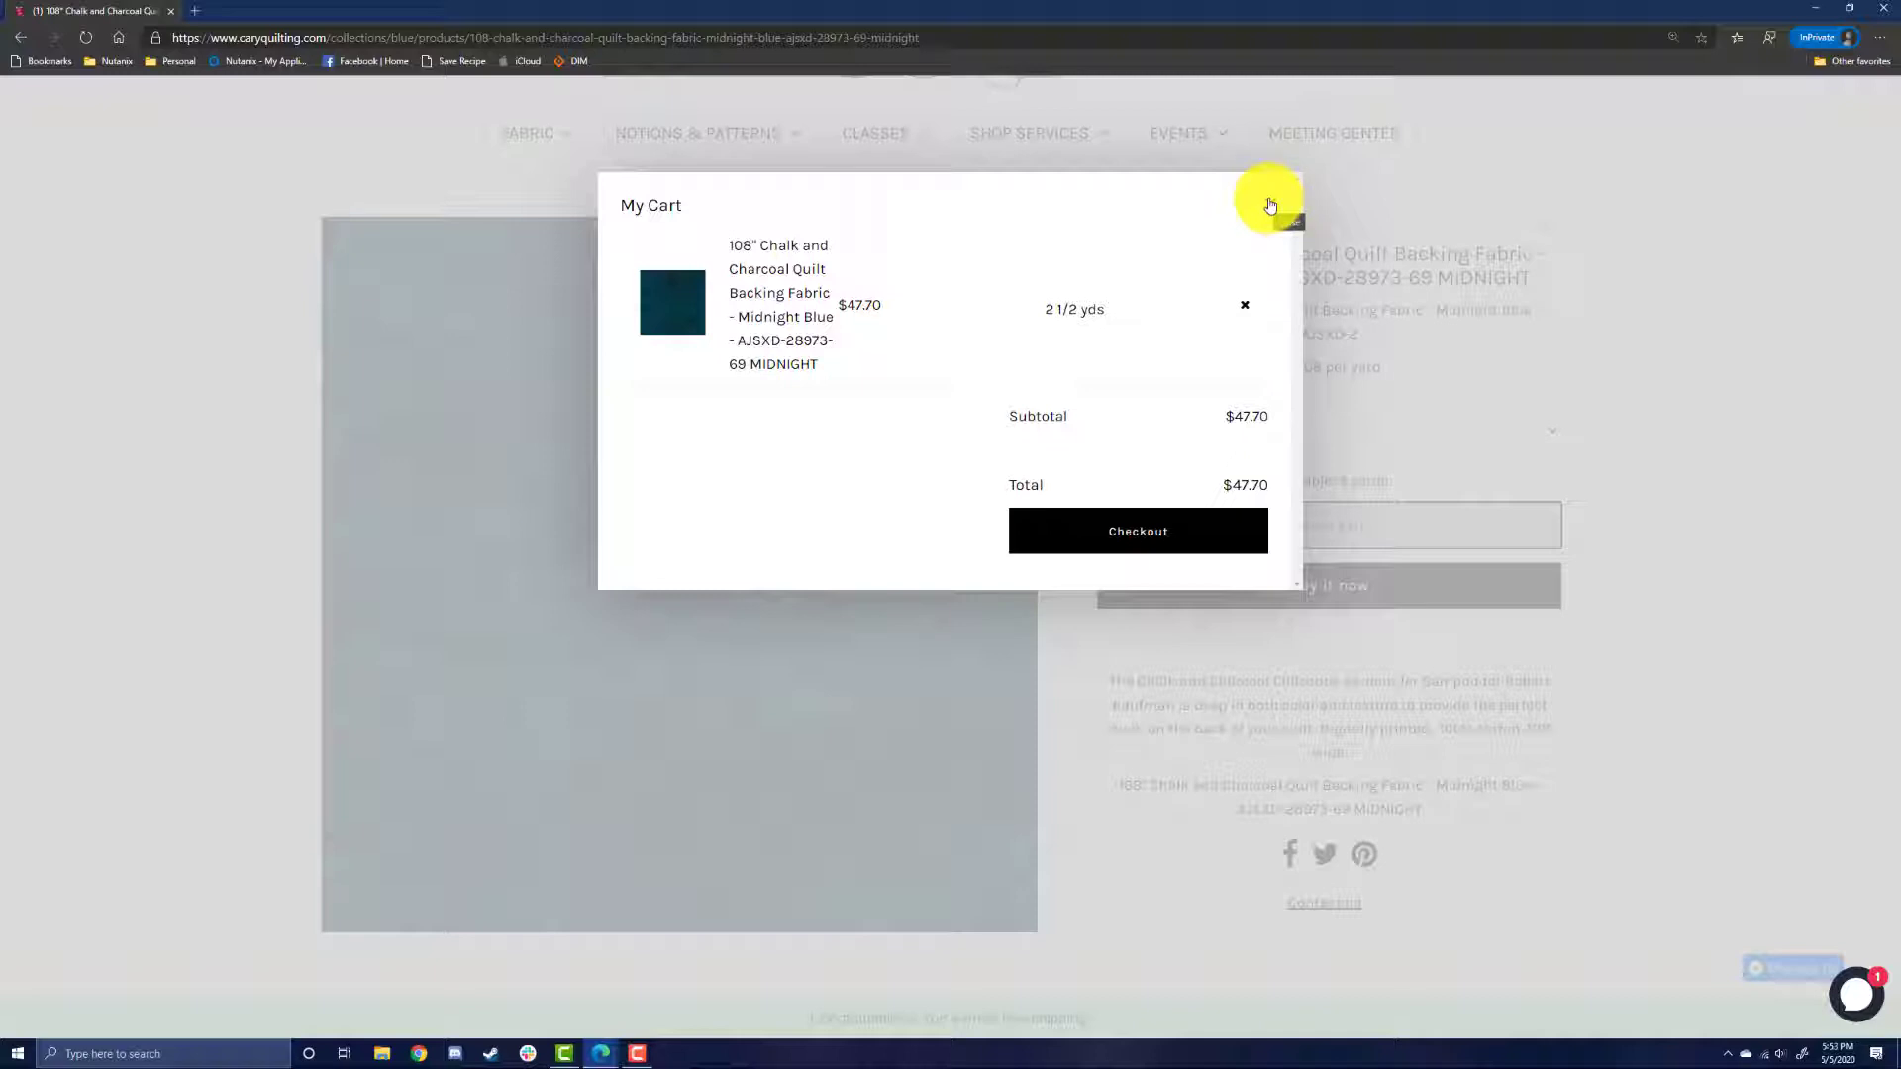
Step: Close the My Cart popup and open the shop services menu
{"action": "left_click", "coordinate": [1287, 220]}
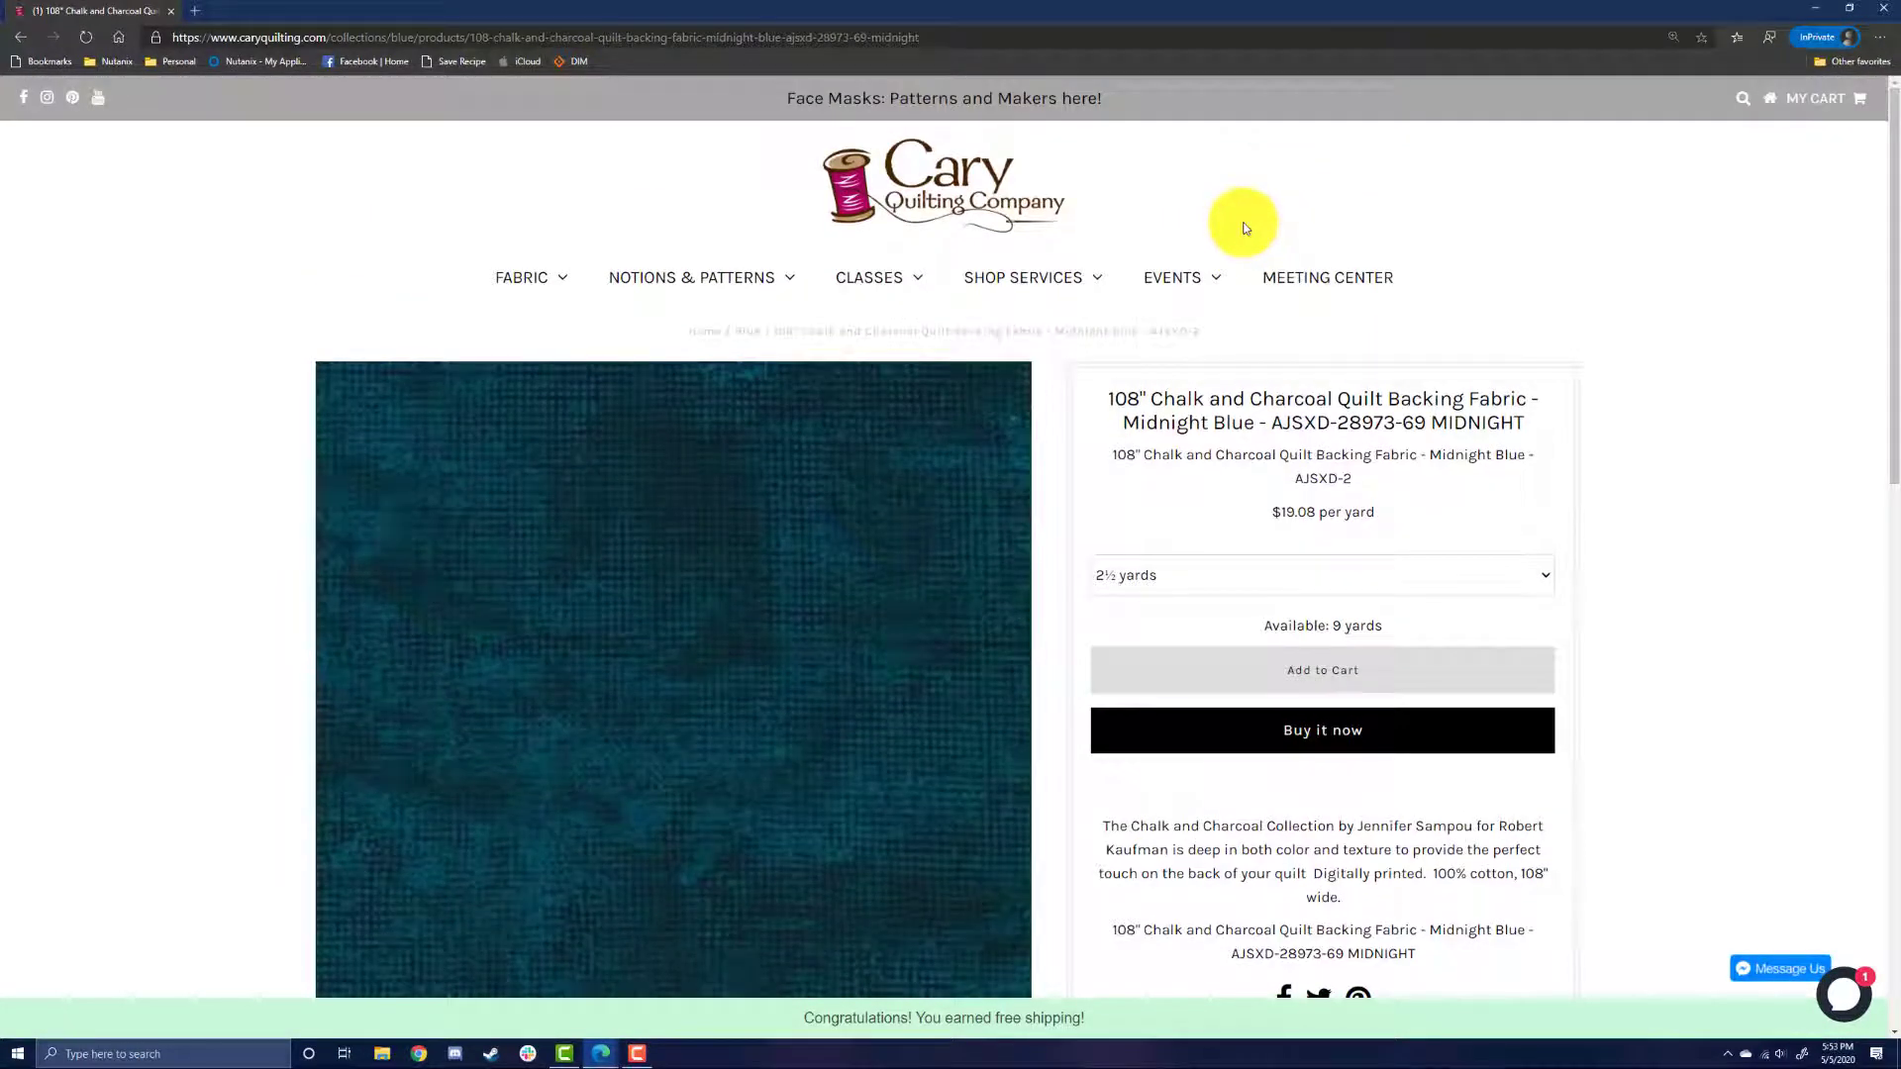
{"action": "left_click", "coordinate": [1023, 277]}
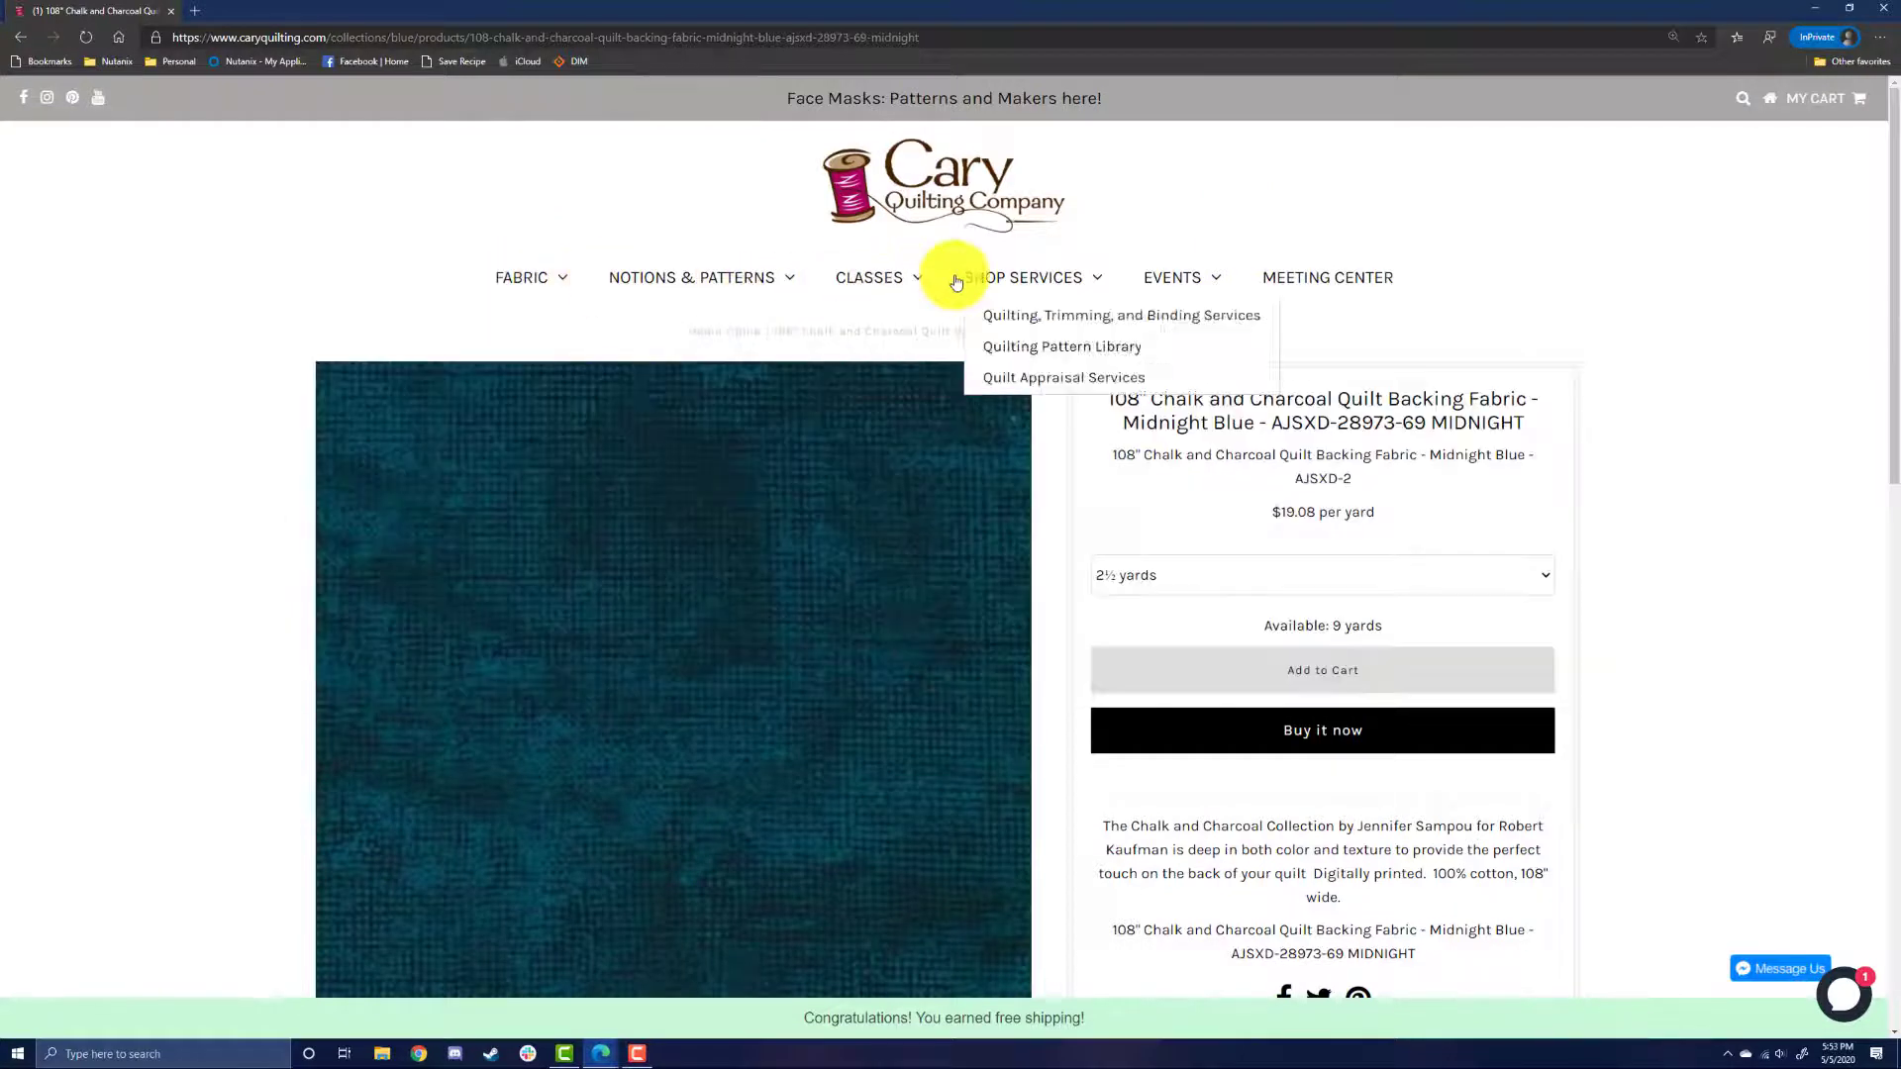
{"action": "mouse_move", "coordinate": [1444, 222]}
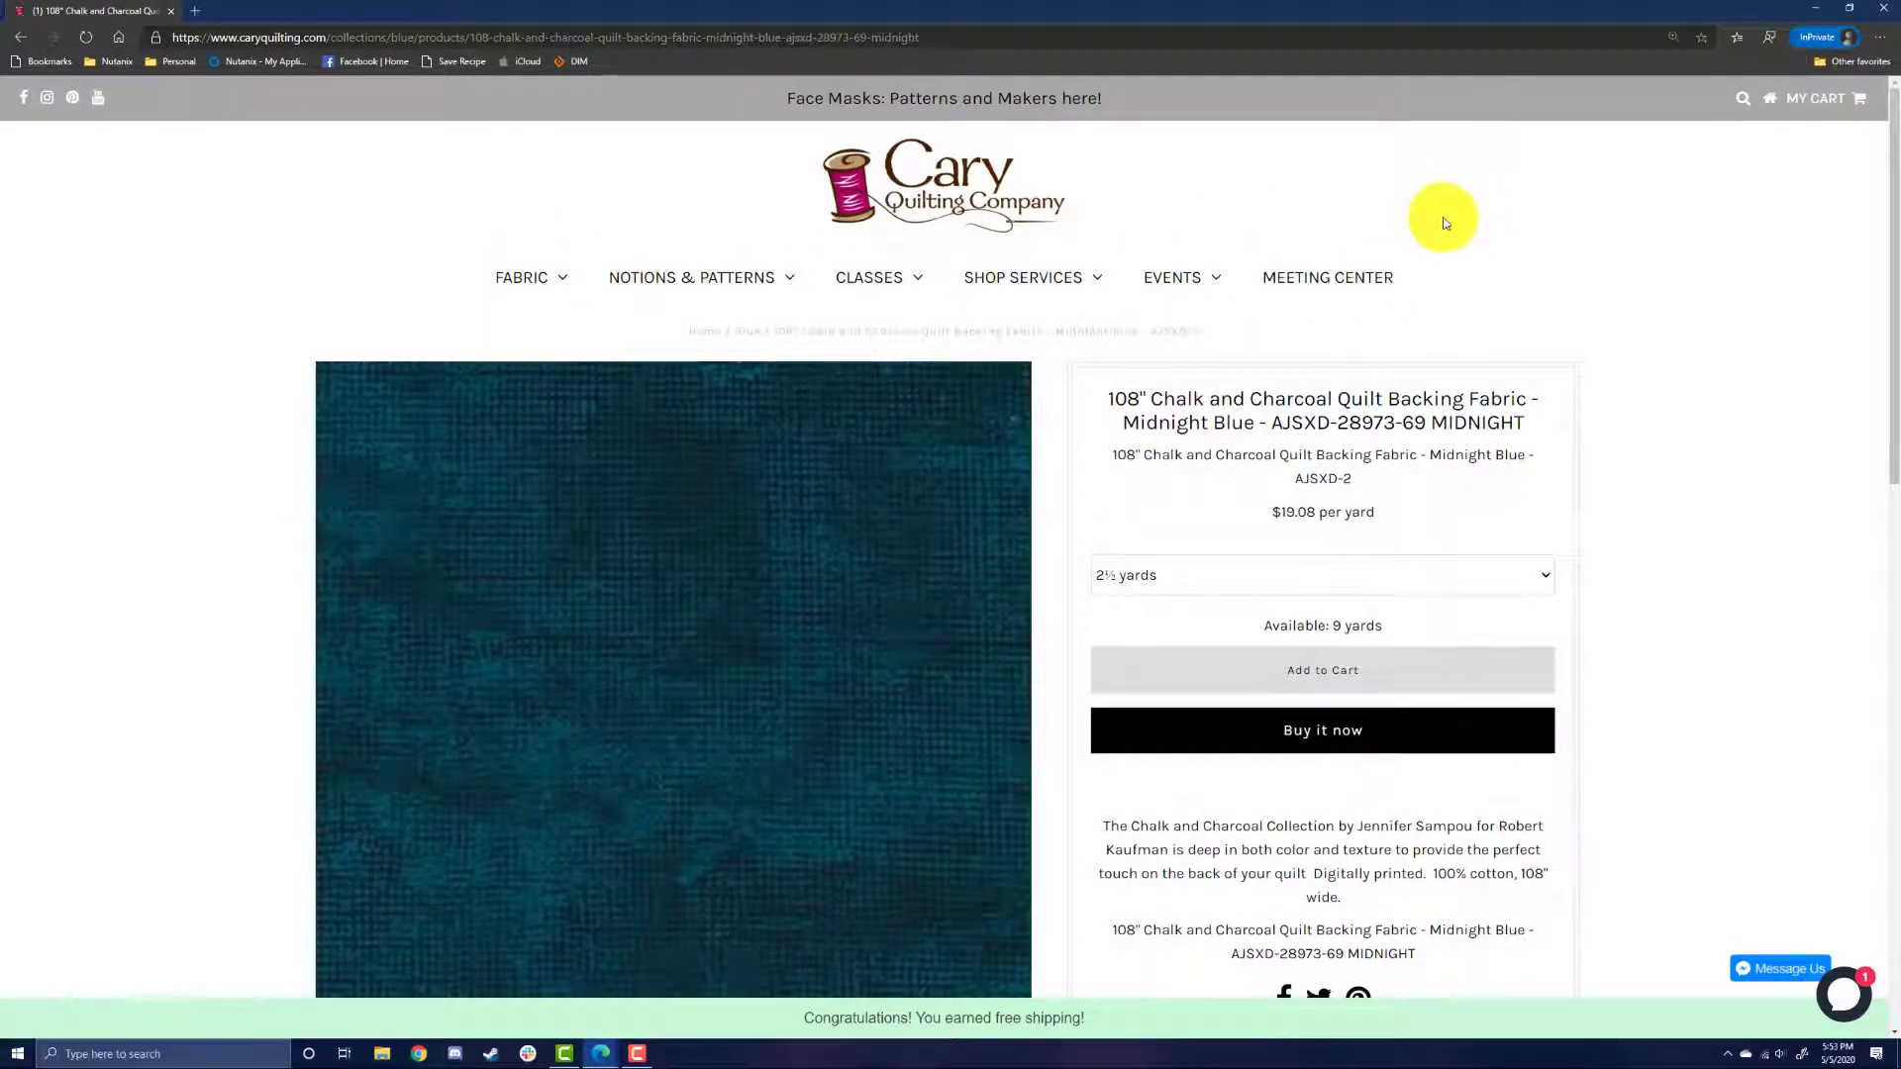
{"action": "mouse_move", "coordinate": [1772, 47]}
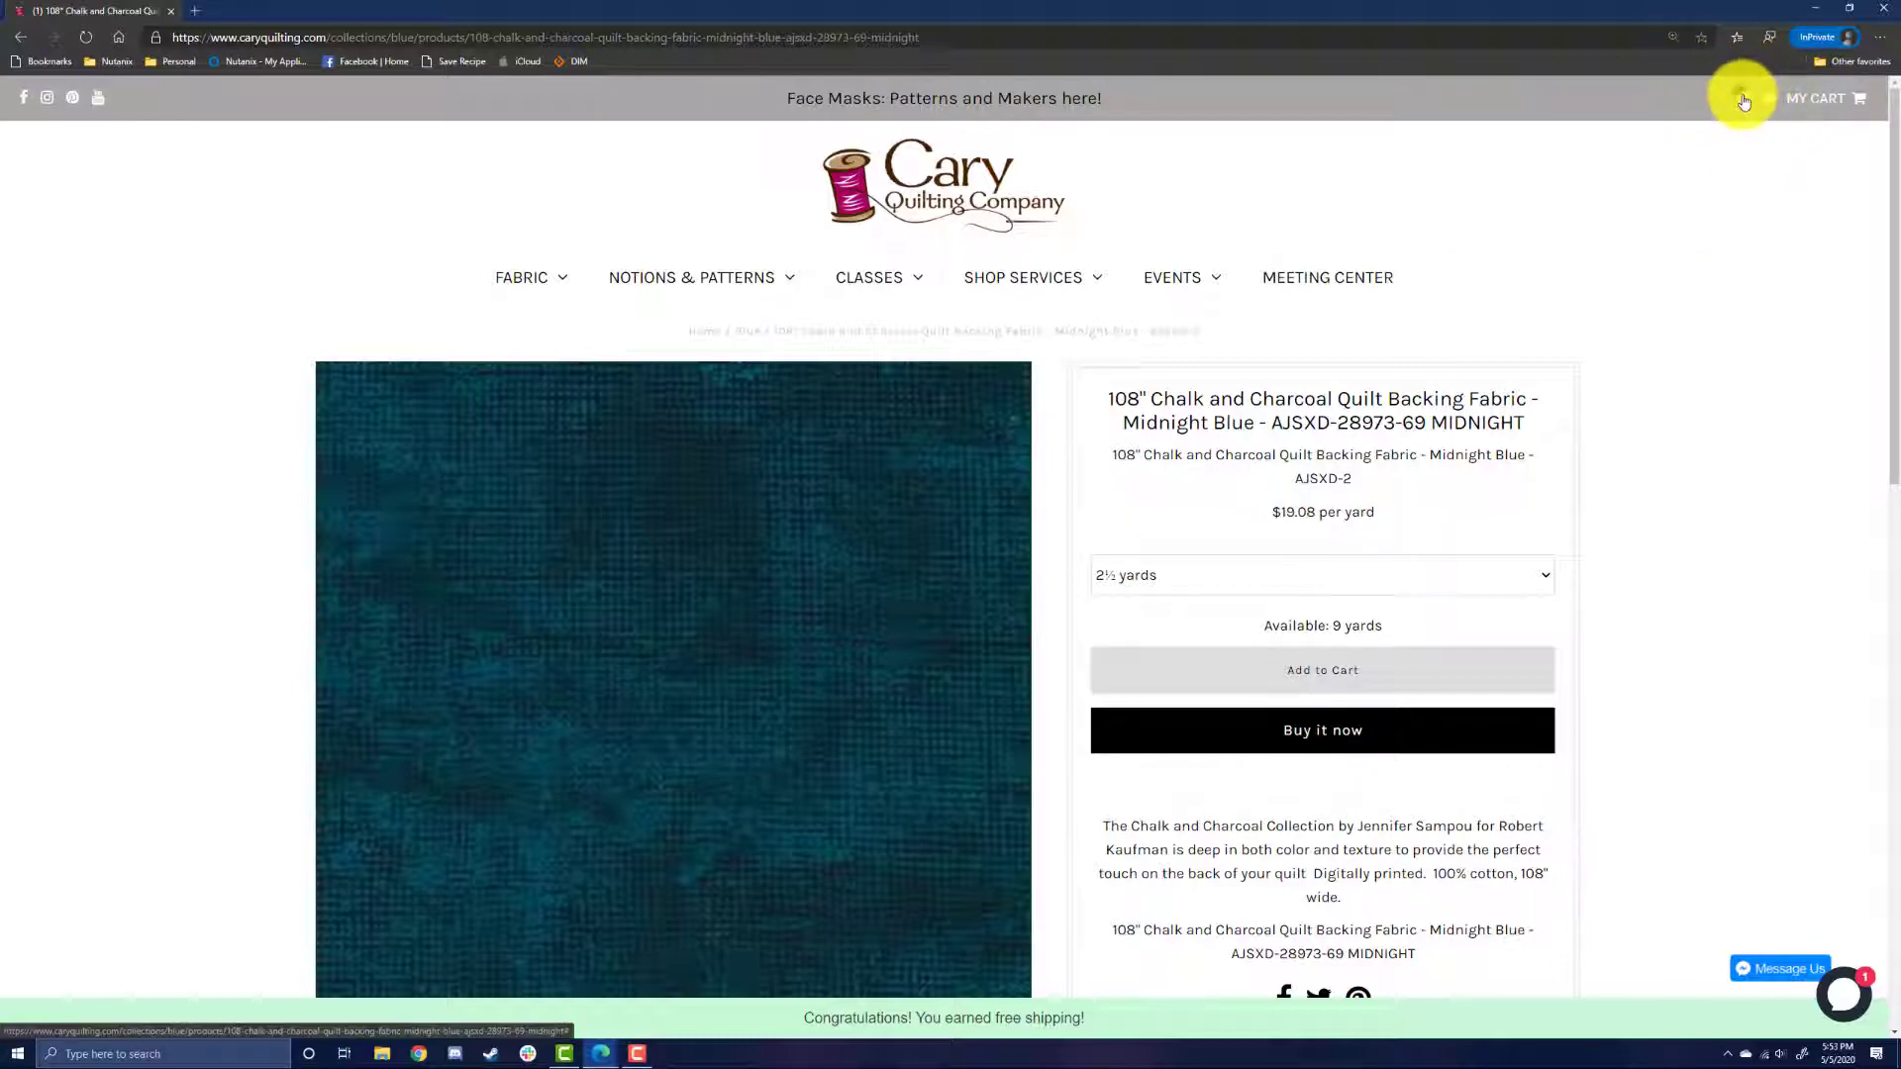
Step: Search the store for 'magic'
{"action": "left_click", "coordinate": [1745, 100]}
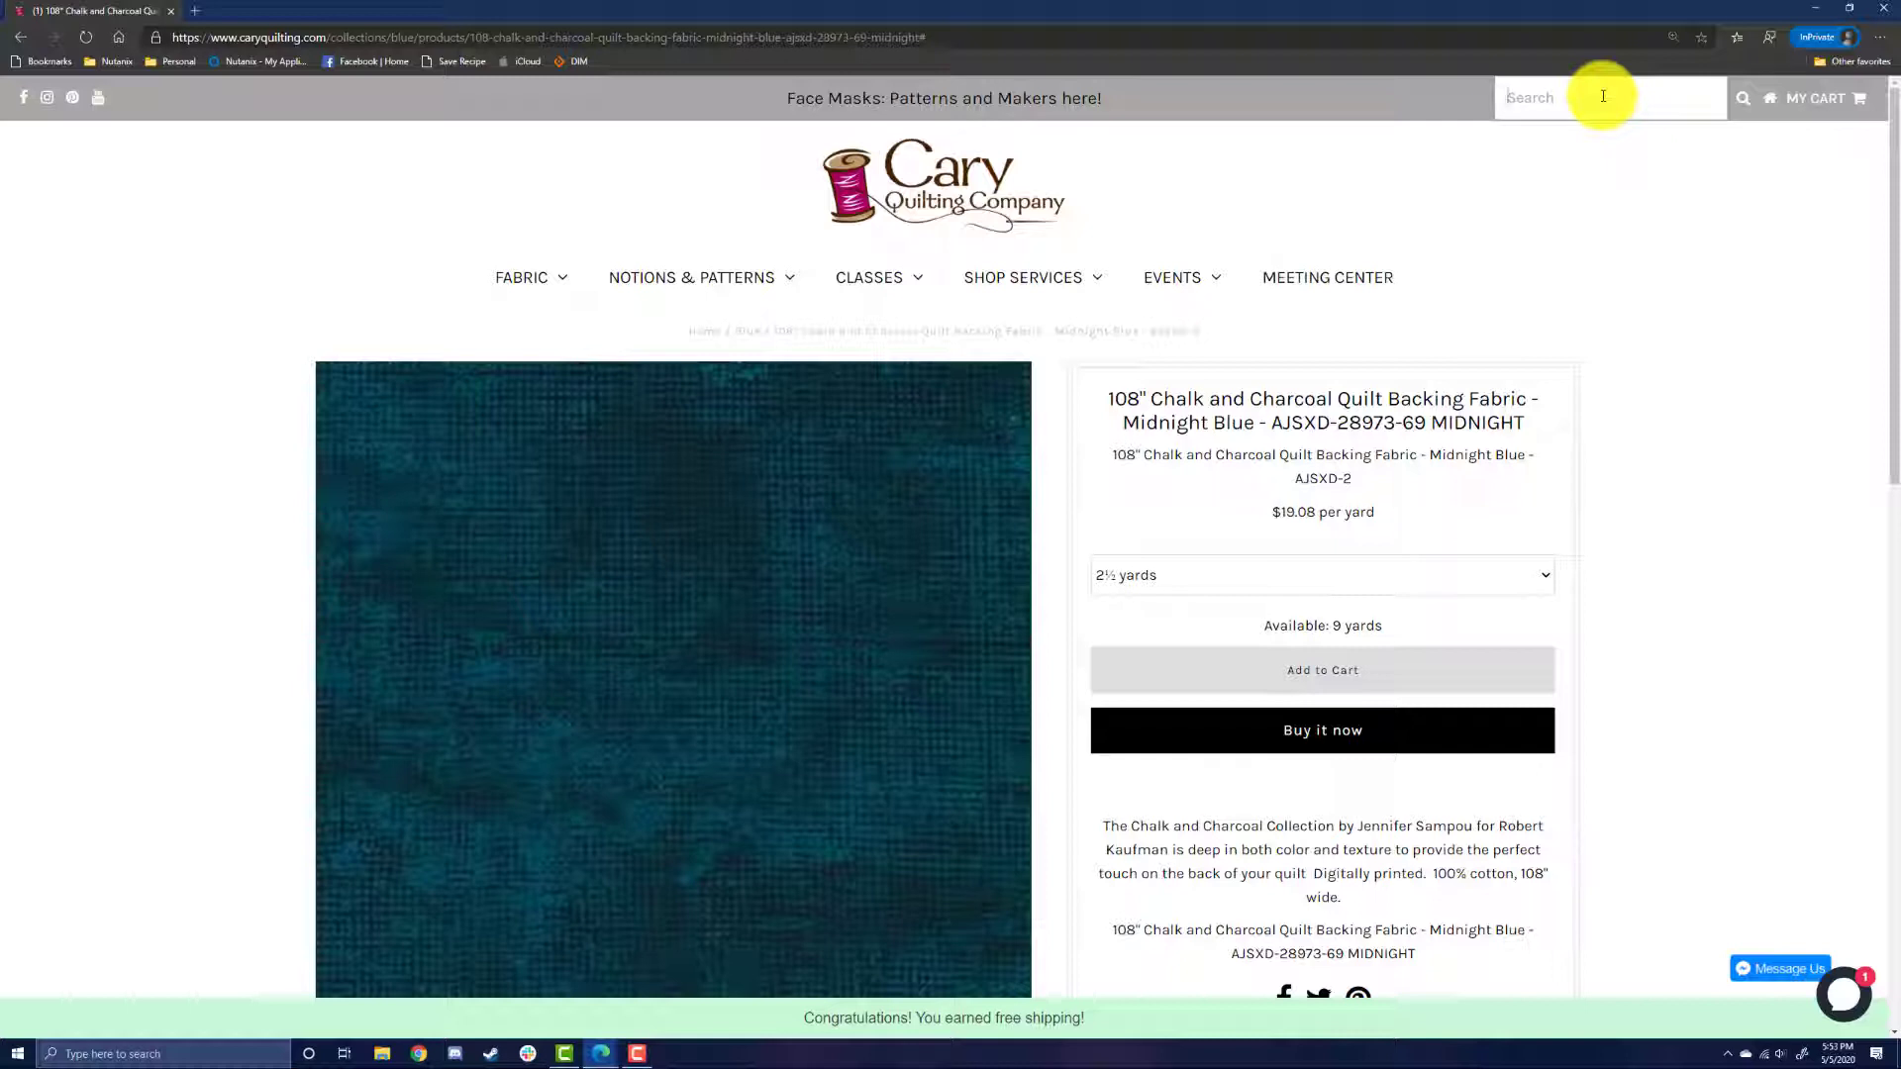
{"action": "type", "text": "magid"}
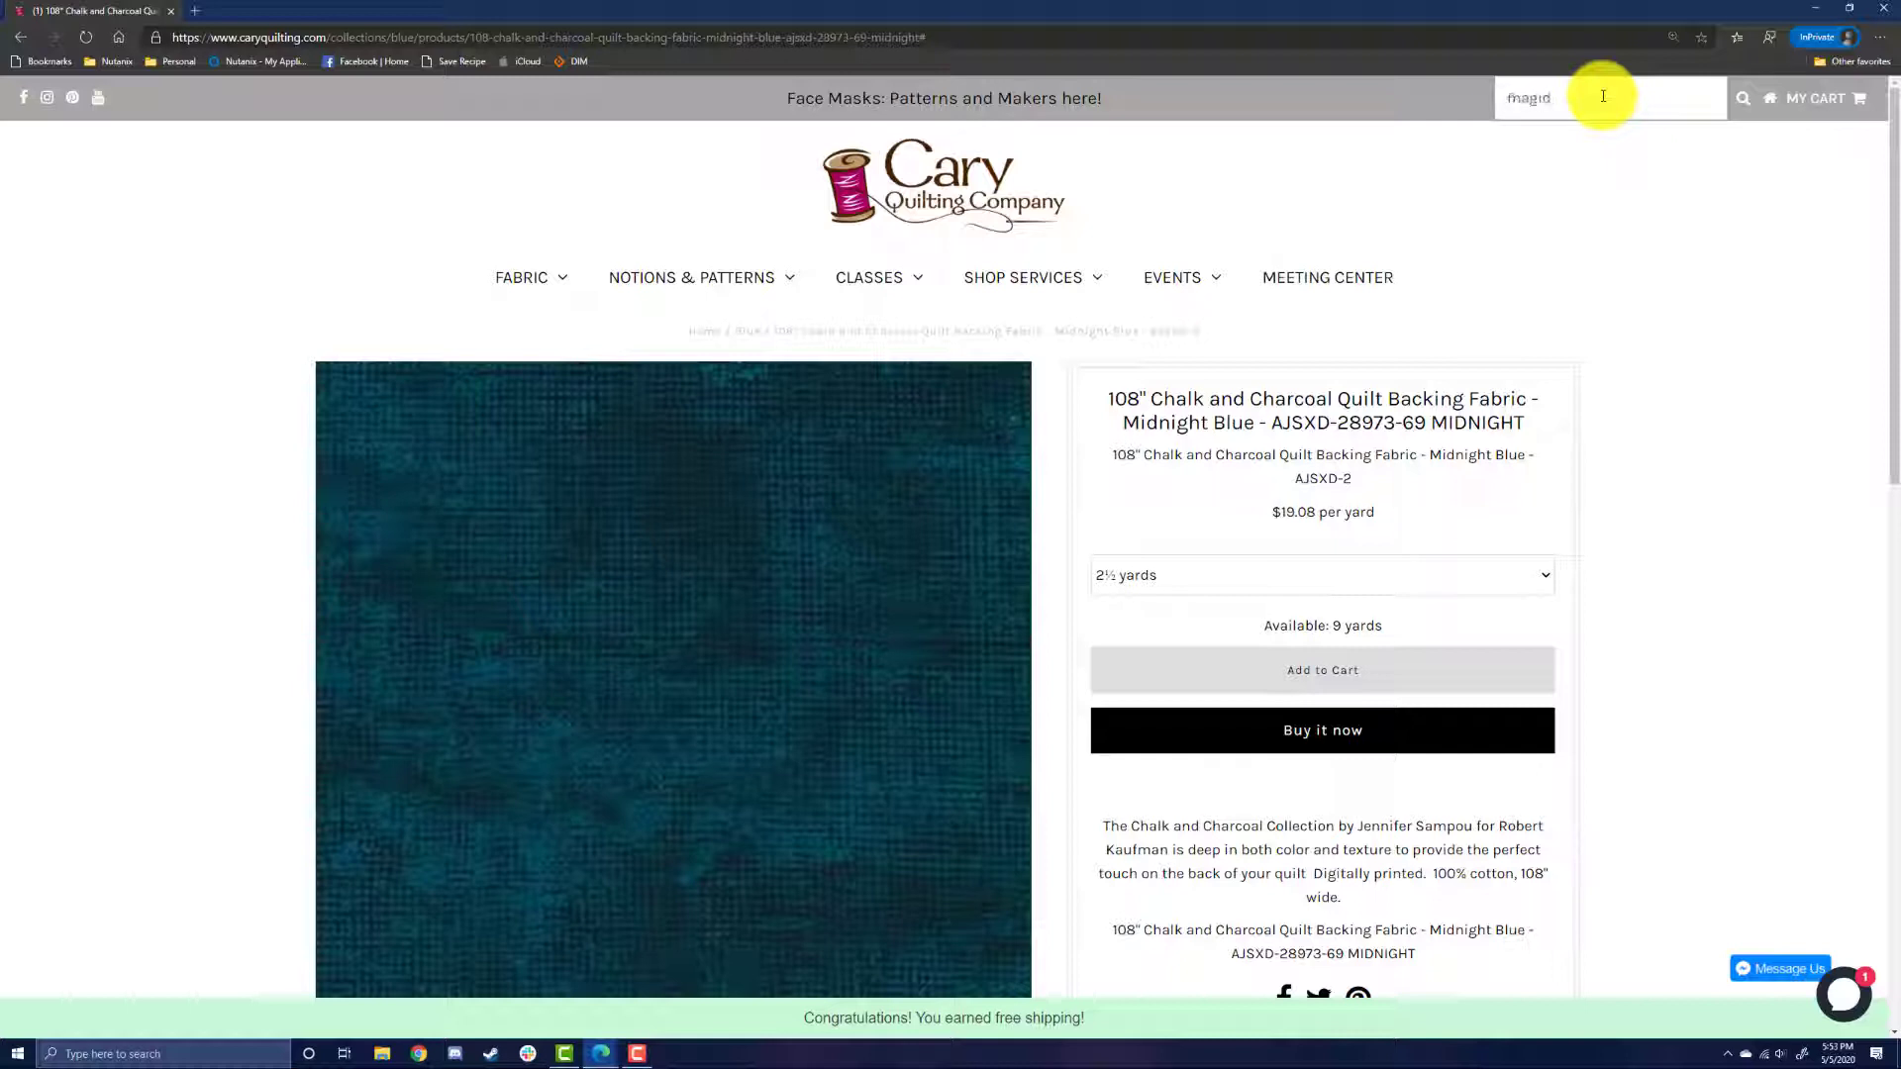
{"action": "type", "text": "magic"}
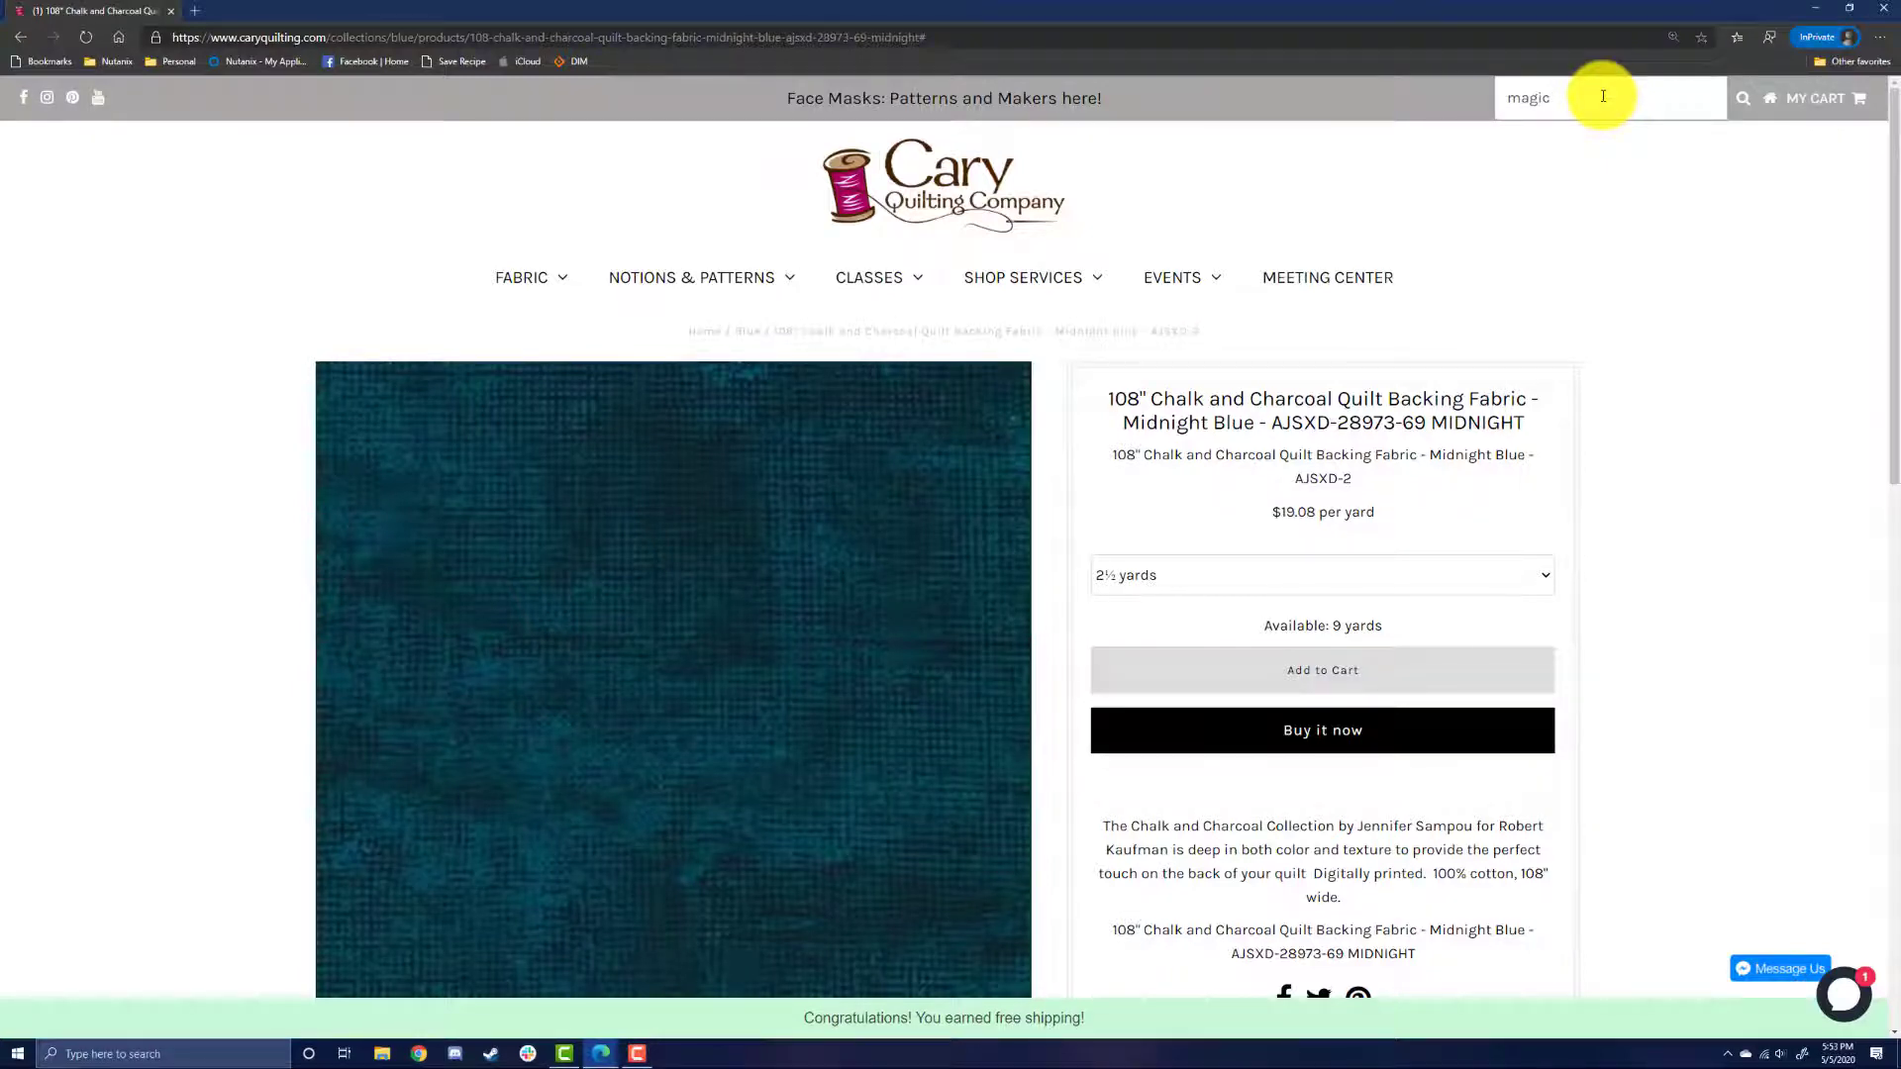
{"action": "key", "text": "Enter"}
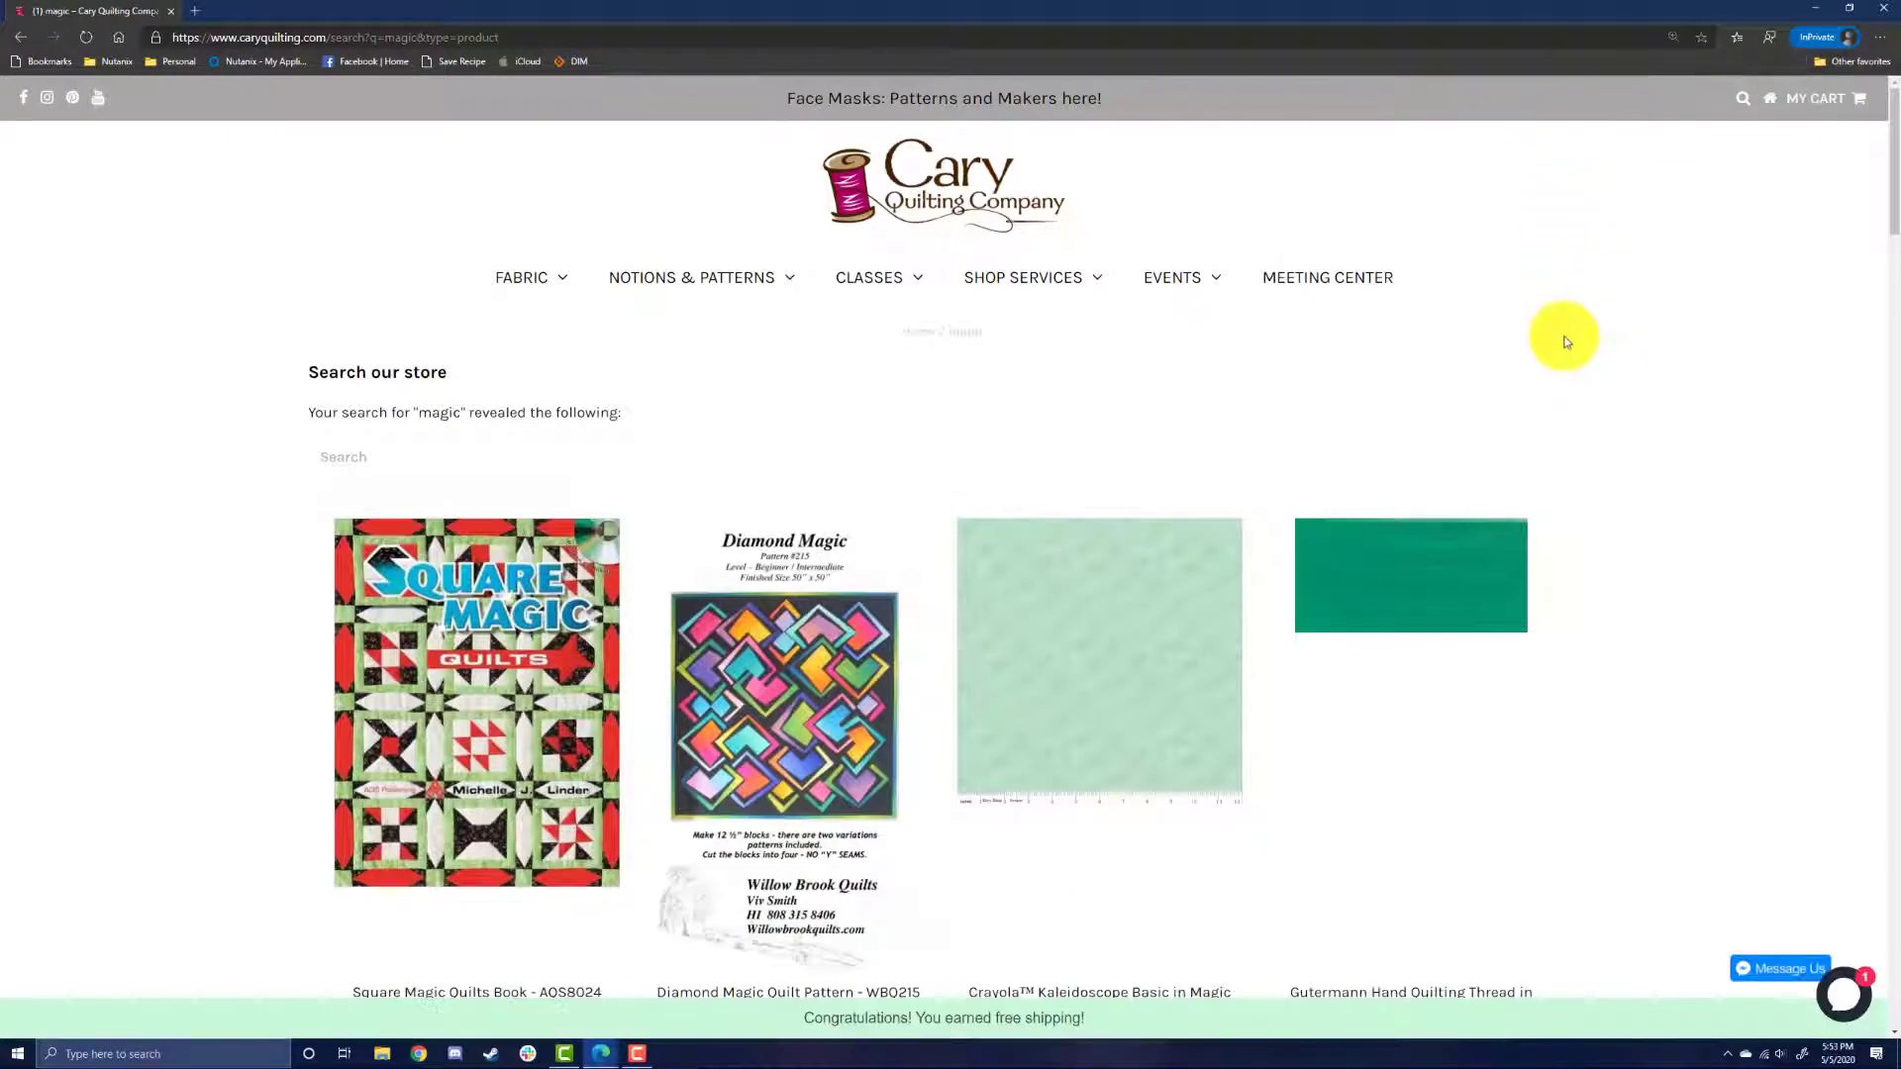
Step: Scroll through the magic results and go to page 2
{"action": "scroll", "scroll_direction": "down", "scroll_amount": 3}
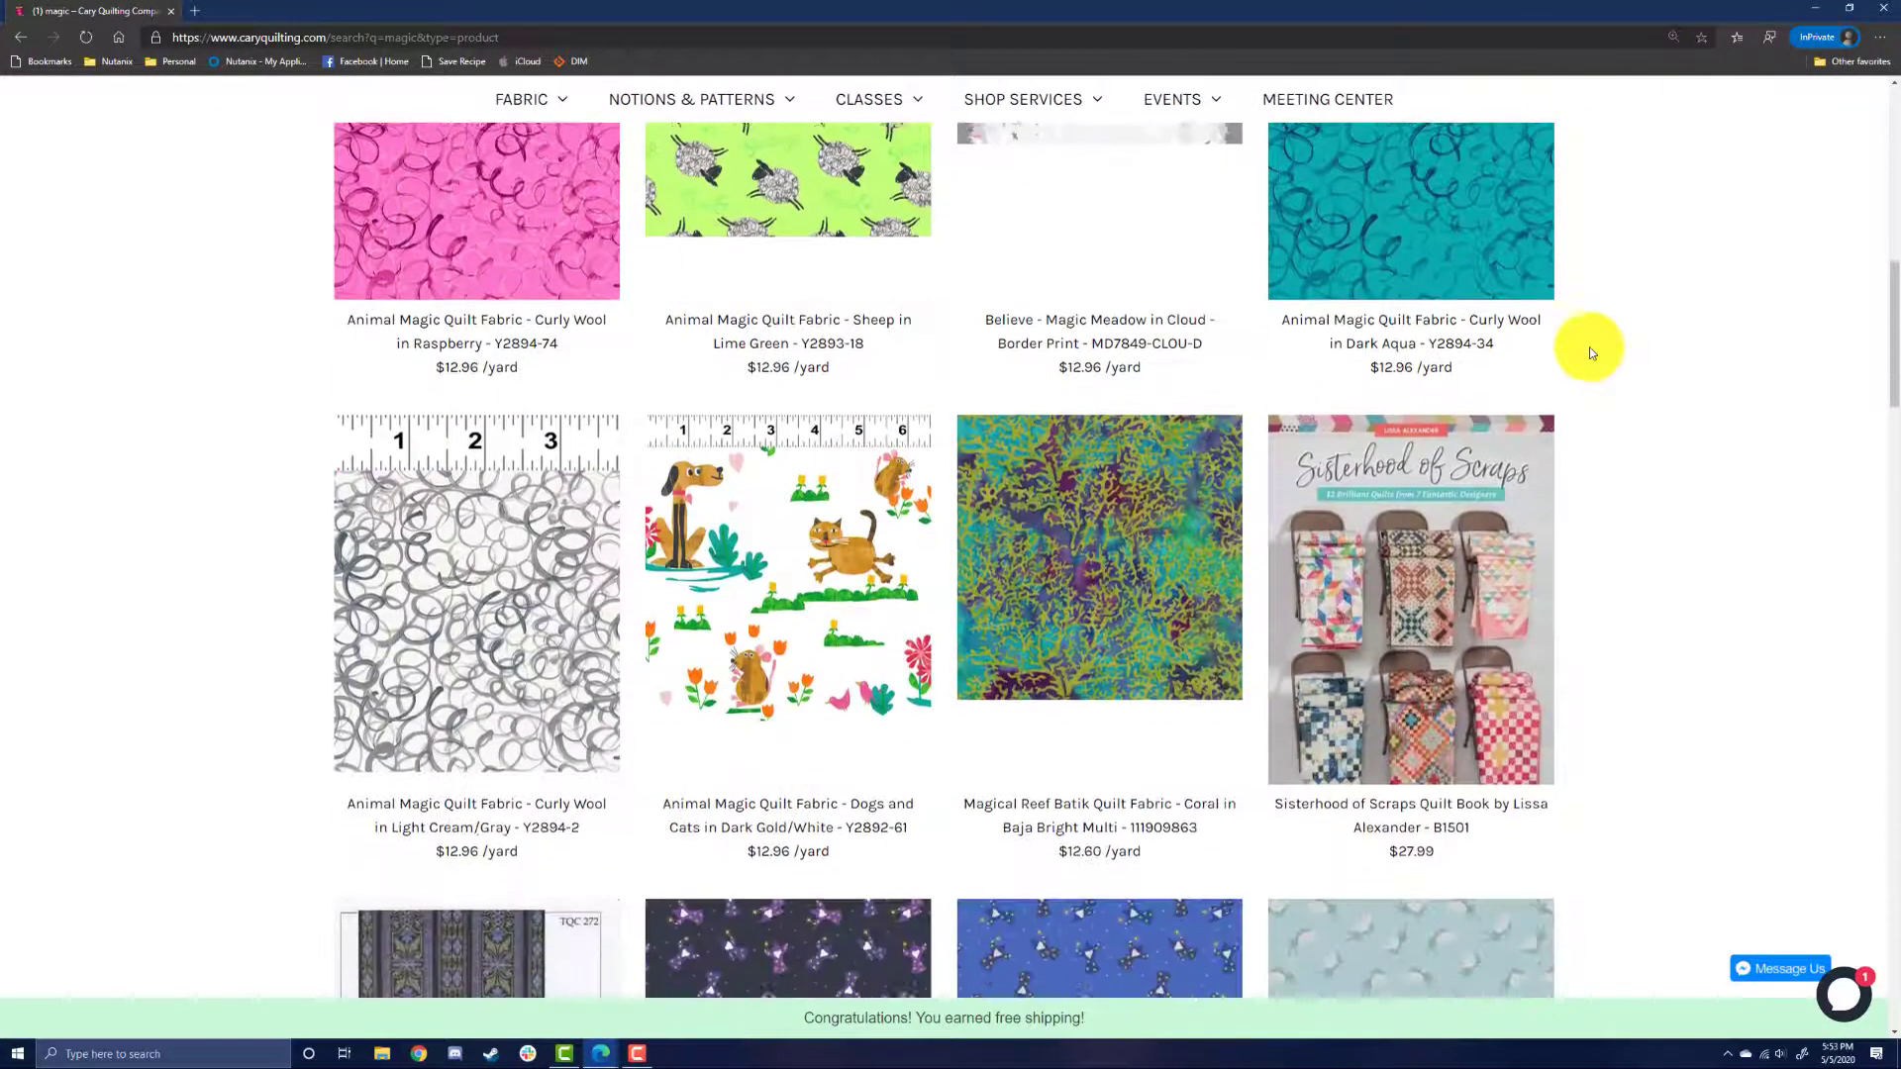
{"action": "scroll", "scroll_direction": "down", "scroll_amount": 3}
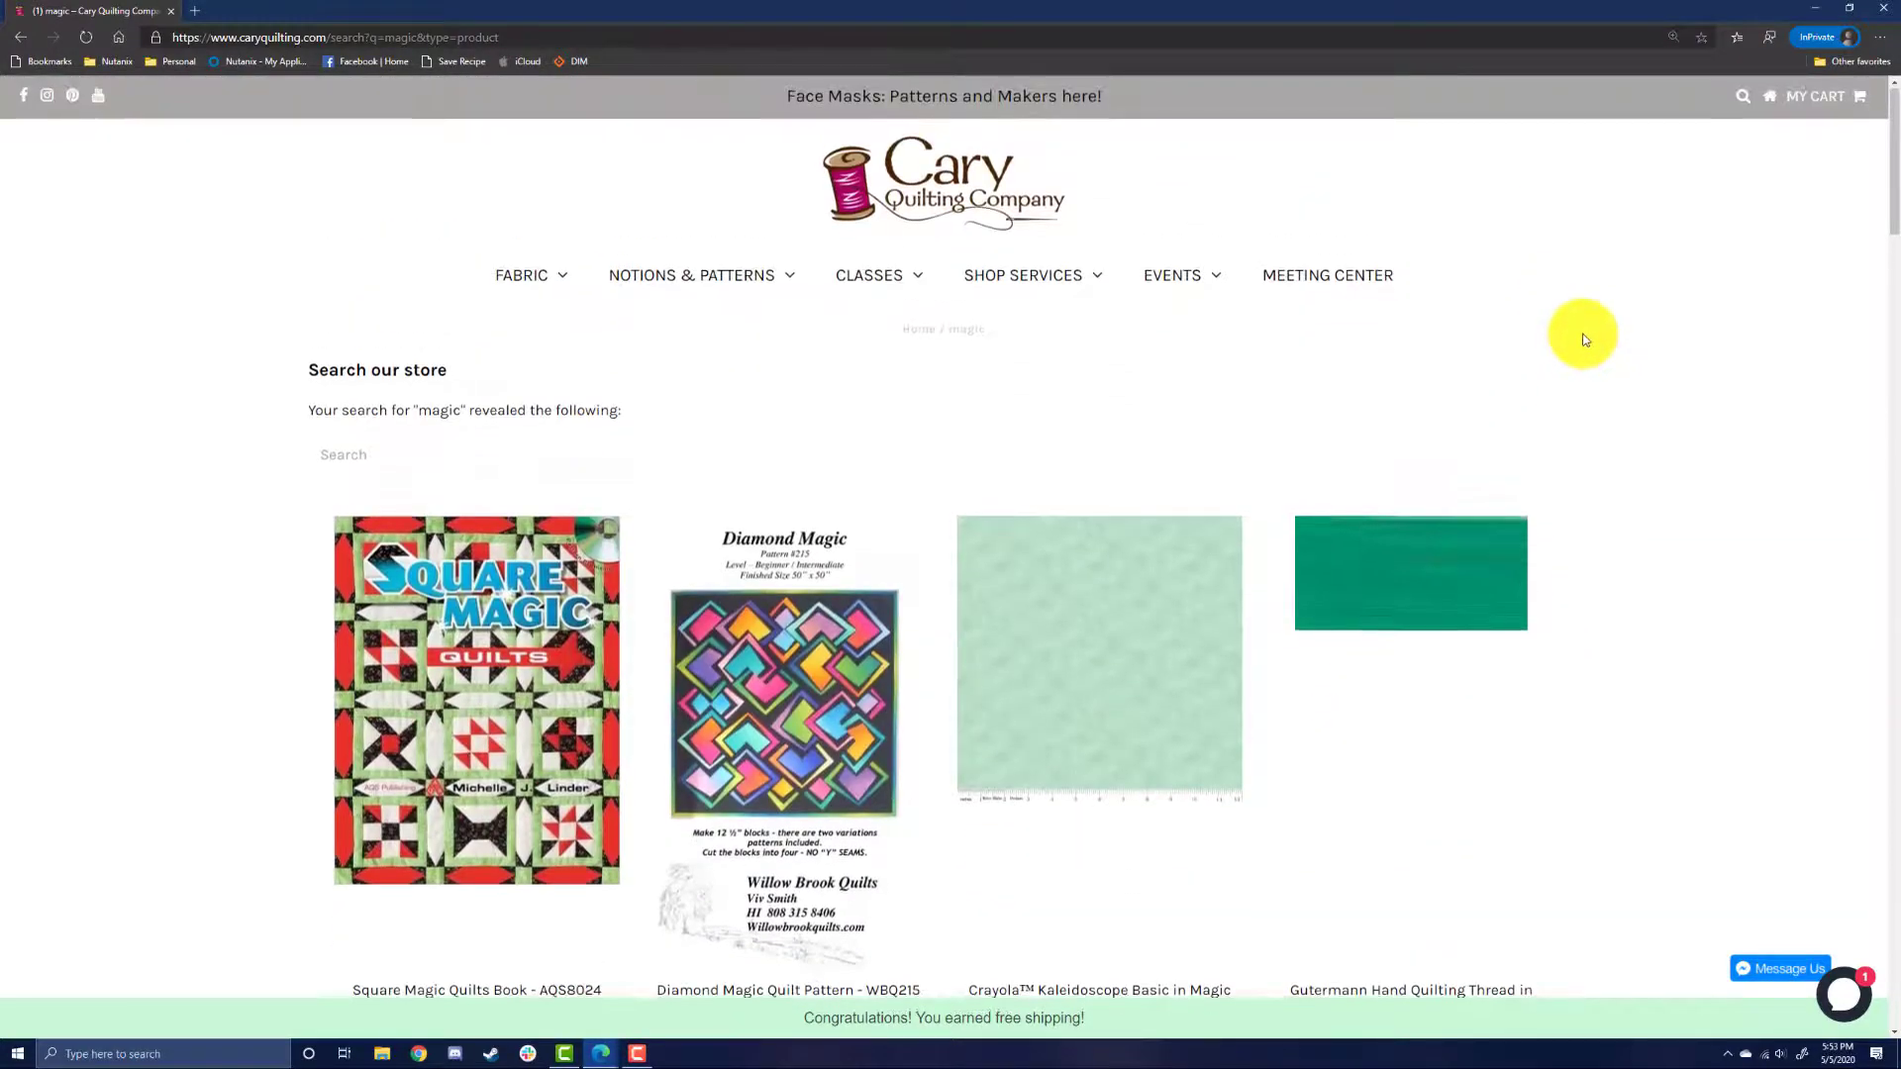
{"action": "scroll", "scroll_direction": "down", "scroll_amount": 3}
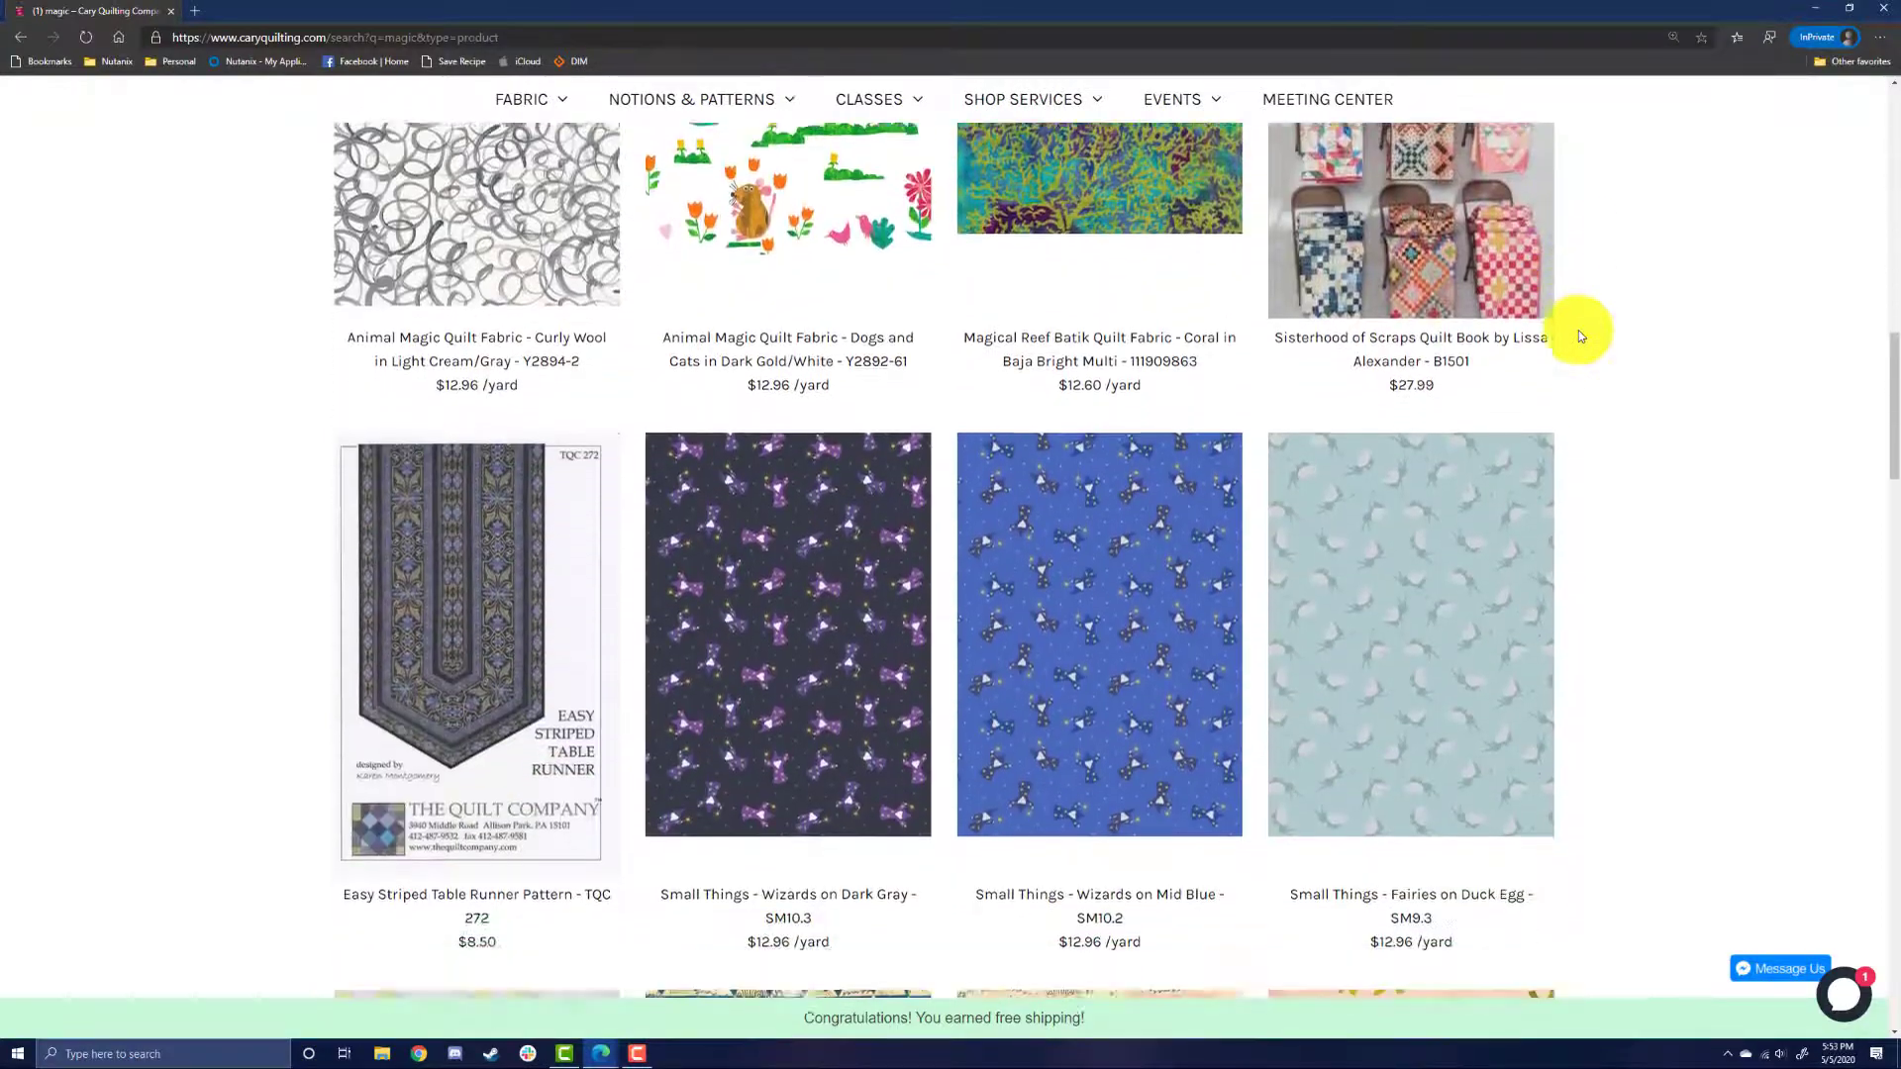
{"action": "scroll", "scroll_direction": "down", "scroll_amount": 3}
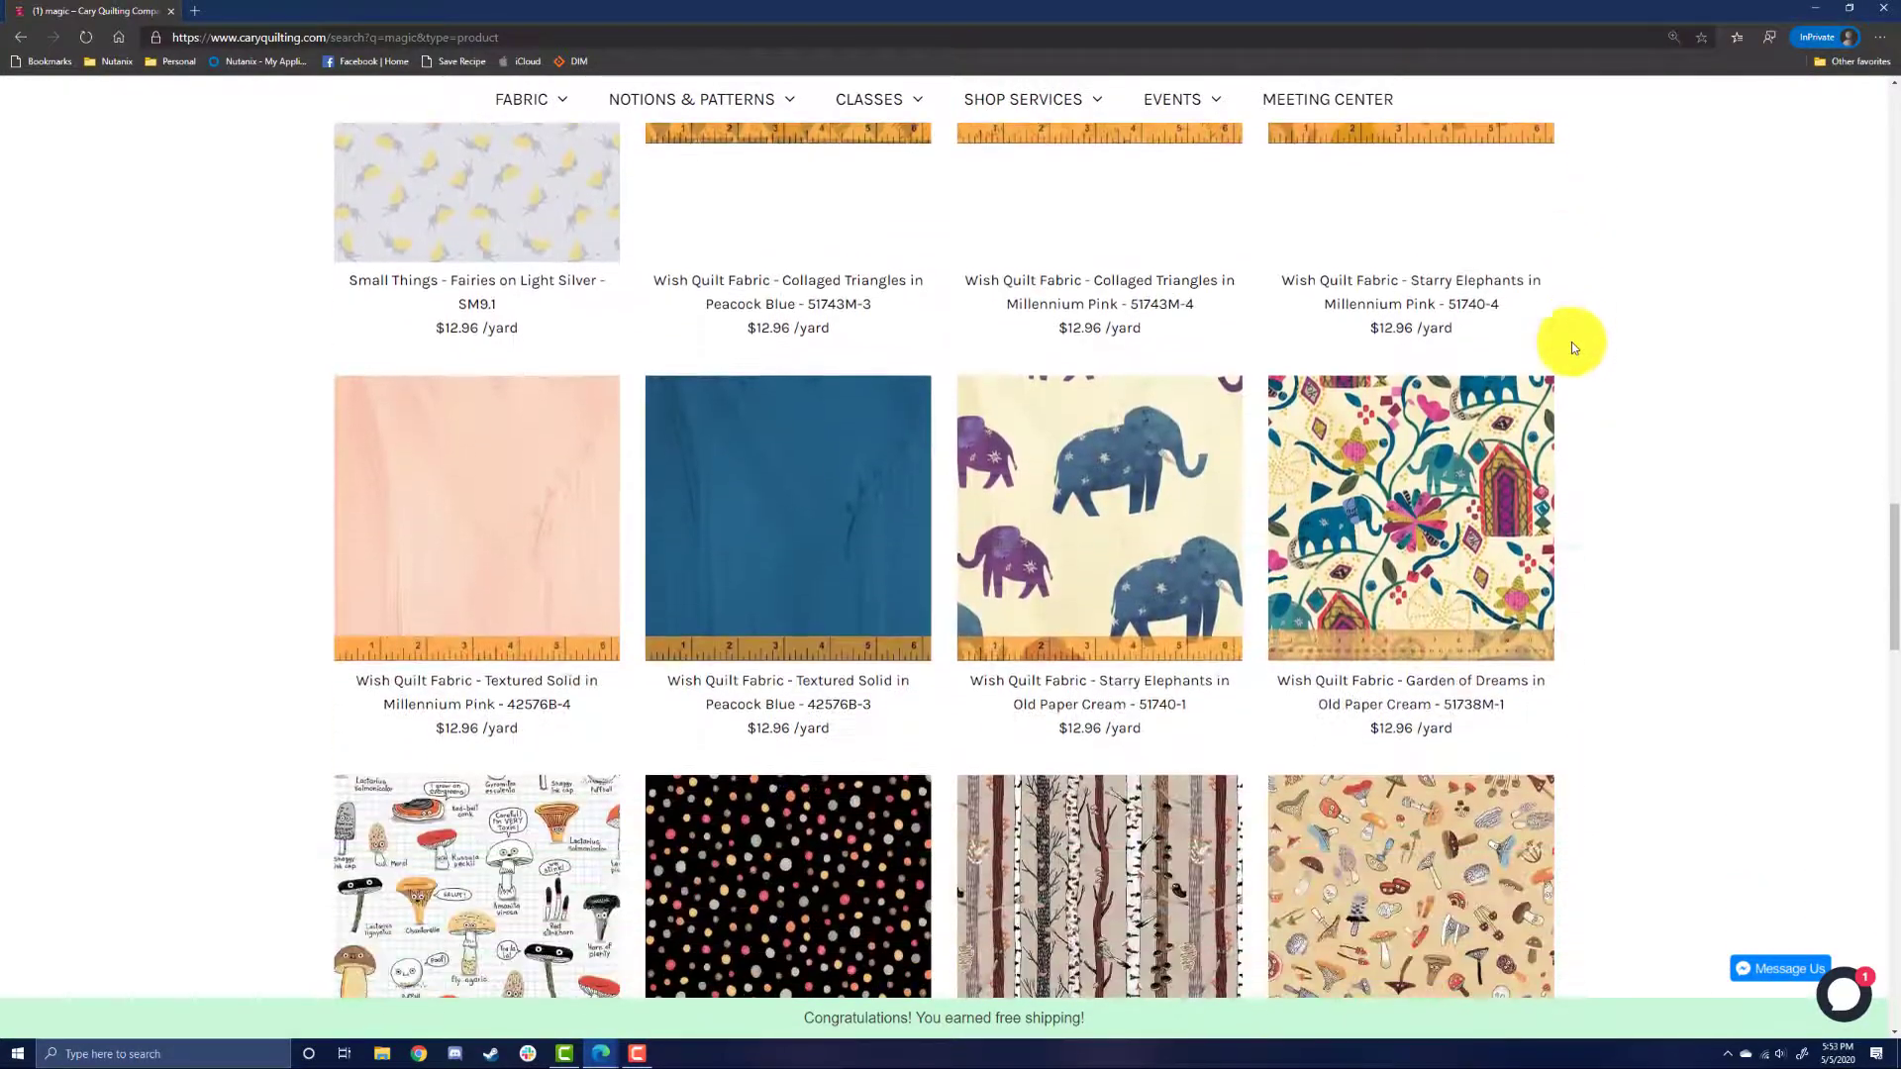
{"action": "scroll", "scroll_direction": "down", "scroll_amount": 3}
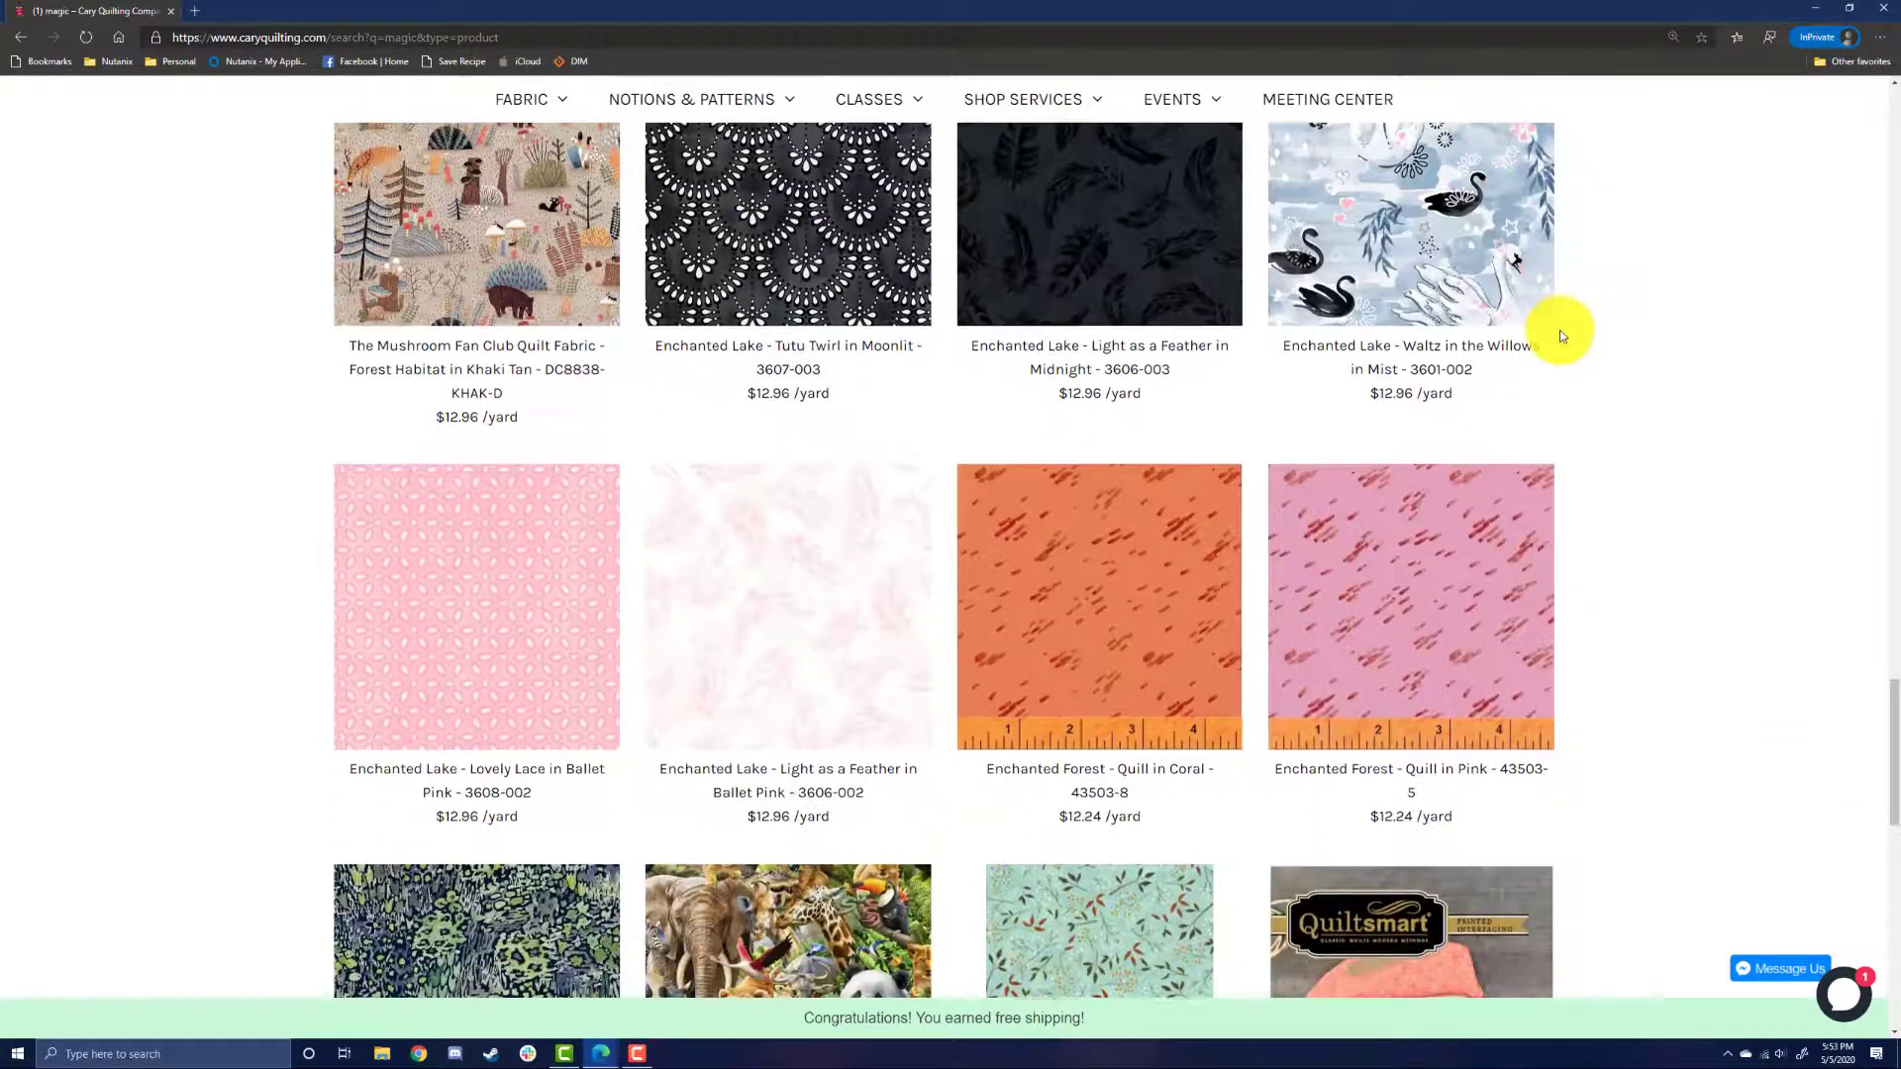
{"action": "scroll", "scroll_direction": "down", "scroll_amount": 3}
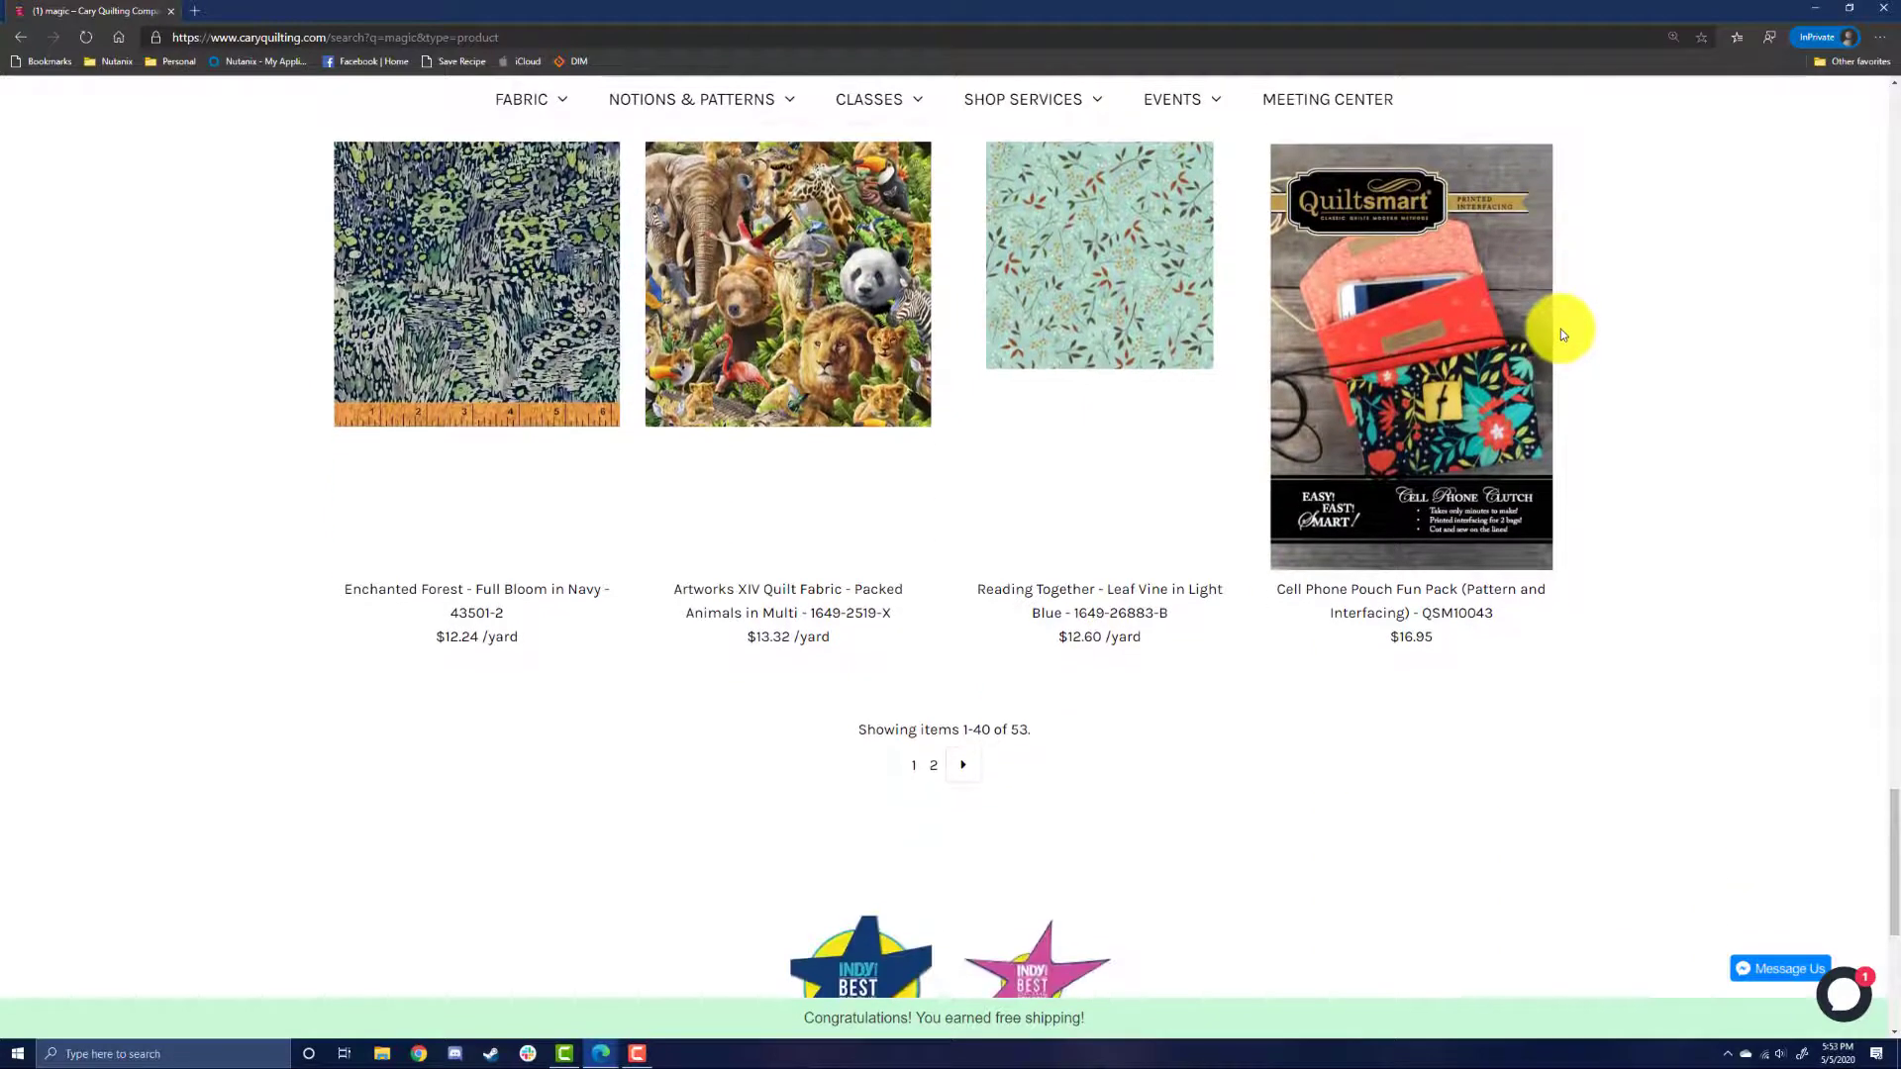
{"action": "mouse_move", "coordinate": [977, 733]}
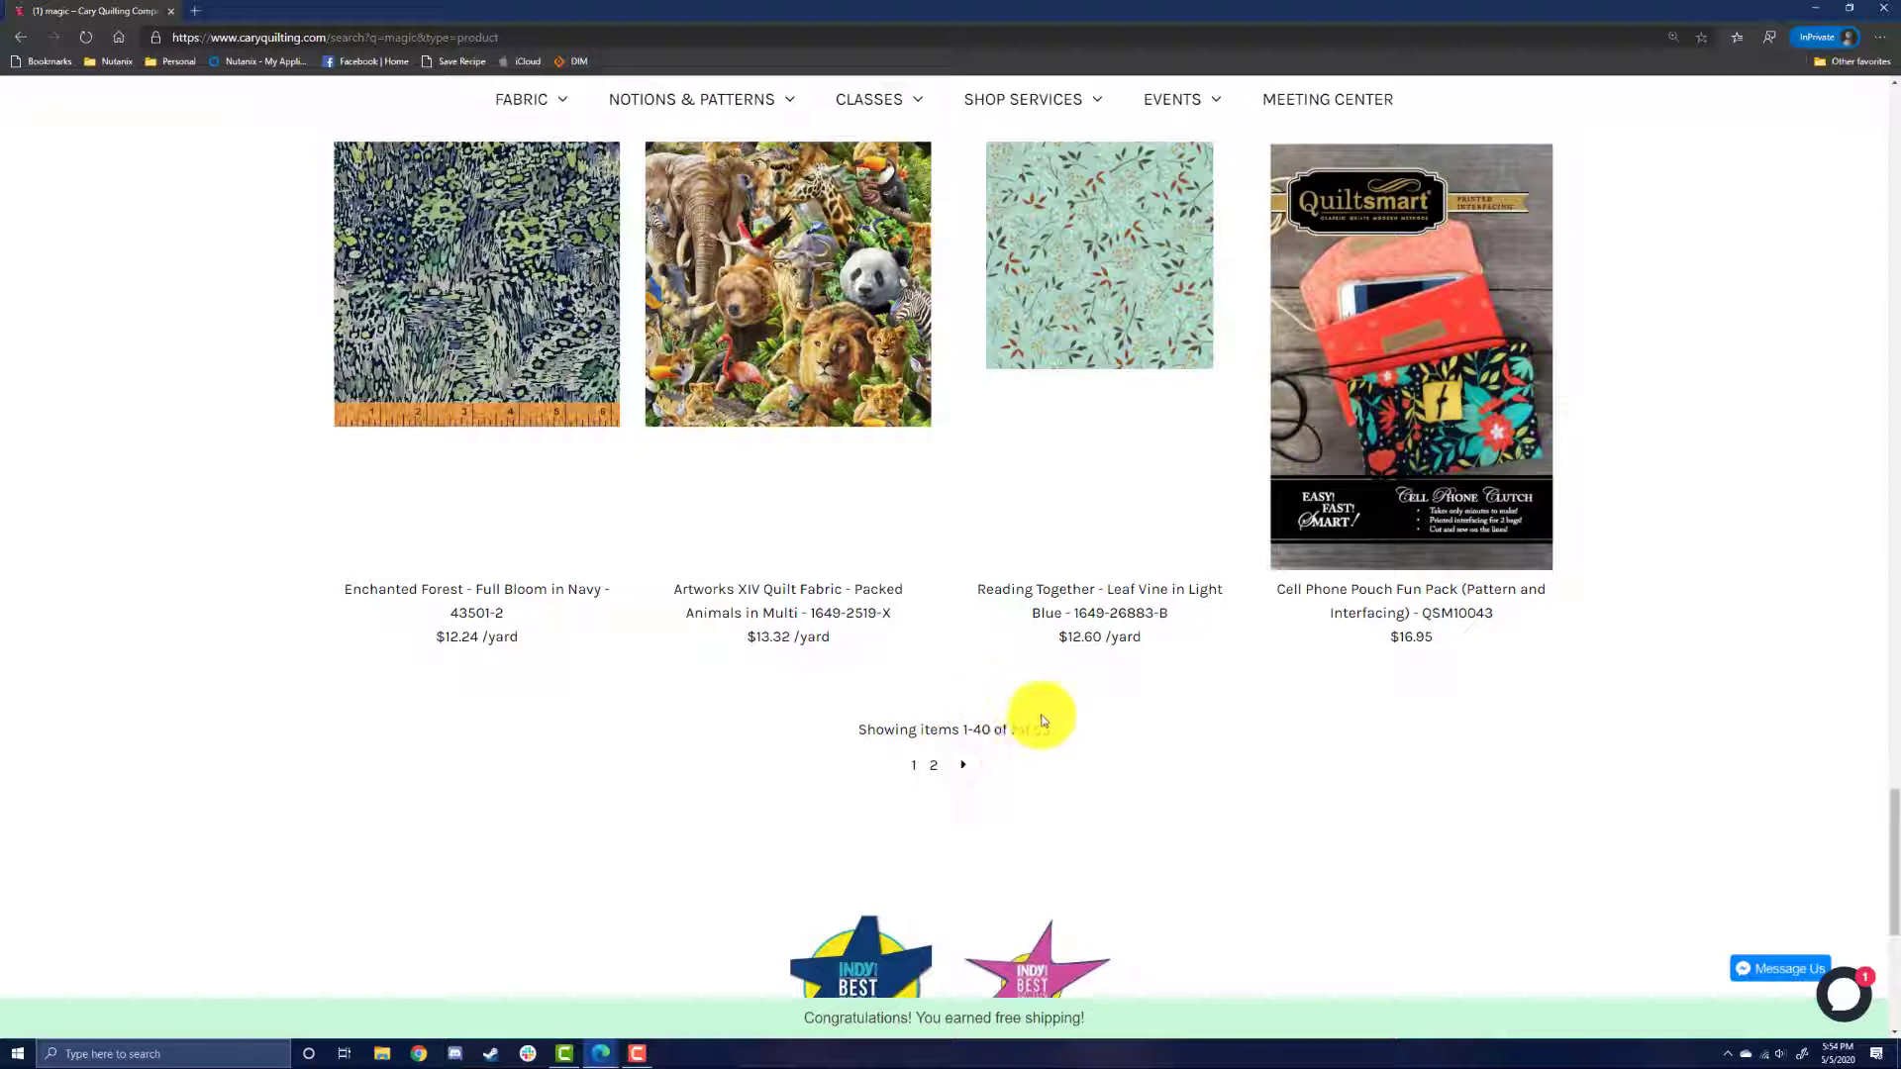
{"action": "mouse_move", "coordinate": [1043, 732]}
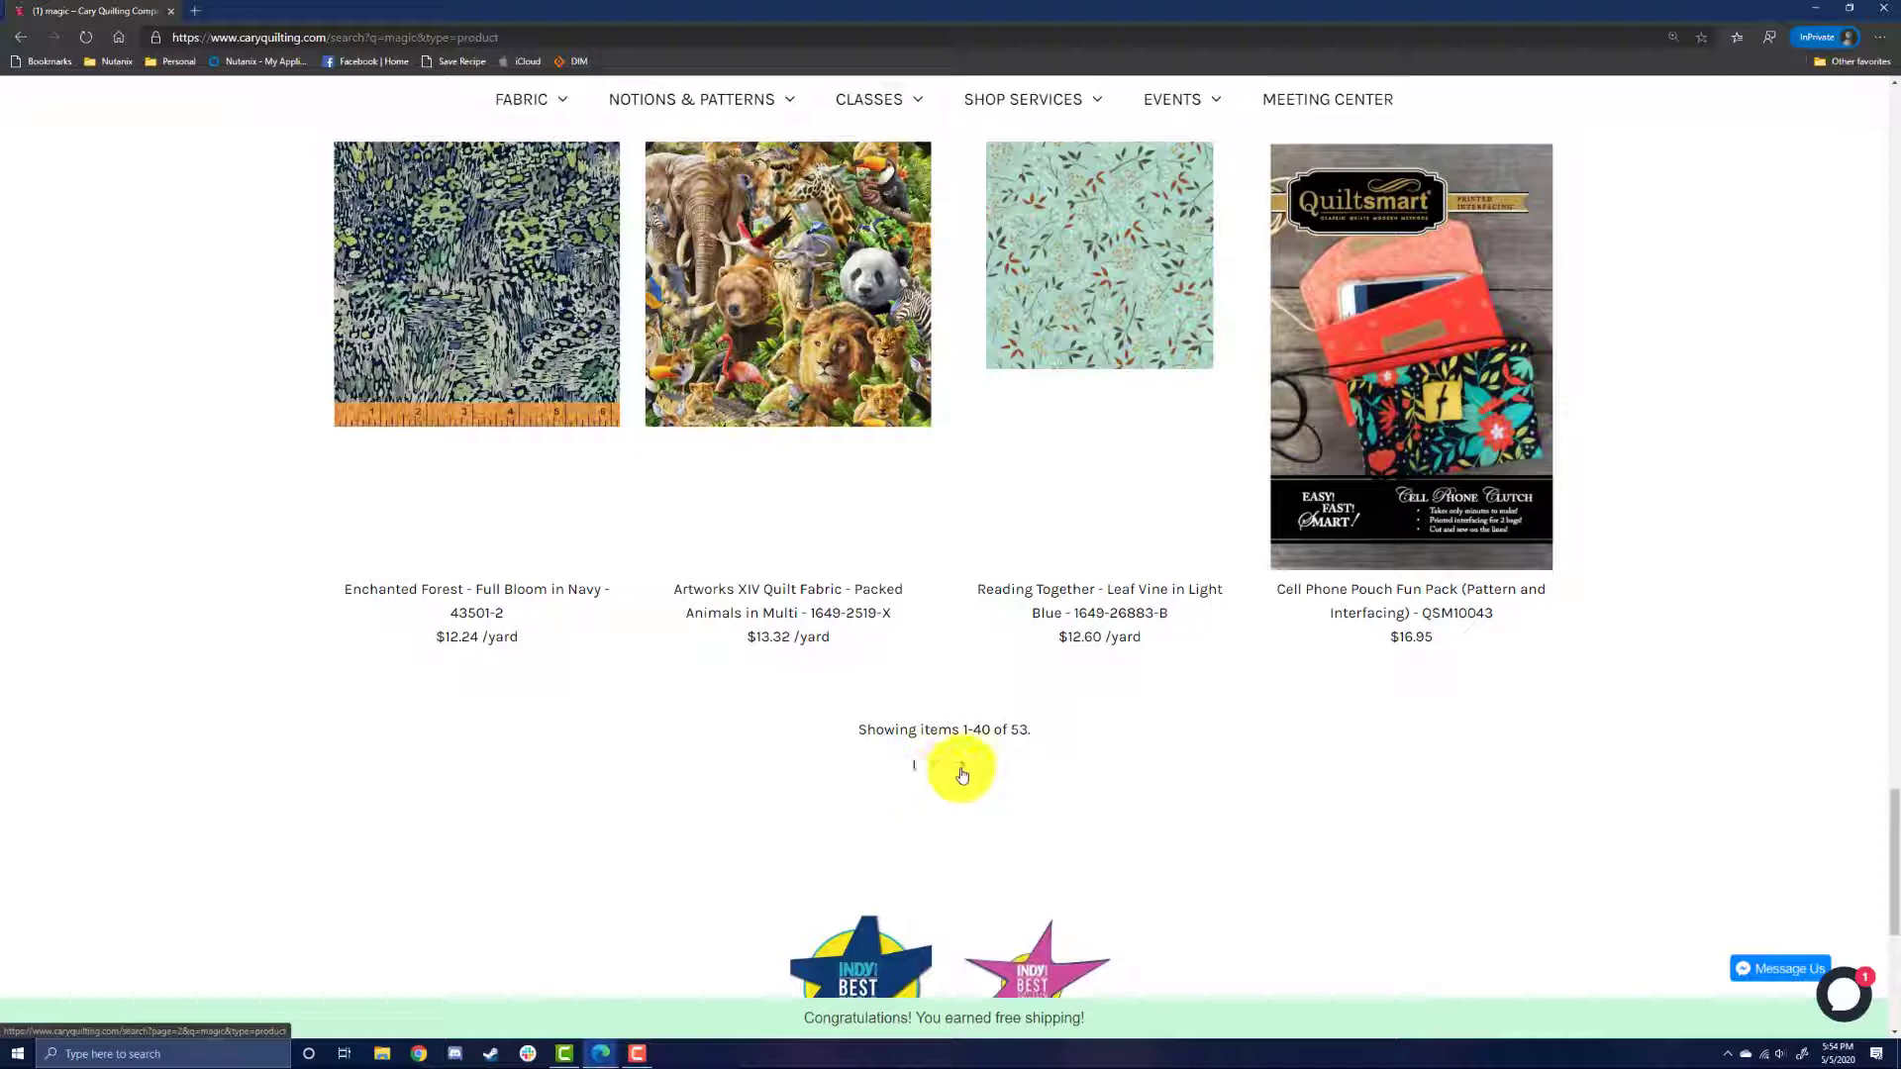
{"action": "left_click", "coordinate": [961, 772]}
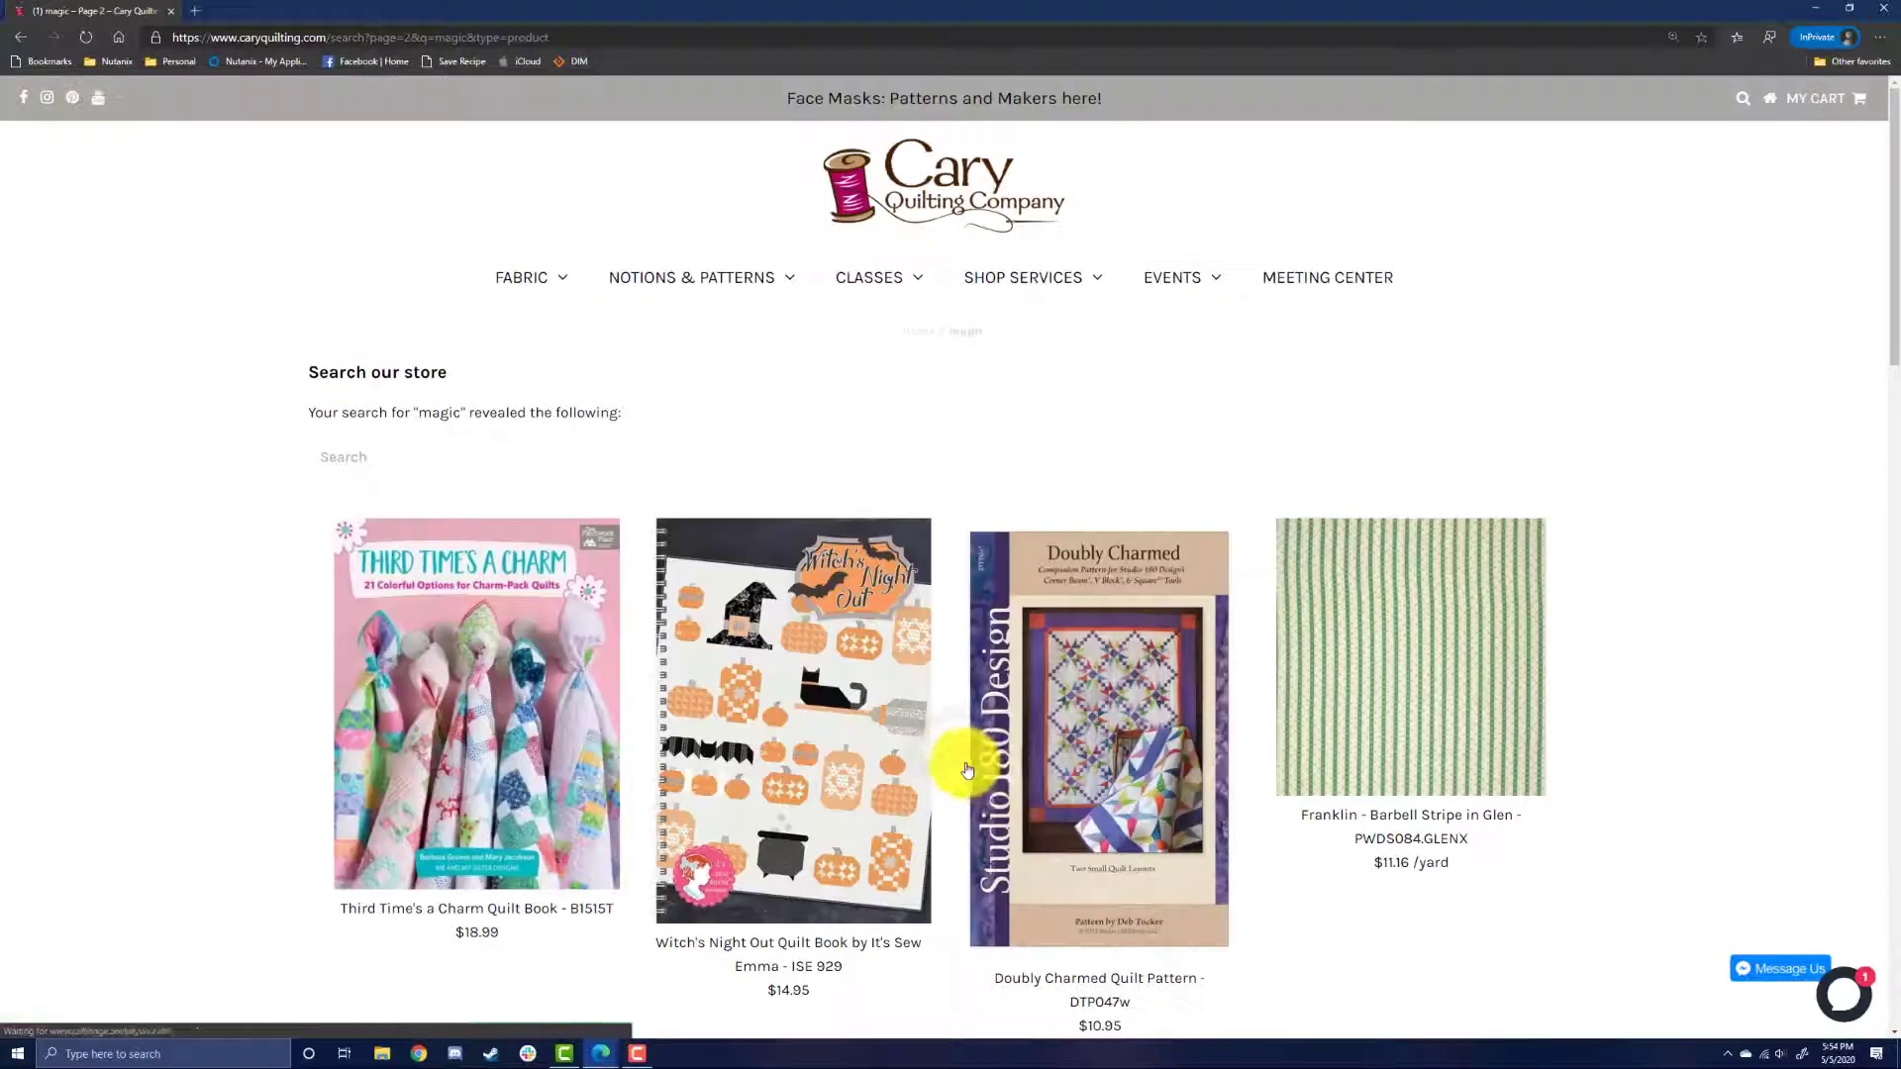
Step: Add one Witch's Night Out Quilt Book ($14.95) to the cart
{"action": "scroll", "scroll_direction": "down", "scroll_amount": 3}
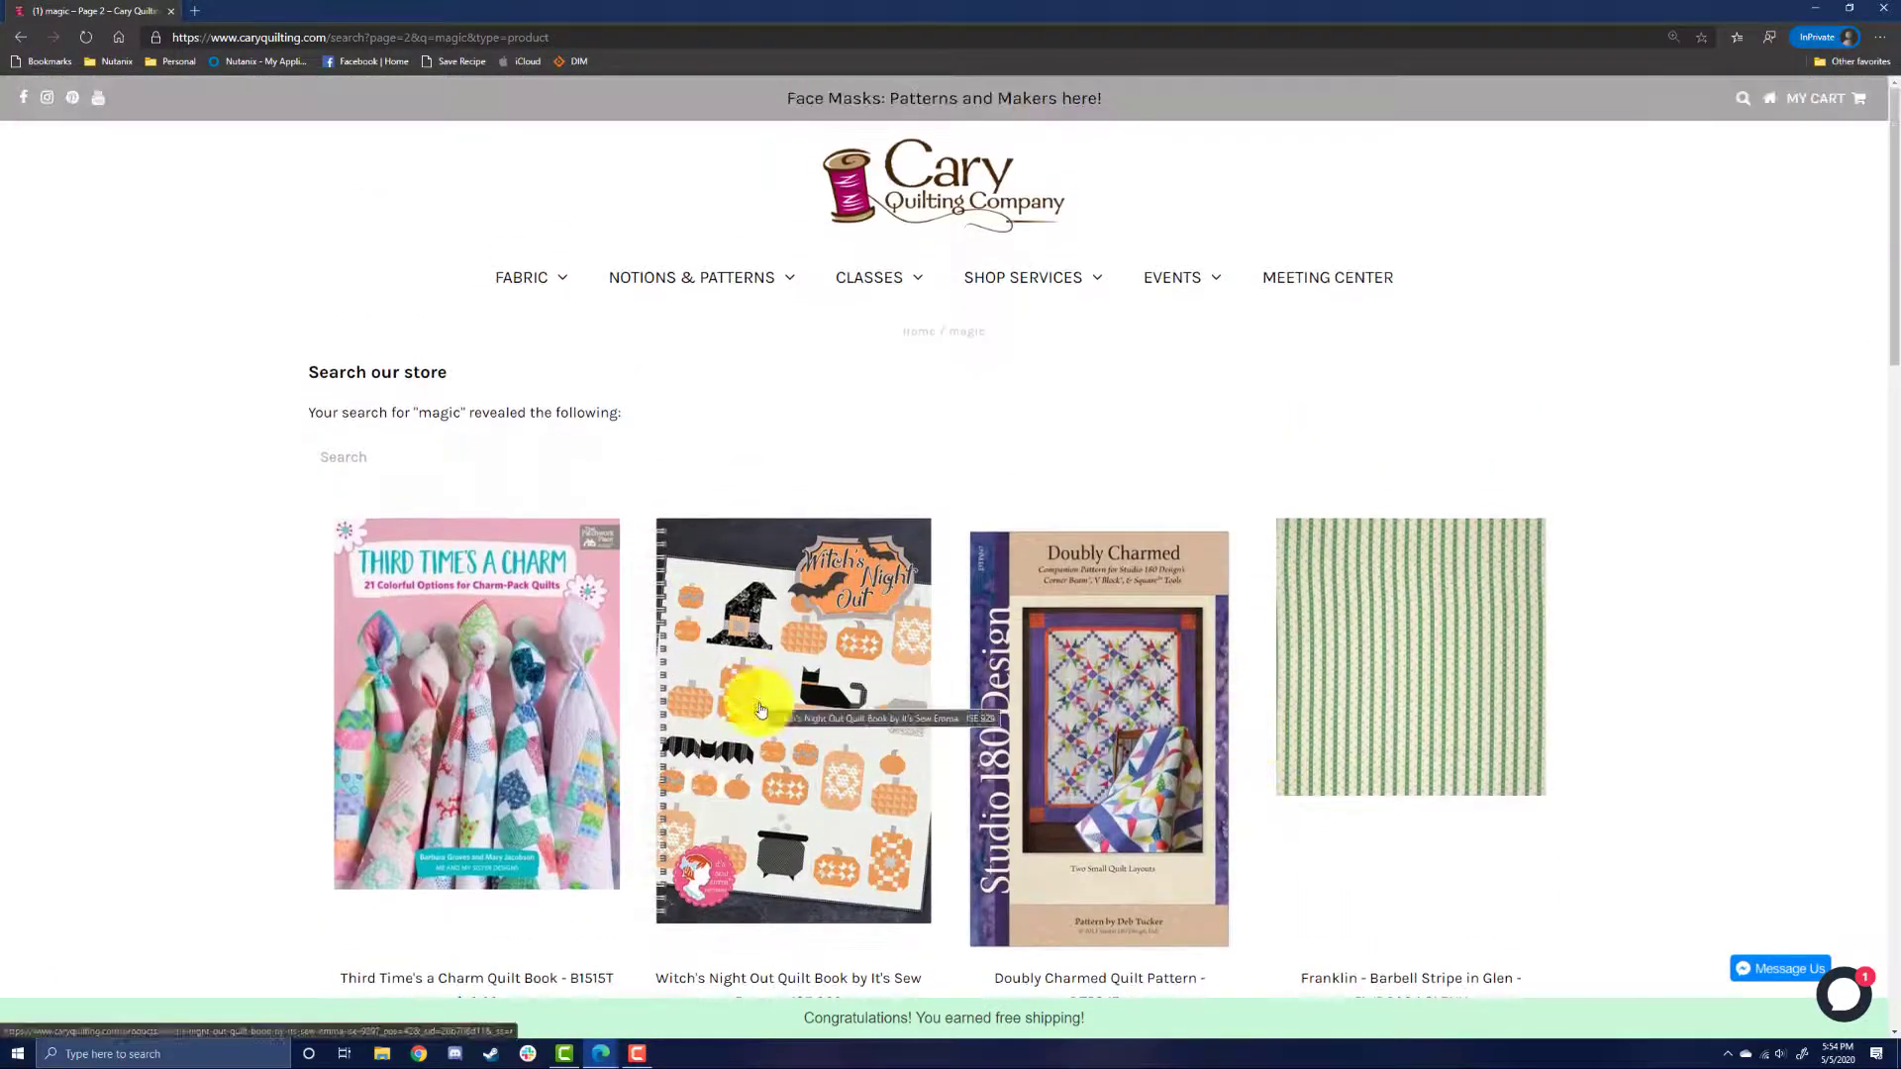
{"action": "left_click", "coordinate": [759, 709]}
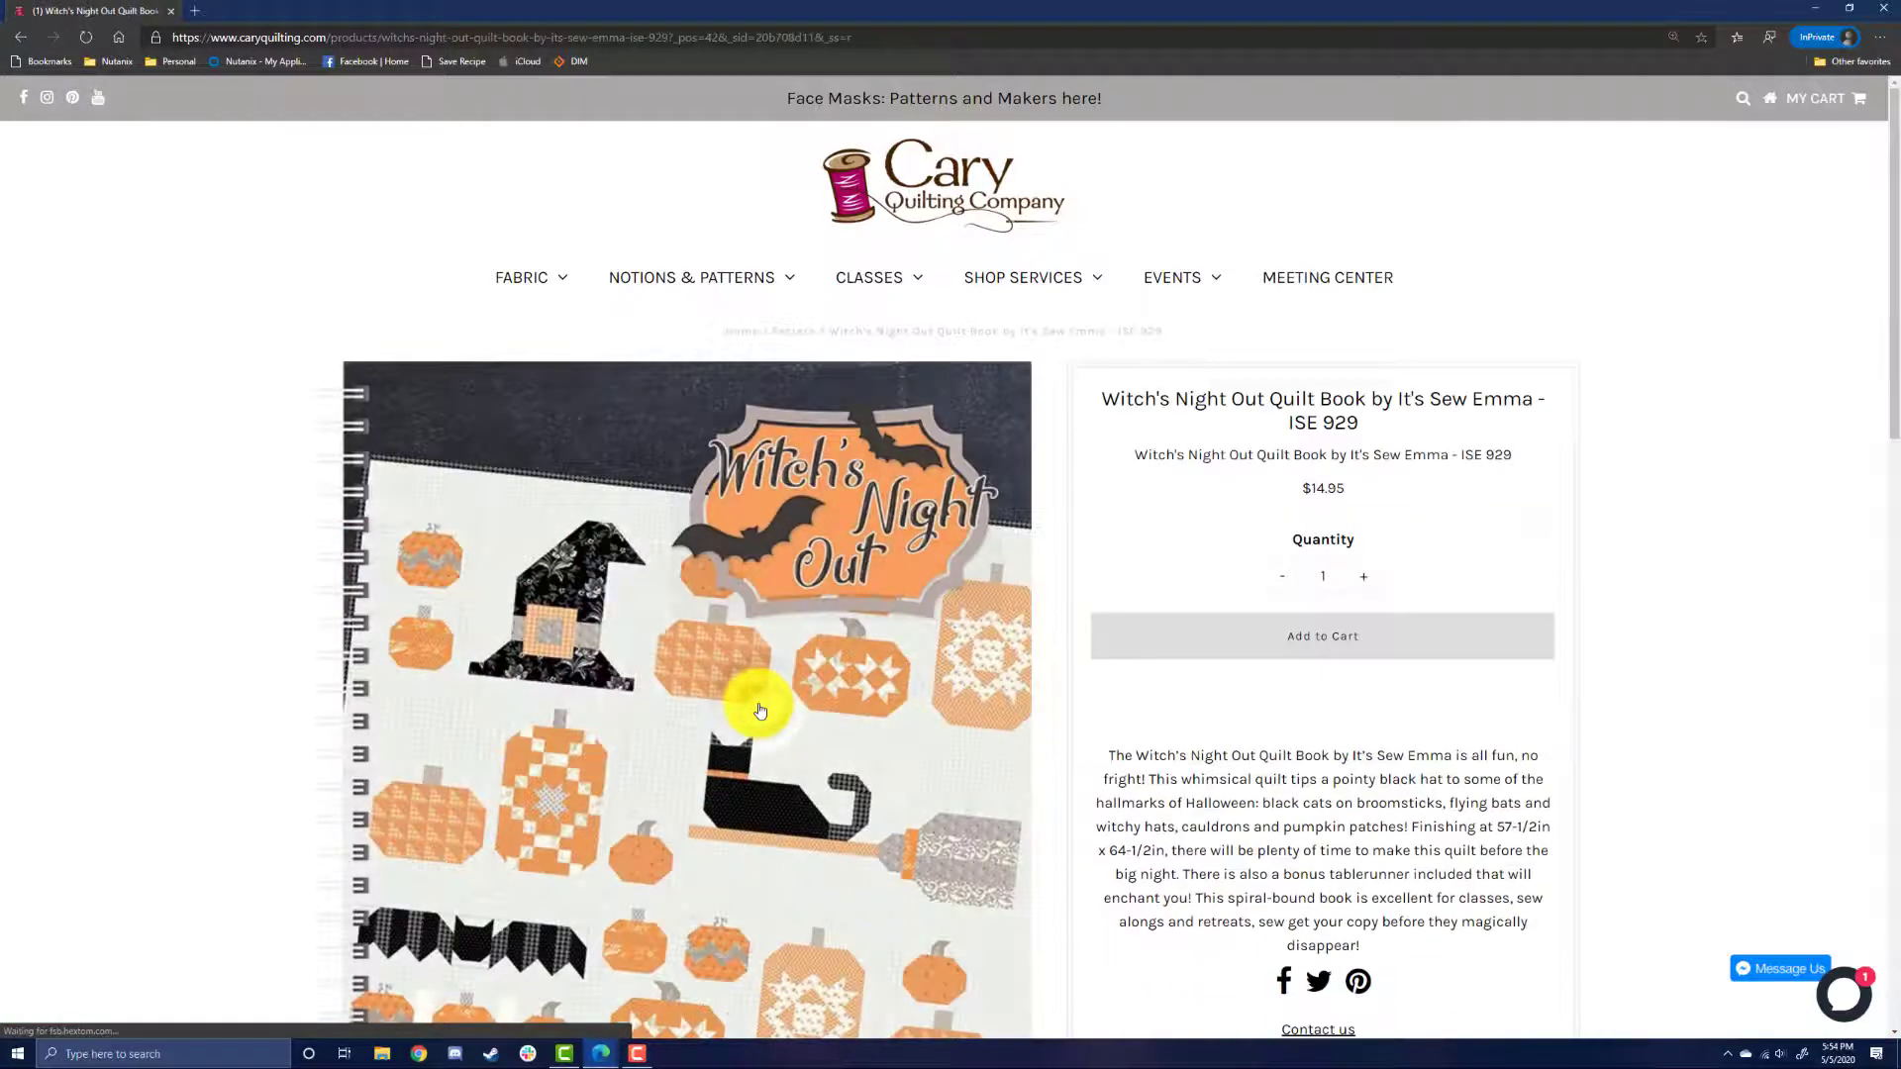
{"action": "scroll", "scroll_direction": "down", "scroll_amount": 3}
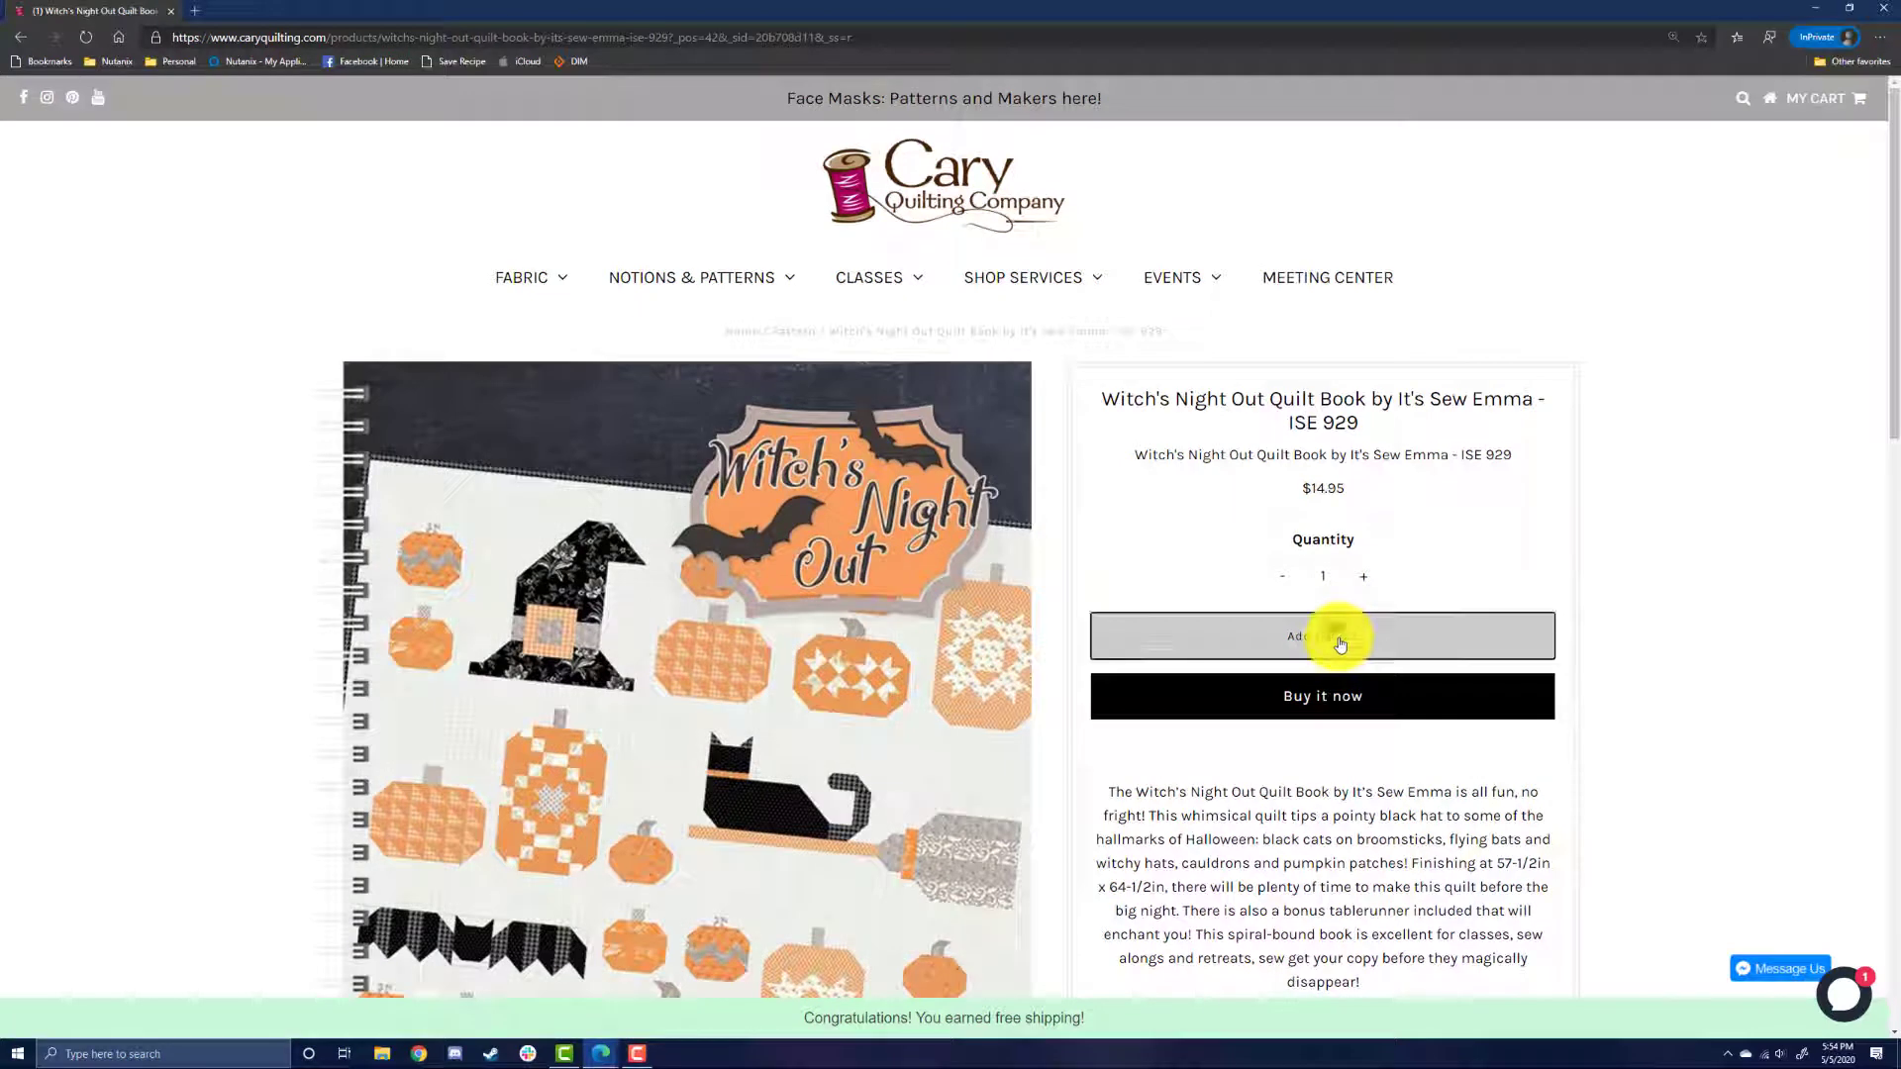
{"action": "left_click", "coordinate": [1322, 635]}
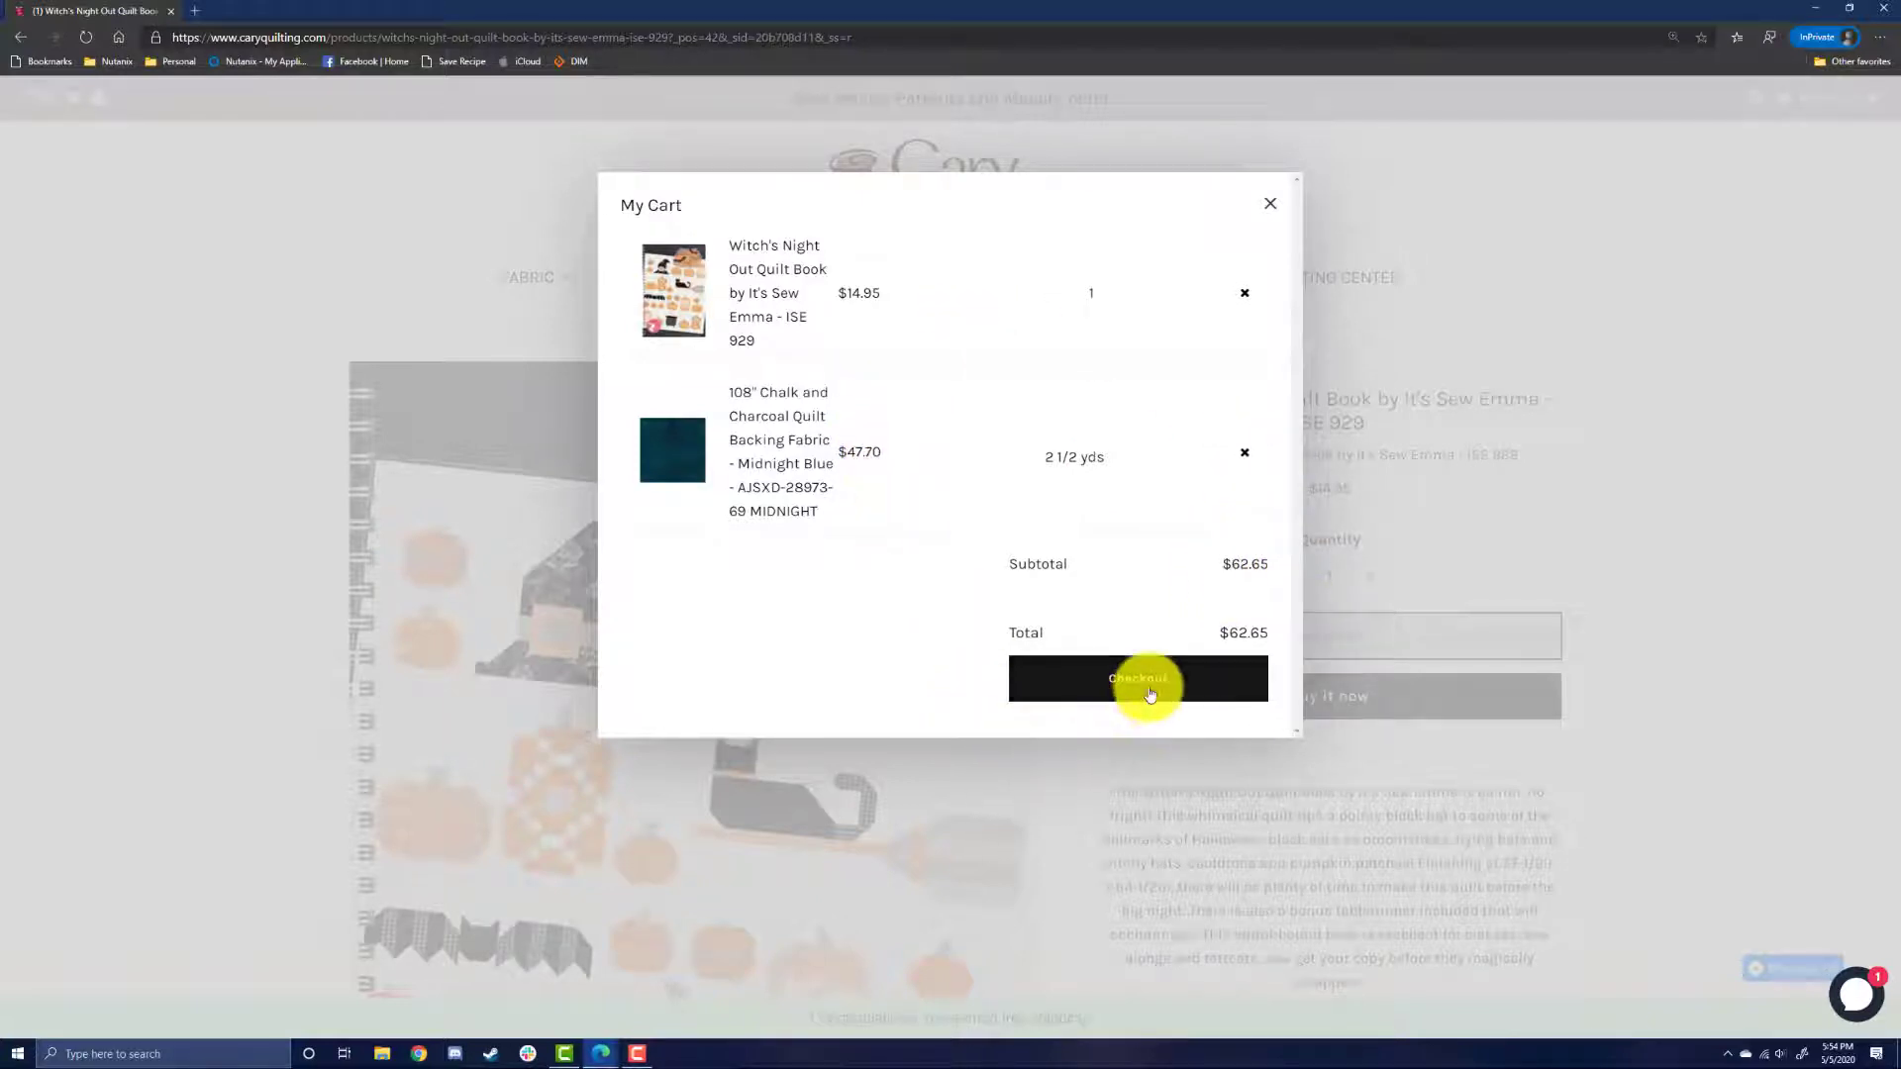
Step: Check out from My Cart to reach the $66.88 payment page
{"action": "left_click", "coordinate": [1138, 678]}
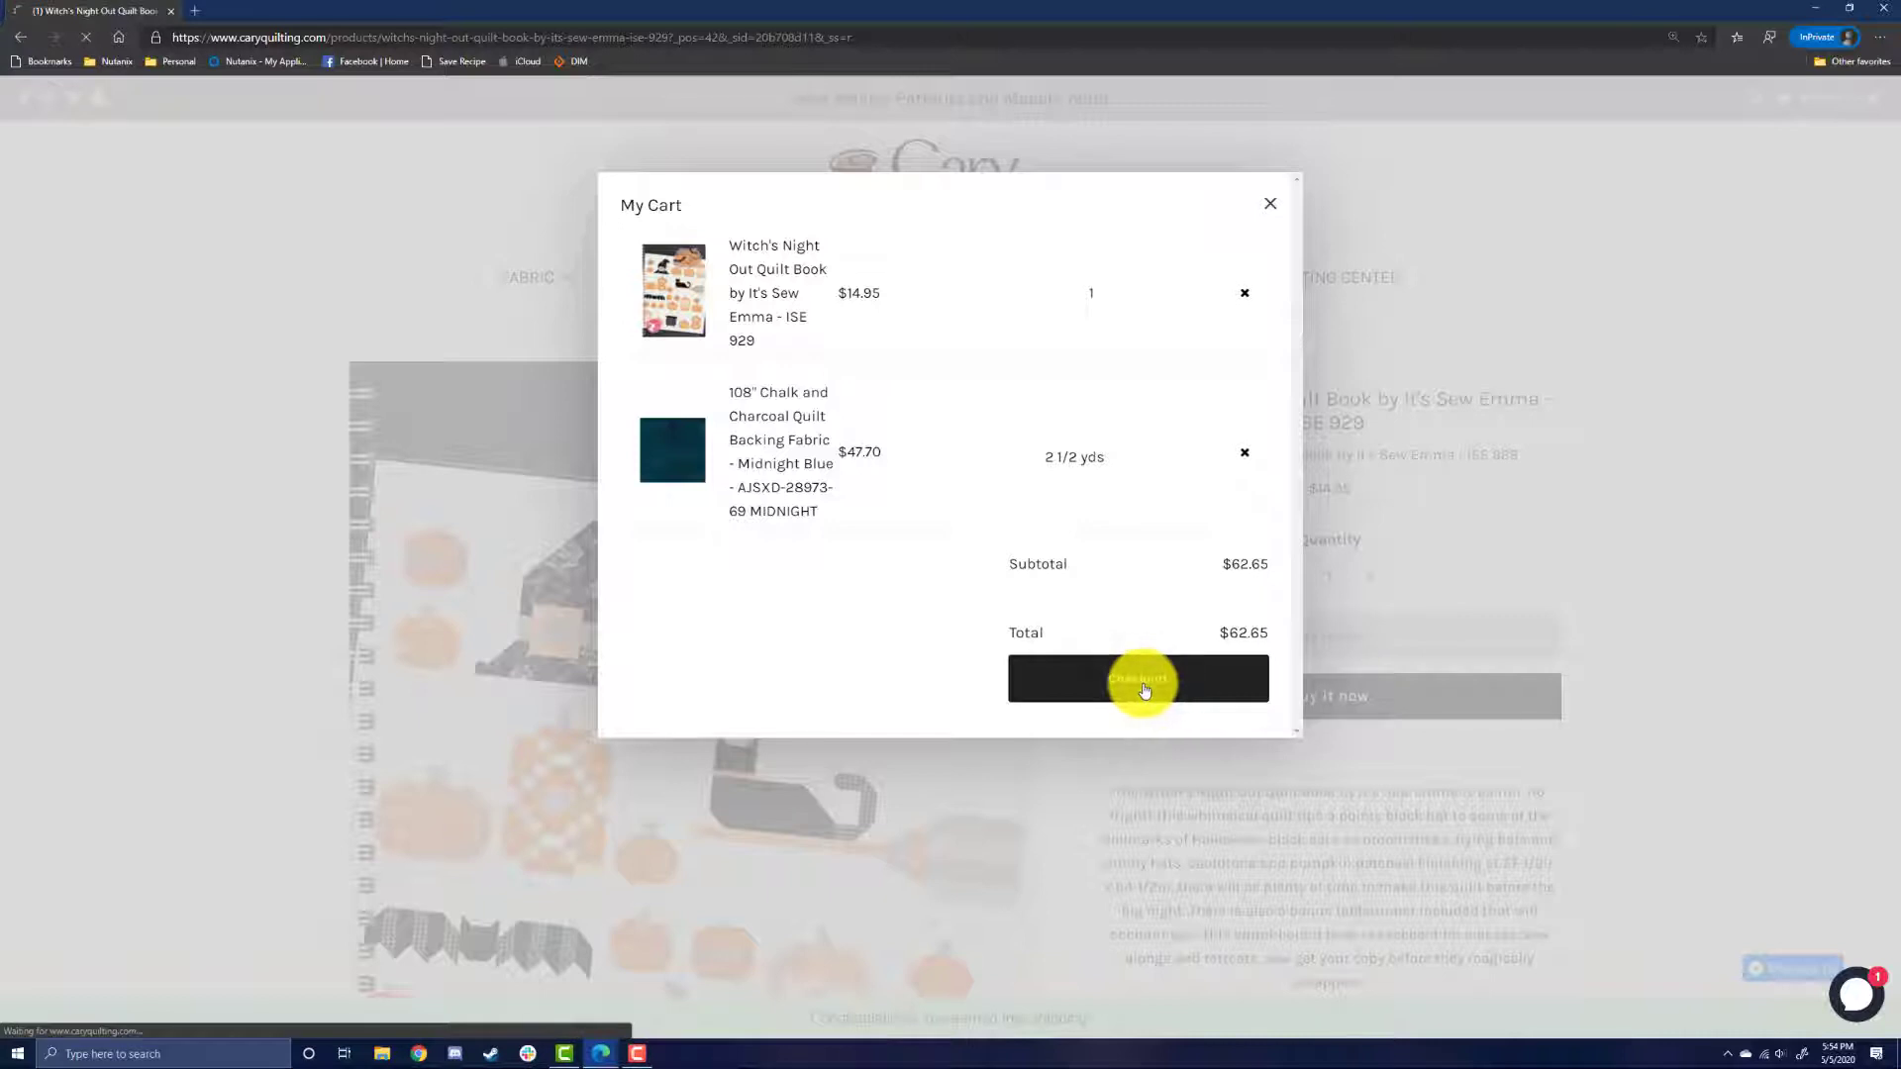
{"action": "left_click", "coordinate": [1139, 678]}
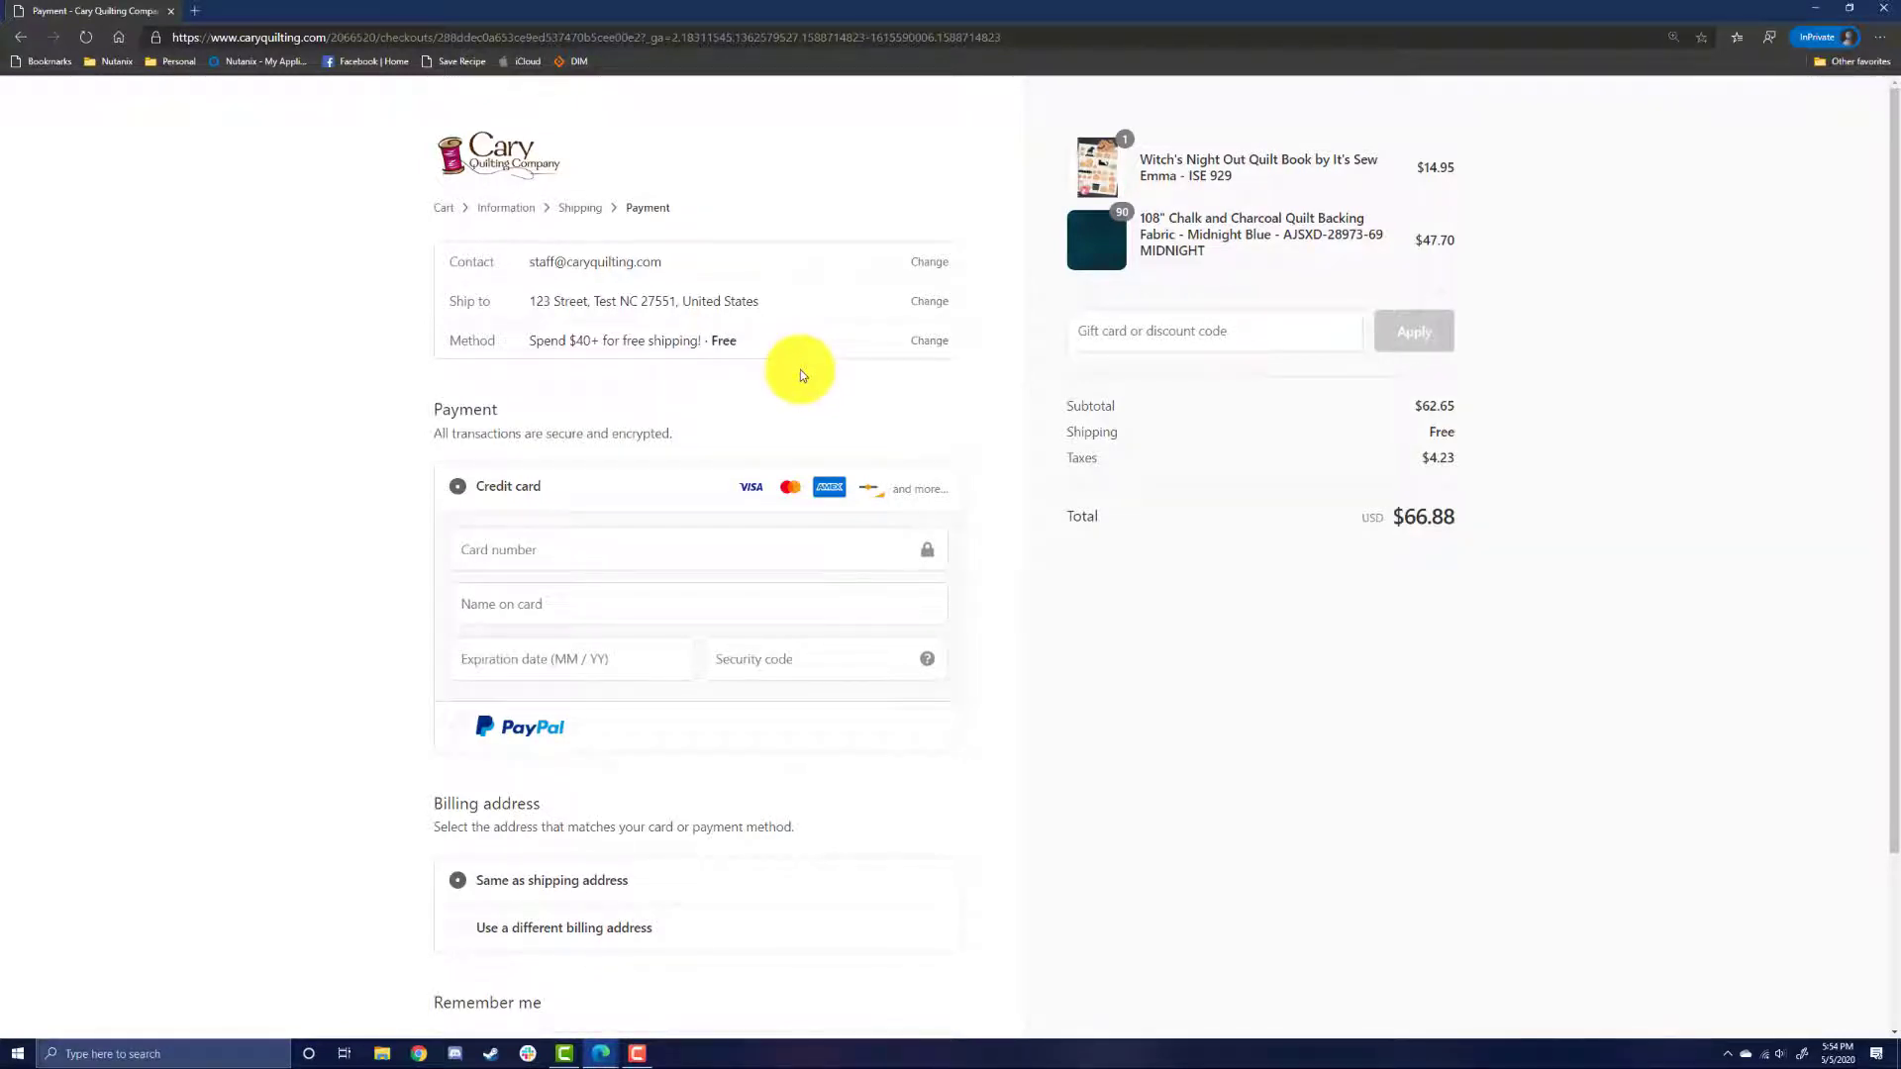
{"action": "mouse_move", "coordinate": [821, 400]}
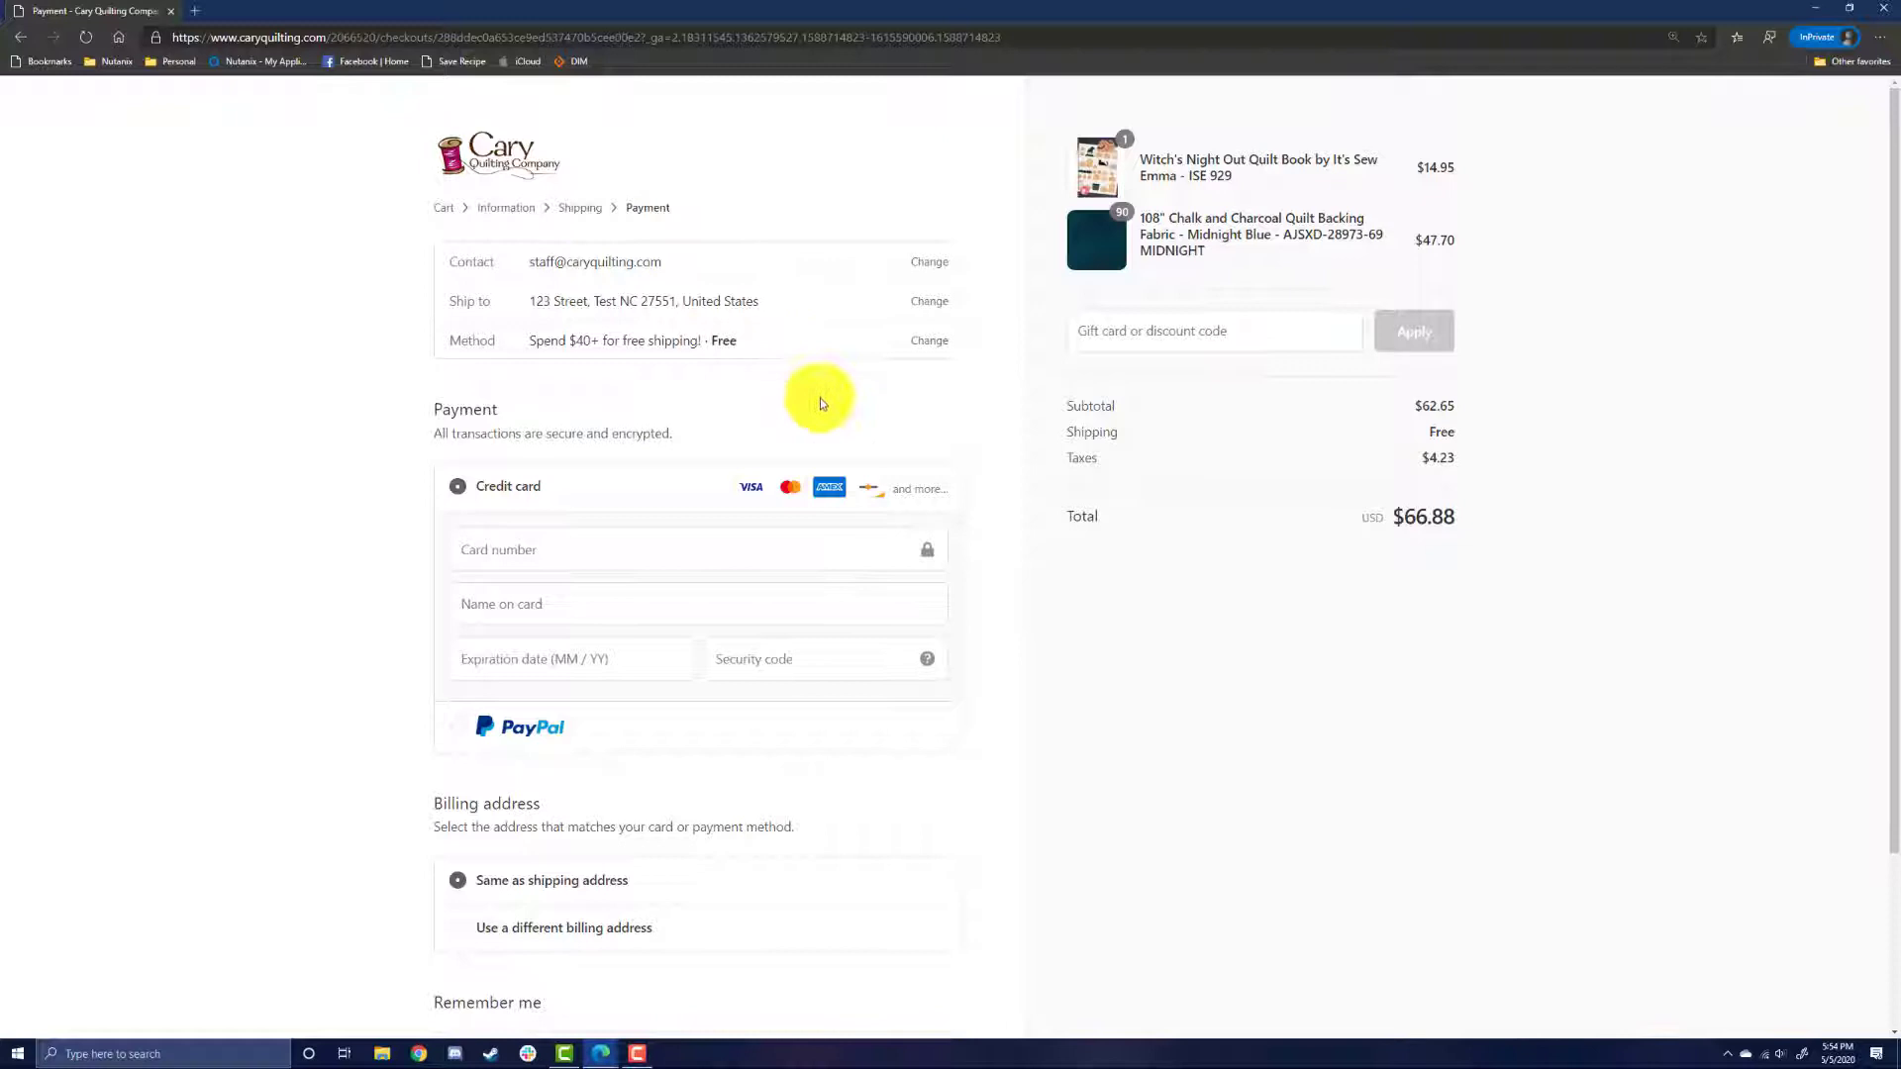
{"action": "mouse_move", "coordinate": [807, 390]}
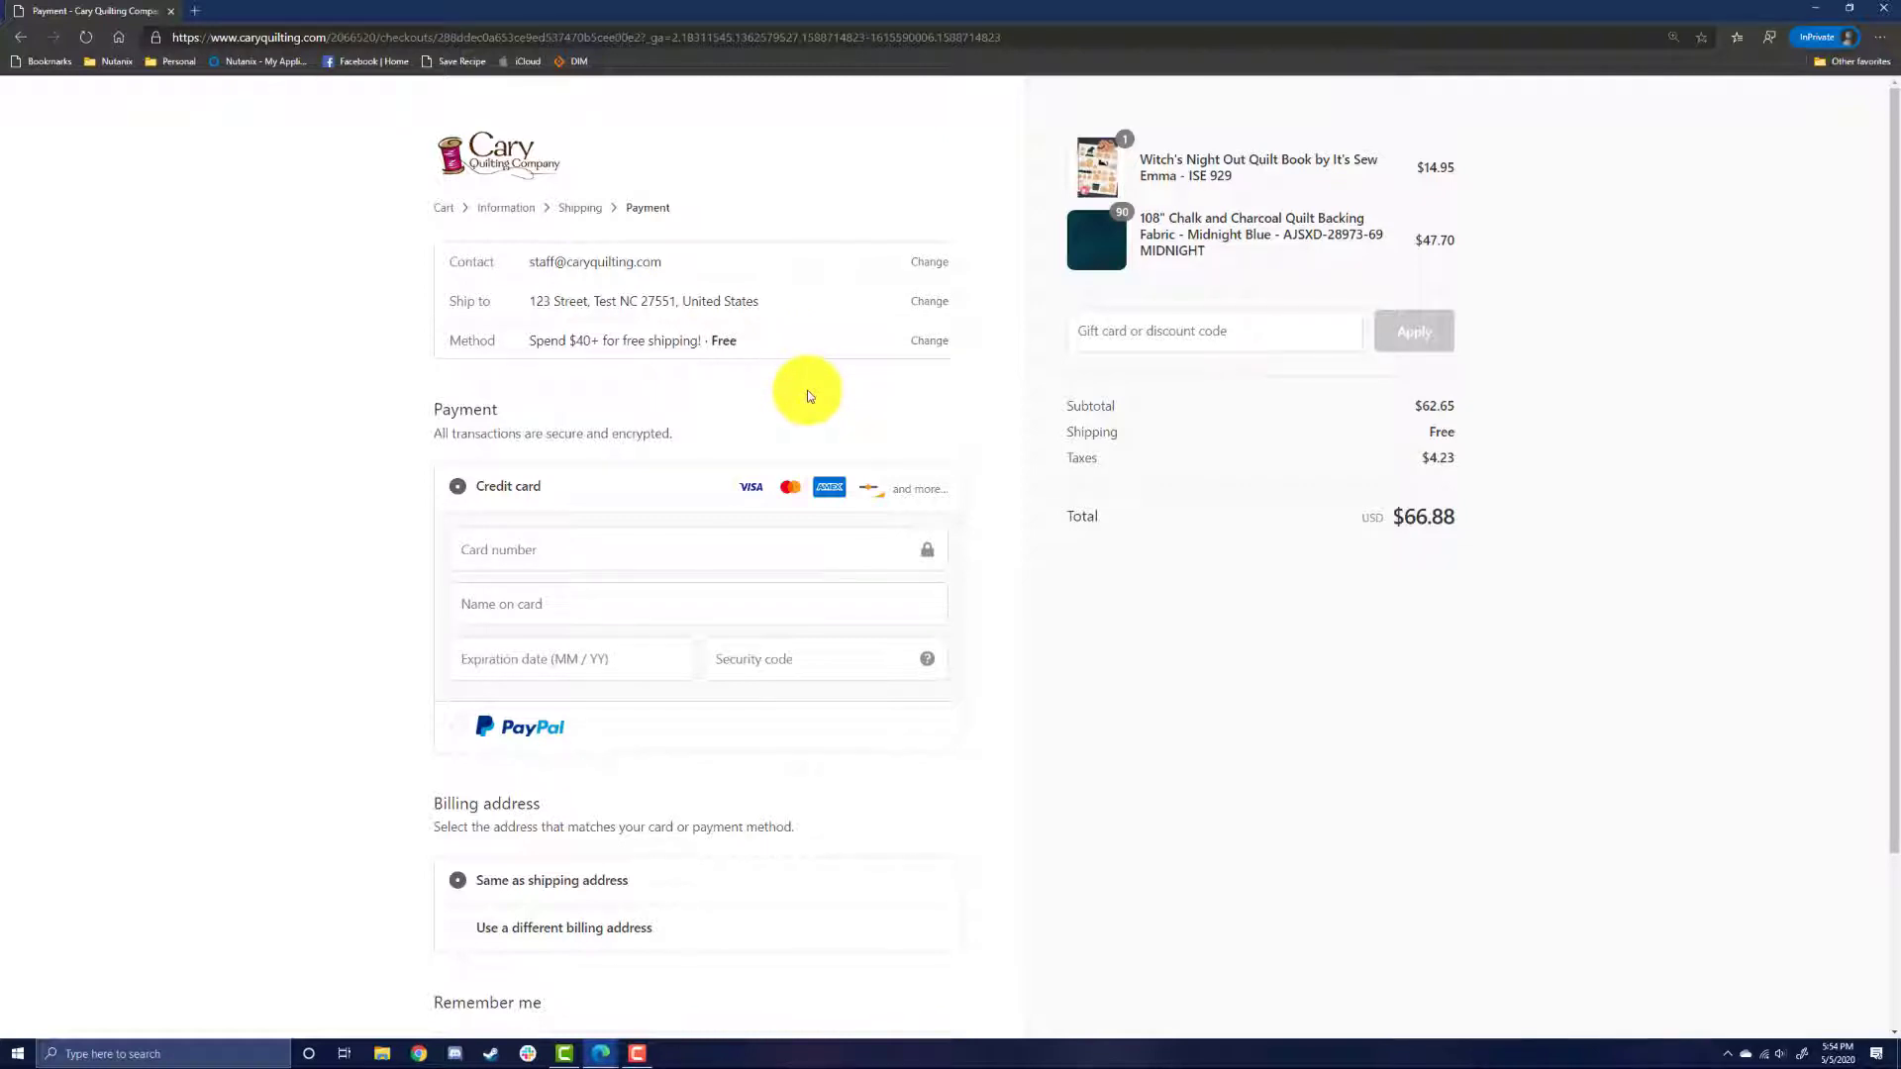
Step: Select Information in the checkout breadcrumb
{"action": "left_click", "coordinate": [928, 301]}
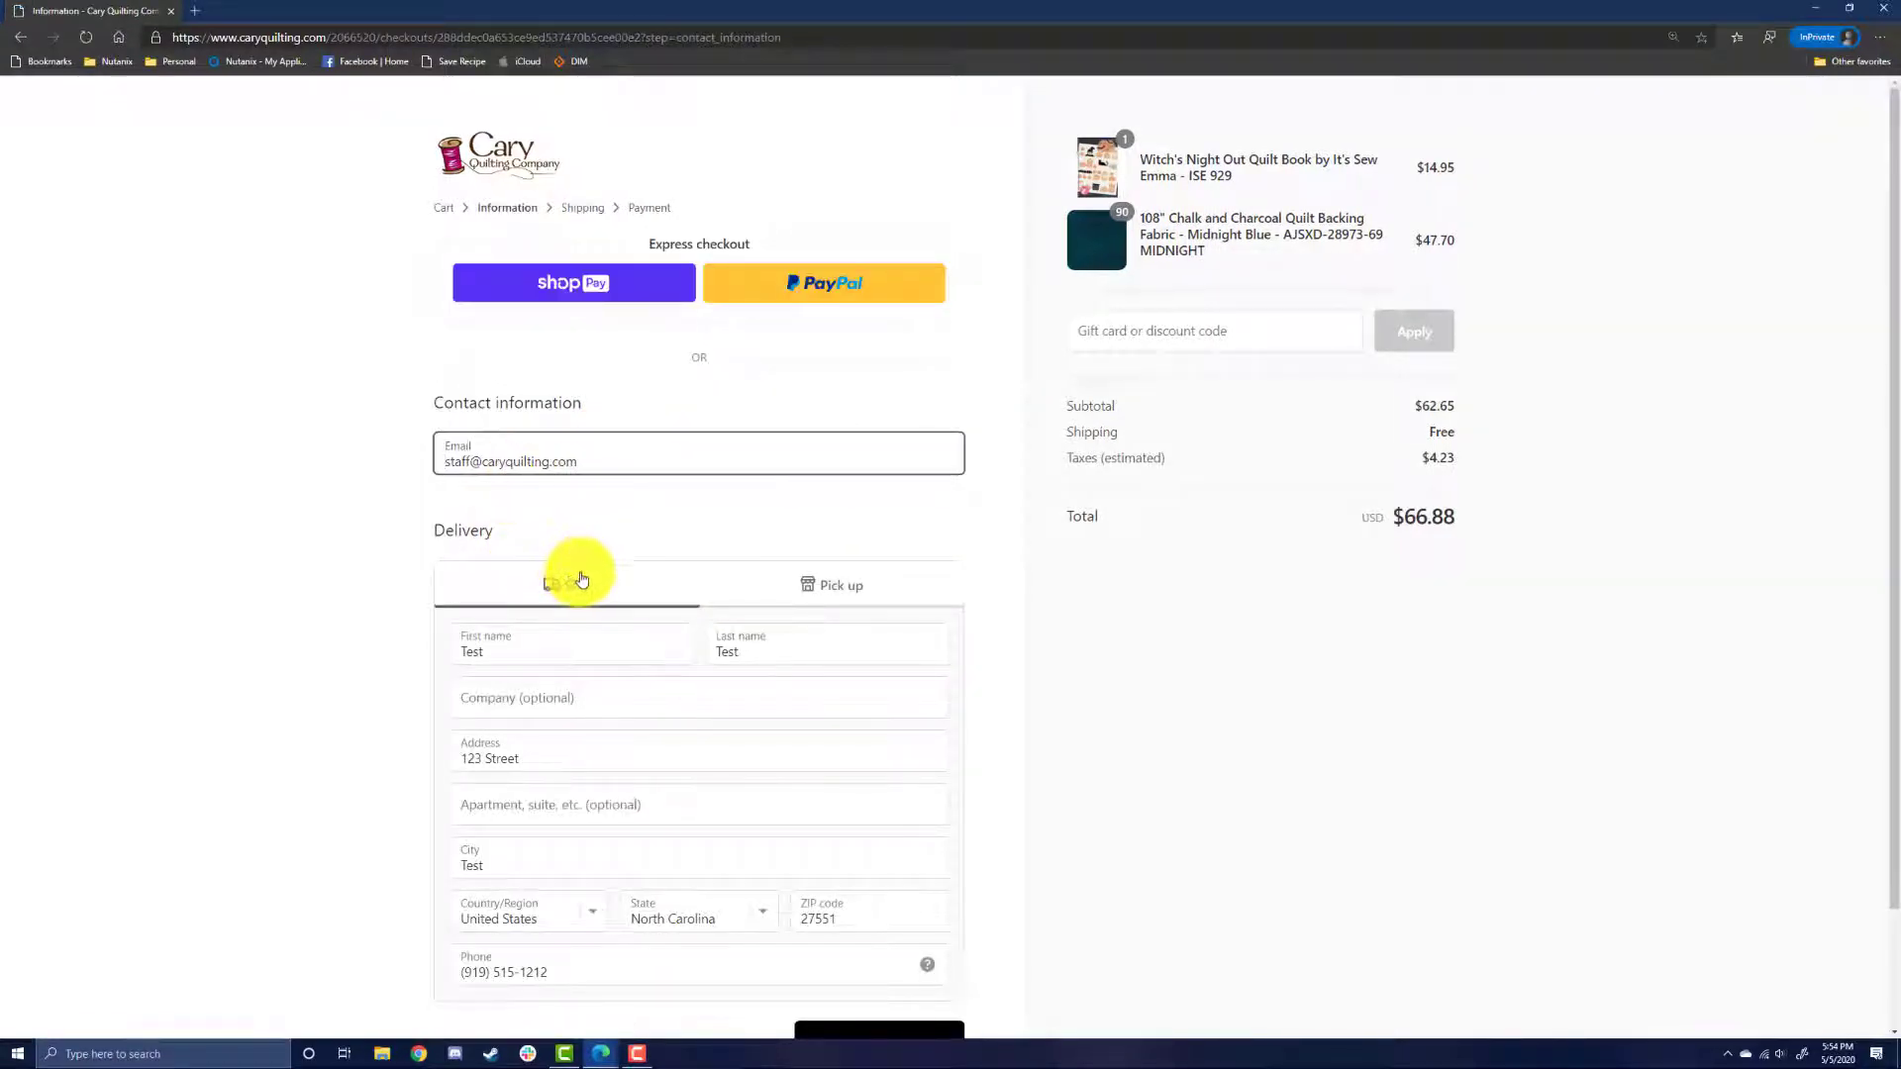
{"action": "mouse_move", "coordinate": [749, 585]}
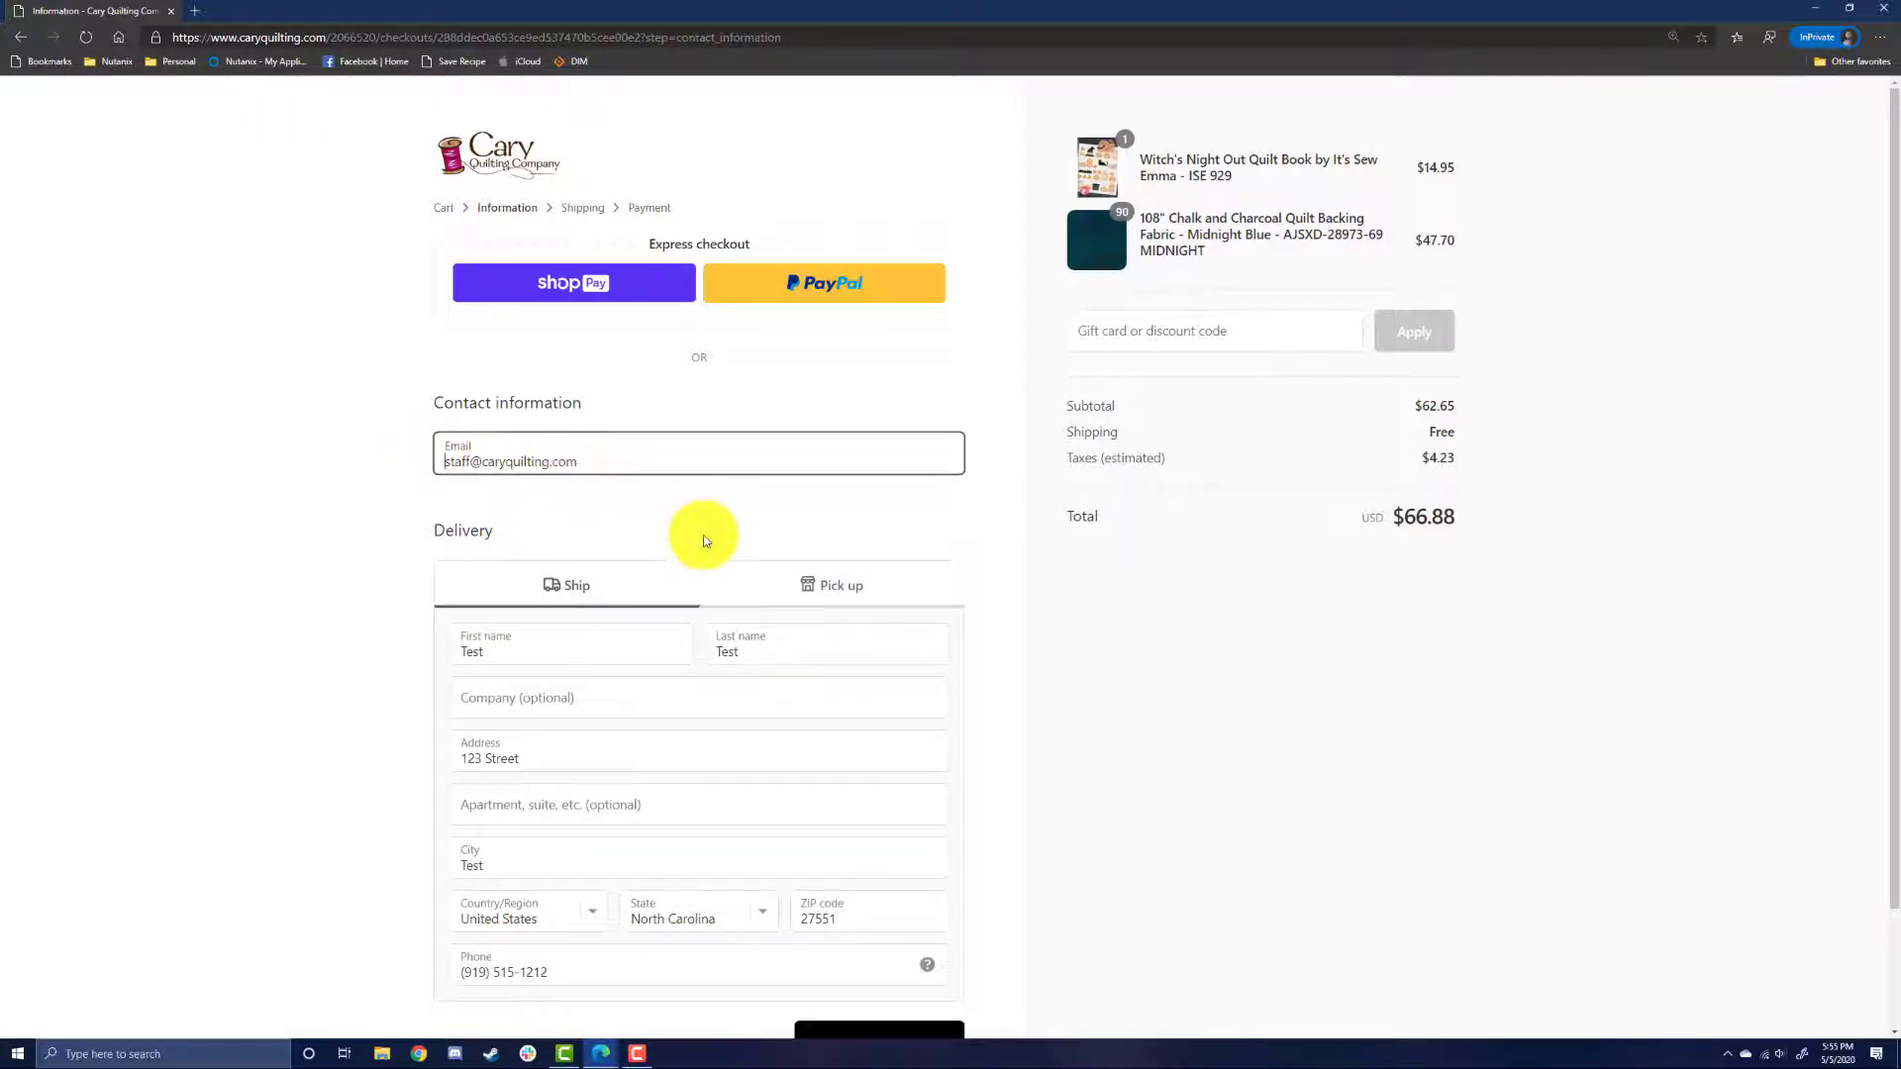
Step: Switch delivery back to shipping to 123 Street and continue to the shipping step
{"action": "scroll", "scroll_direction": "down", "scroll_amount": 3}
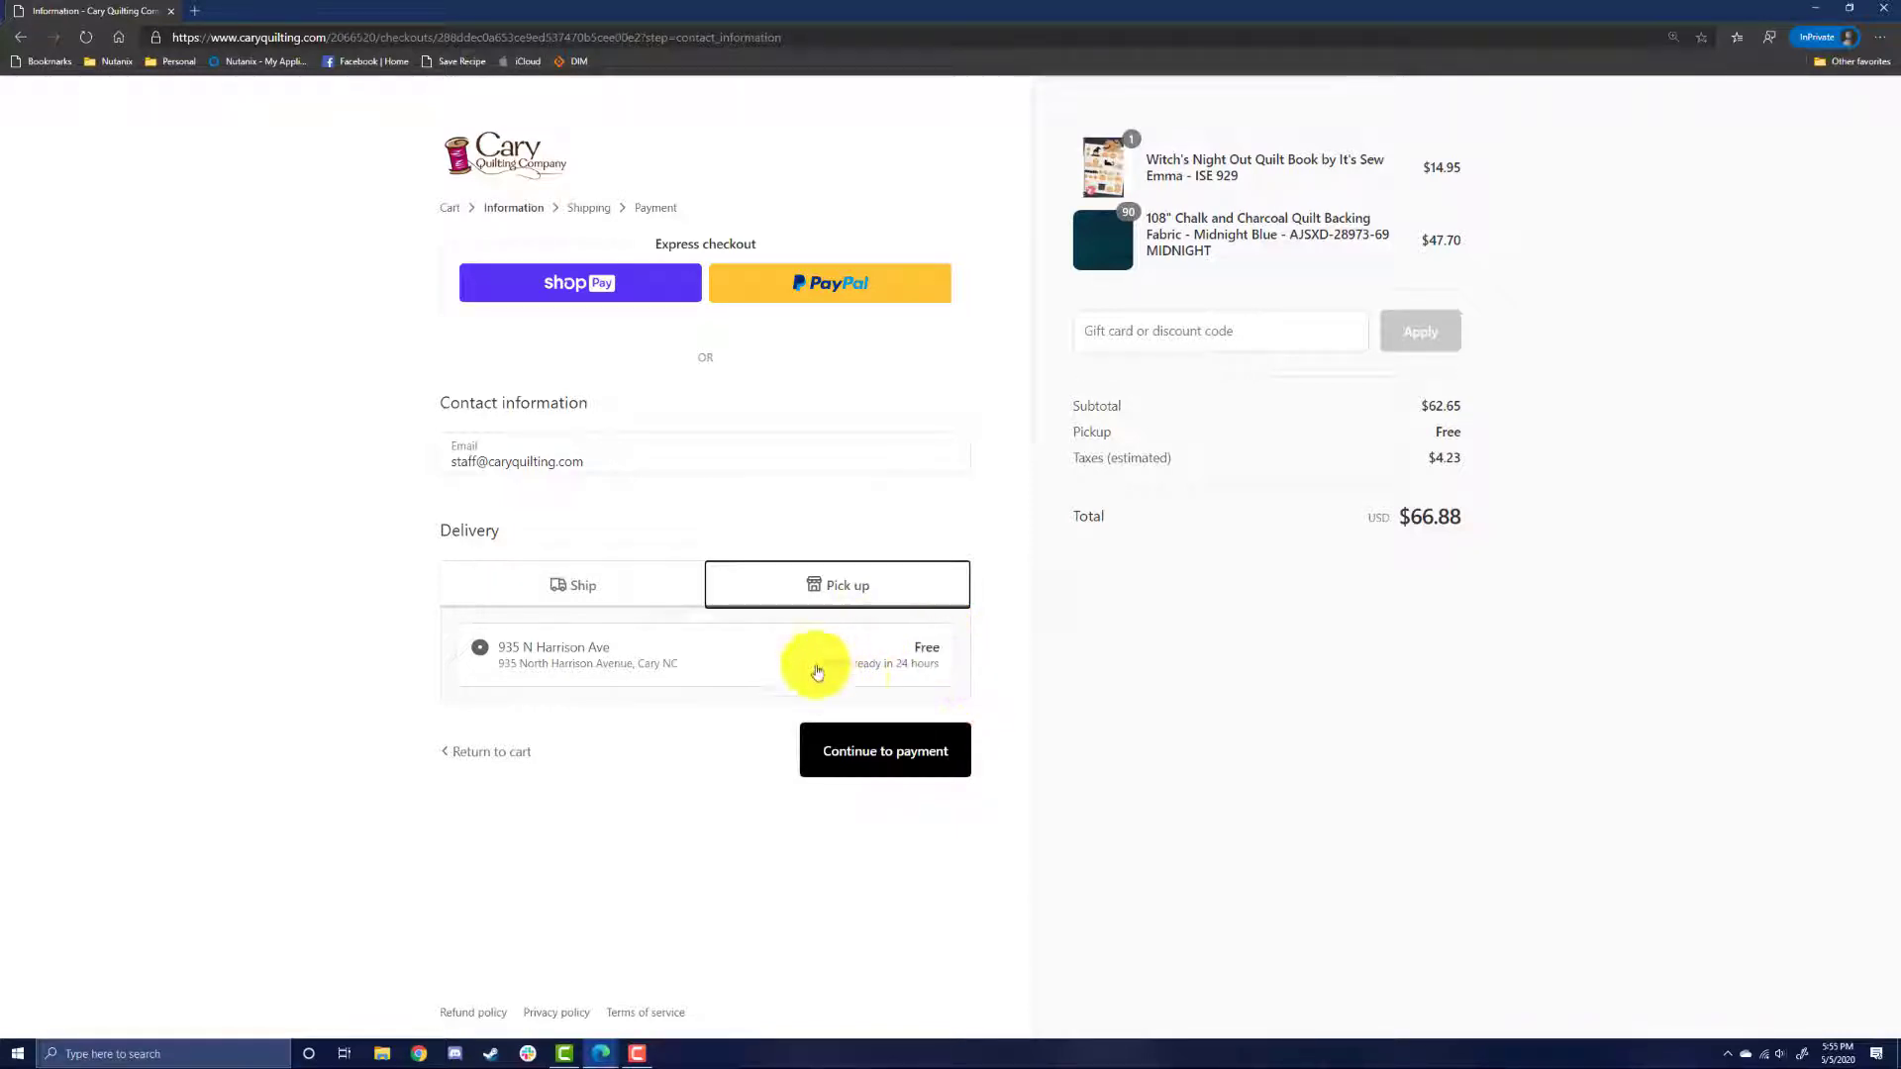
{"action": "mouse_move", "coordinate": [853, 609]}
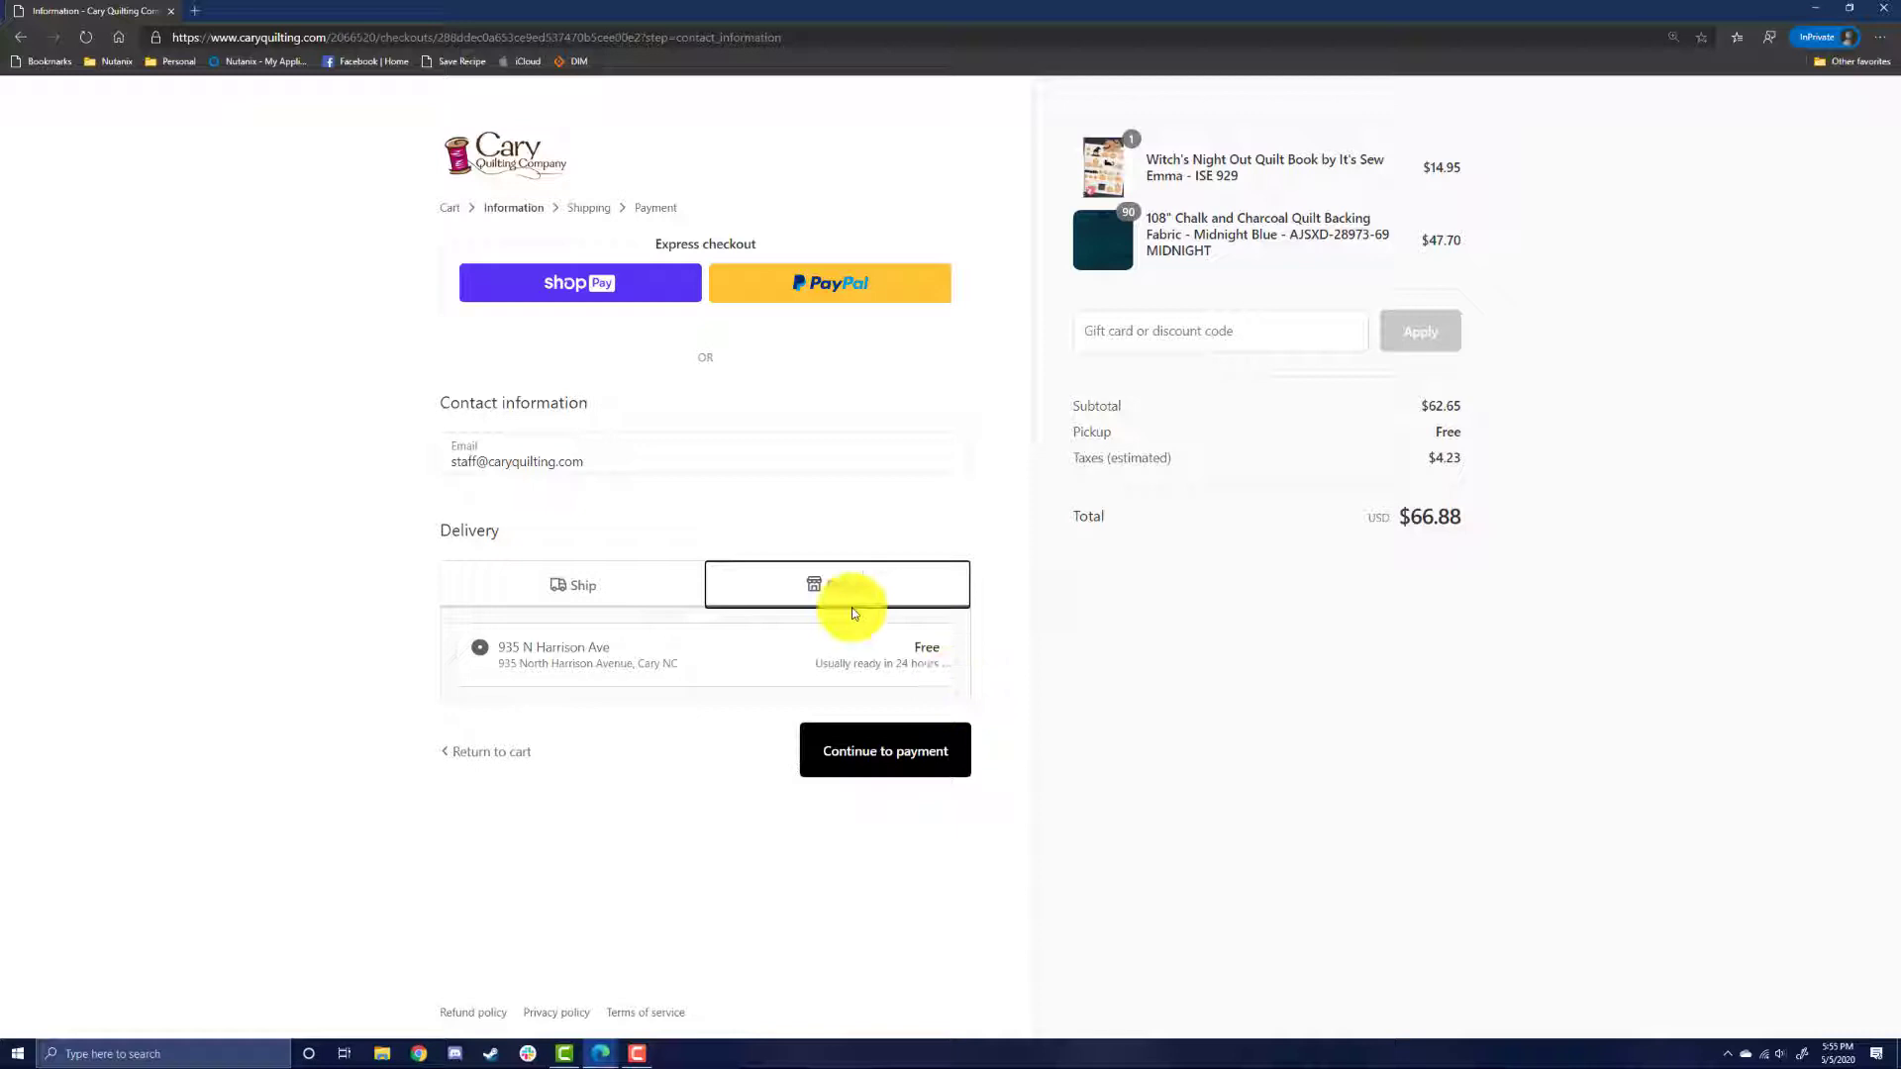
{"action": "left_click", "coordinate": [573, 585]}
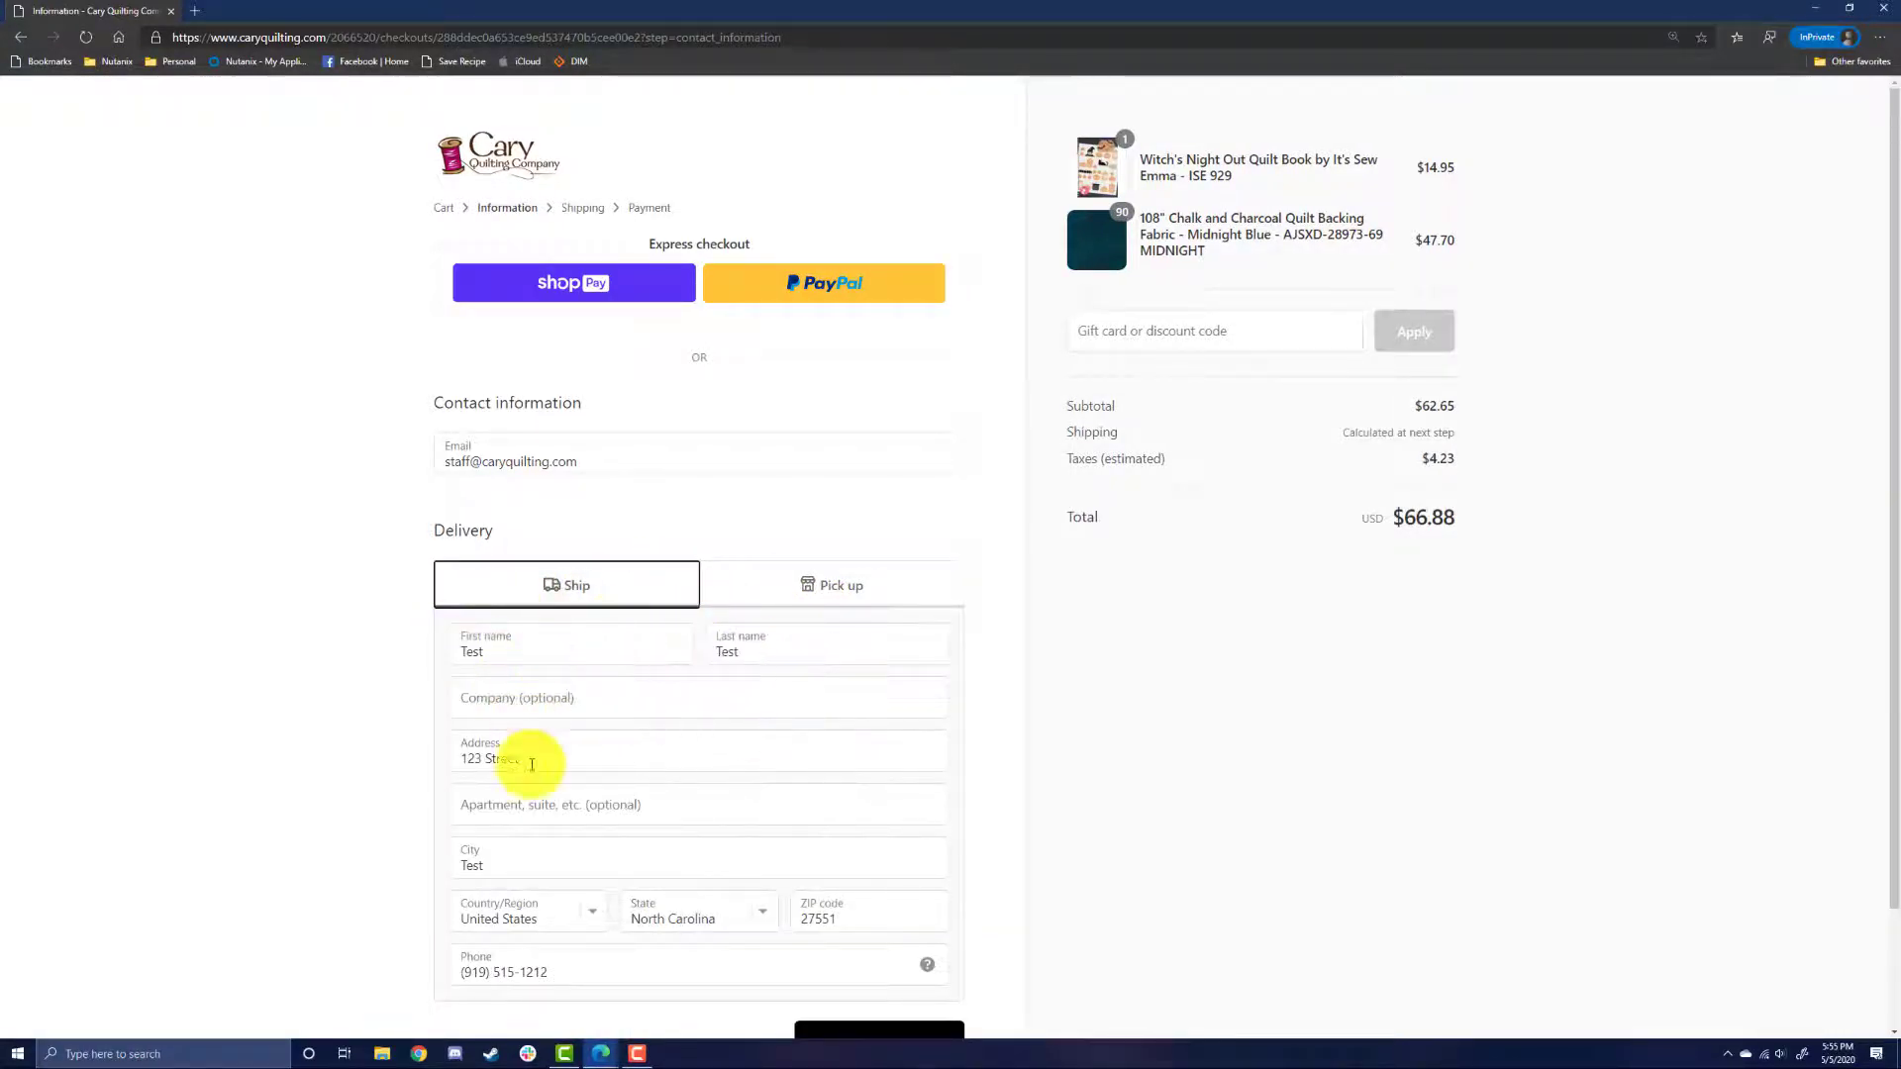
{"action": "scroll", "scroll_direction": "down", "scroll_amount": 3}
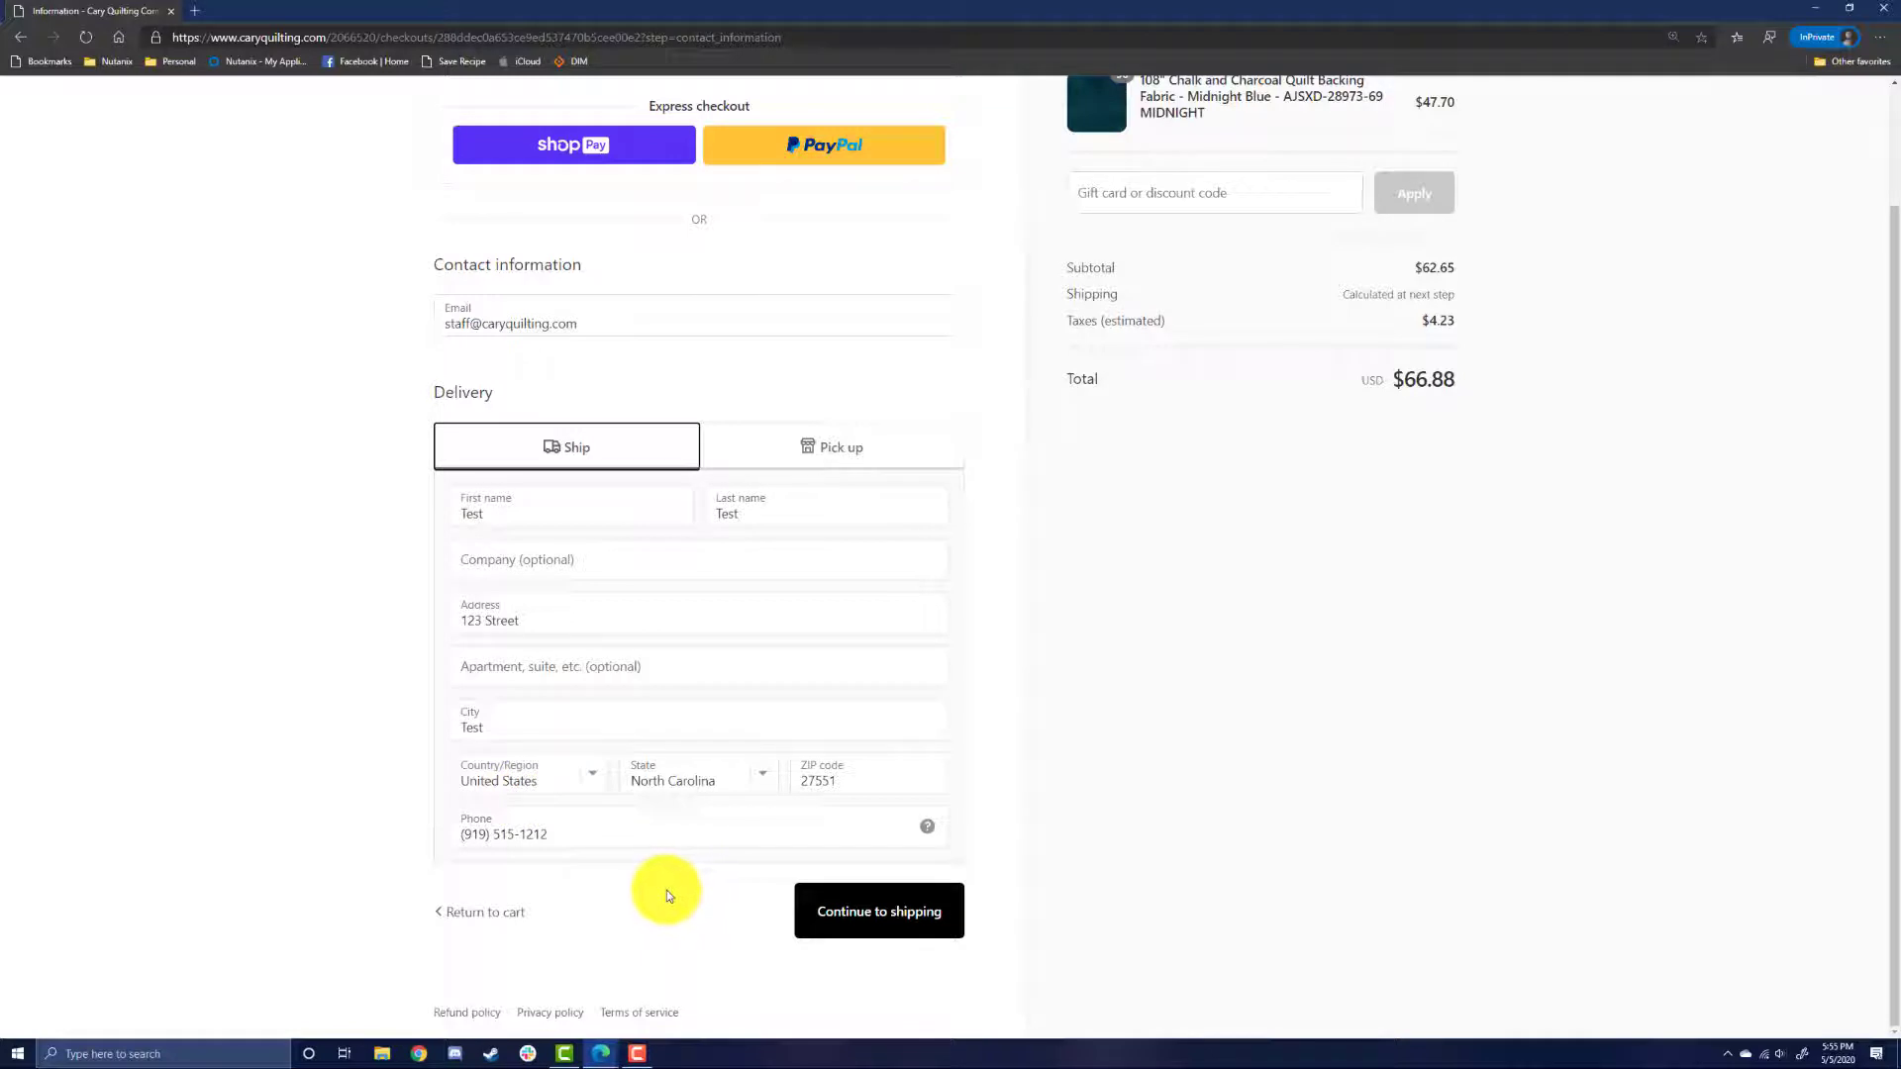
{"action": "left_click", "coordinate": [879, 911]}
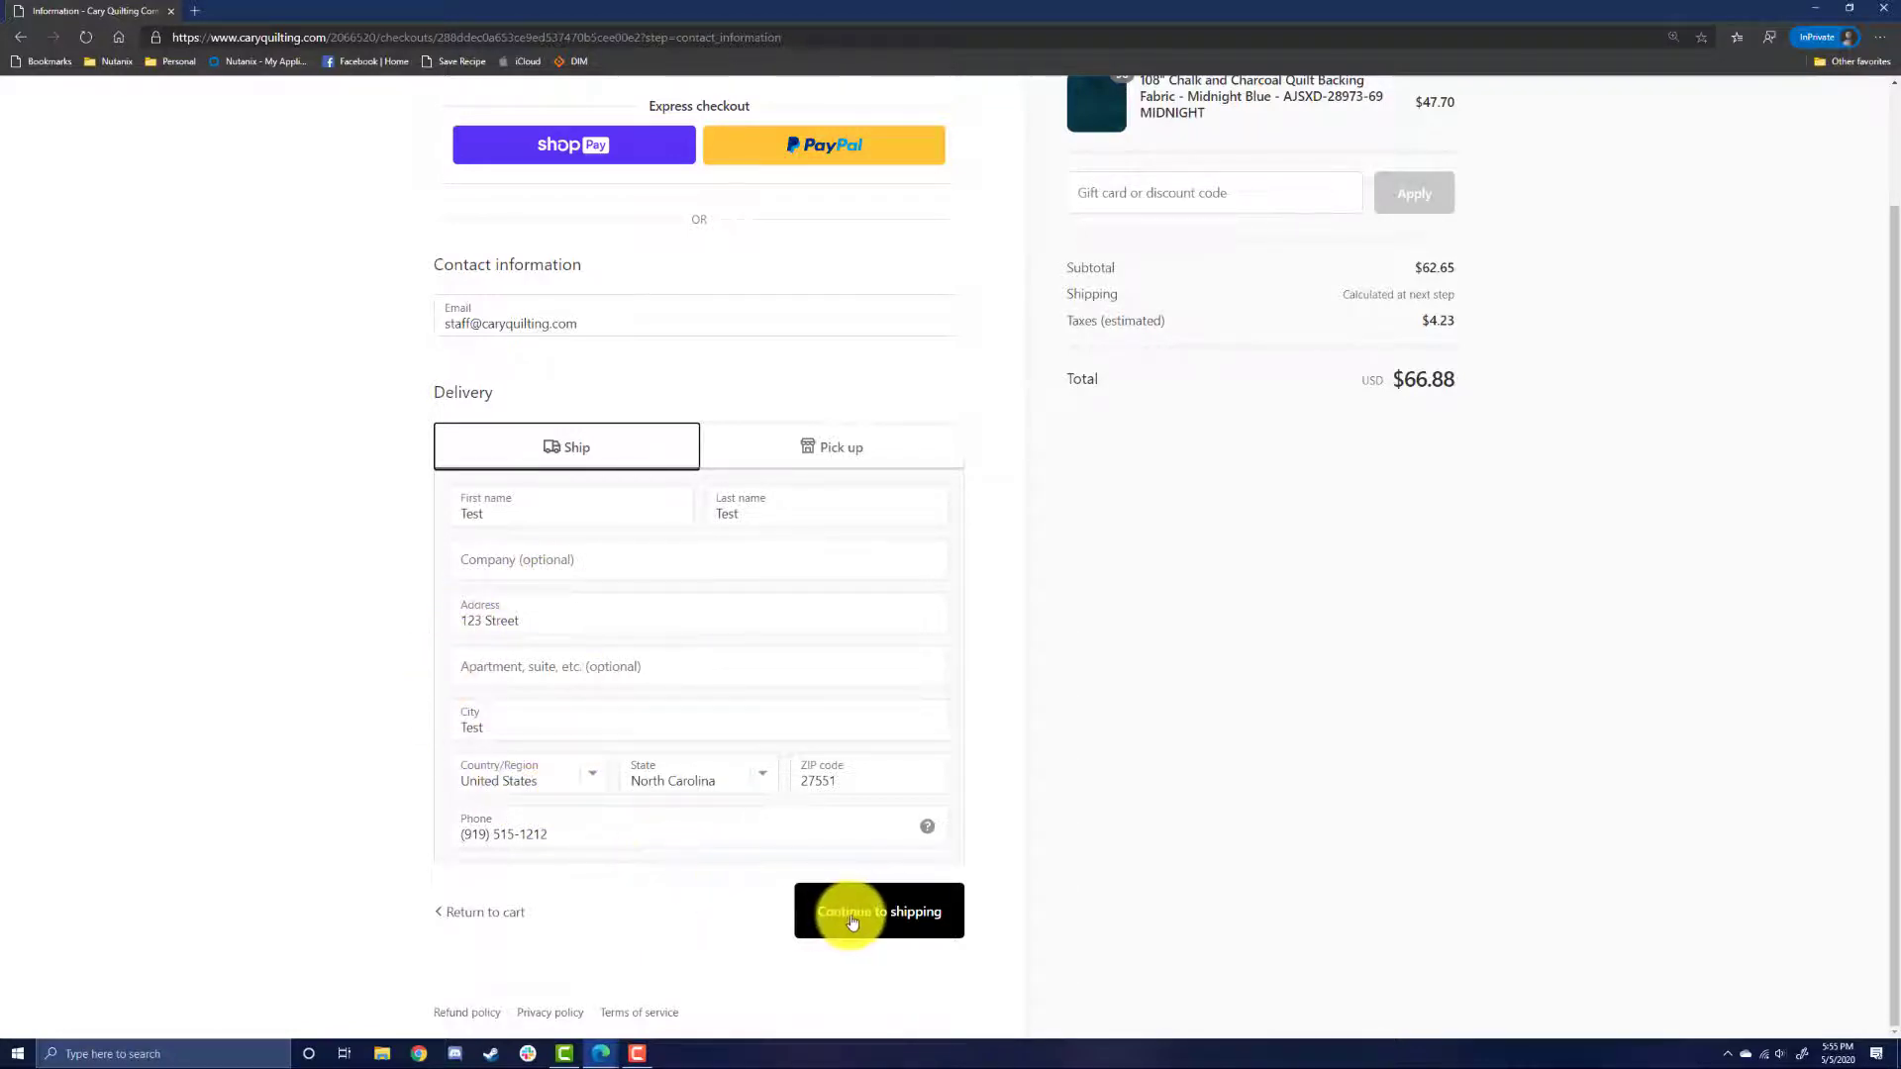
{"action": "left_click", "coordinate": [853, 916]}
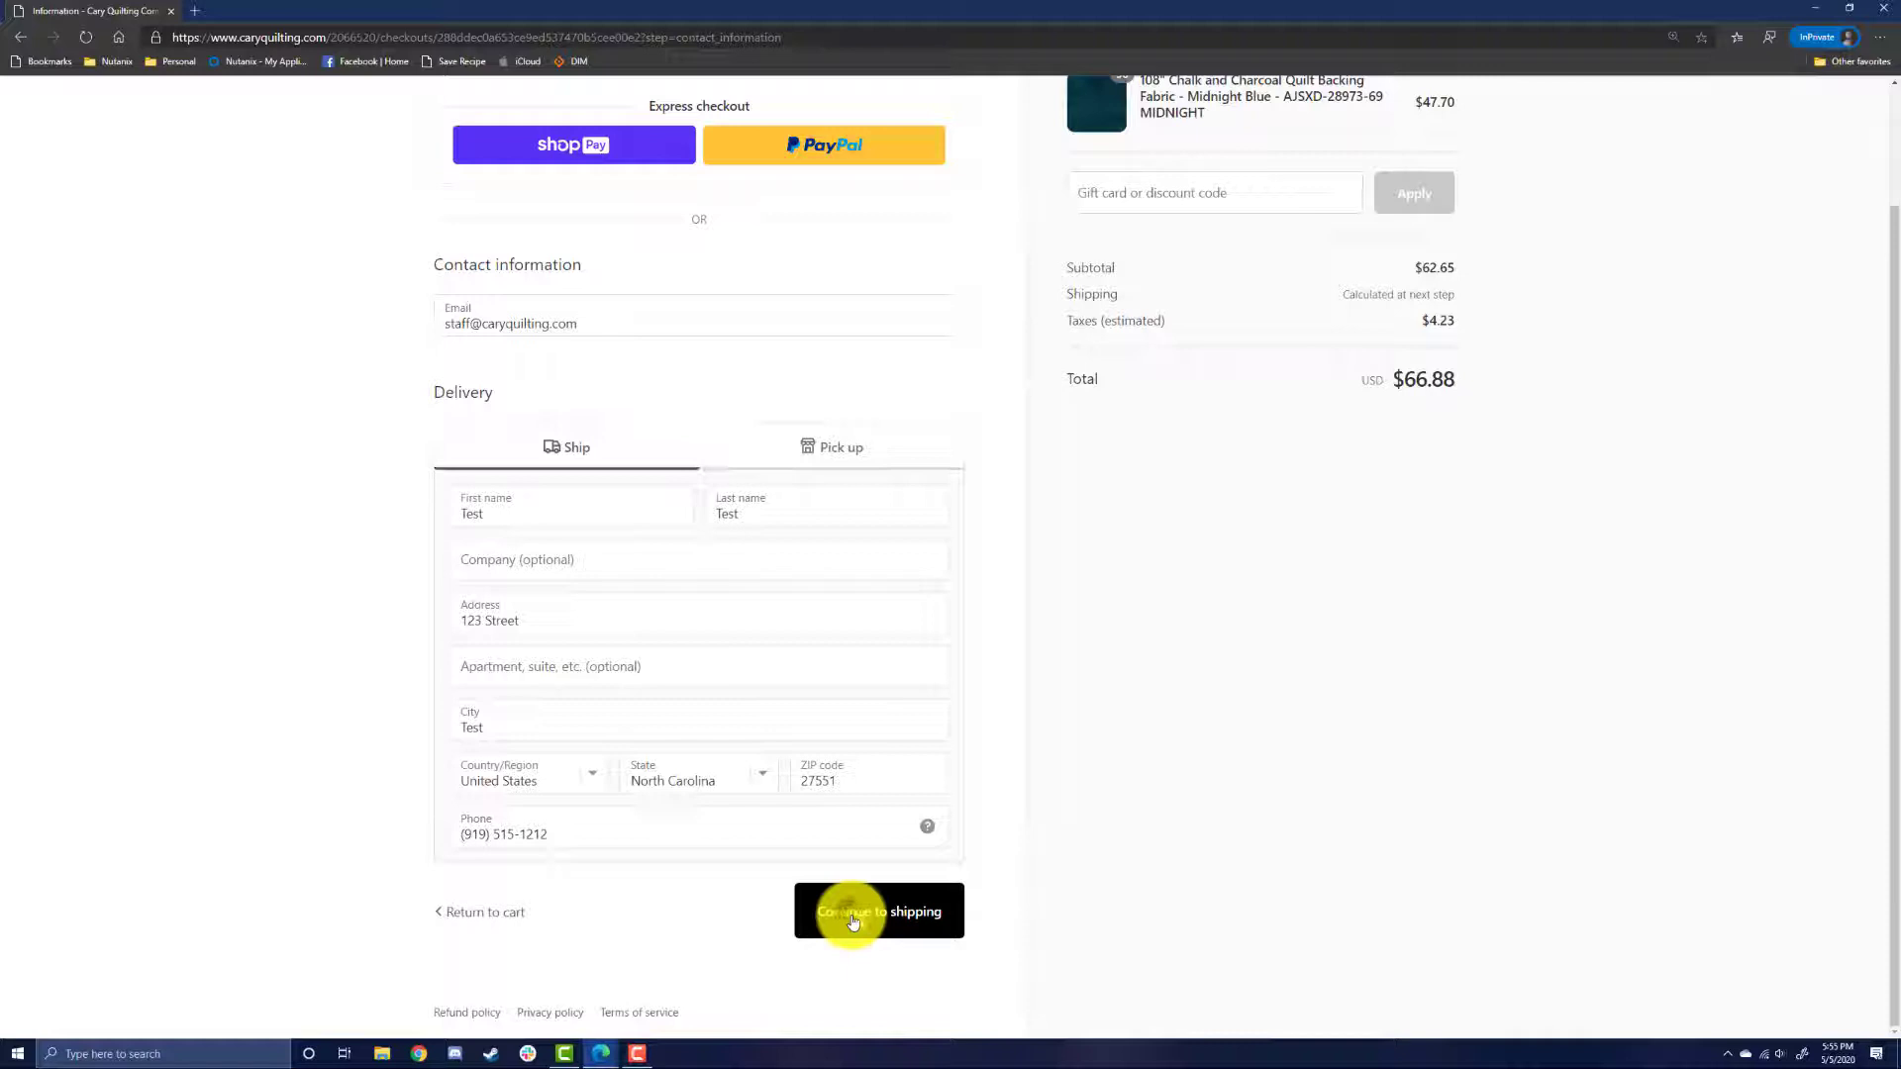
{"action": "left_click", "coordinate": [879, 911]}
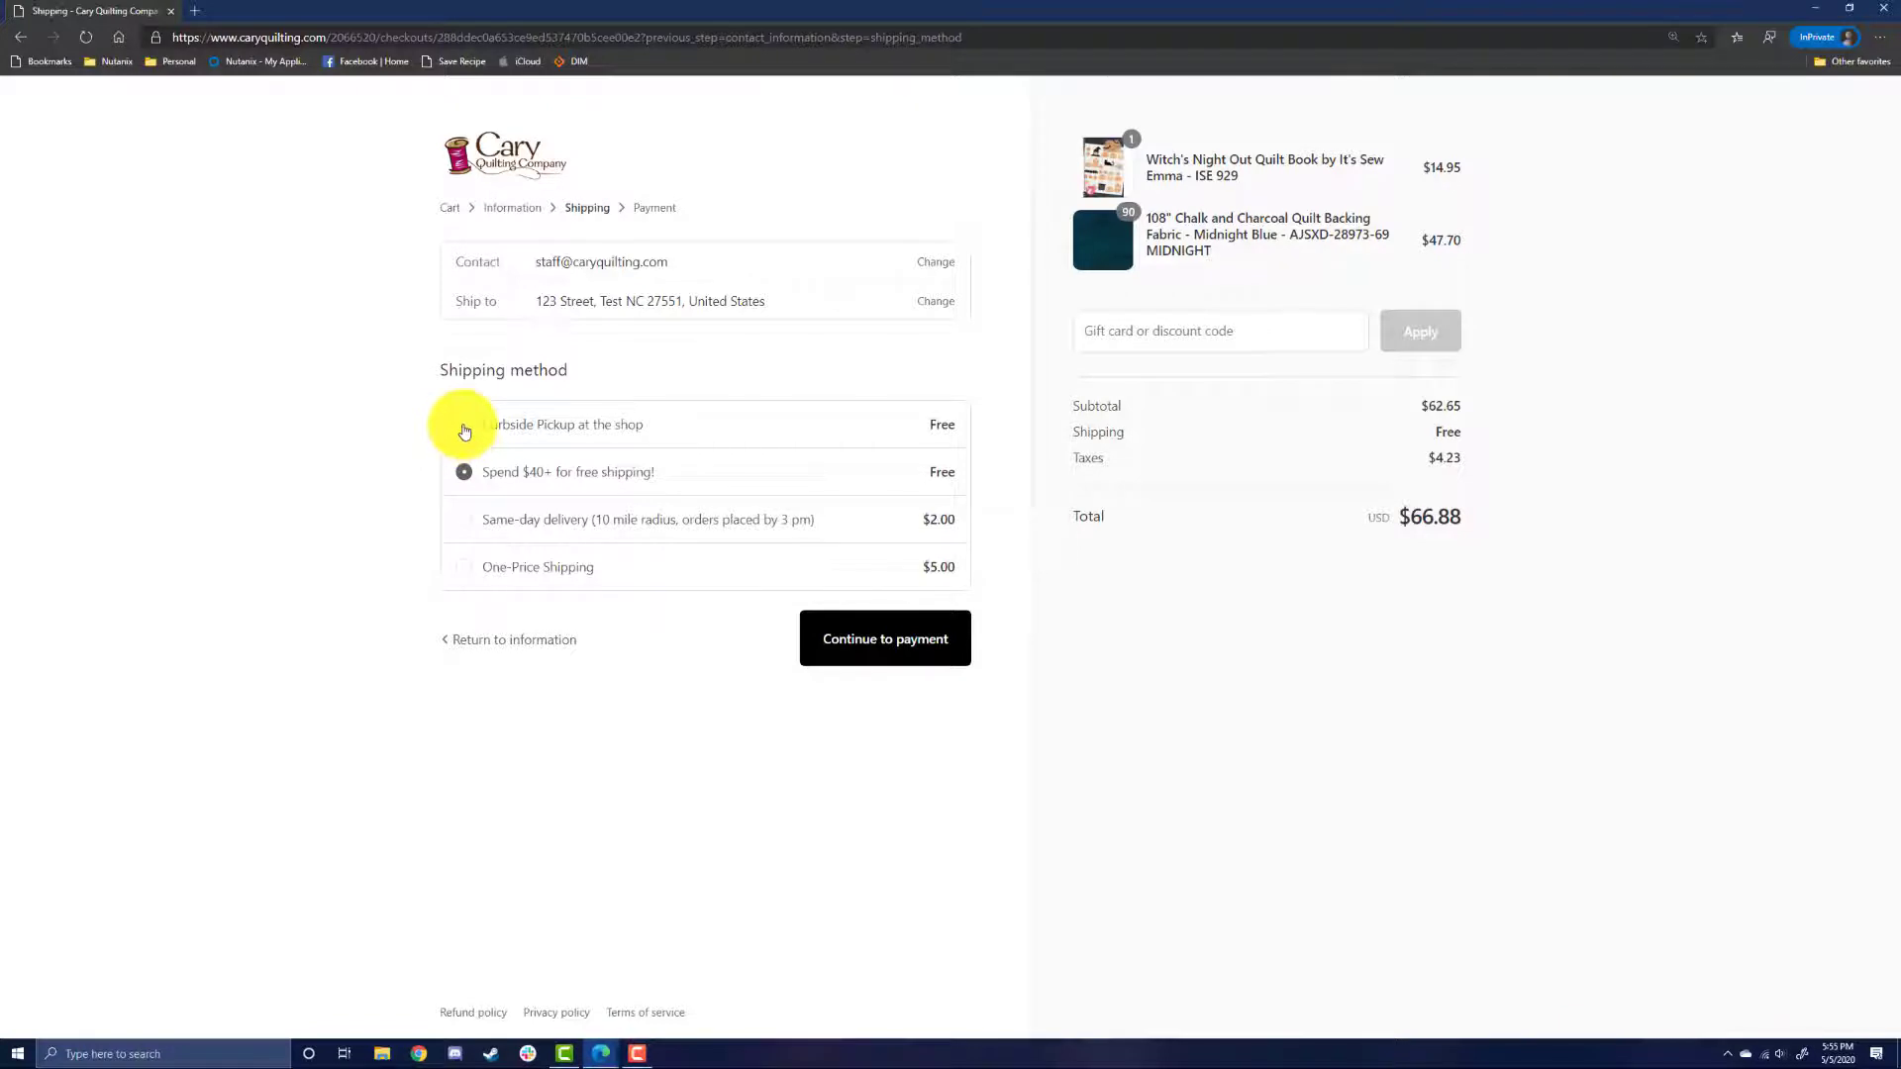
Step: Try curbside pickup, same-day and $5 One-Price Shipping, then reselect free shipping ($66.88 total)
{"action": "left_click", "coordinate": [464, 424]}
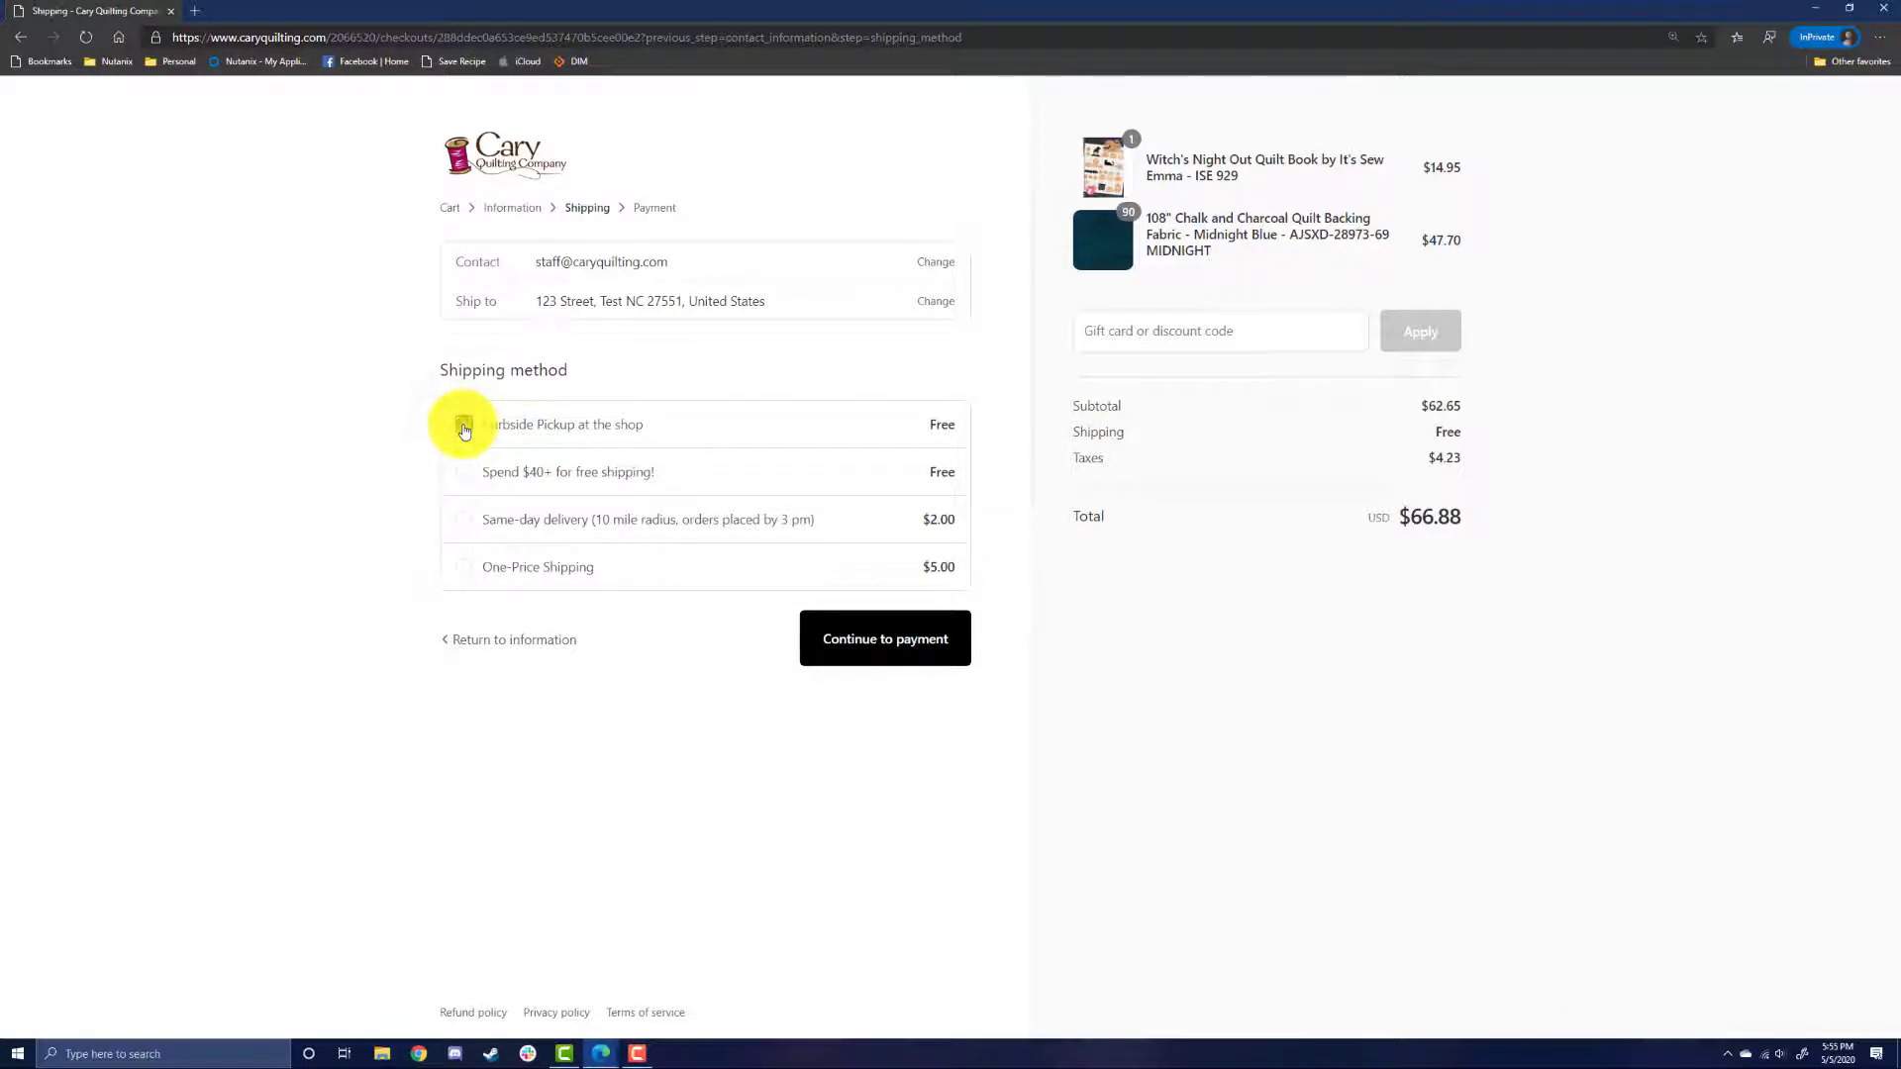
{"action": "left_click", "coordinate": [465, 424]}
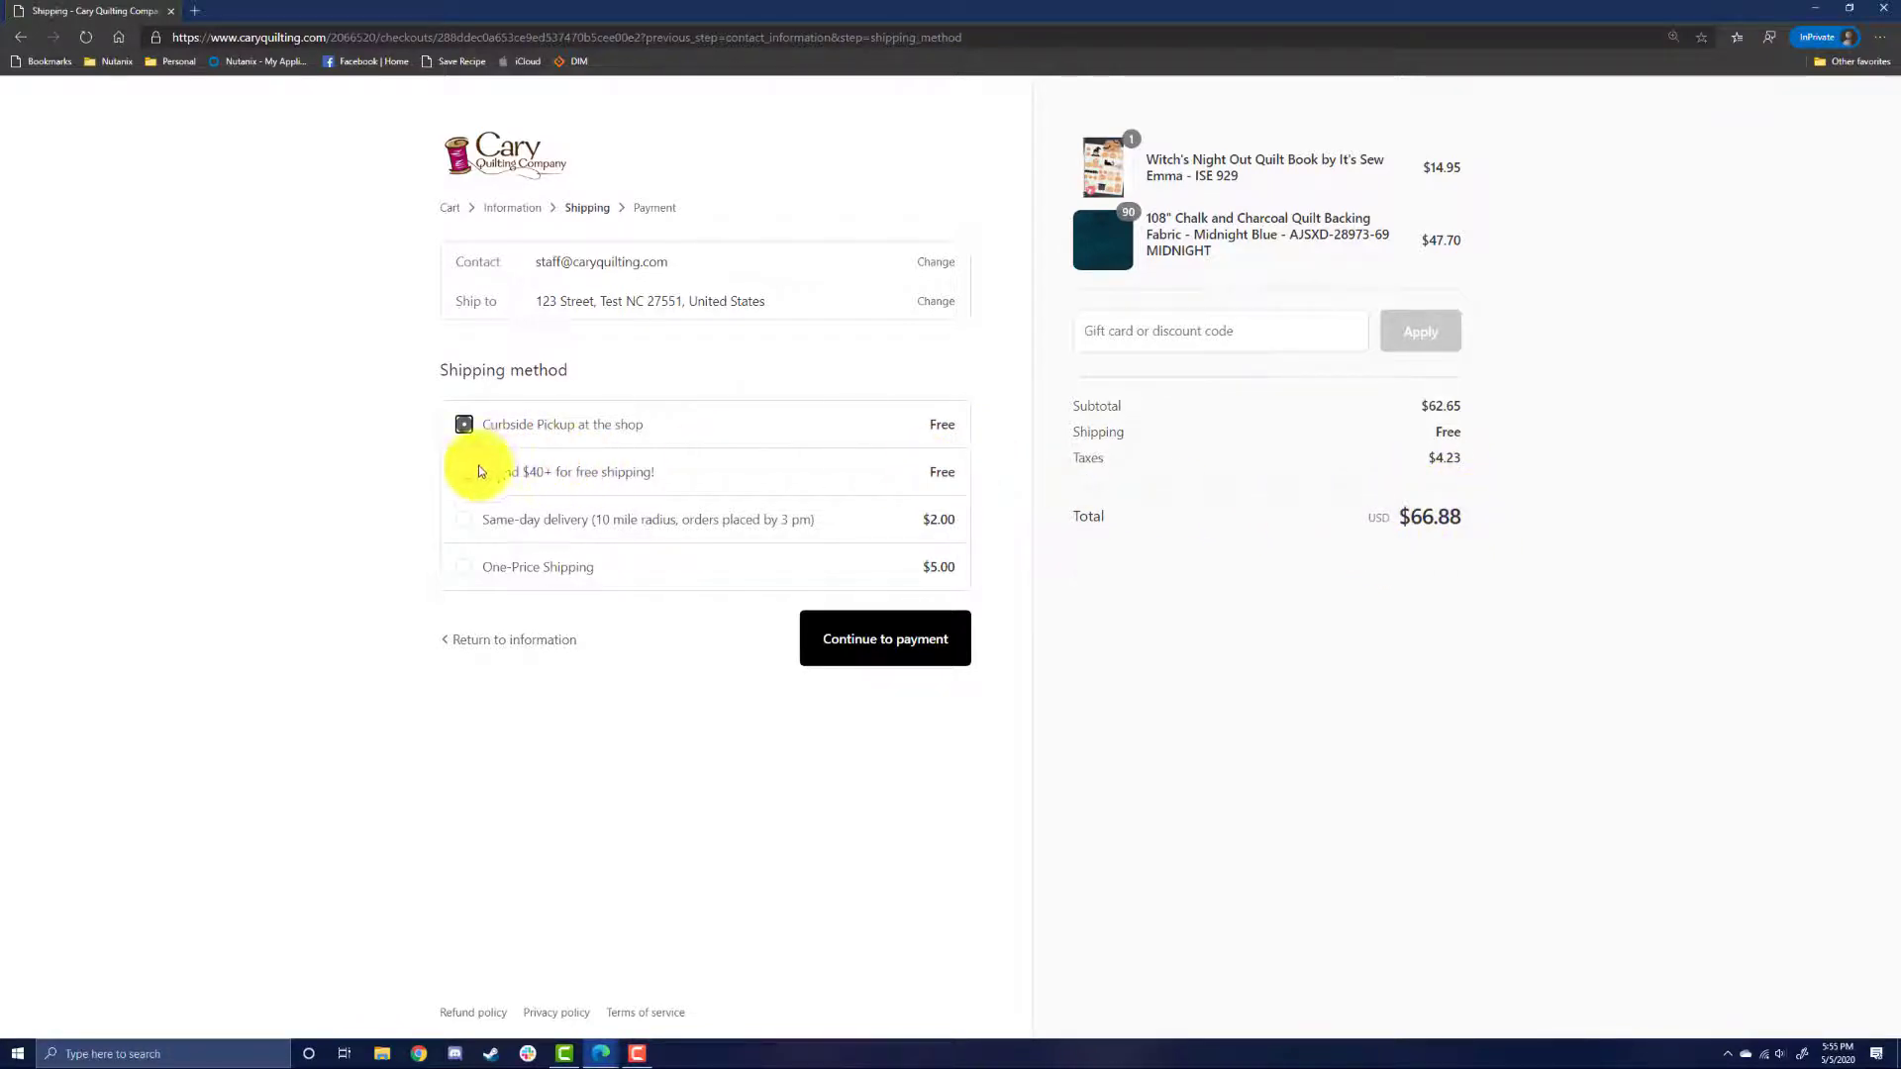
{"action": "left_click", "coordinate": [463, 472]}
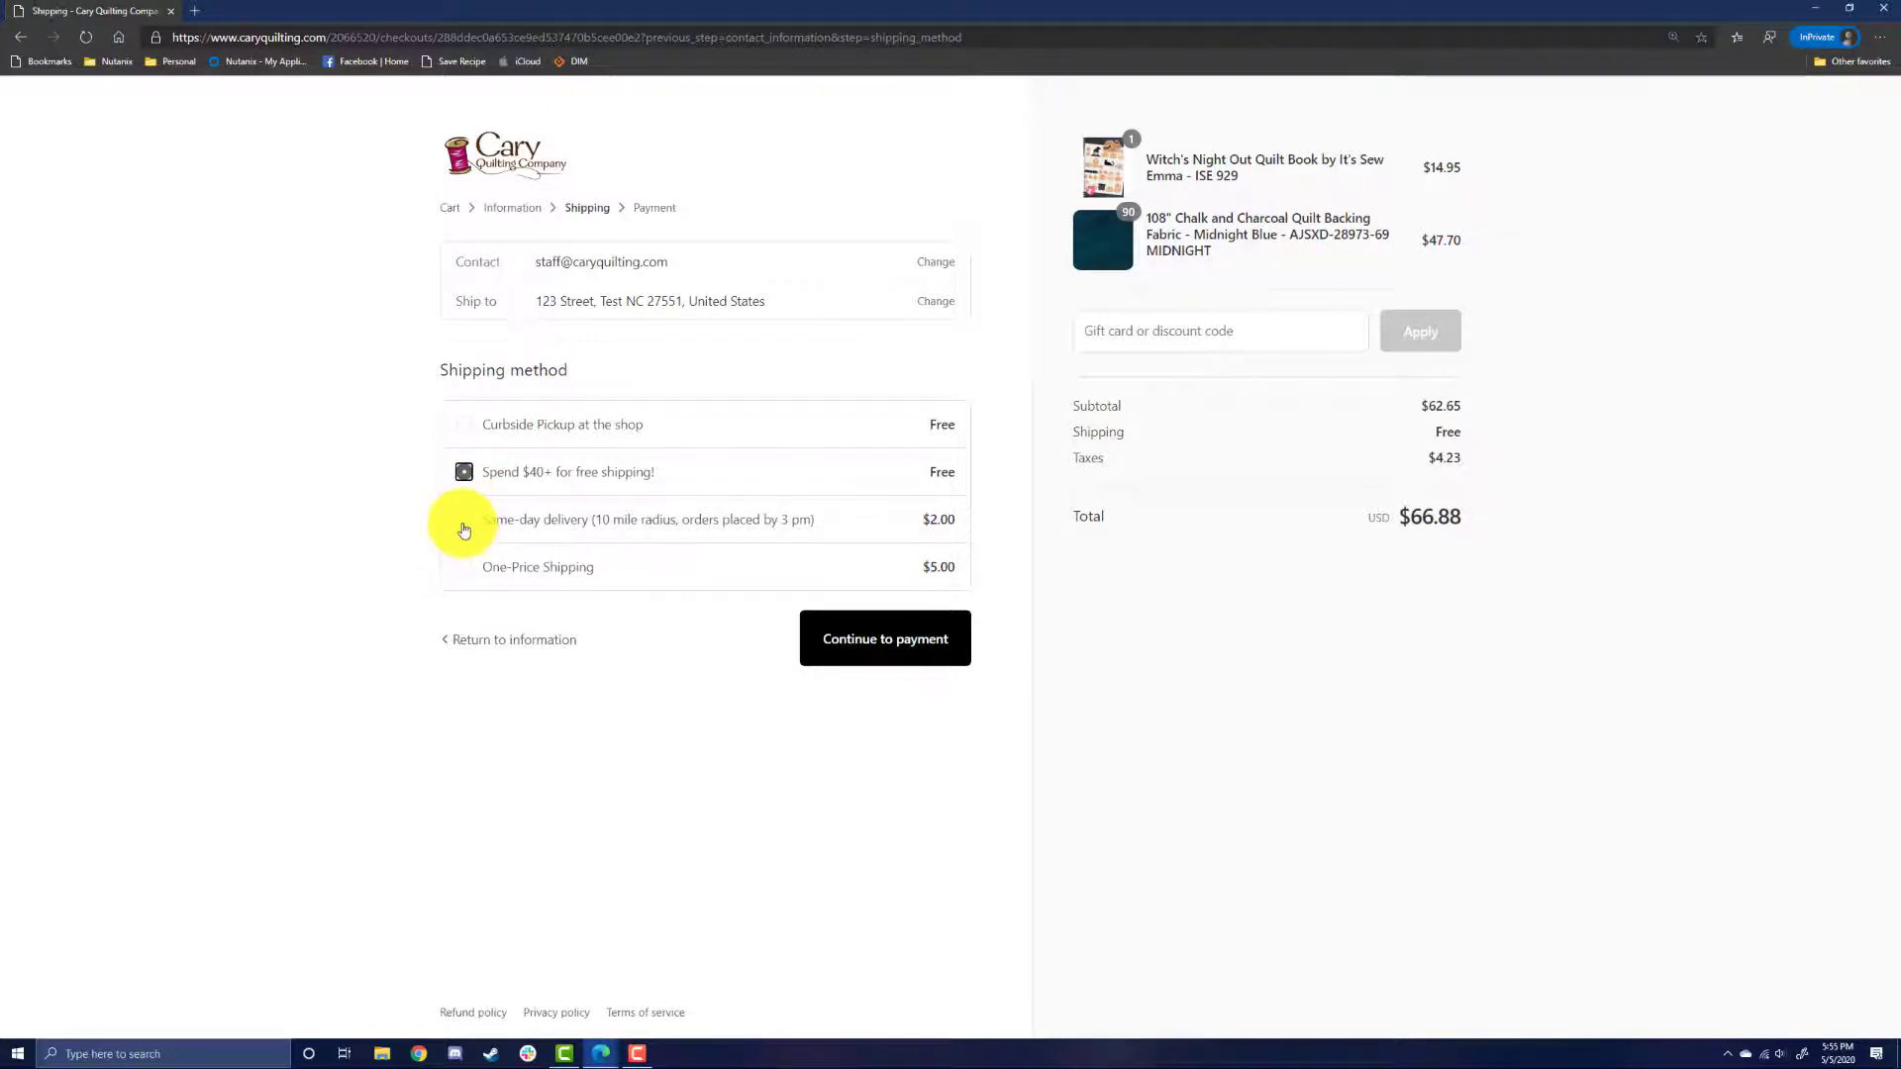
{"action": "left_click", "coordinate": [464, 520]}
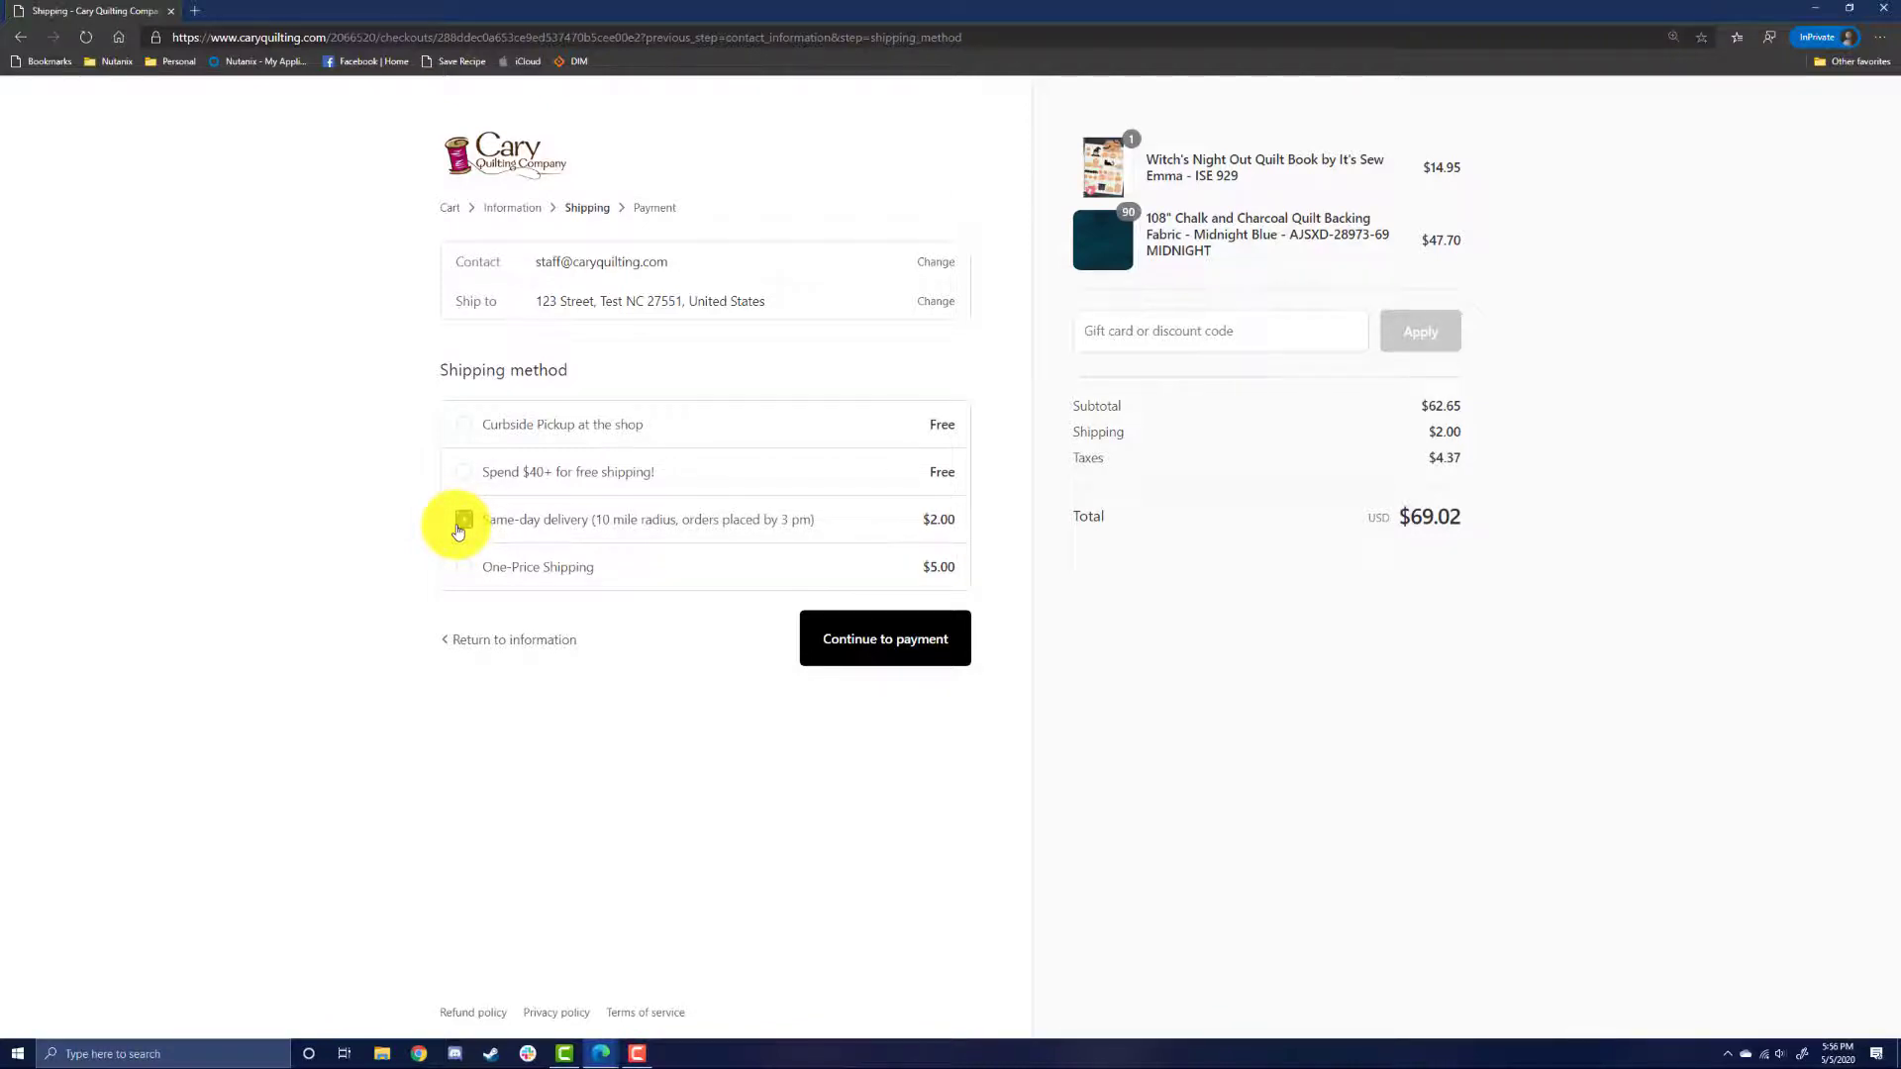
{"action": "left_click", "coordinate": [464, 518]}
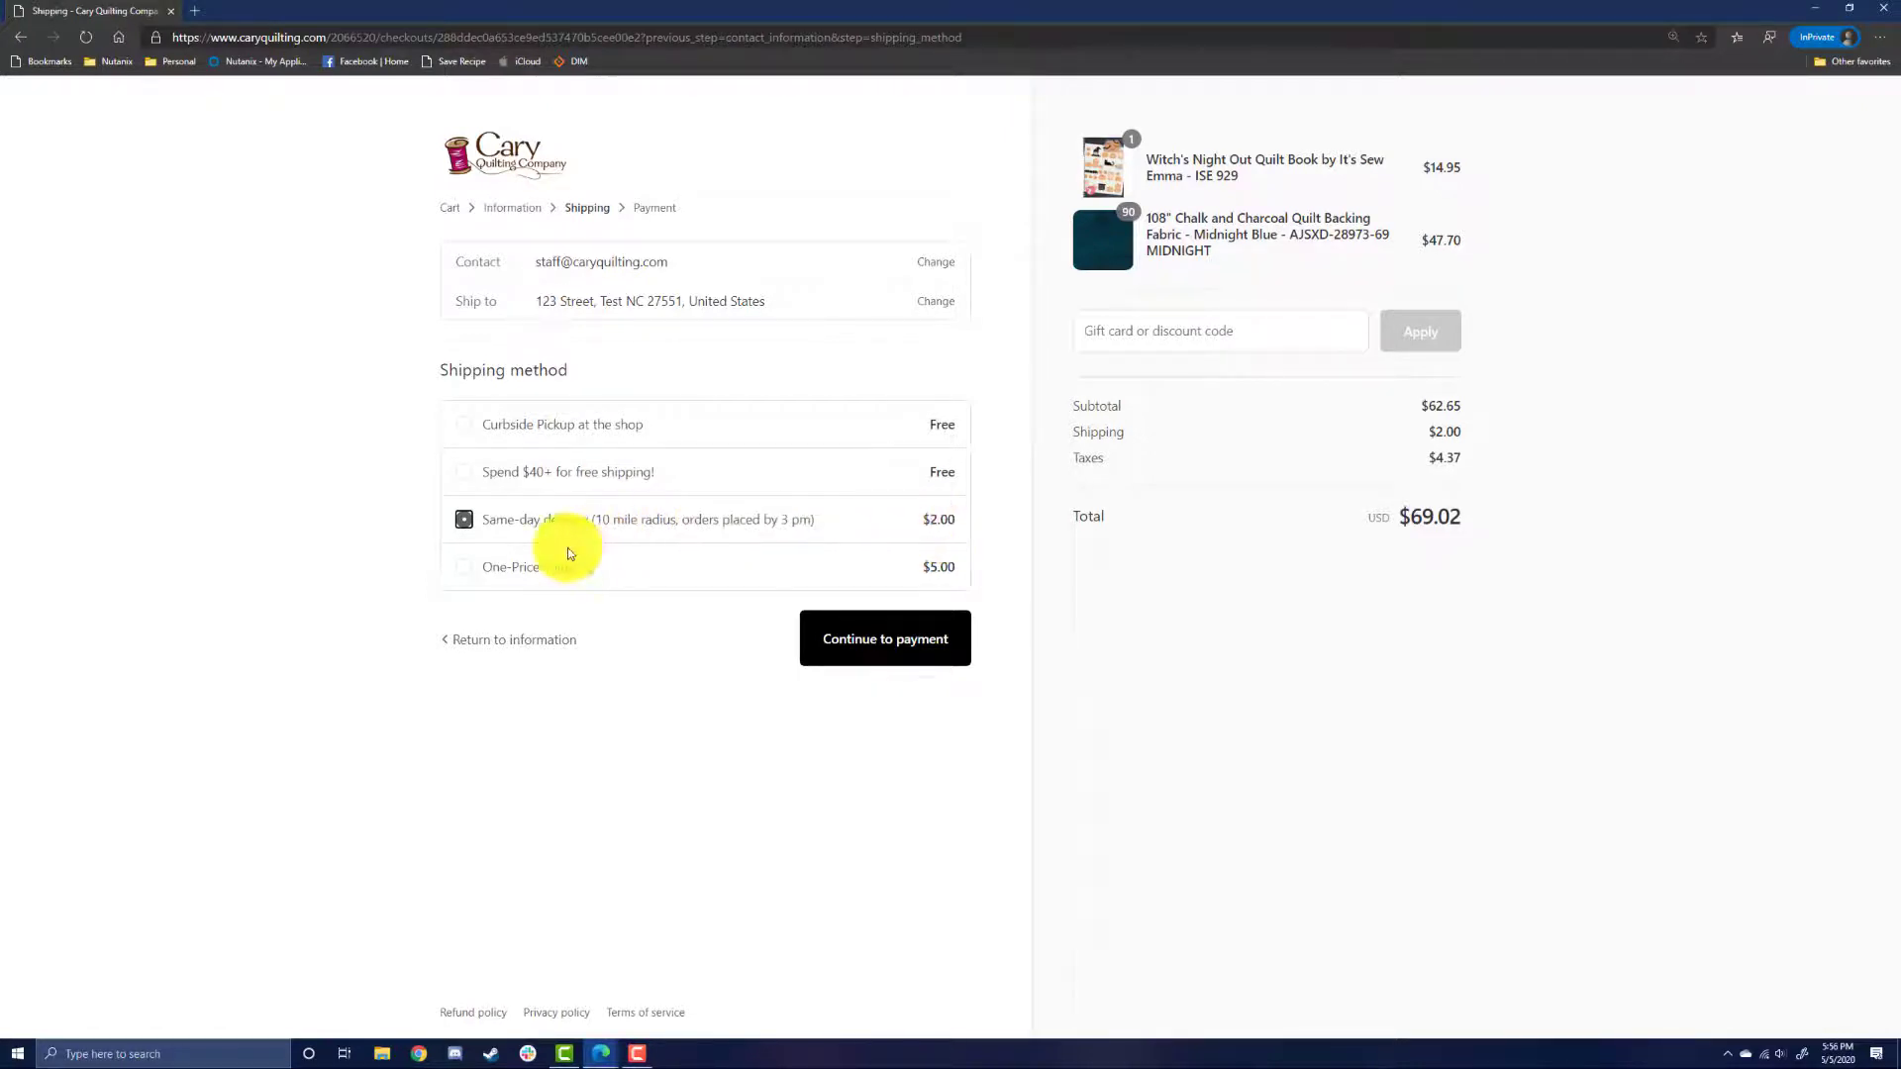
{"action": "left_click", "coordinate": [464, 567]}
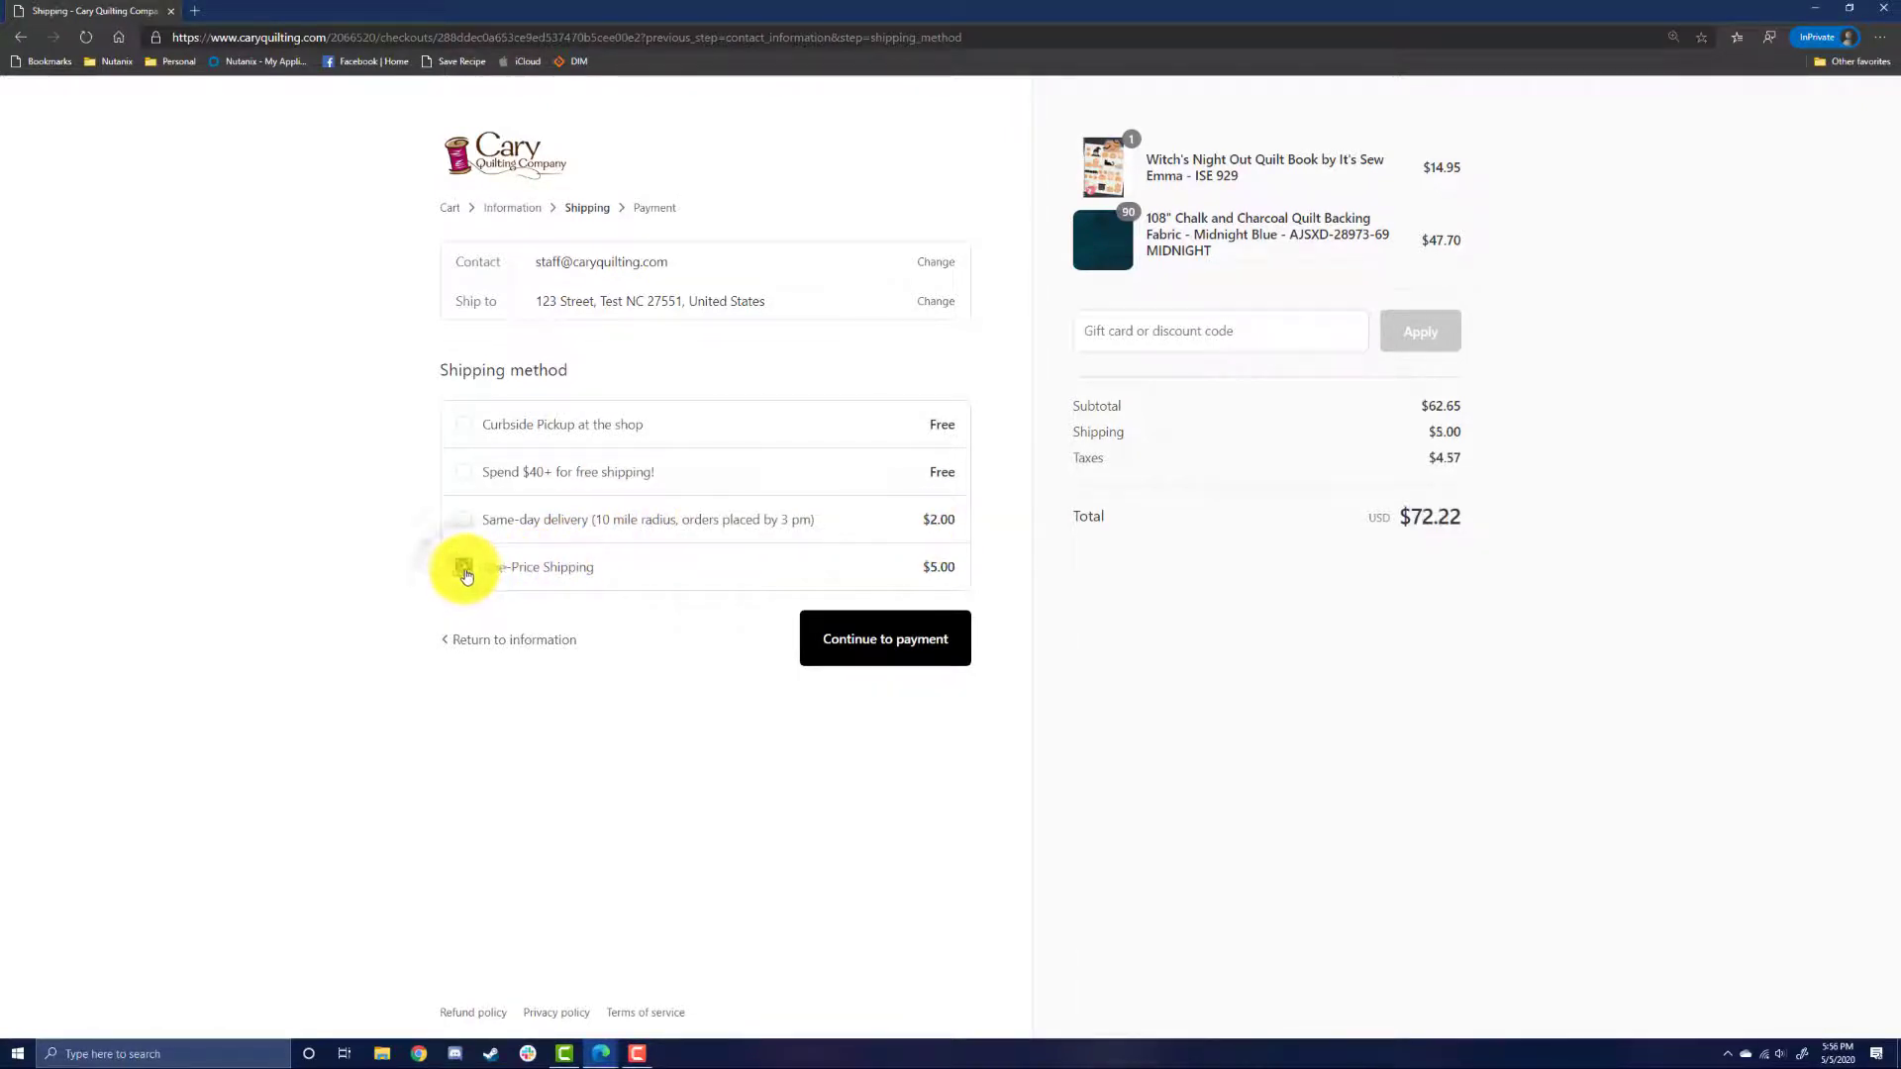
{"action": "left_click", "coordinate": [464, 567]}
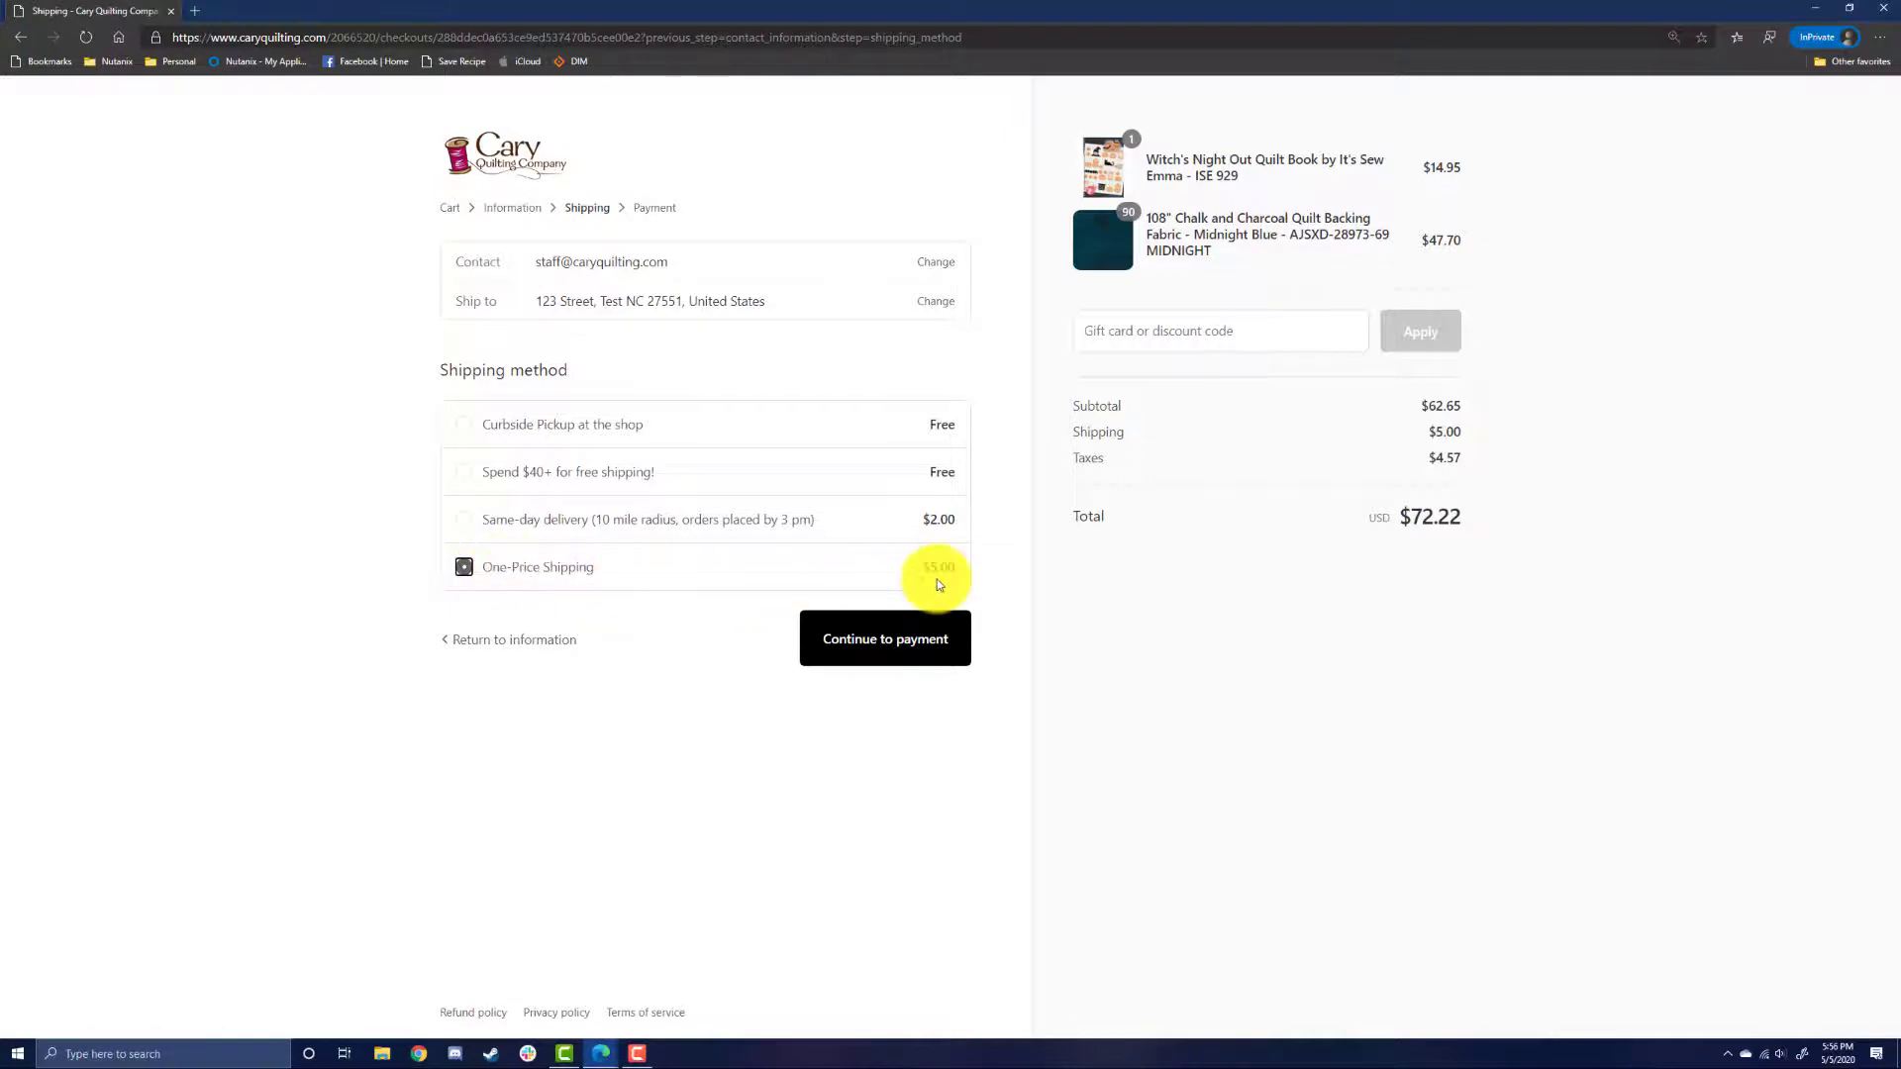
{"action": "mouse_move", "coordinate": [603, 451]}
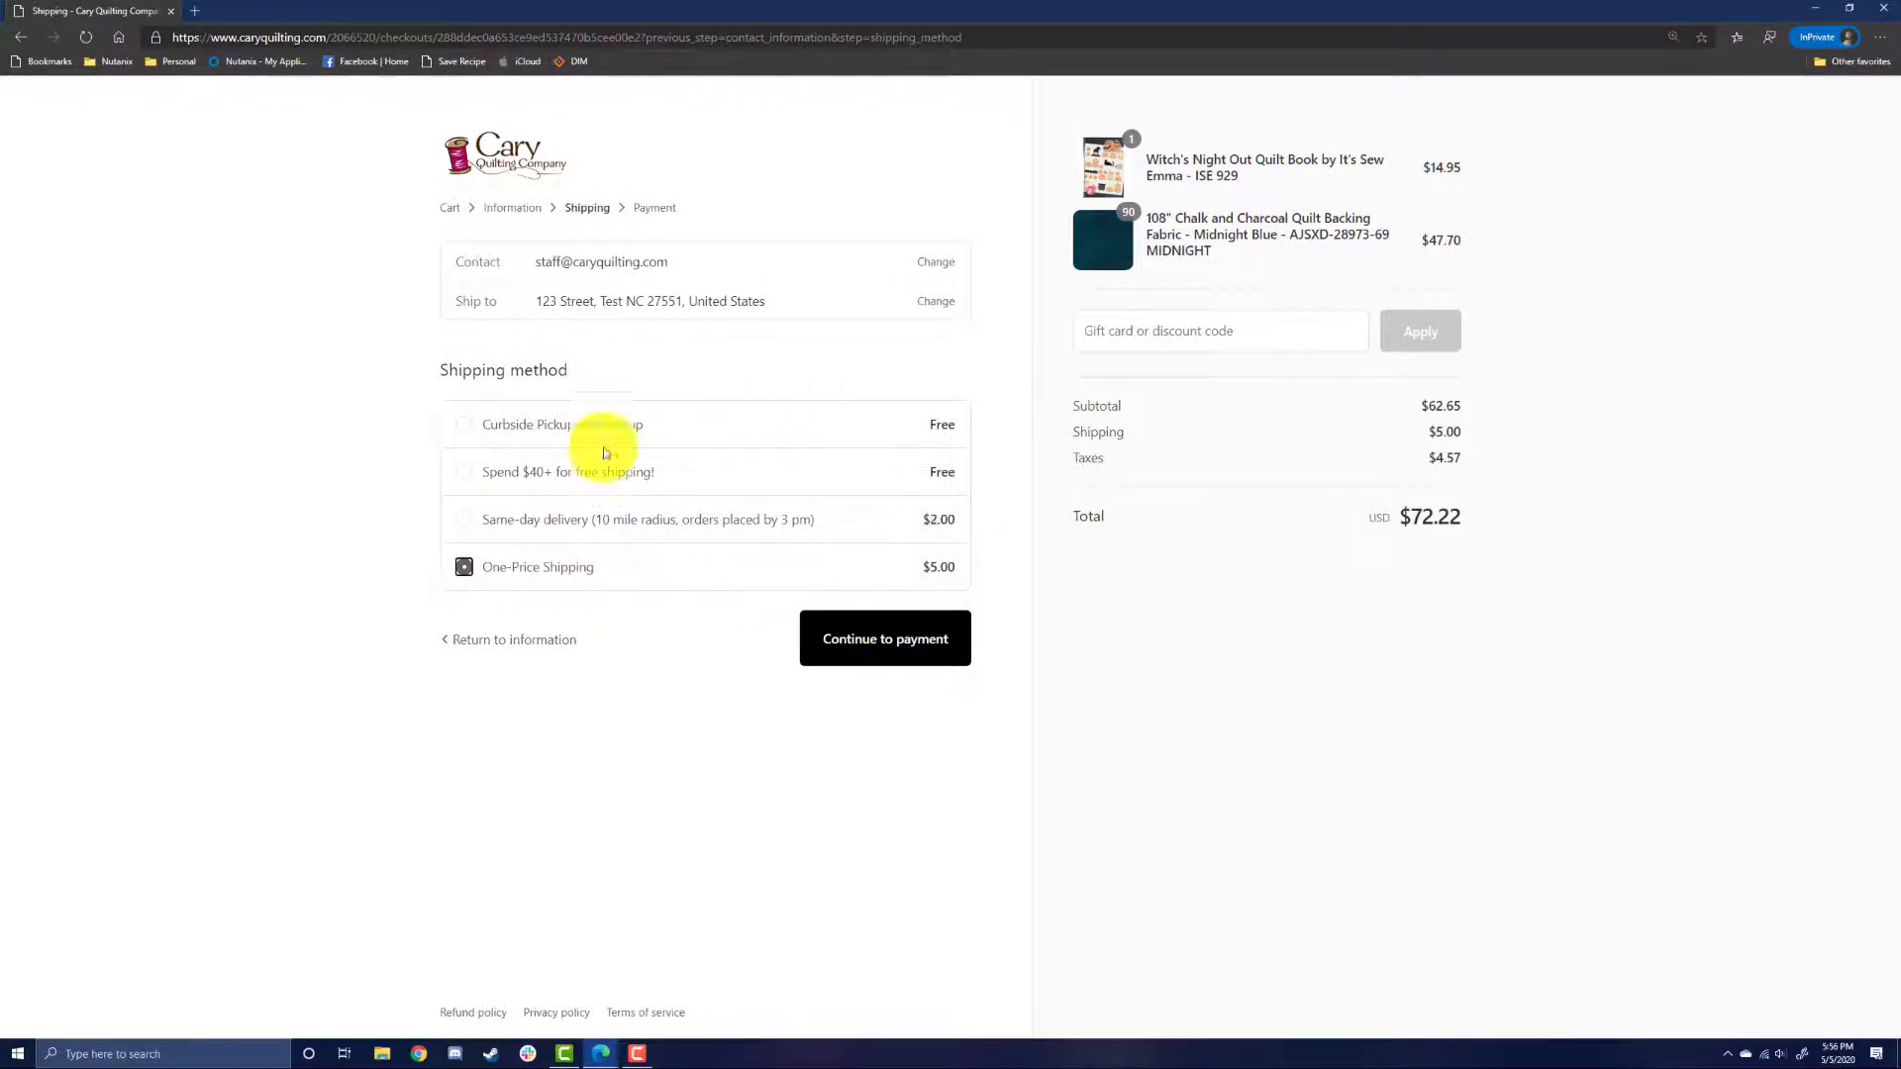
{"action": "left_click", "coordinate": [463, 472]}
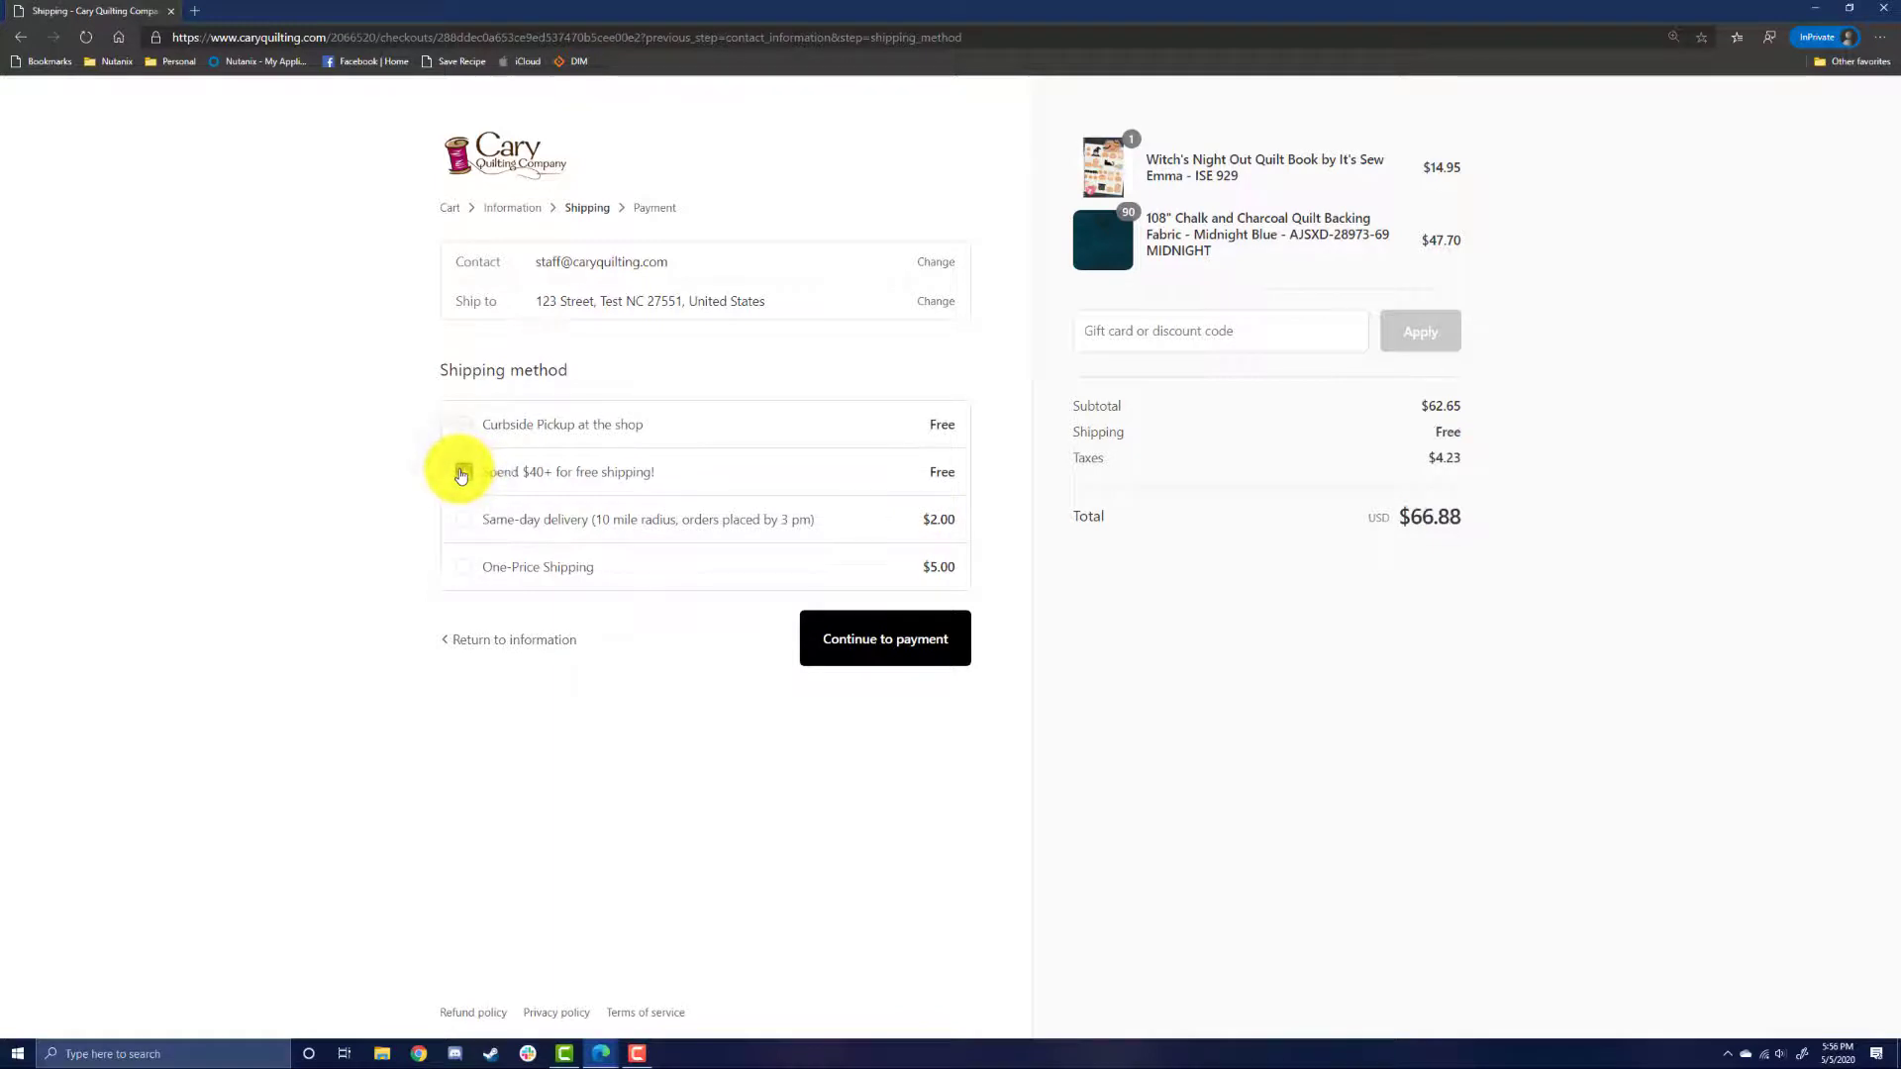
{"action": "left_click", "coordinate": [464, 472]}
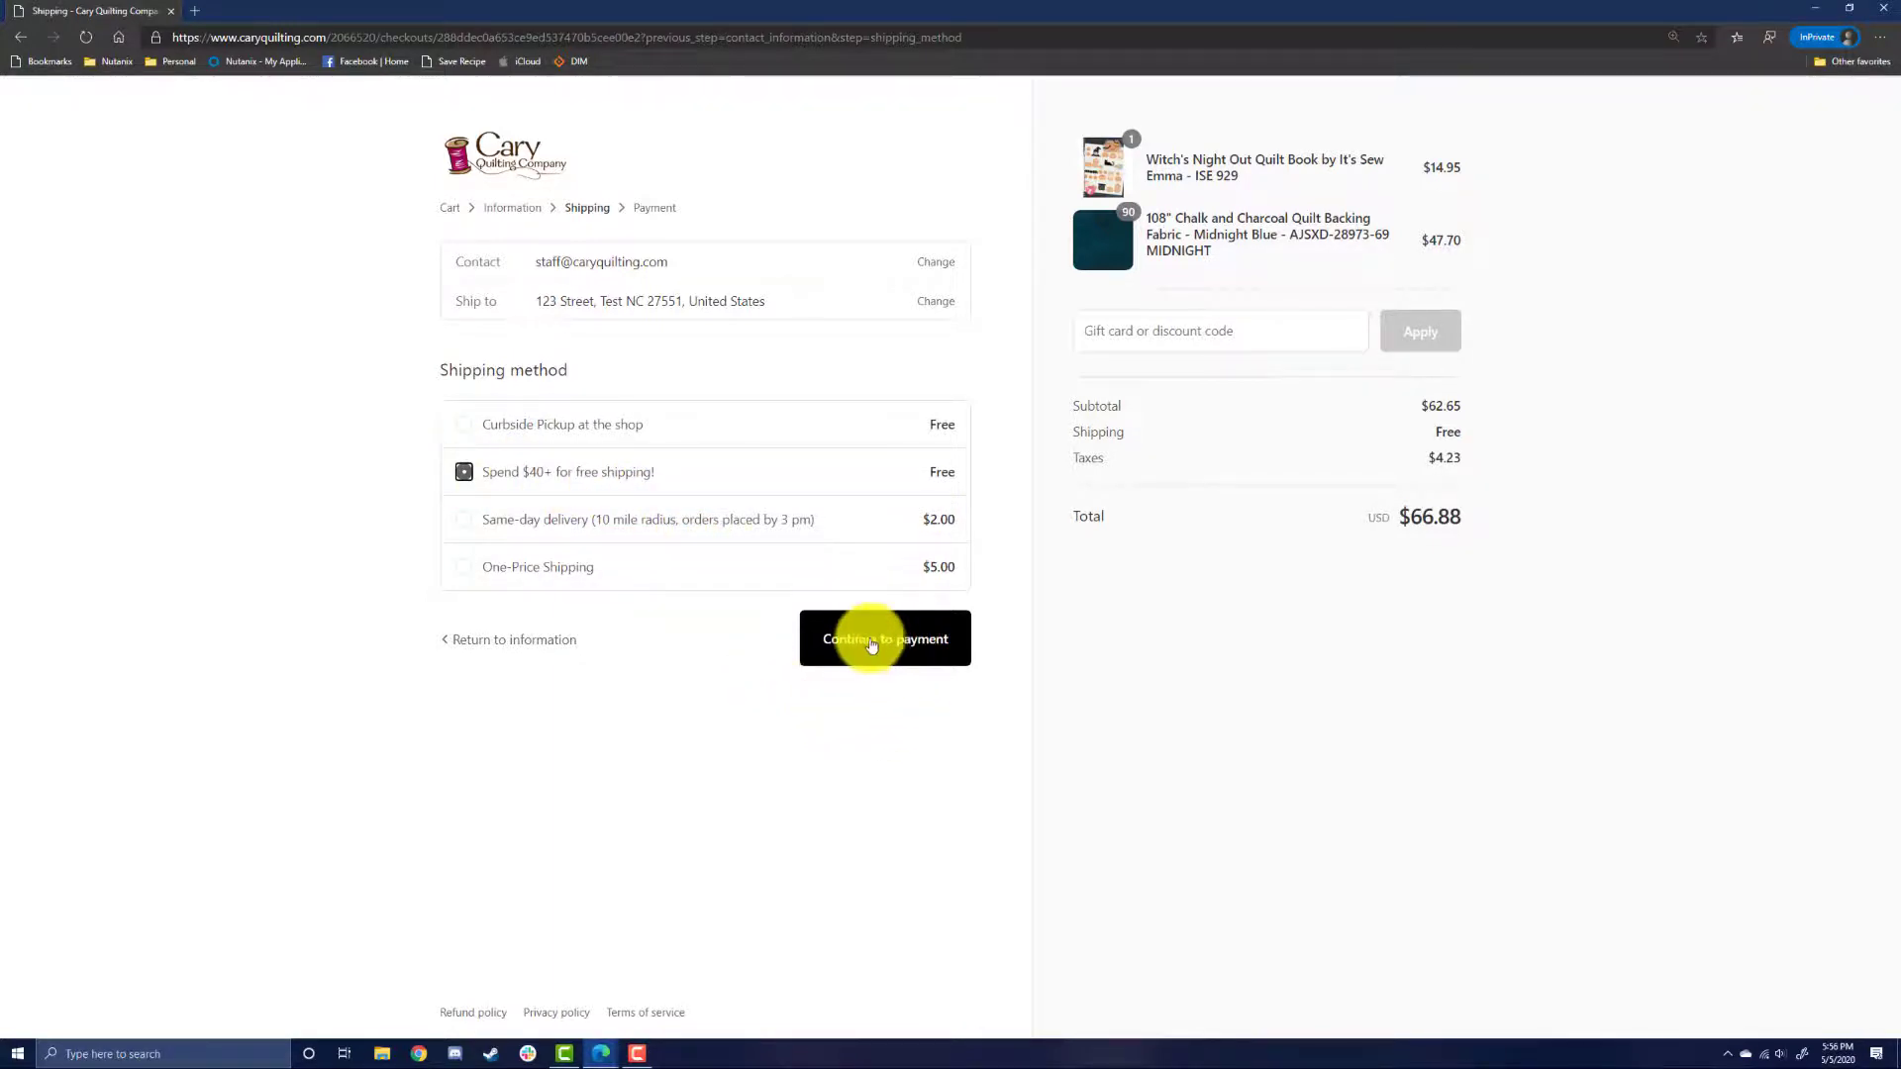
{"action": "mouse_move", "coordinate": [1244, 334]}
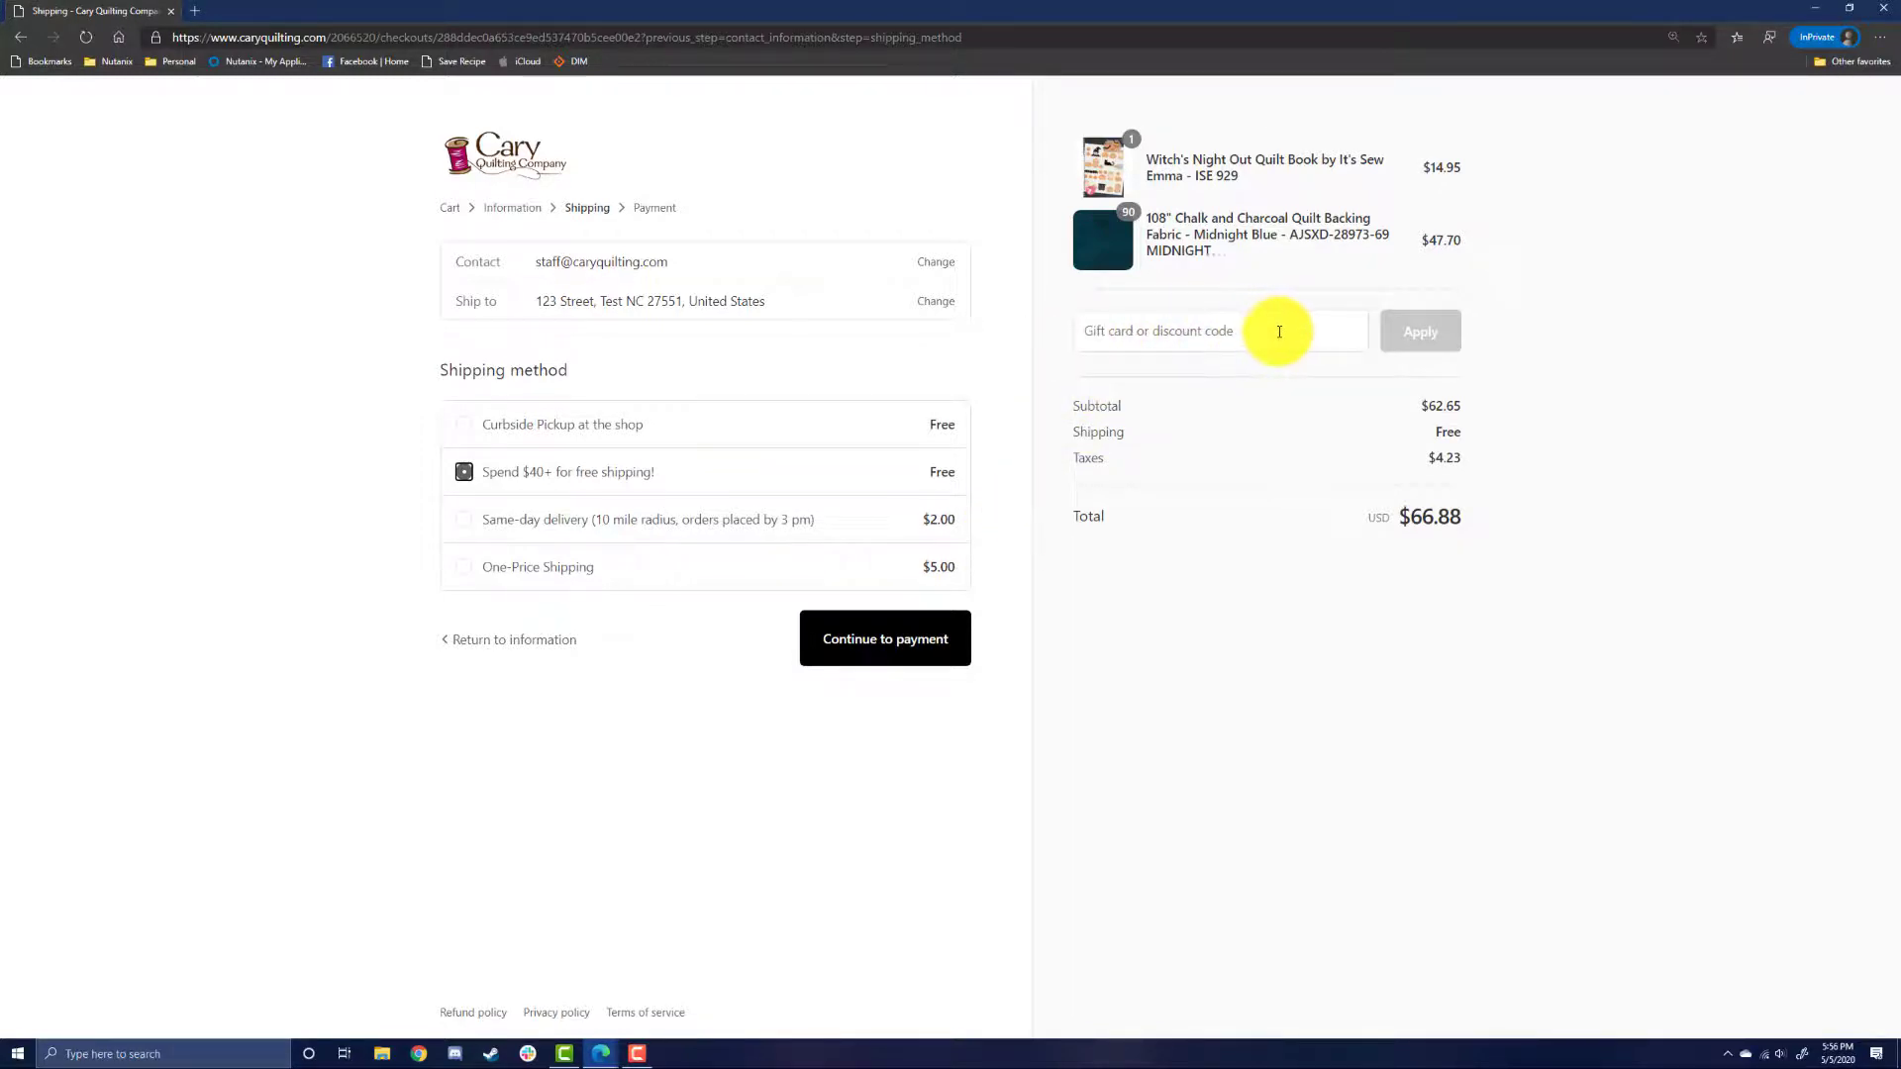
{"action": "mouse_move", "coordinate": [1400, 340]}
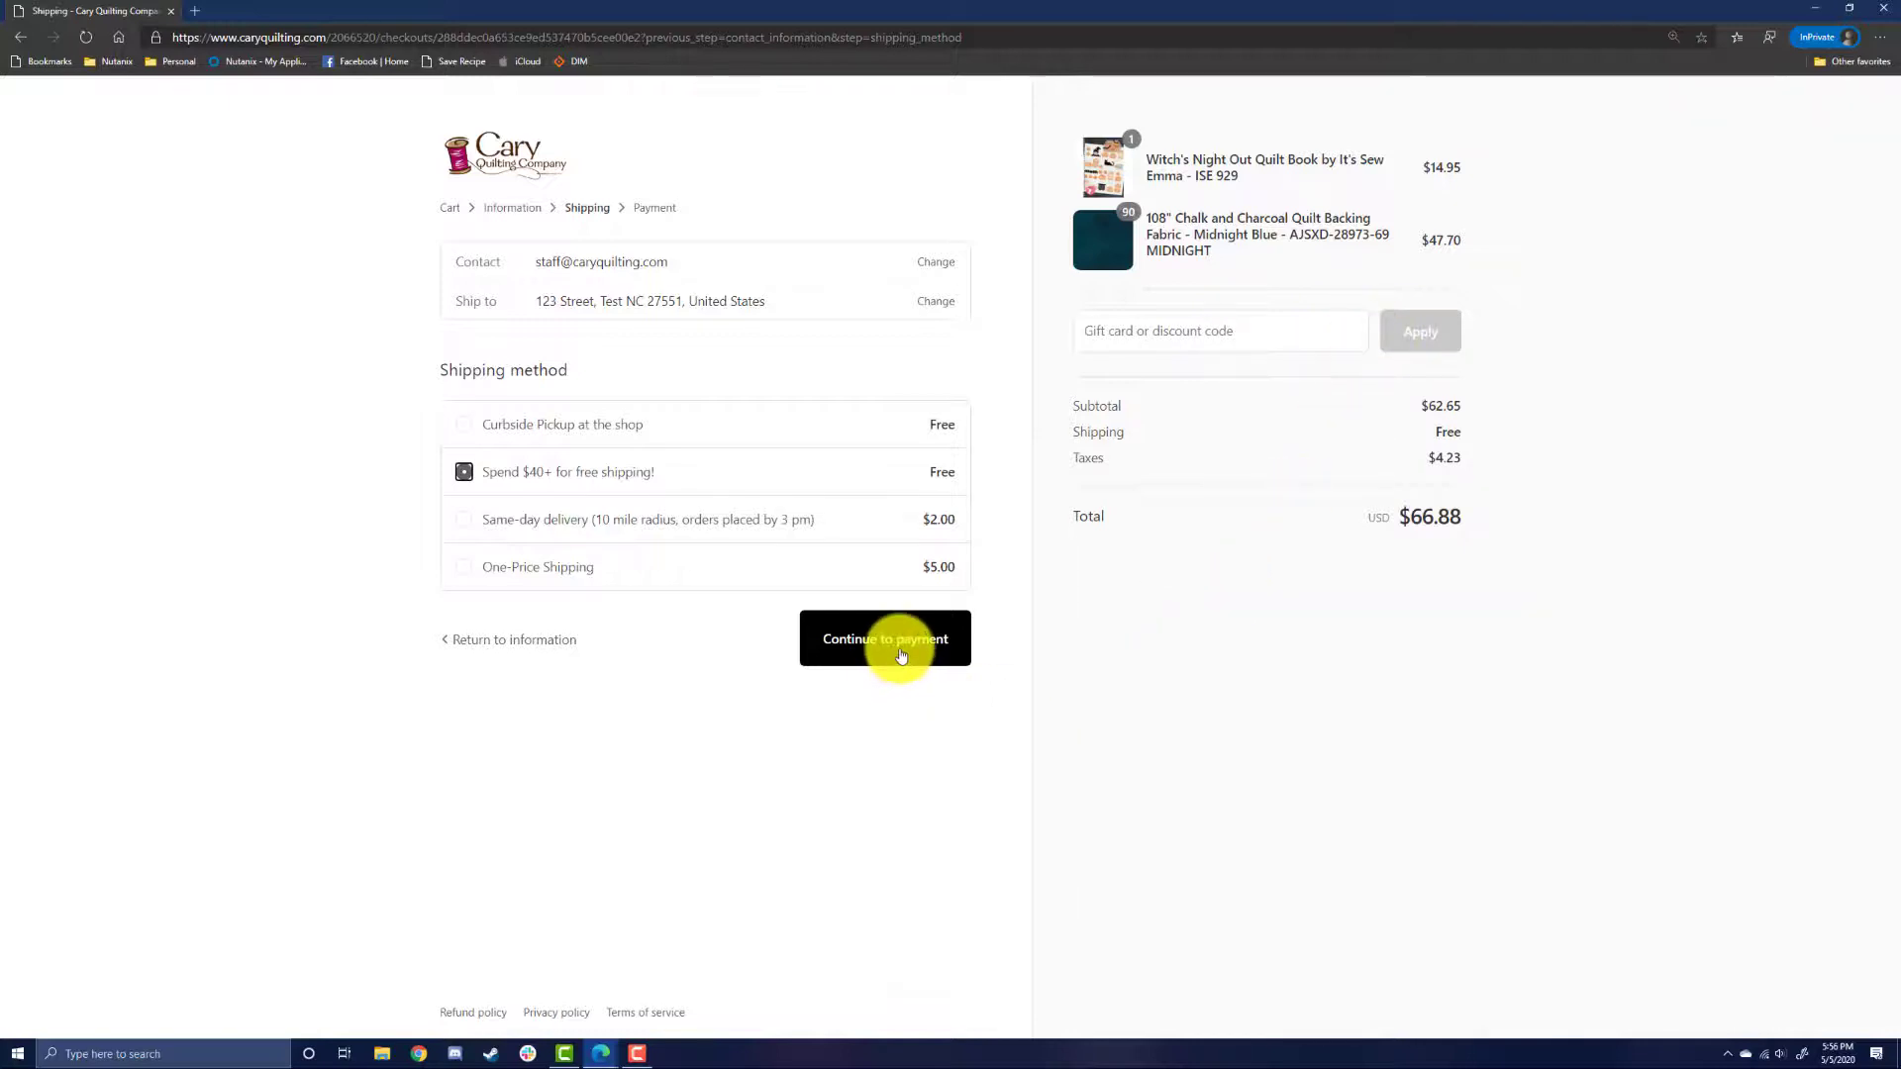
Step: Proceed to payment and scroll down to Pay now, confirming the $66.88 total
{"action": "left_click", "coordinate": [885, 639]}
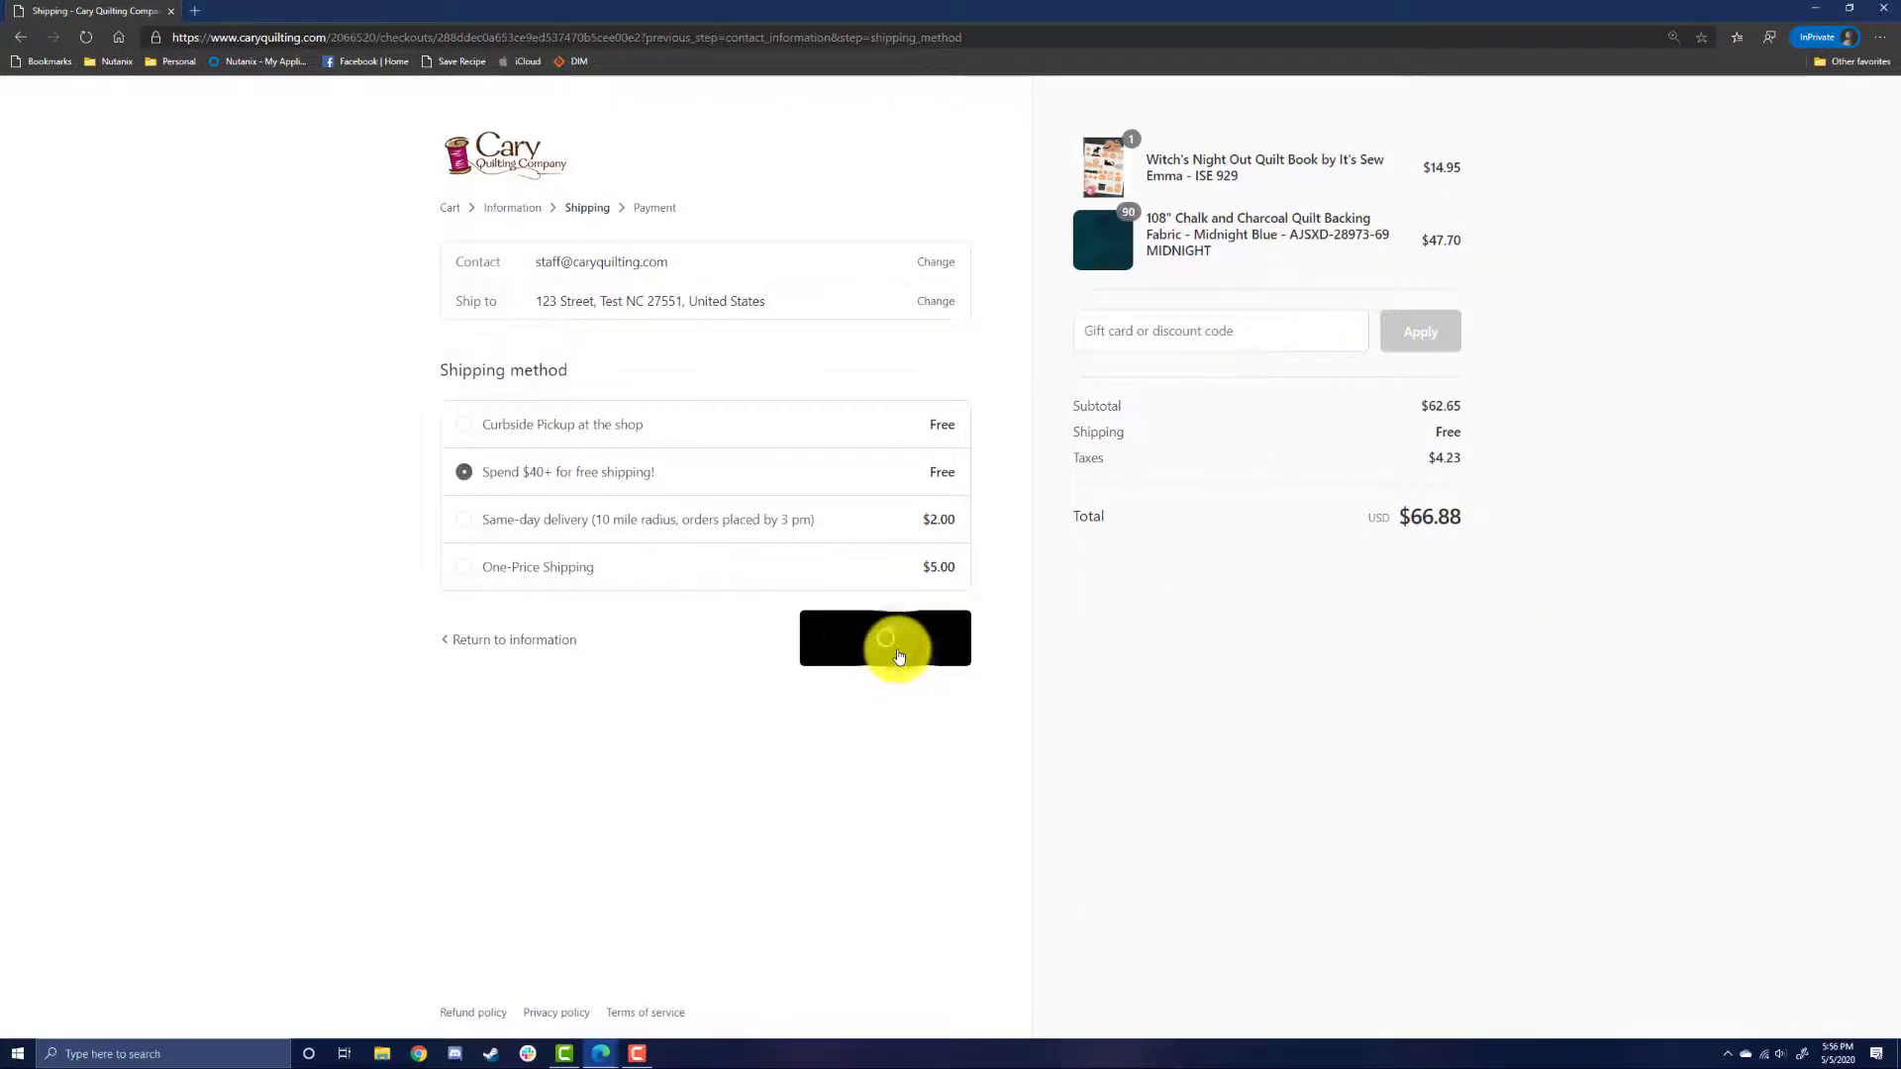
{"action": "left_click", "coordinate": [885, 639]}
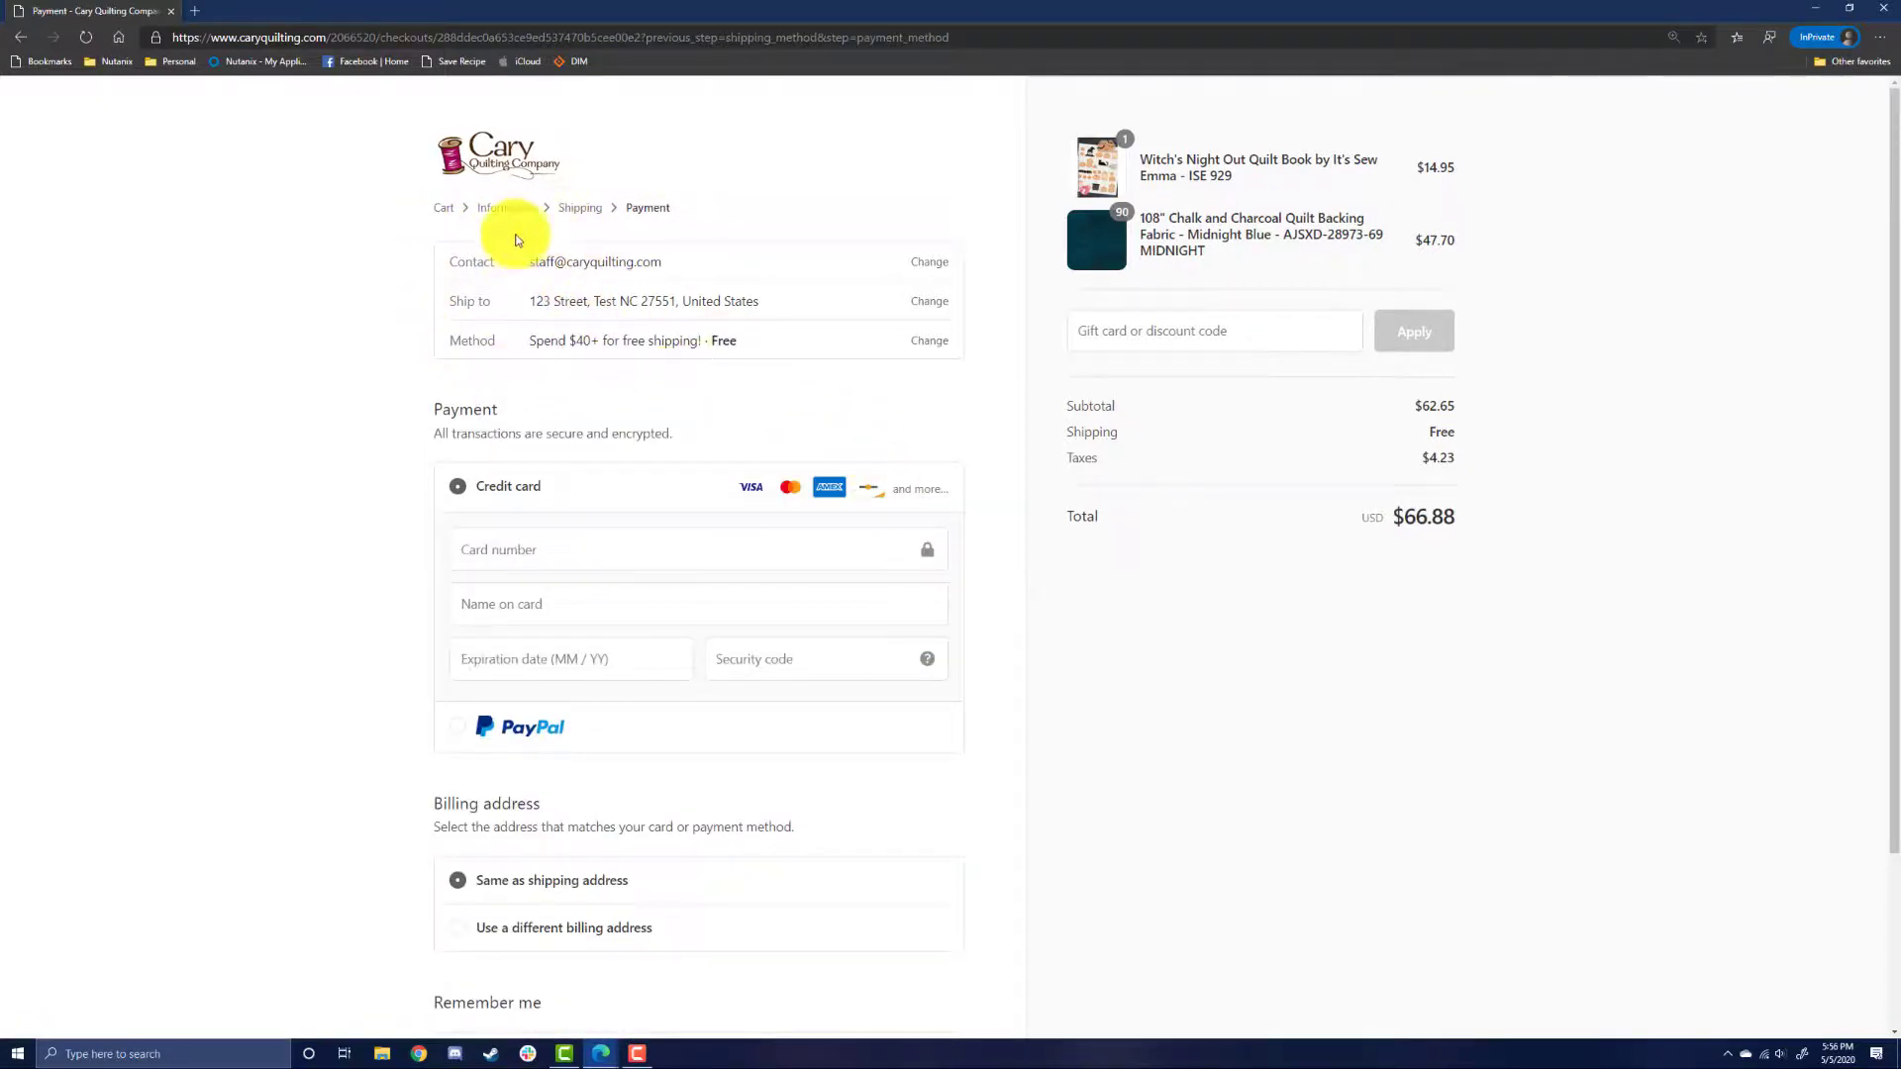
{"action": "mouse_move", "coordinate": [399, 657]}
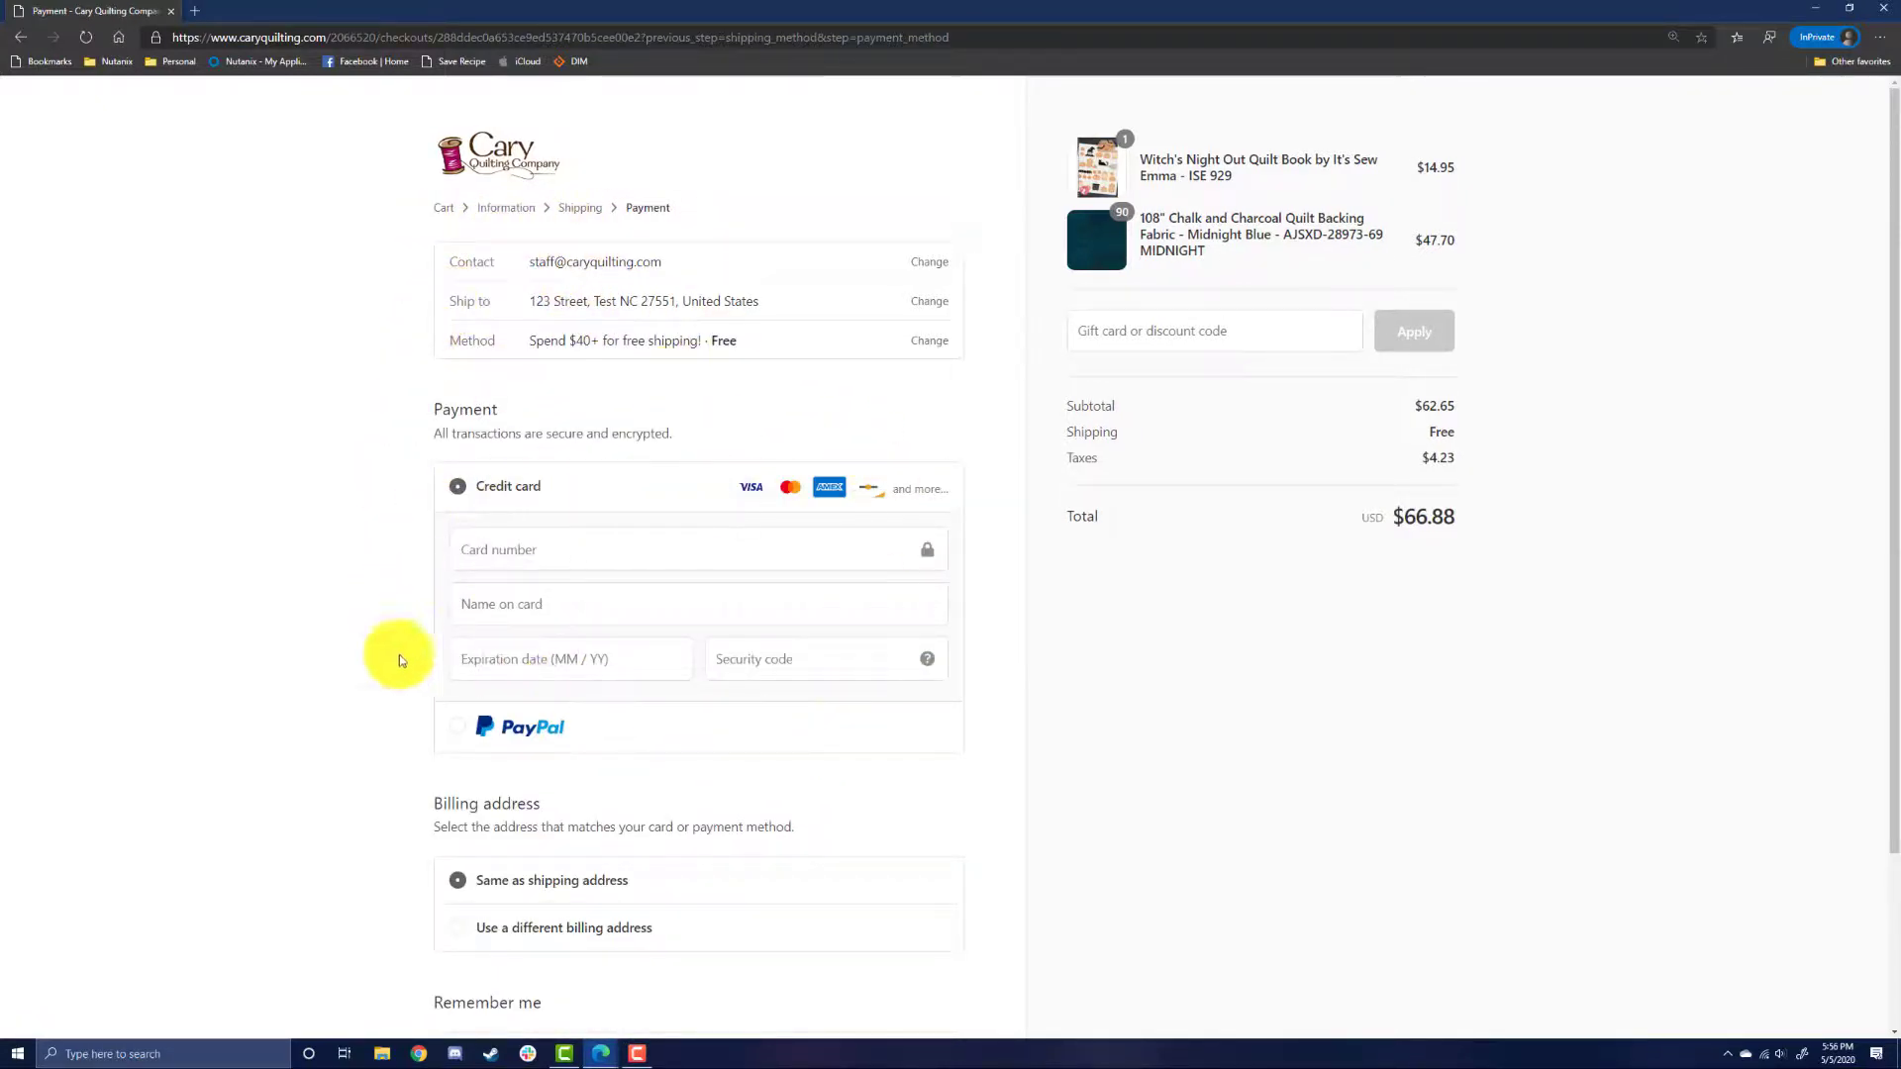
{"action": "scroll", "scroll_direction": "down", "scroll_amount": 3}
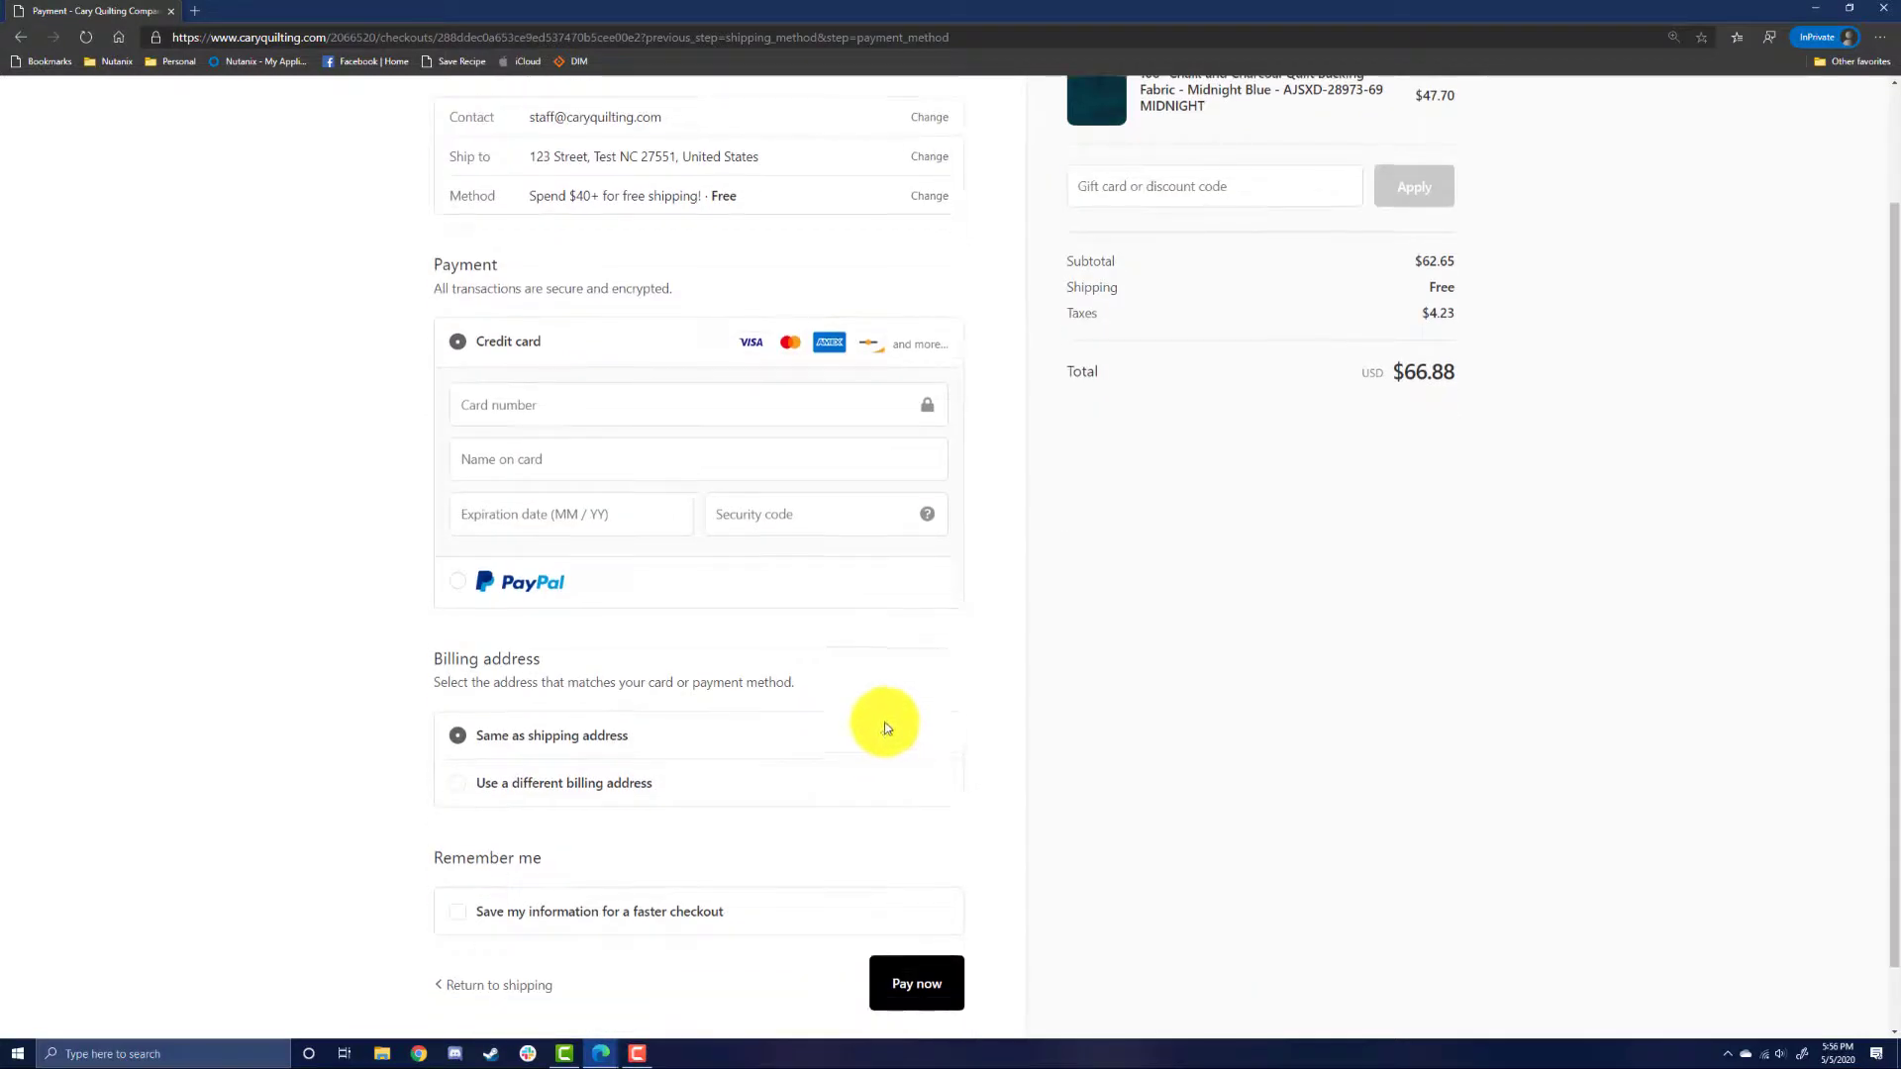
{"action": "mouse_move", "coordinate": [743, 633]}
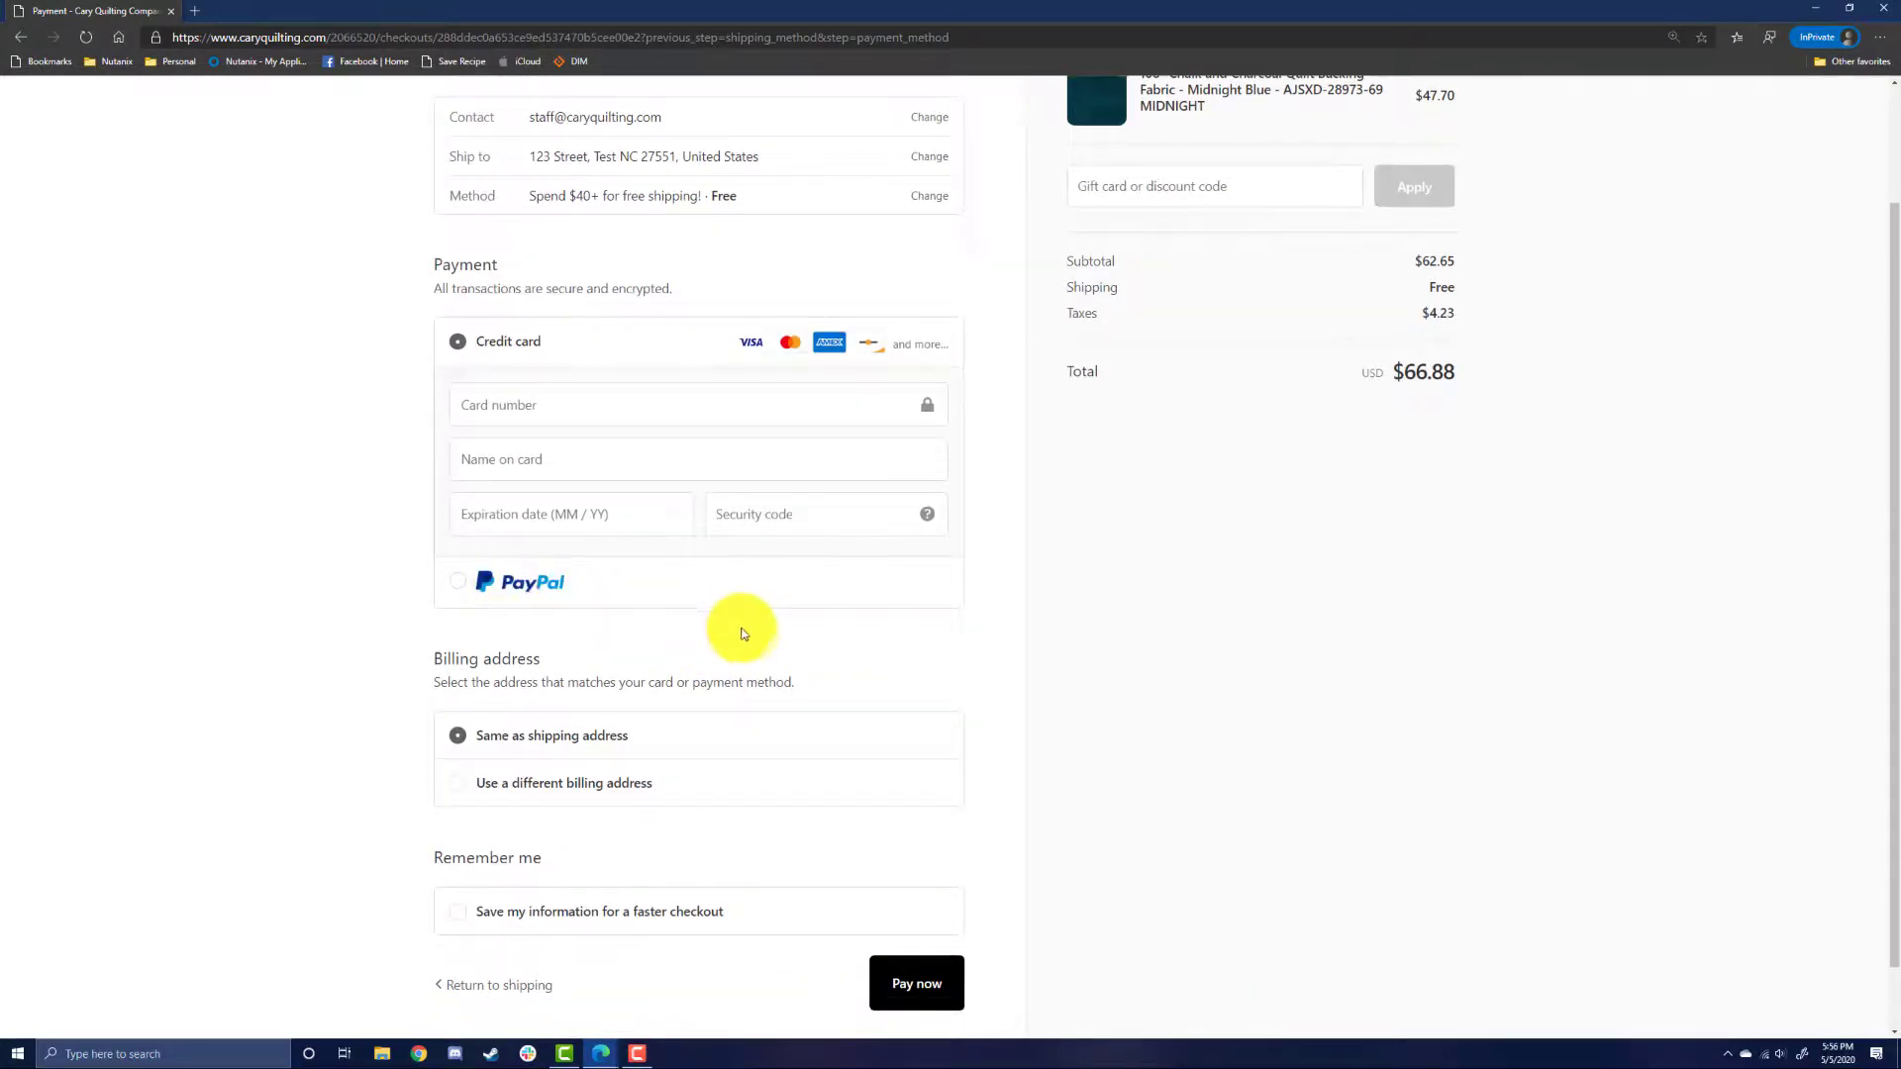
{"action": "scroll", "scroll_direction": "down", "scroll_amount": 3}
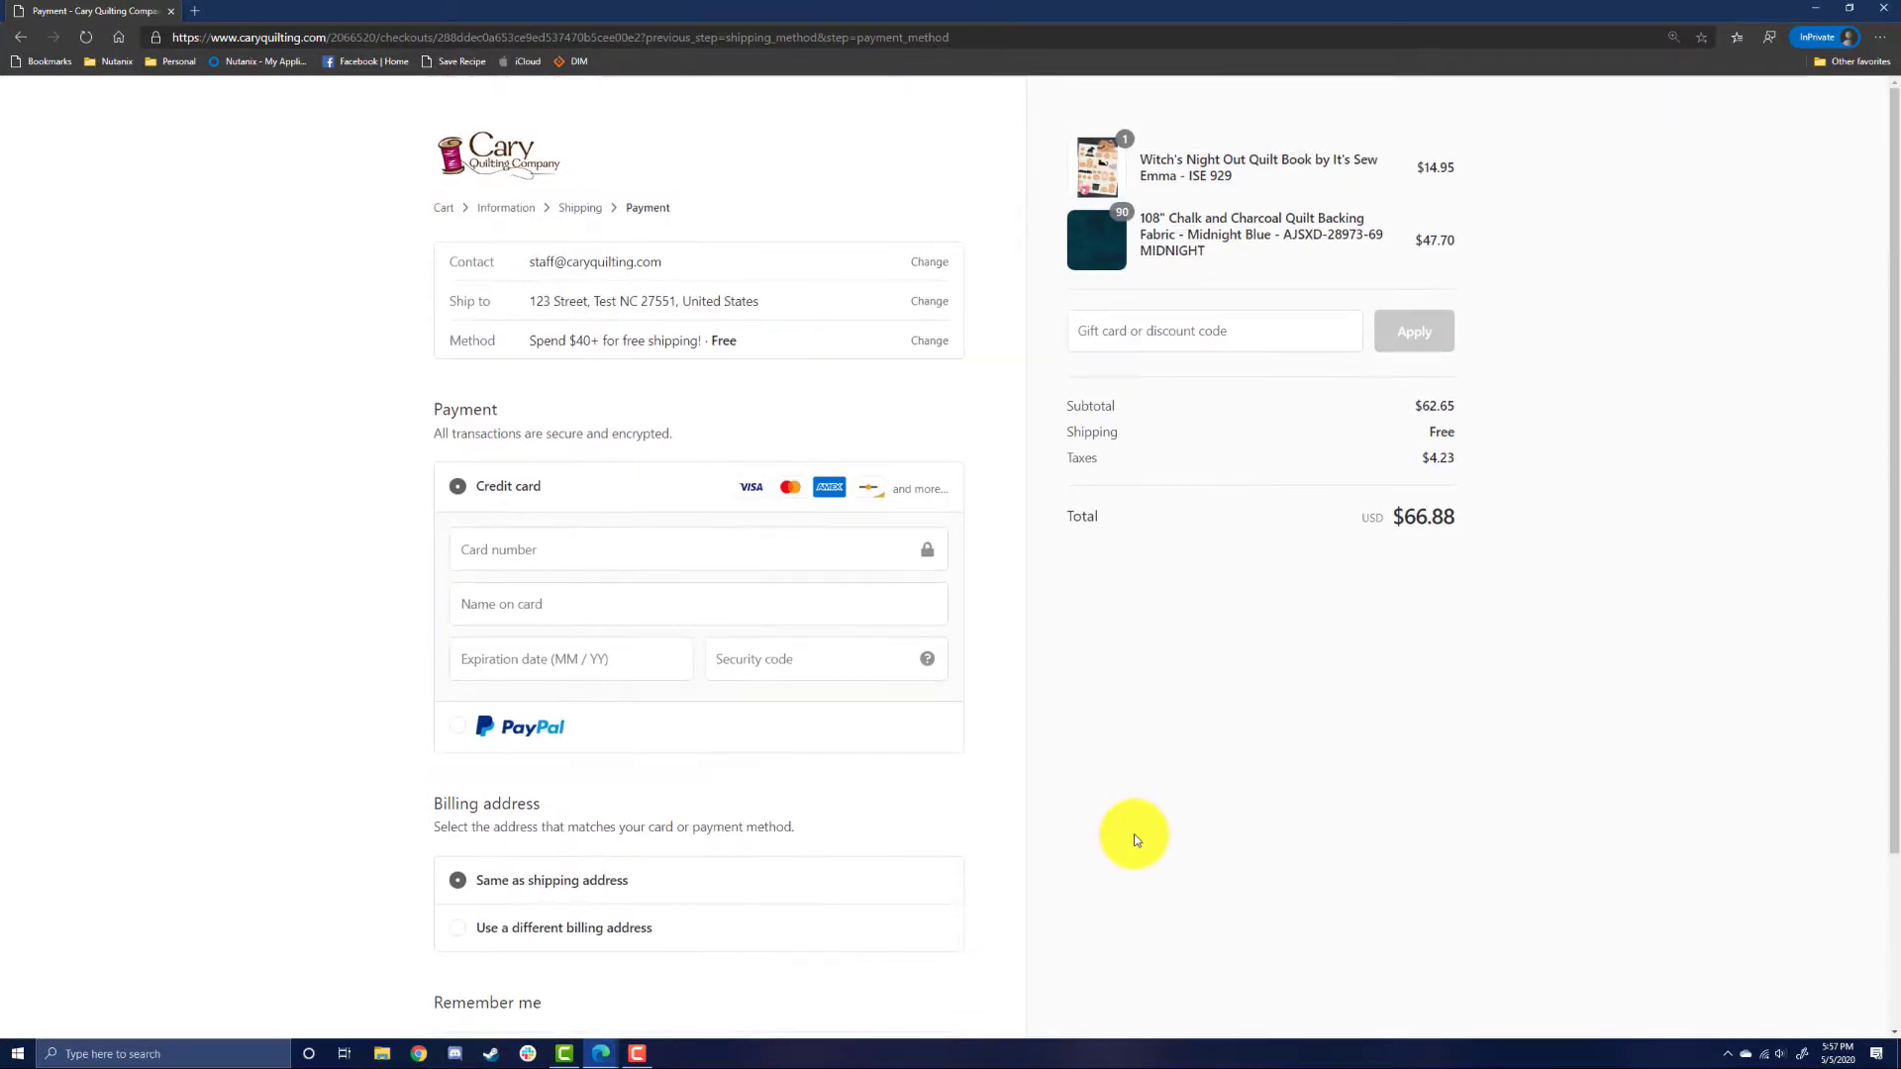
{"action": "scroll", "scroll_direction": "down", "scroll_amount": 3}
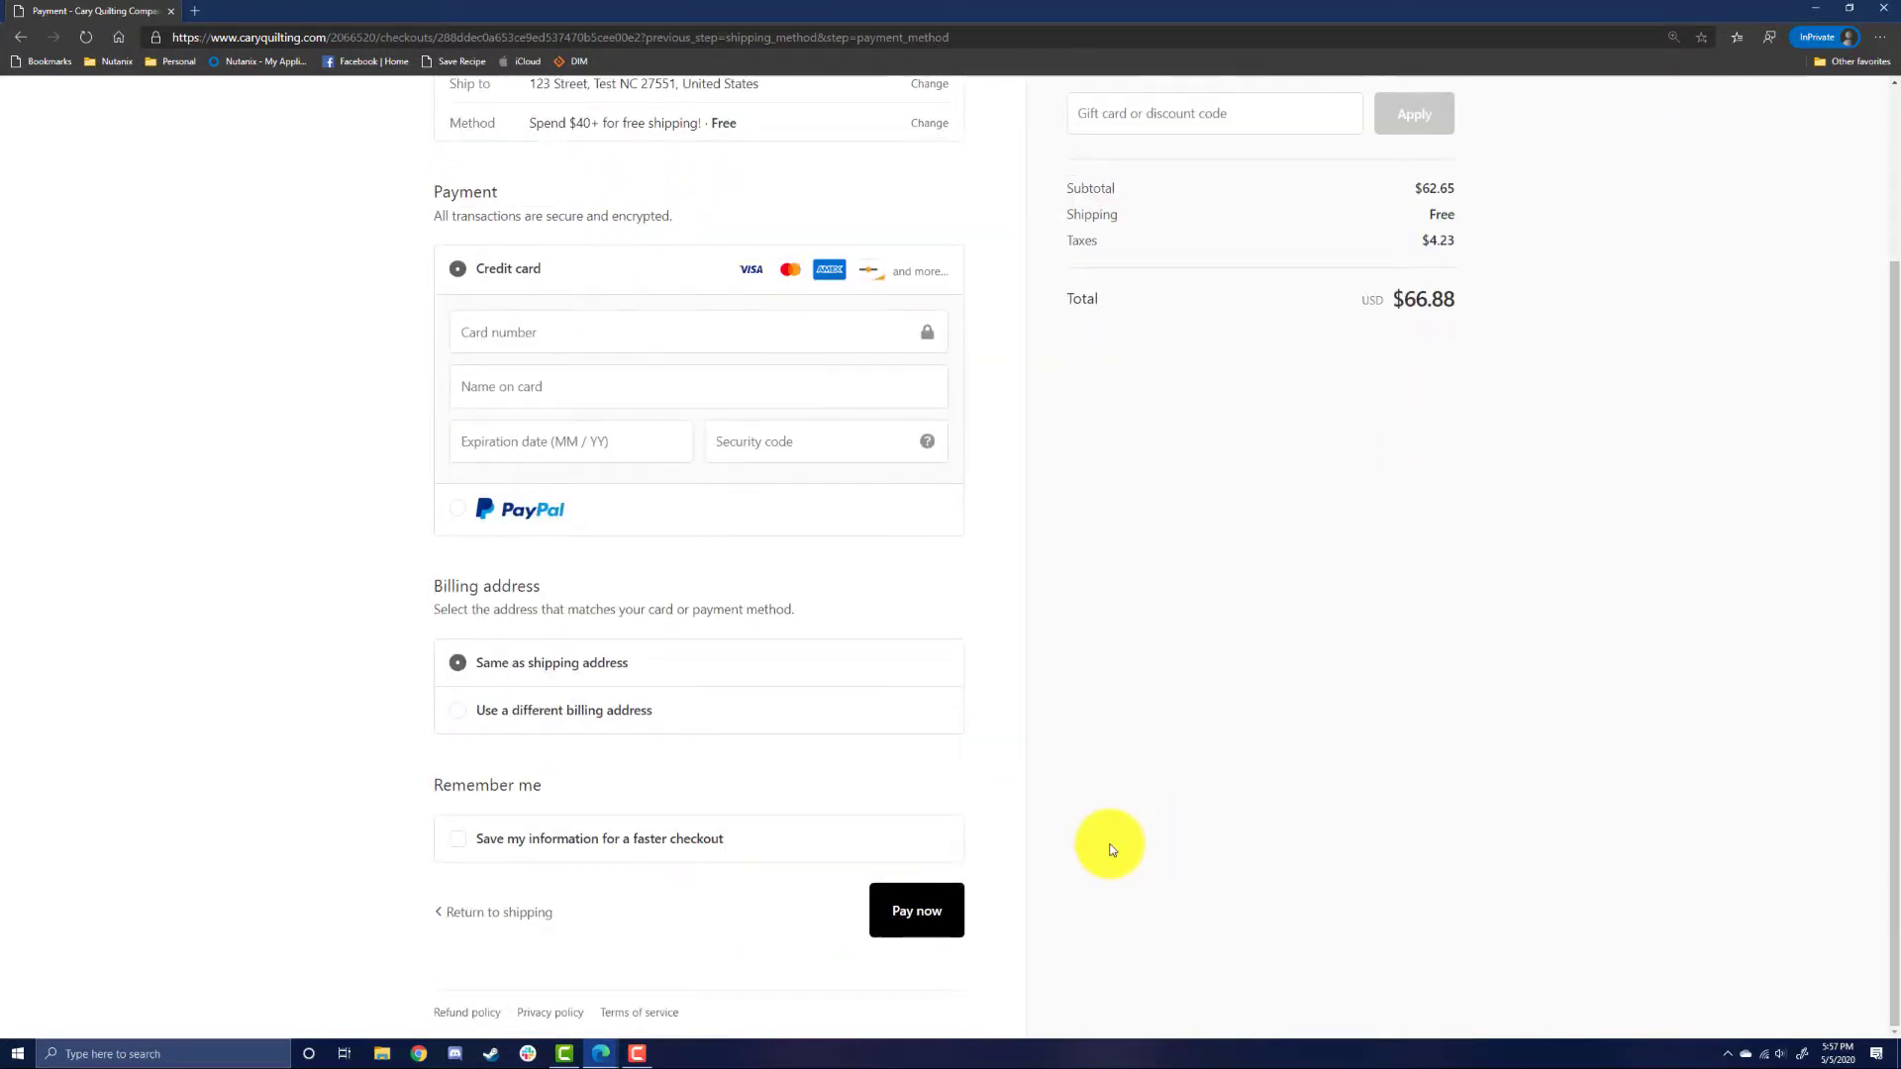